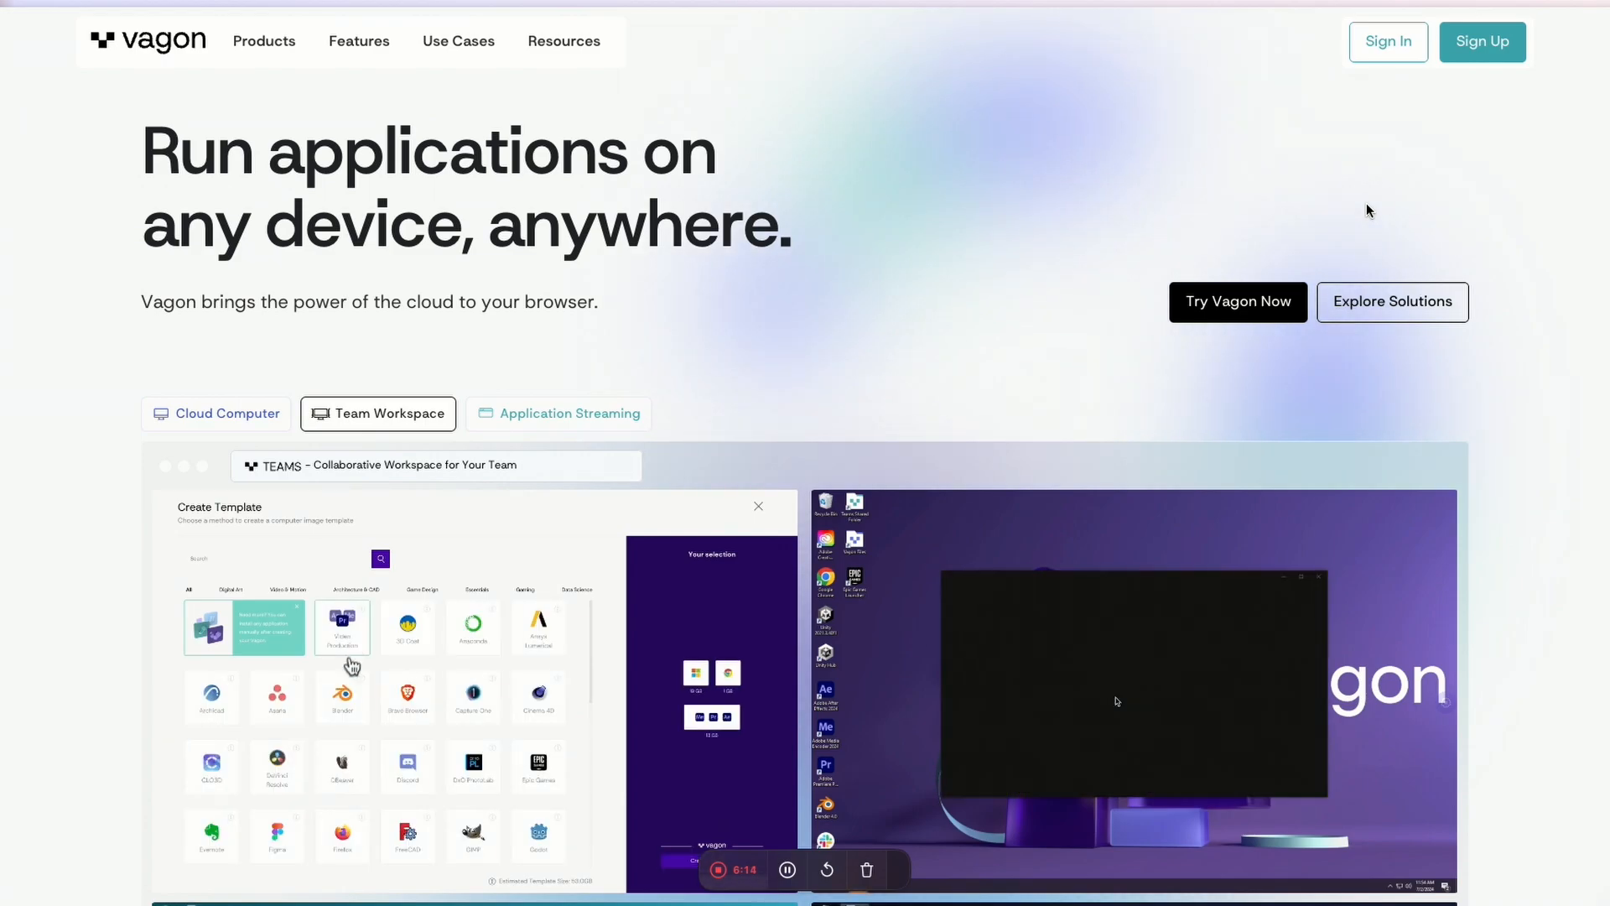
Show This PC's drives and open Local Disk (C)
{"action": "scroll", "scroll_direction": "down", "scroll_amount": 3}
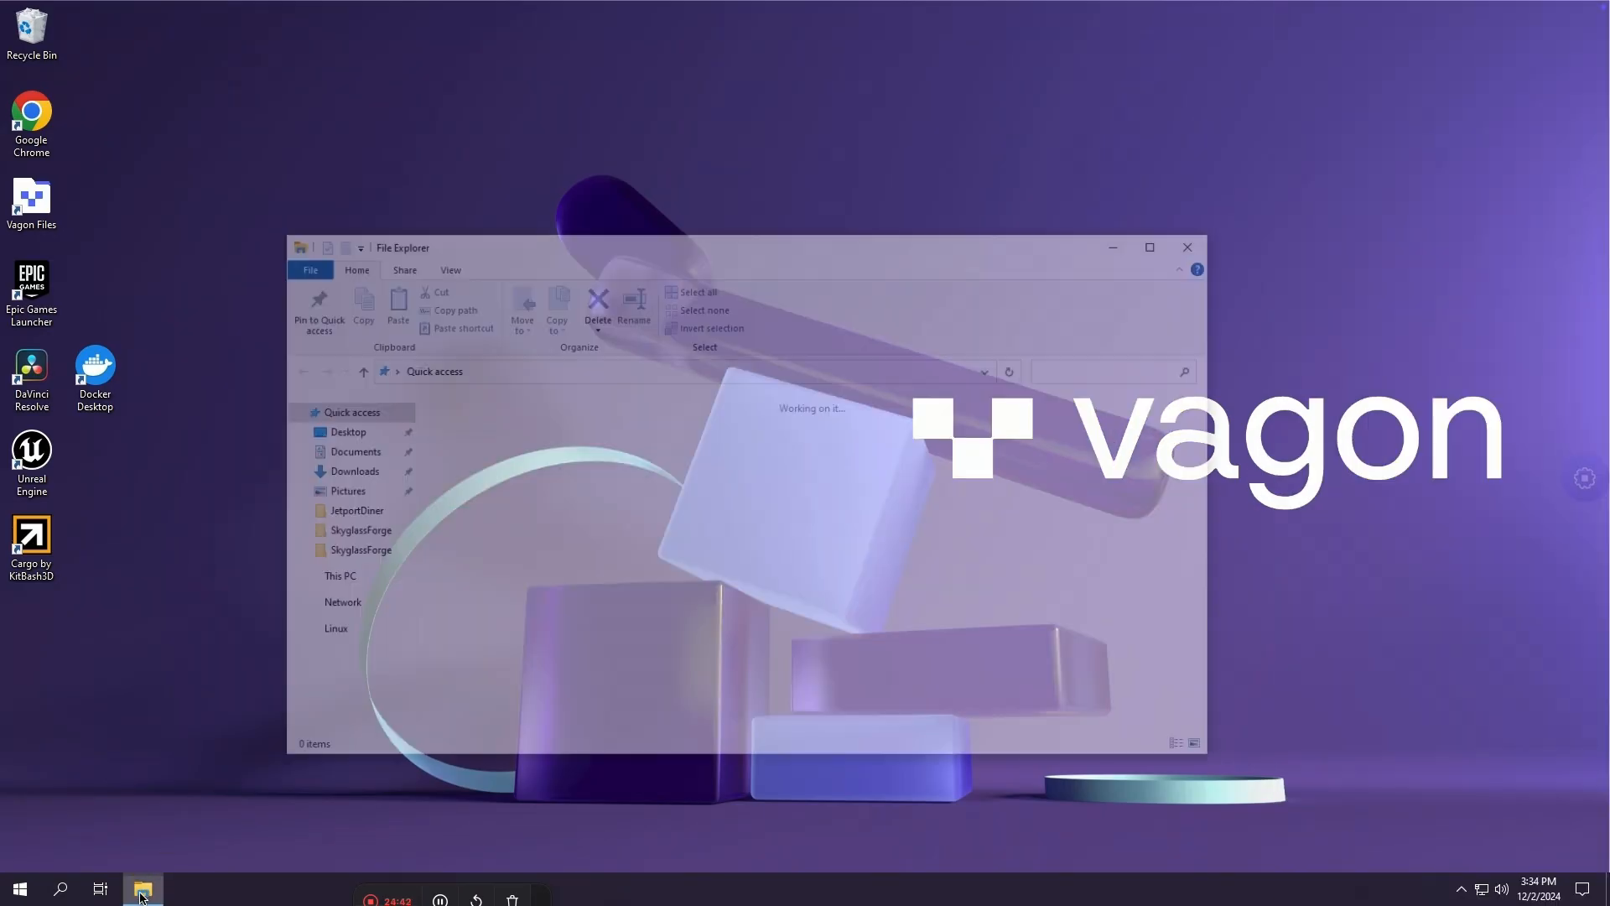
{"action": "left_click", "coordinate": [339, 575]}
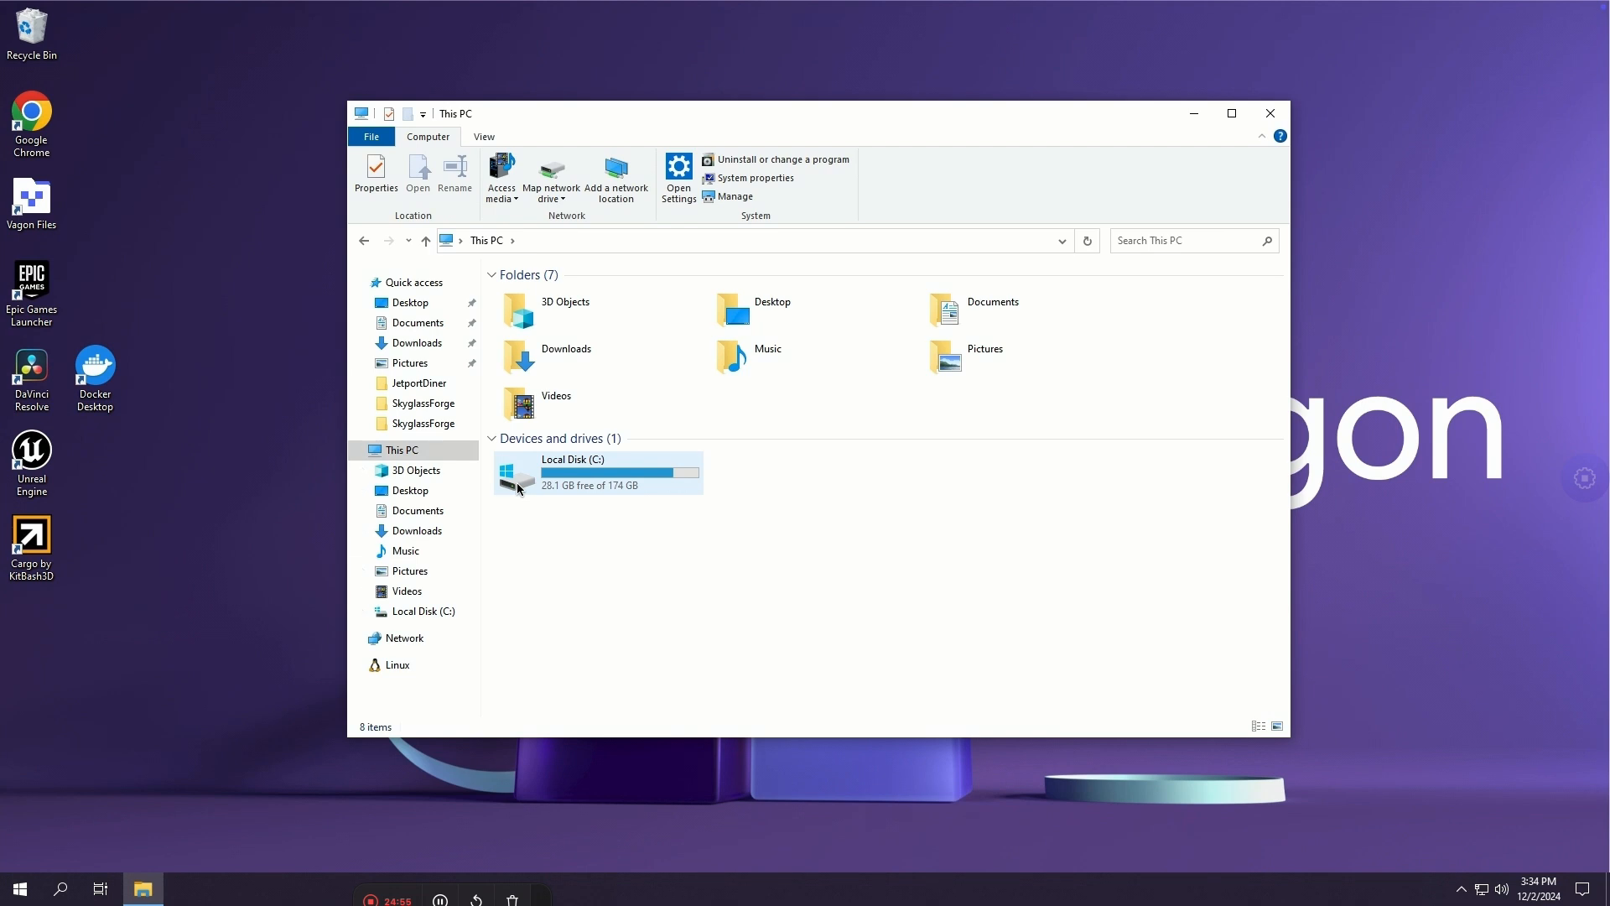
{"action": "double_click", "coordinate": [31, 285]}
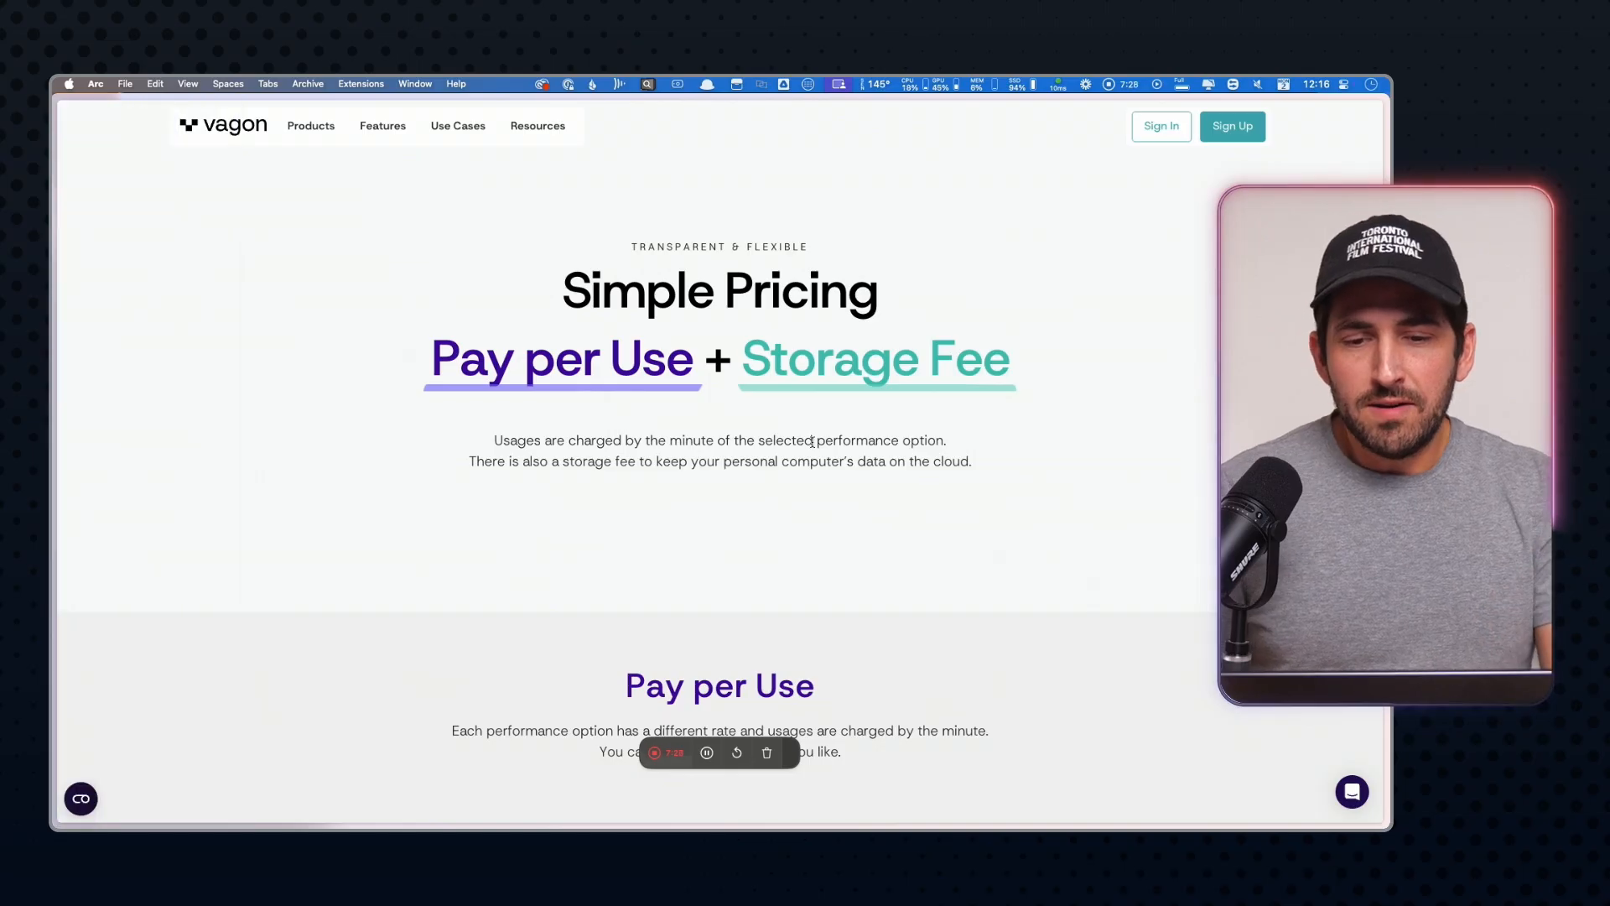
Scroll past the GPU tiers and Personal/Premium plans, then back to Computing Accelerated
{"action": "scroll", "scroll_direction": "down", "scroll_amount": 3}
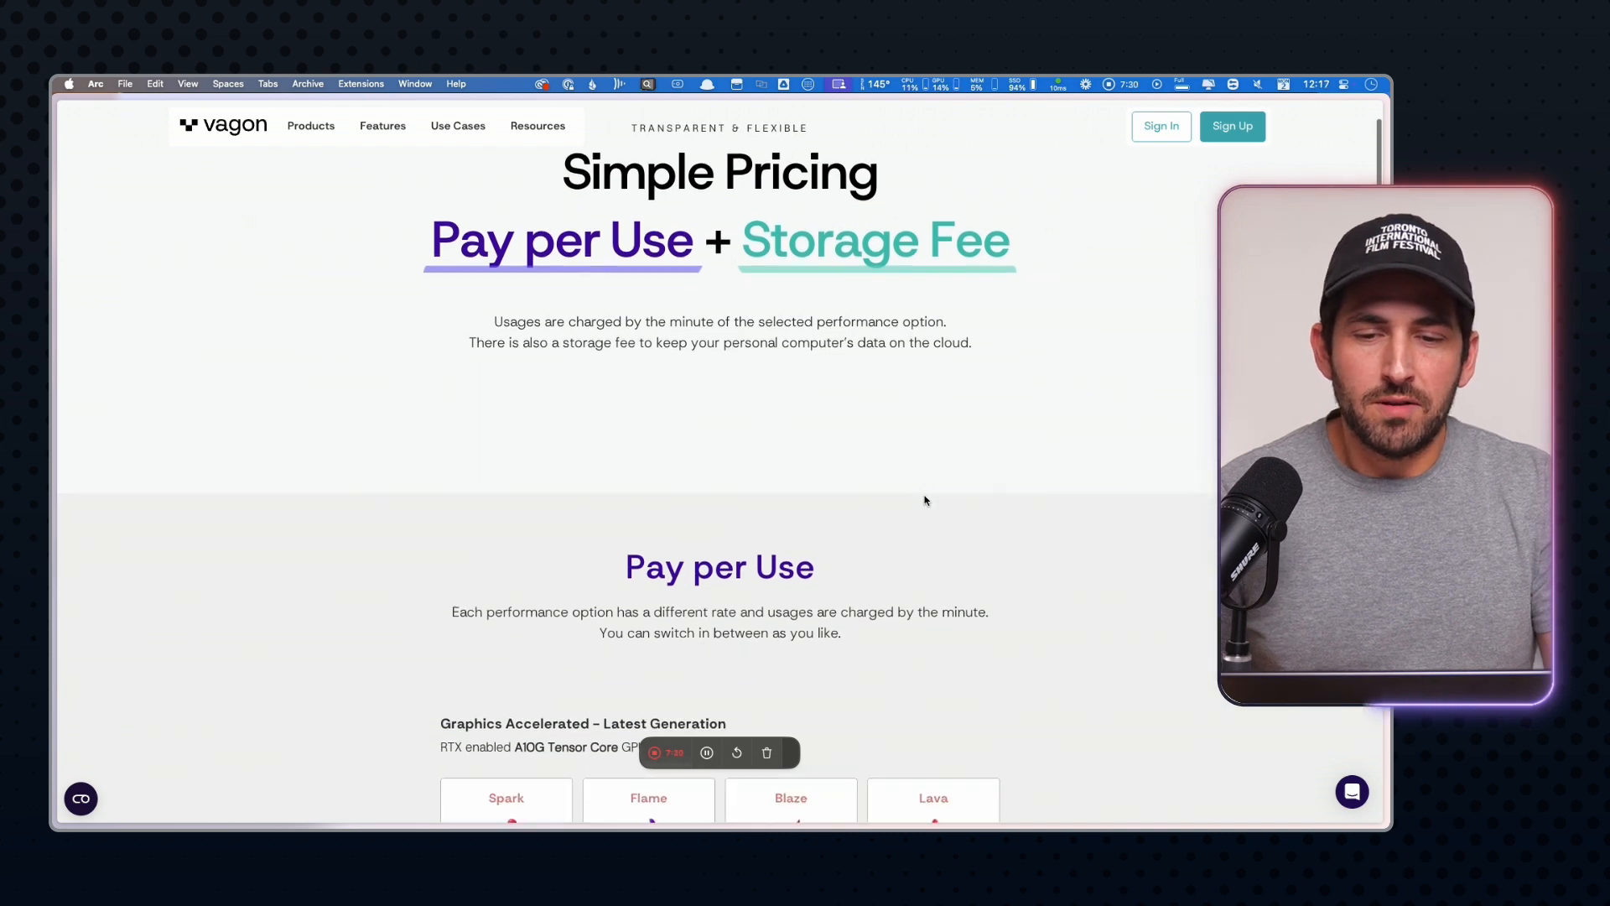
{"action": "scroll", "scroll_direction": "down", "scroll_amount": 3}
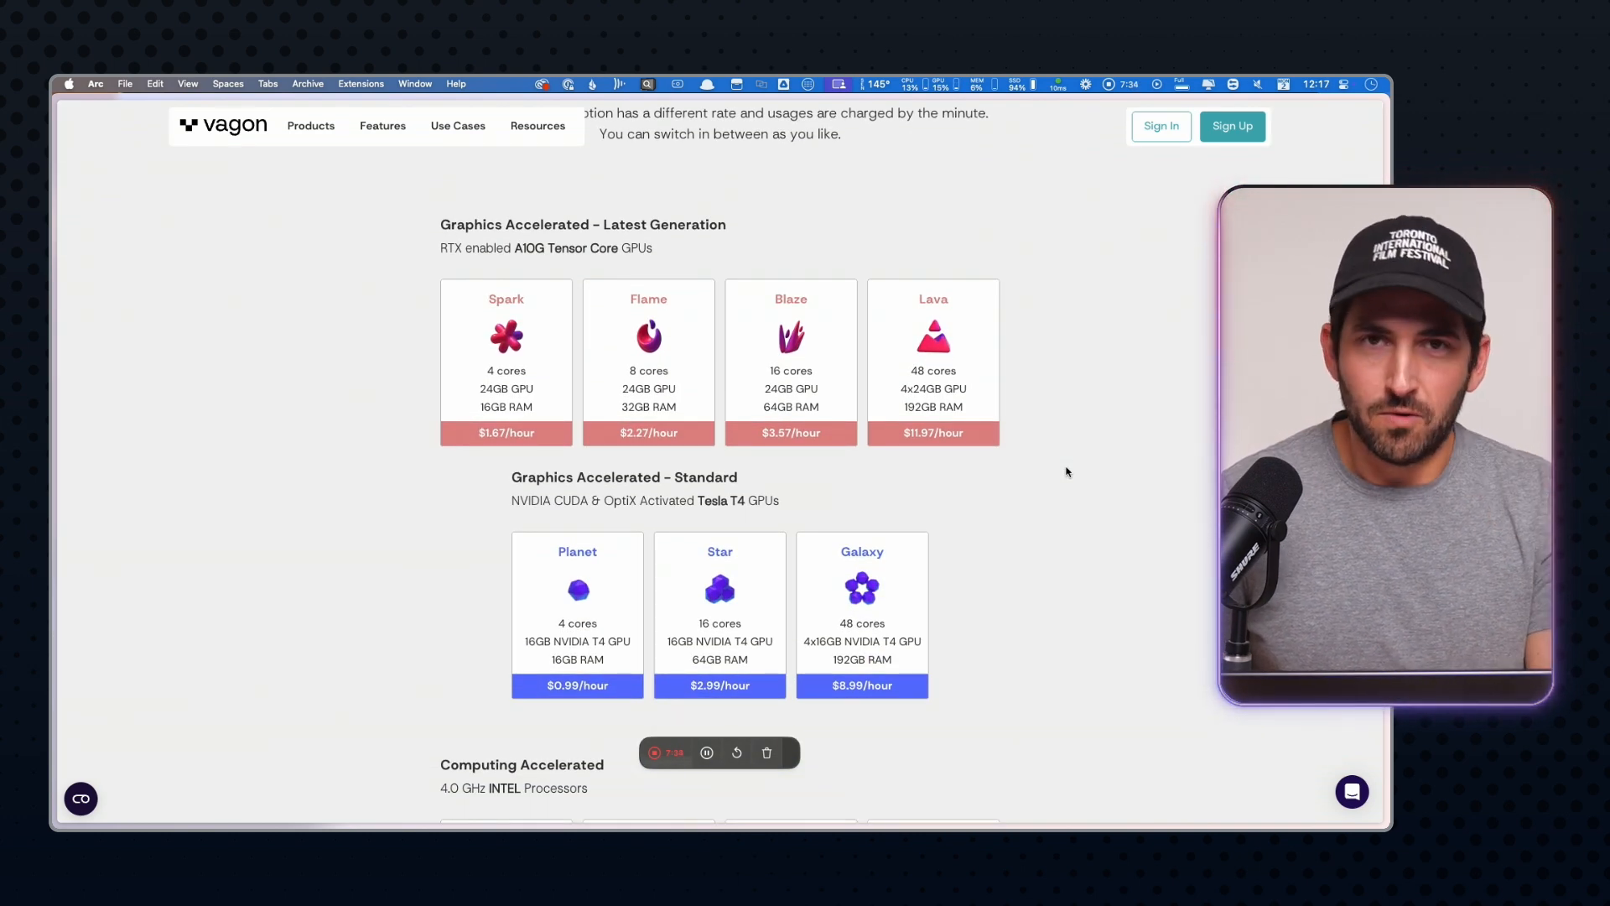
{"action": "scroll", "scroll_direction": "down", "scroll_amount": 3}
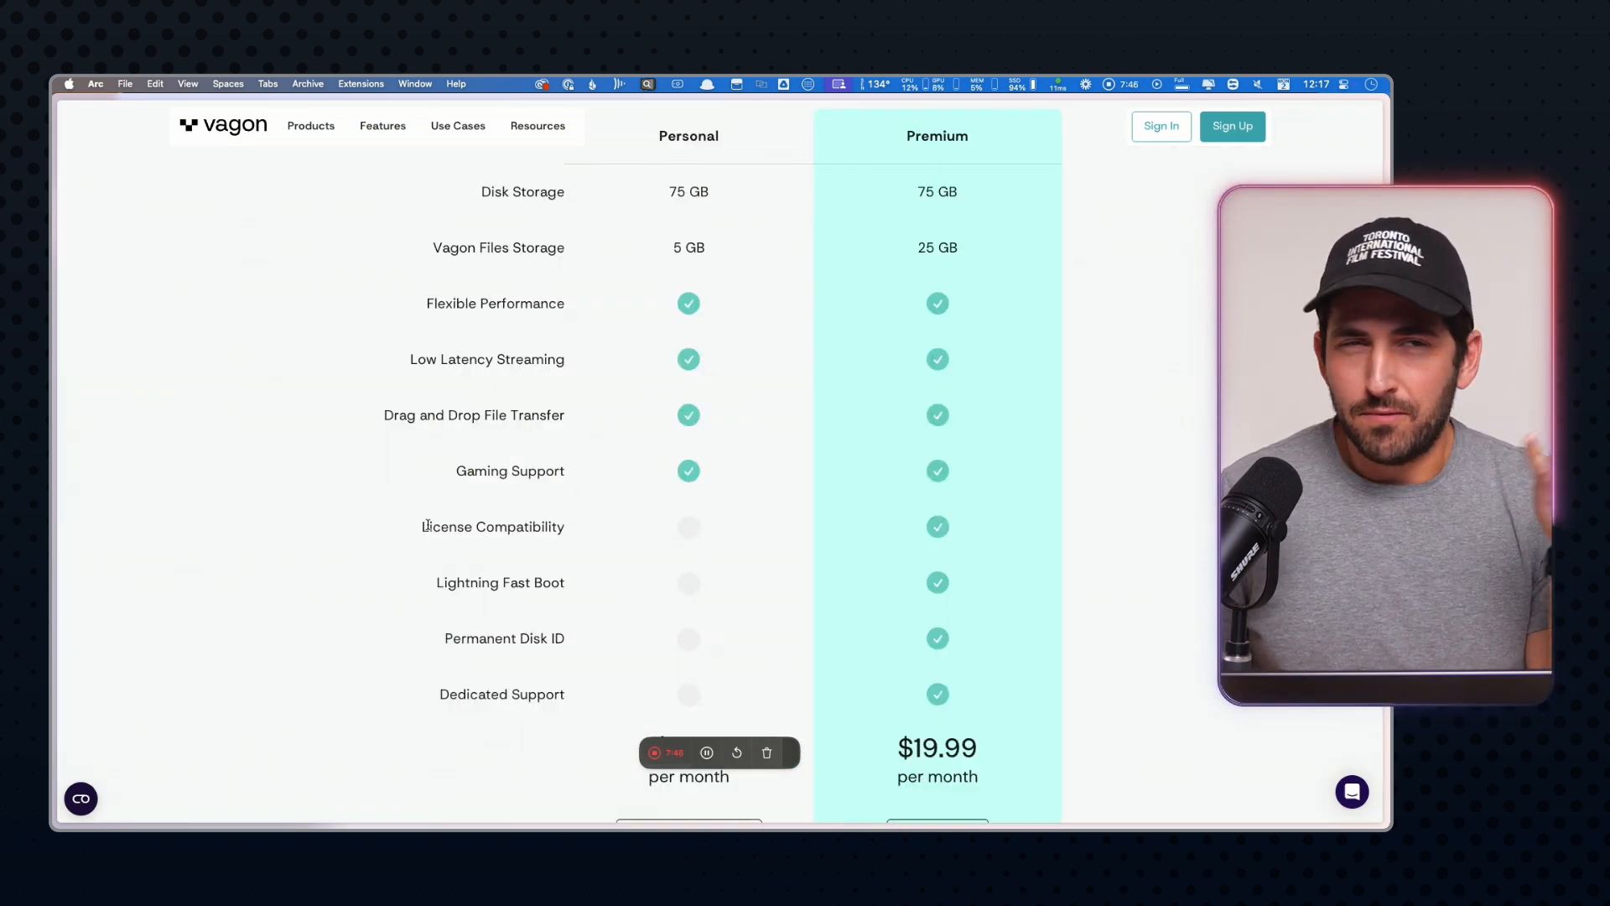
{"action": "scroll", "scroll_direction": "down", "scroll_amount": 3}
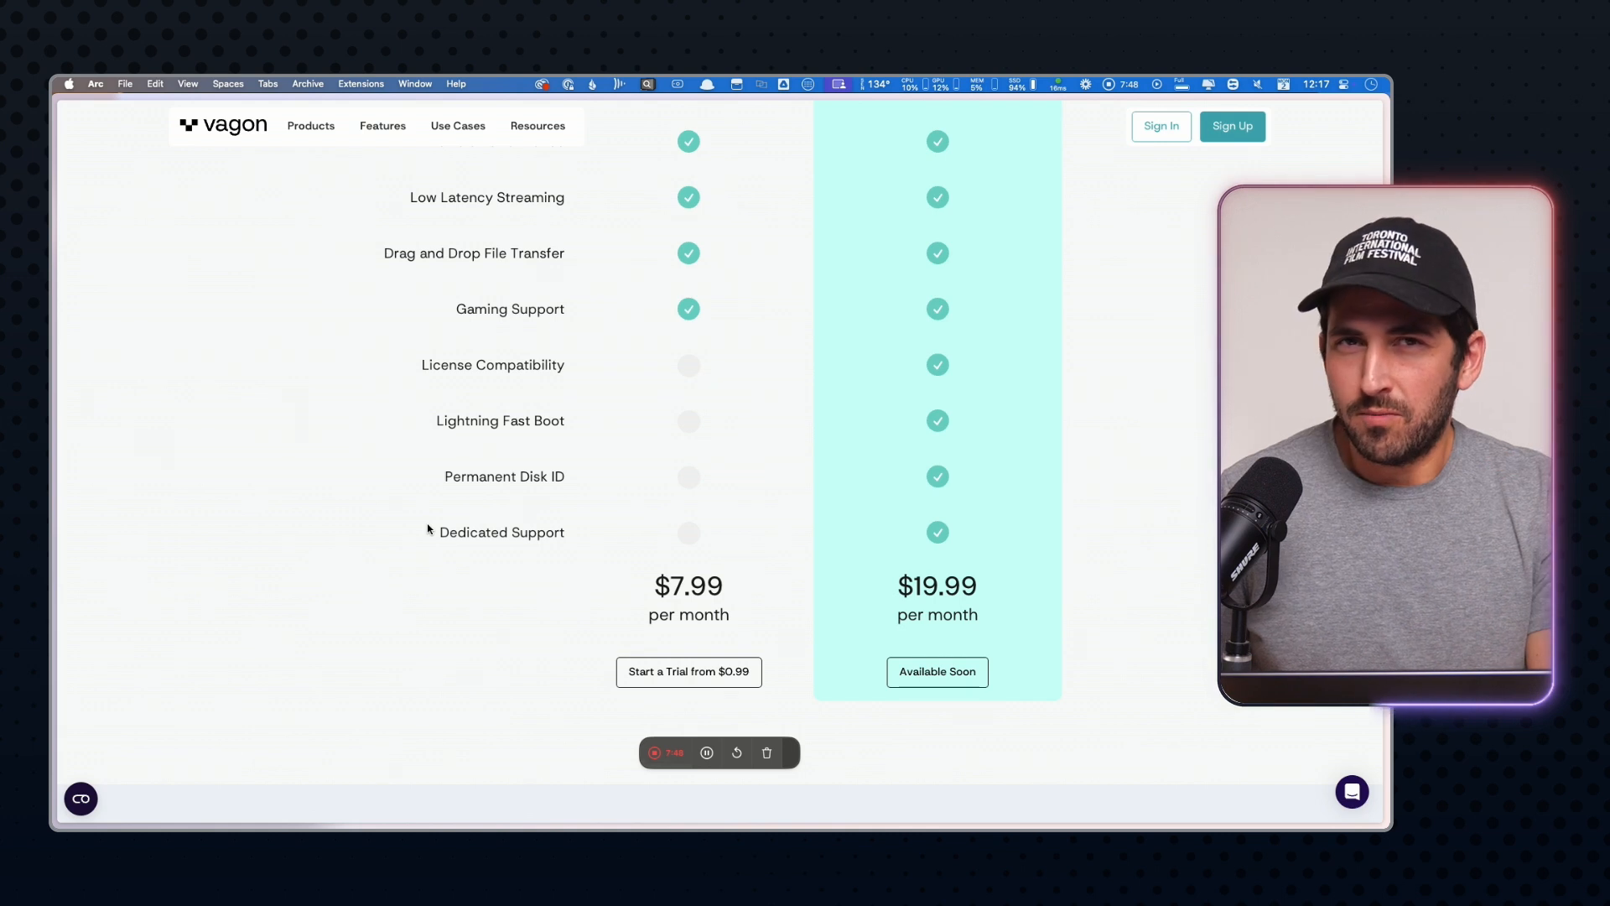
{"action": "scroll", "scroll_direction": "up", "scroll_amount": 3}
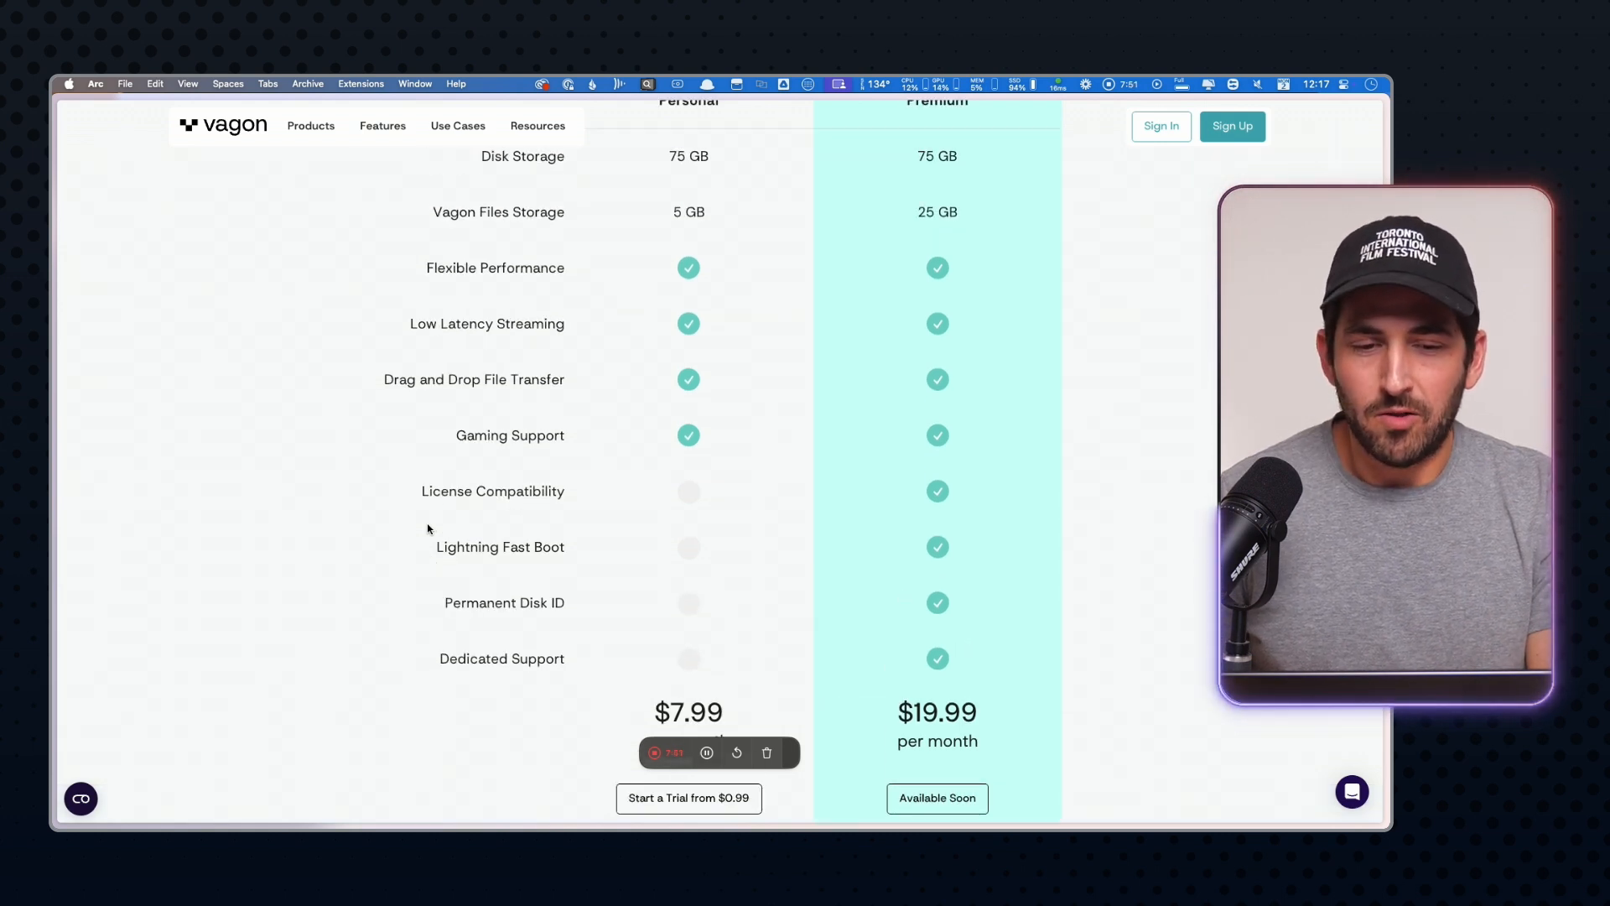
{"action": "scroll", "scroll_direction": "up", "scroll_amount": 3}
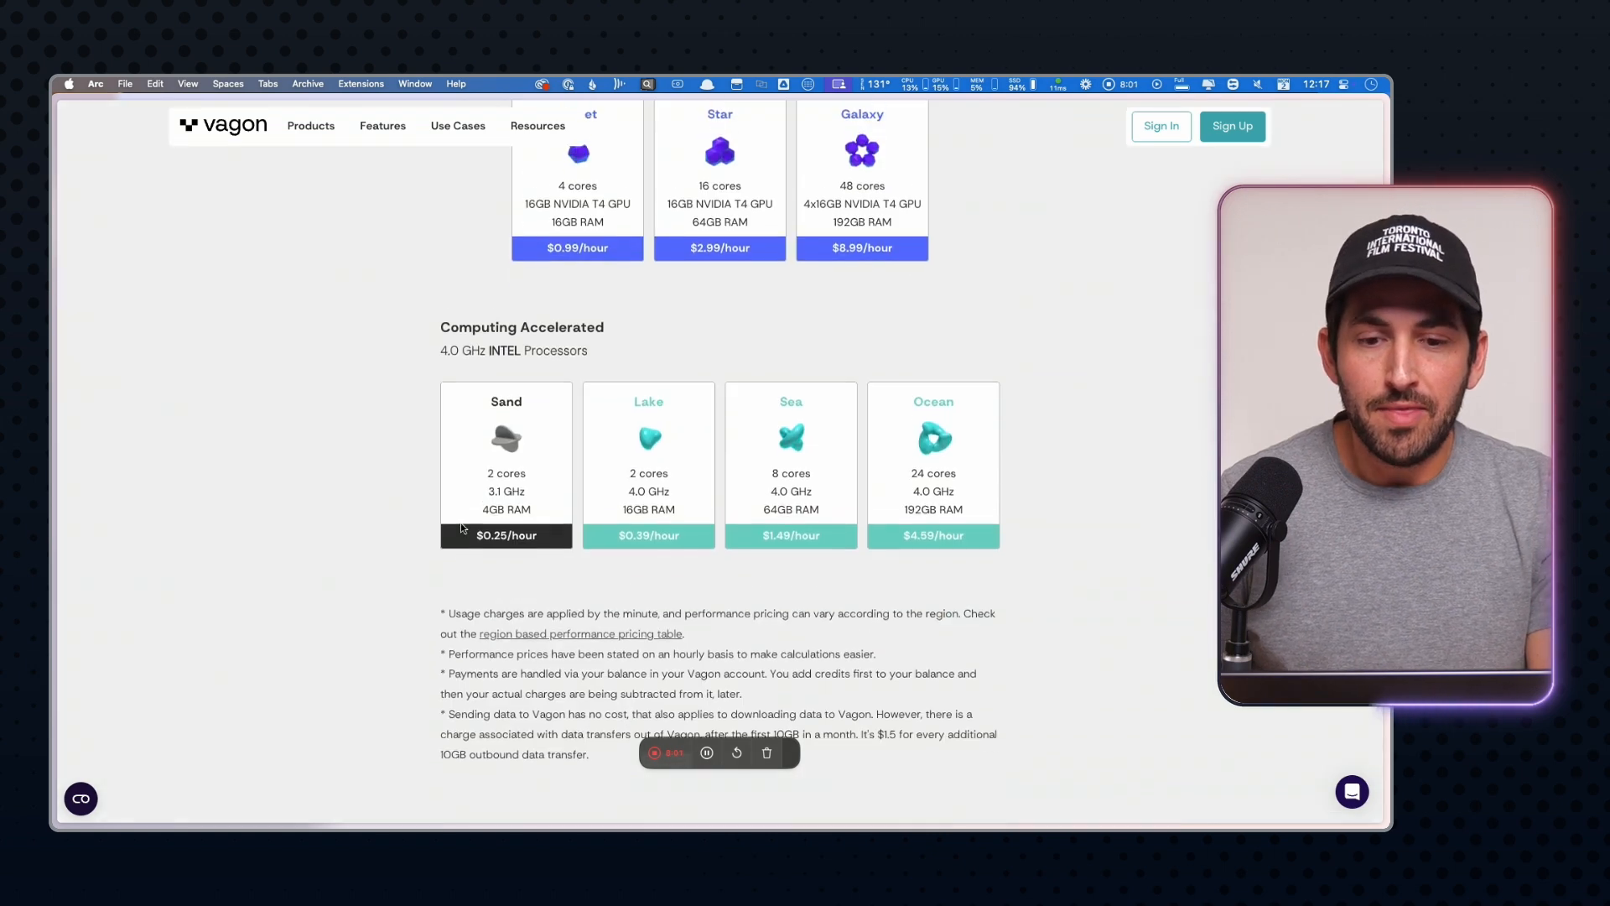
{"action": "scroll", "scroll_direction": "up", "scroll_amount": 3}
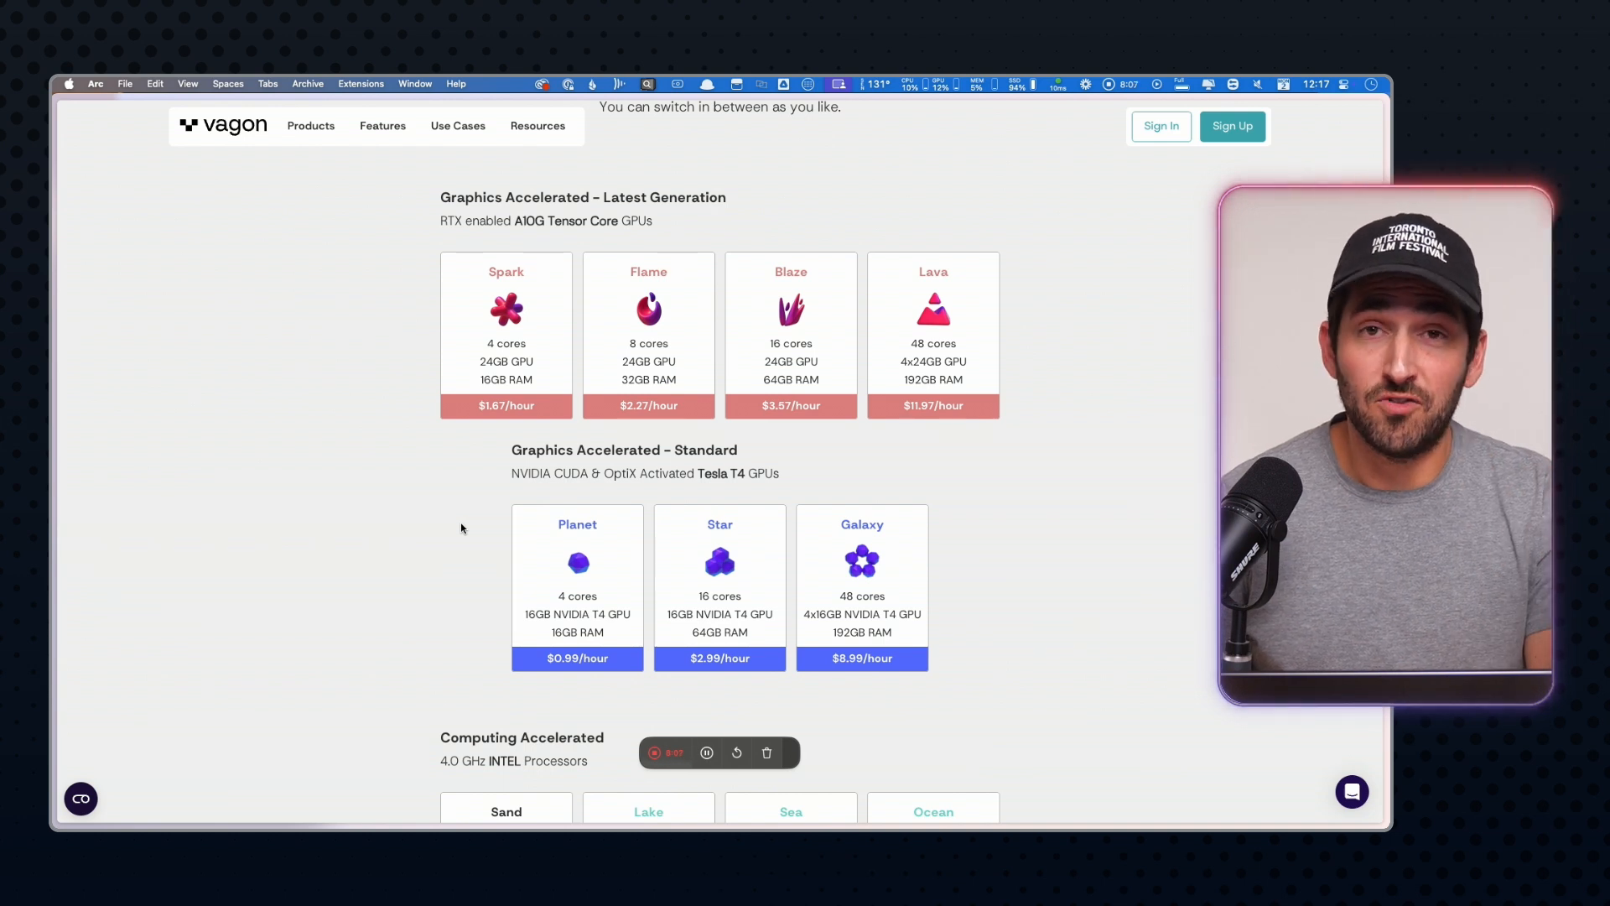
{"action": "scroll", "scroll_direction": "down", "scroll_amount": 3}
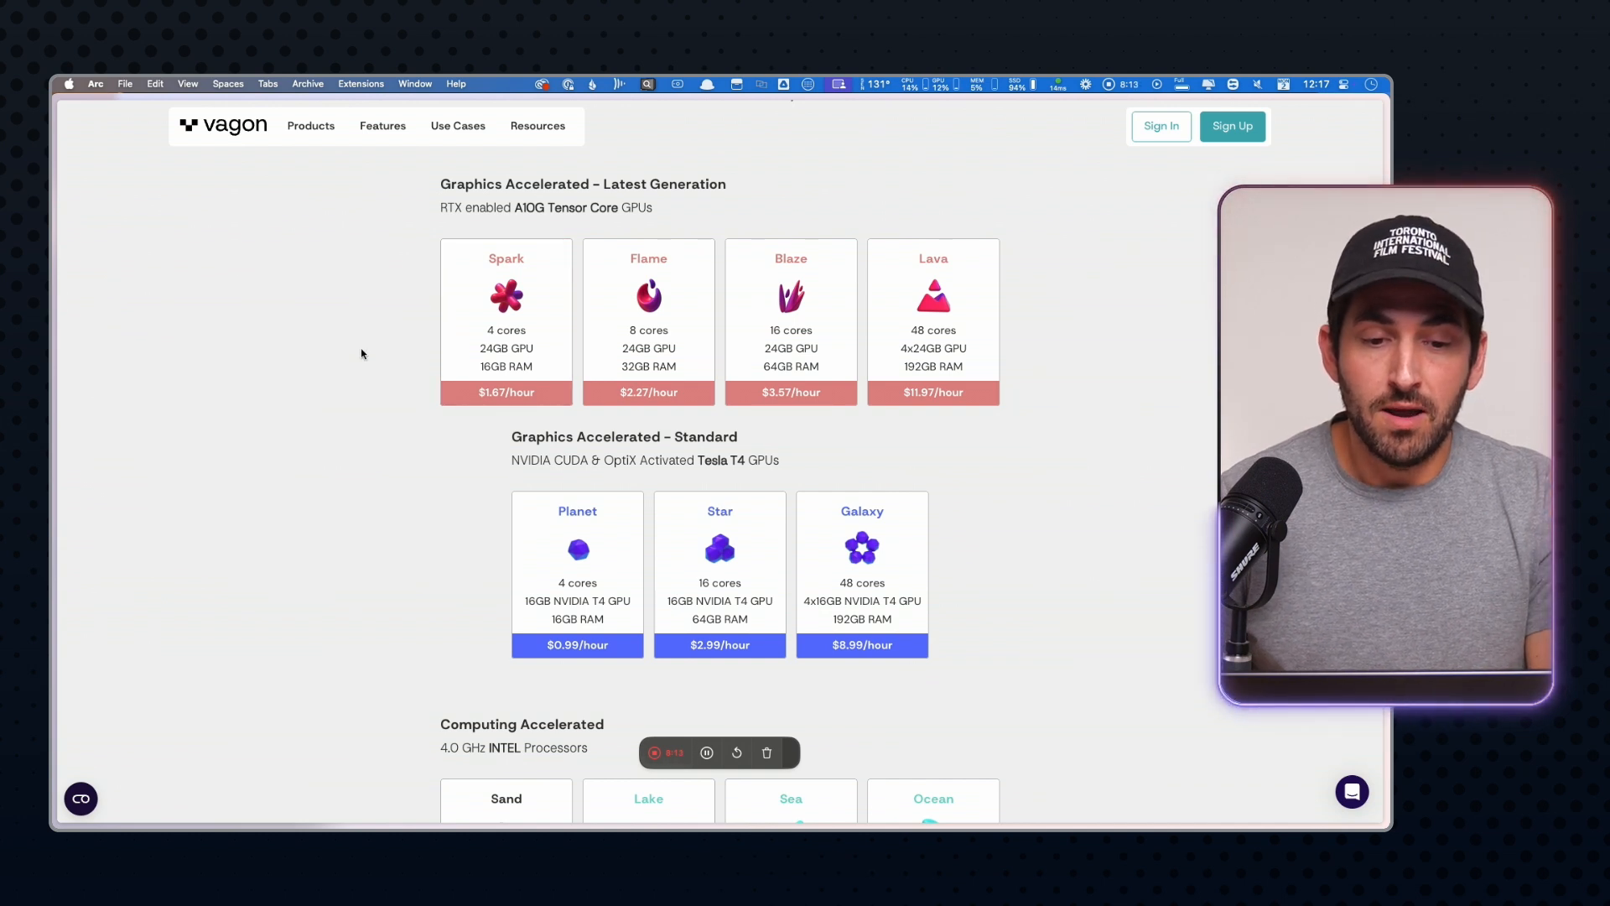
{"action": "mouse_move", "coordinate": [406, 303]}
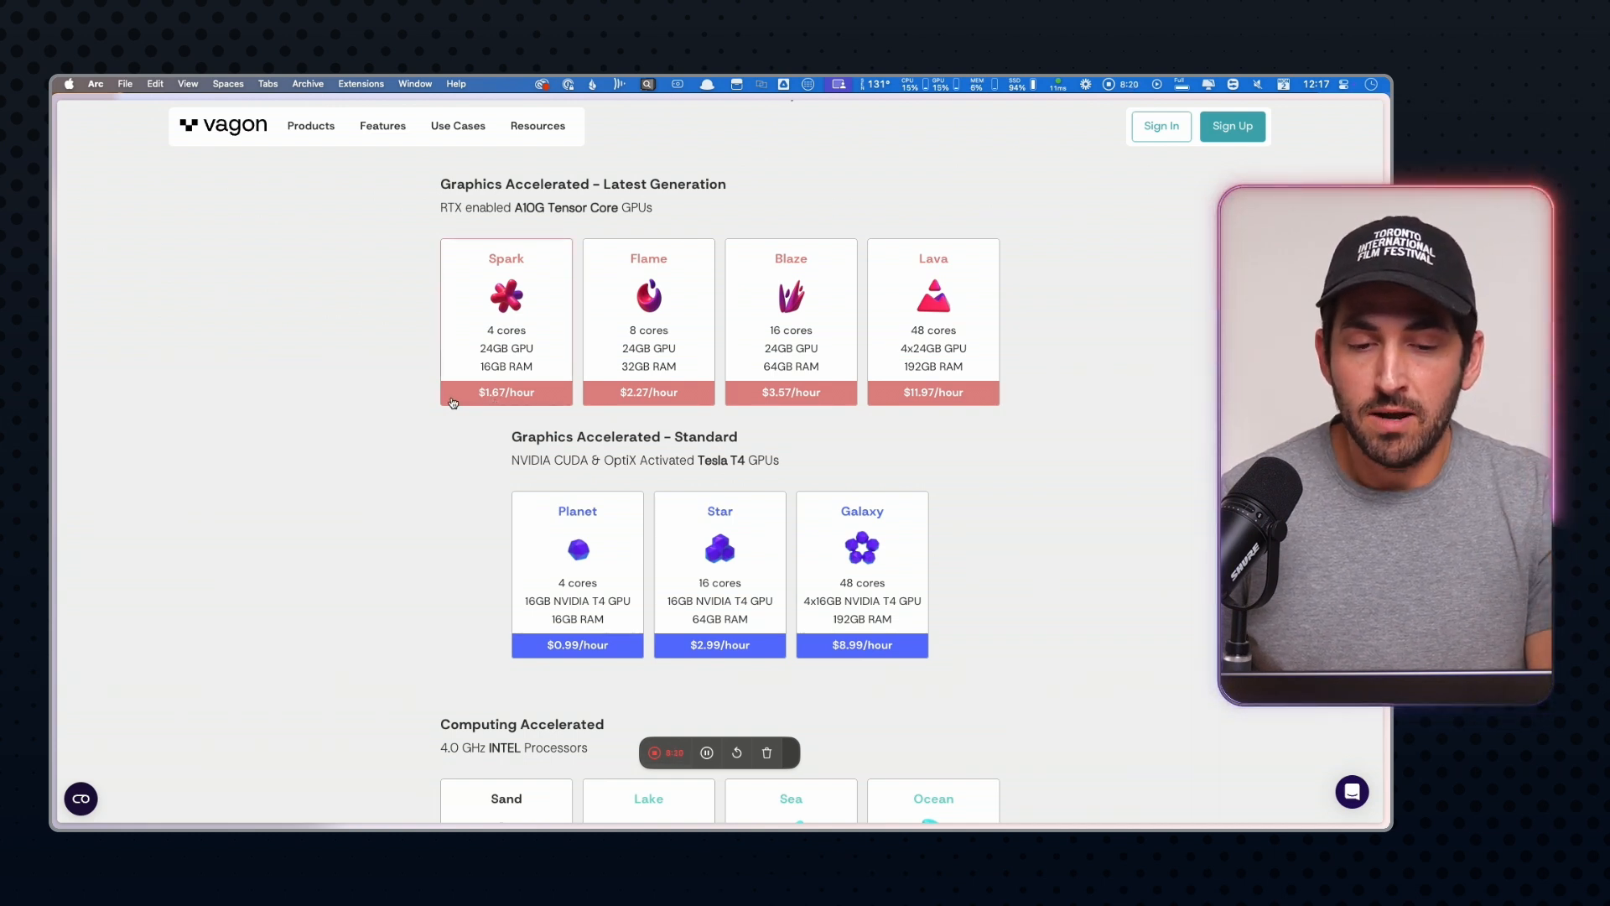
{"action": "mouse_move", "coordinate": [1039, 345]}
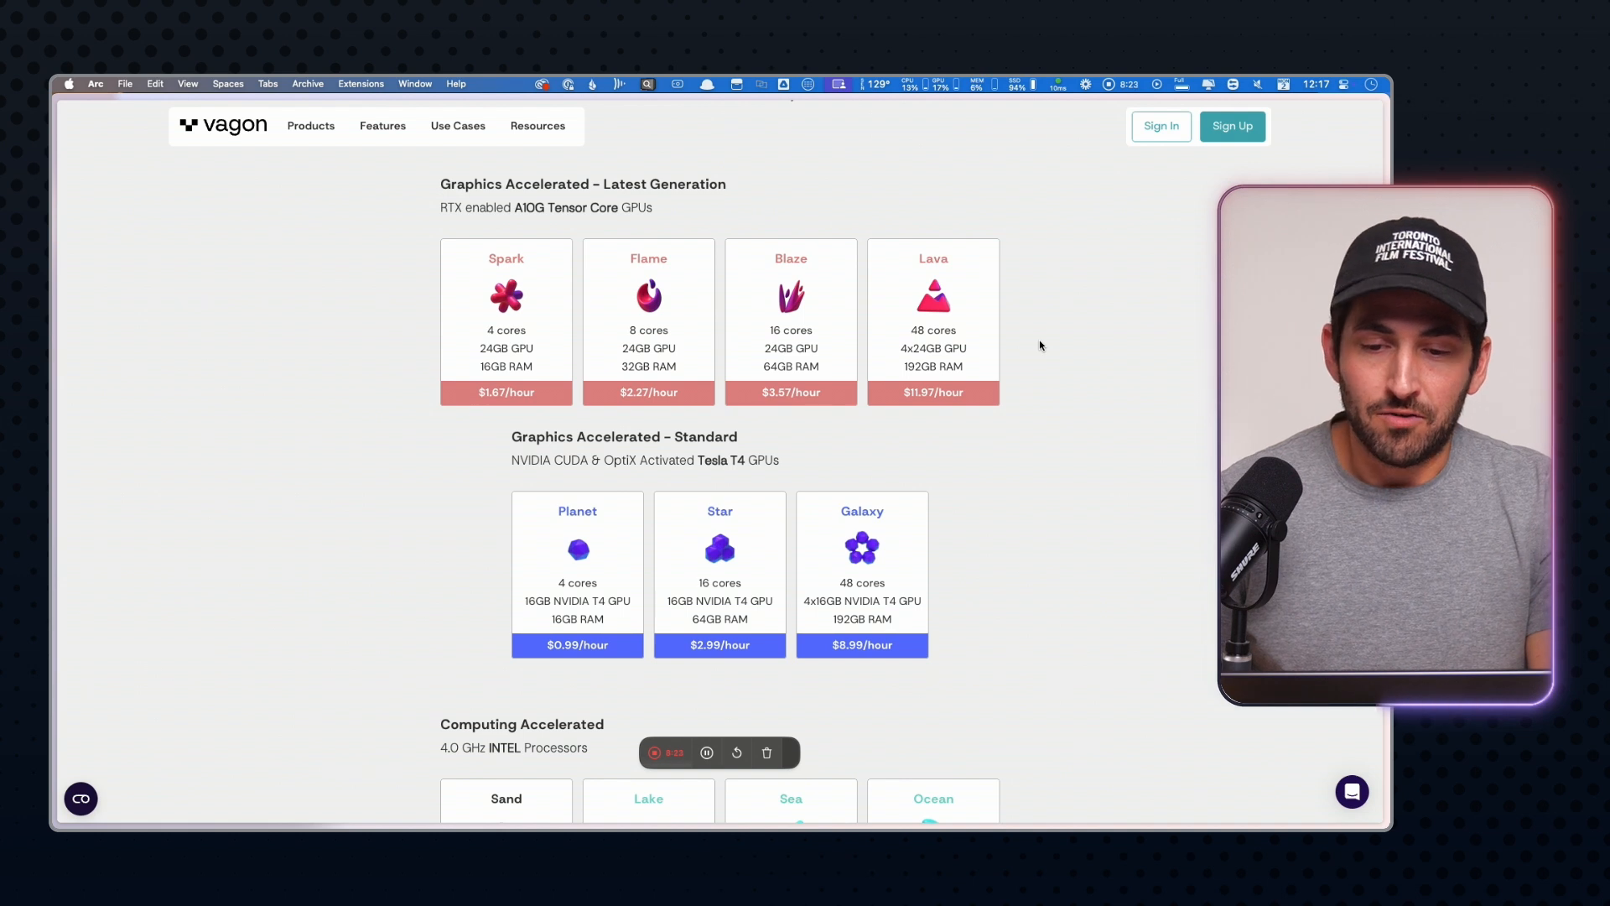
{"action": "scroll", "scroll_direction": "down", "scroll_amount": 3}
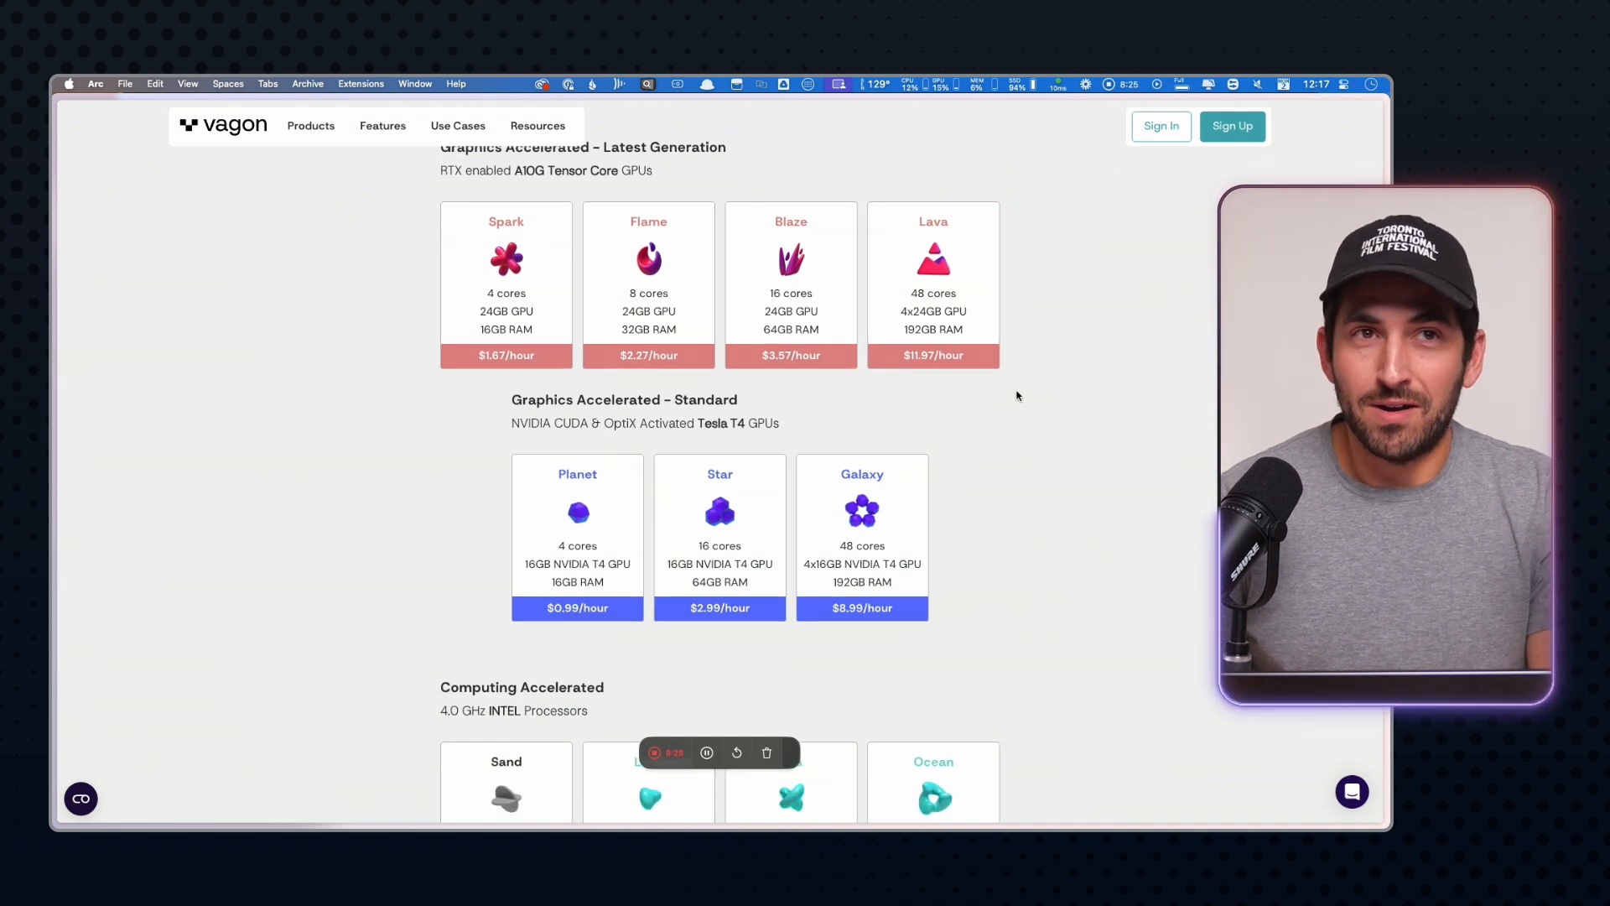
{"action": "scroll", "scroll_direction": "down", "scroll_amount": 3}
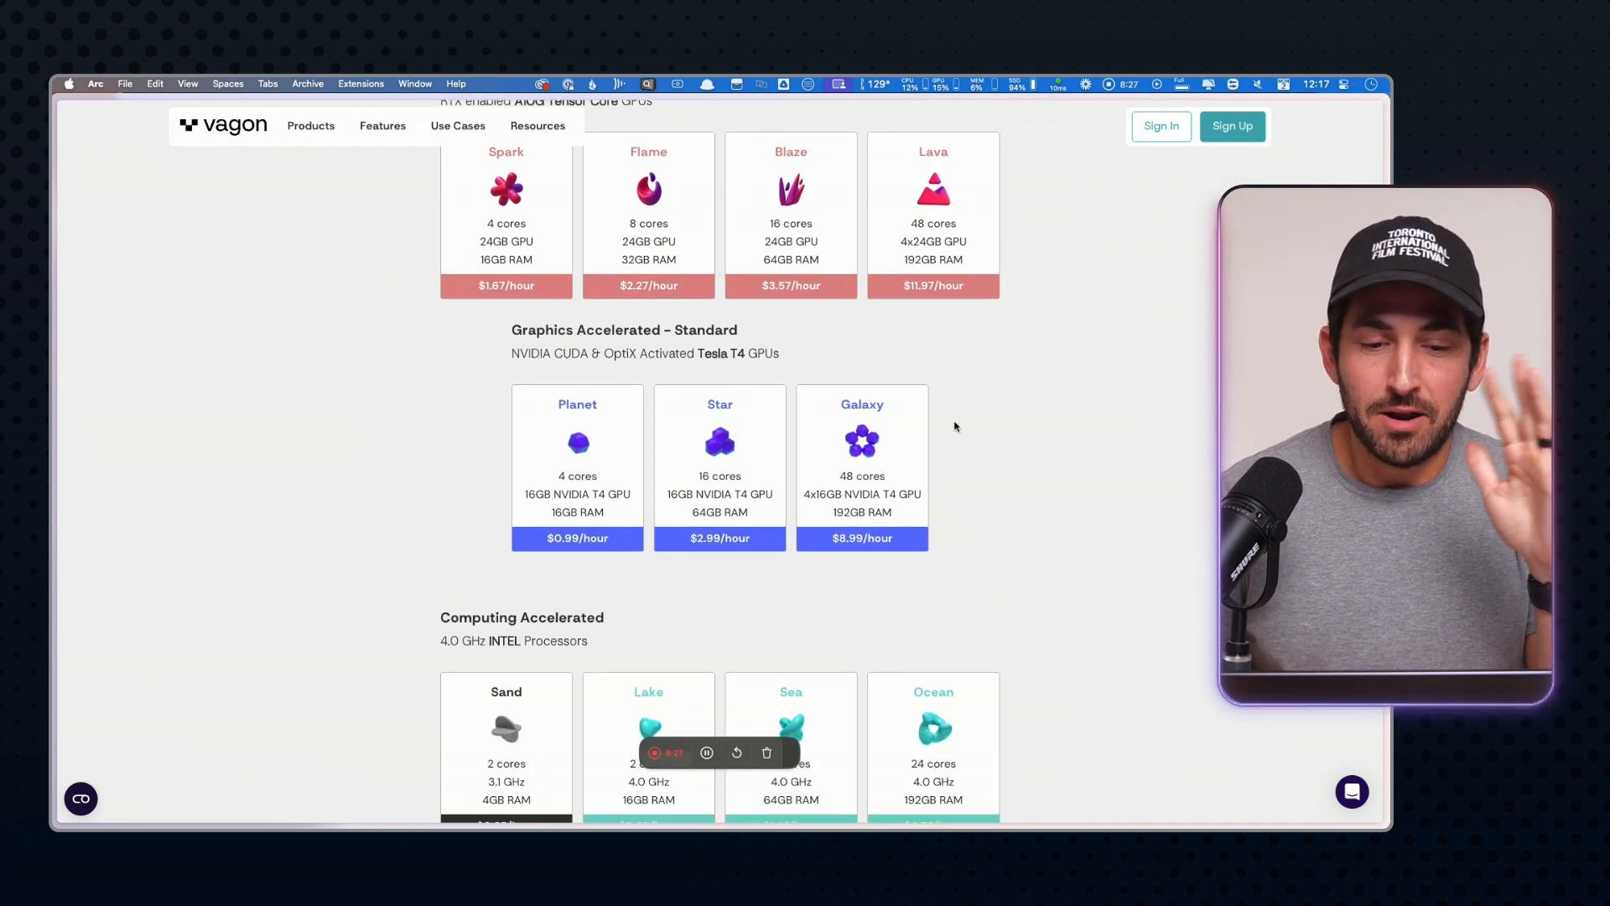
{"action": "mouse_move", "coordinate": [1015, 415]}
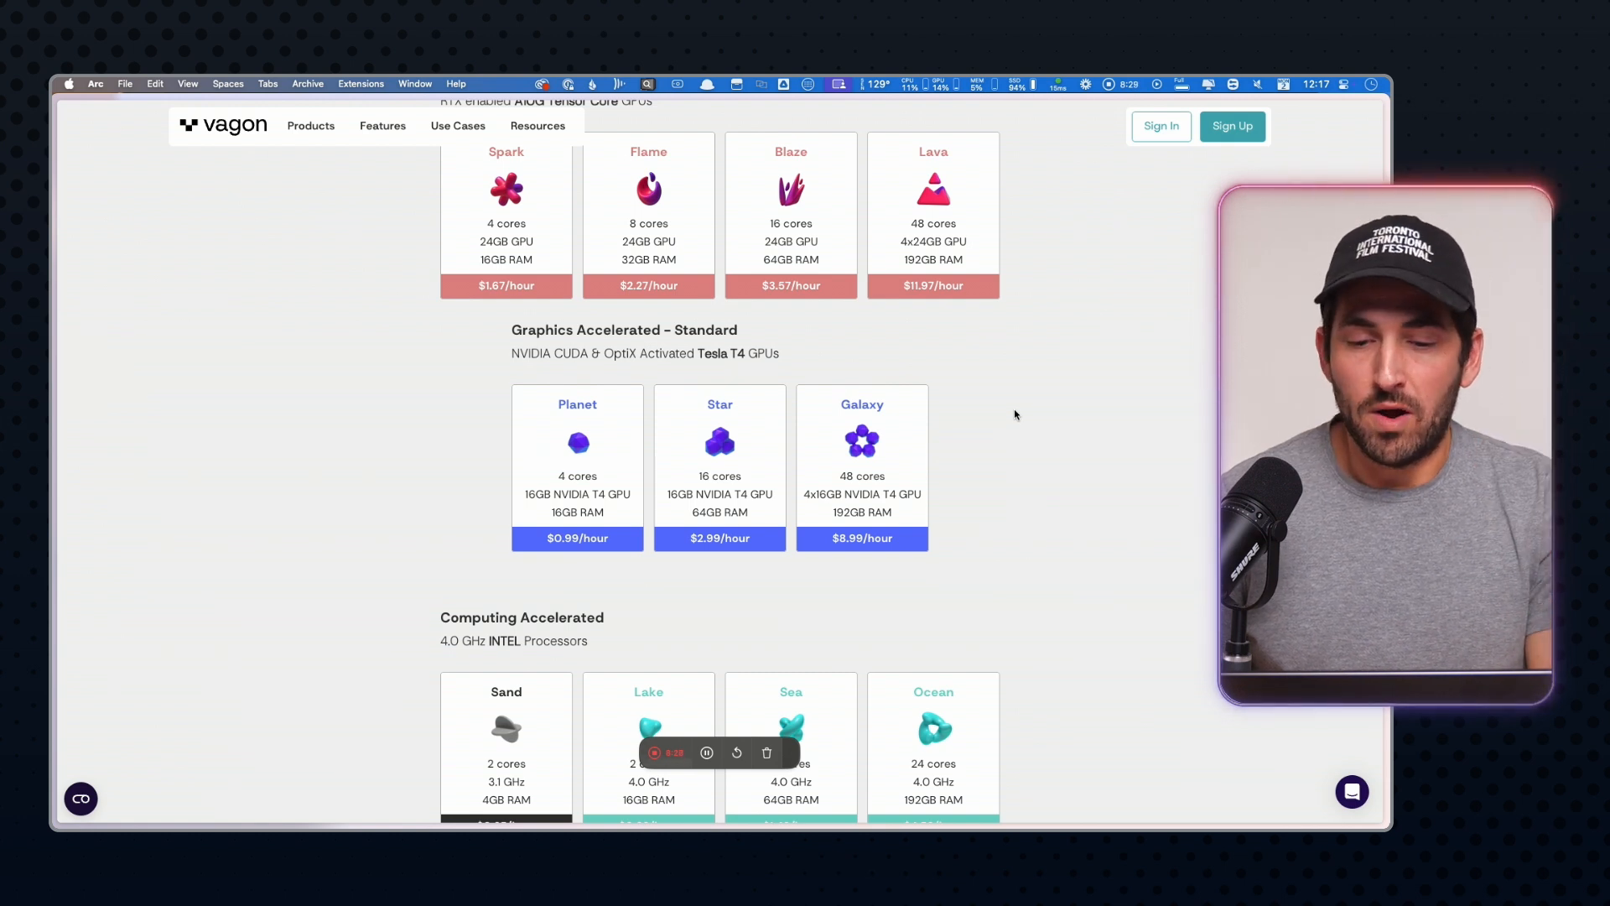
{"action": "scroll", "scroll_direction": "down", "scroll_amount": 3}
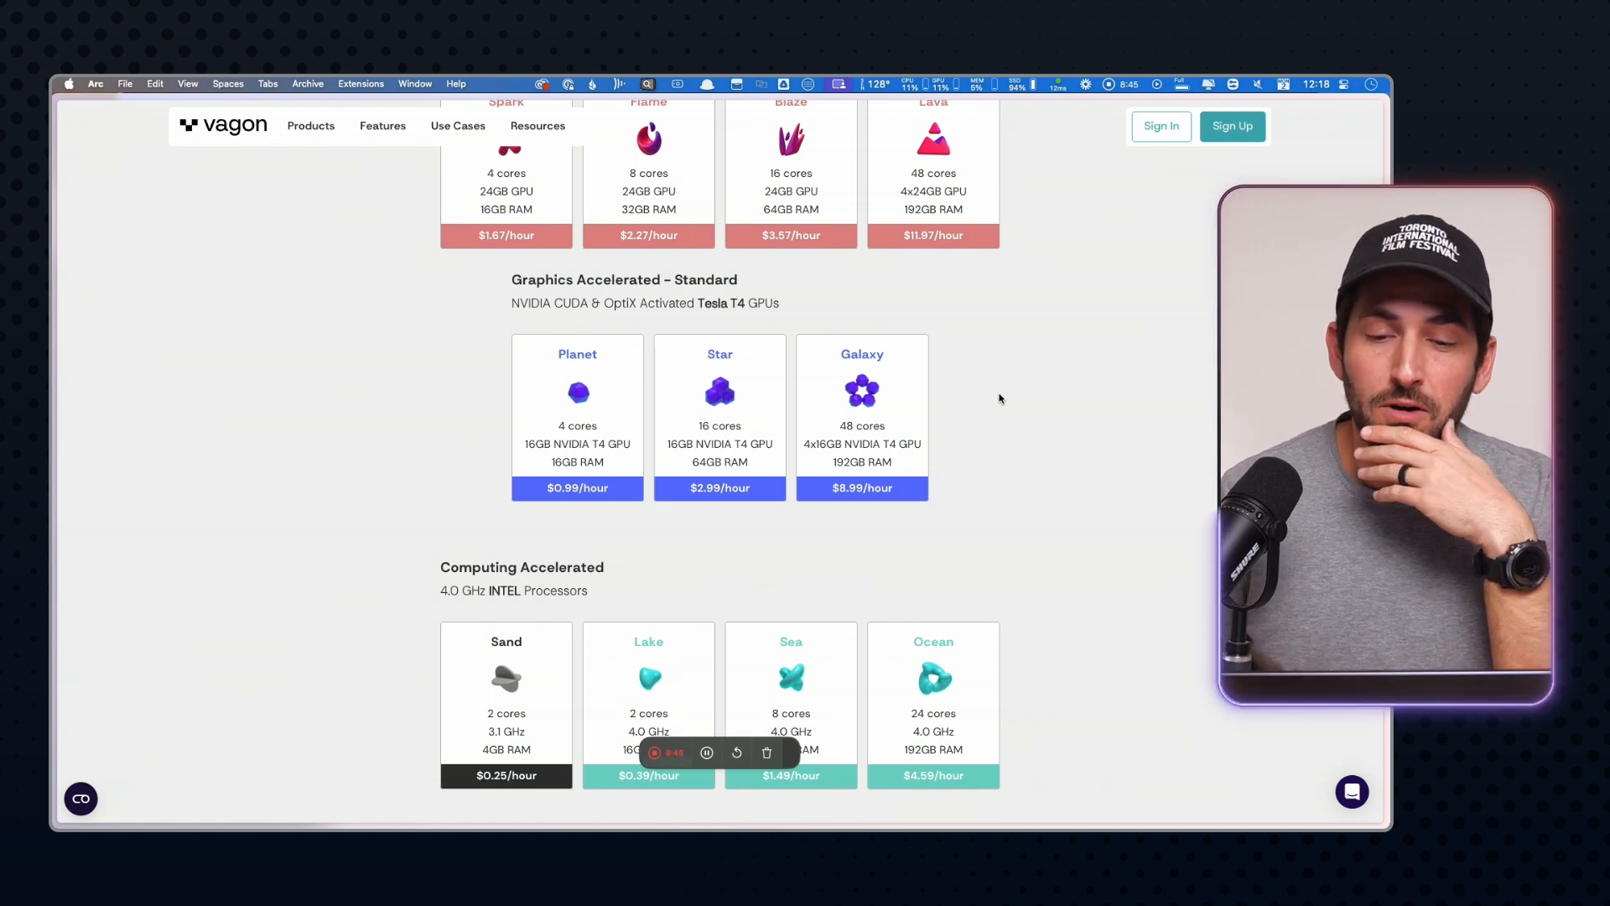
{"action": "scroll", "scroll_direction": "down", "scroll_amount": 3}
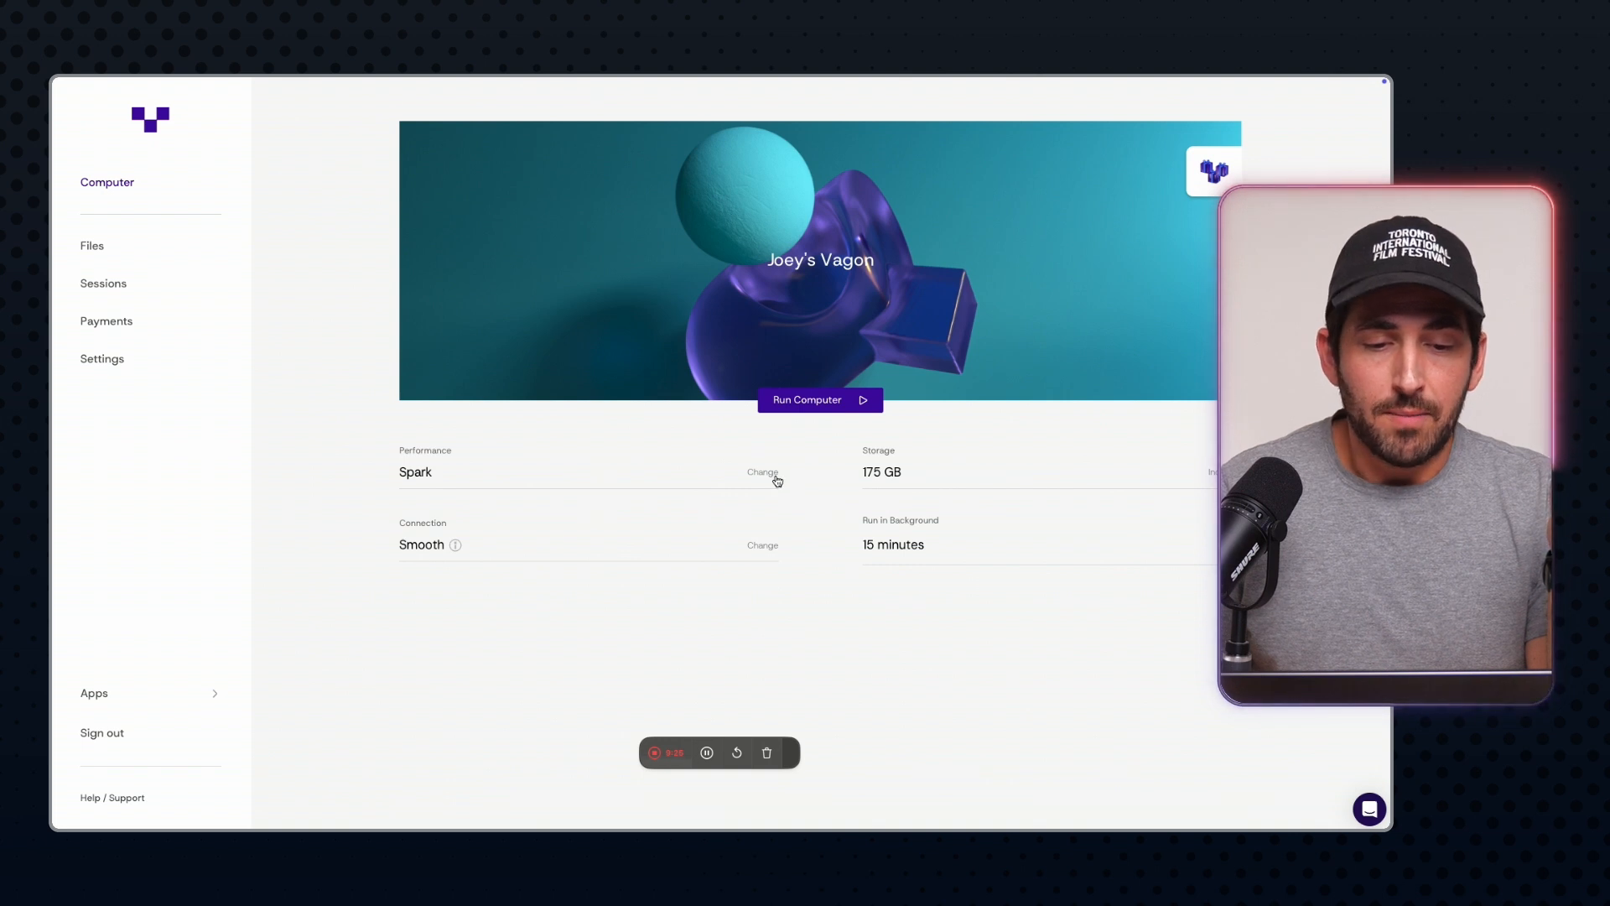
Open the Performance chooser, browse the GPU and compute tiers, and select Spark
{"action": "left_click", "coordinate": [762, 471]}
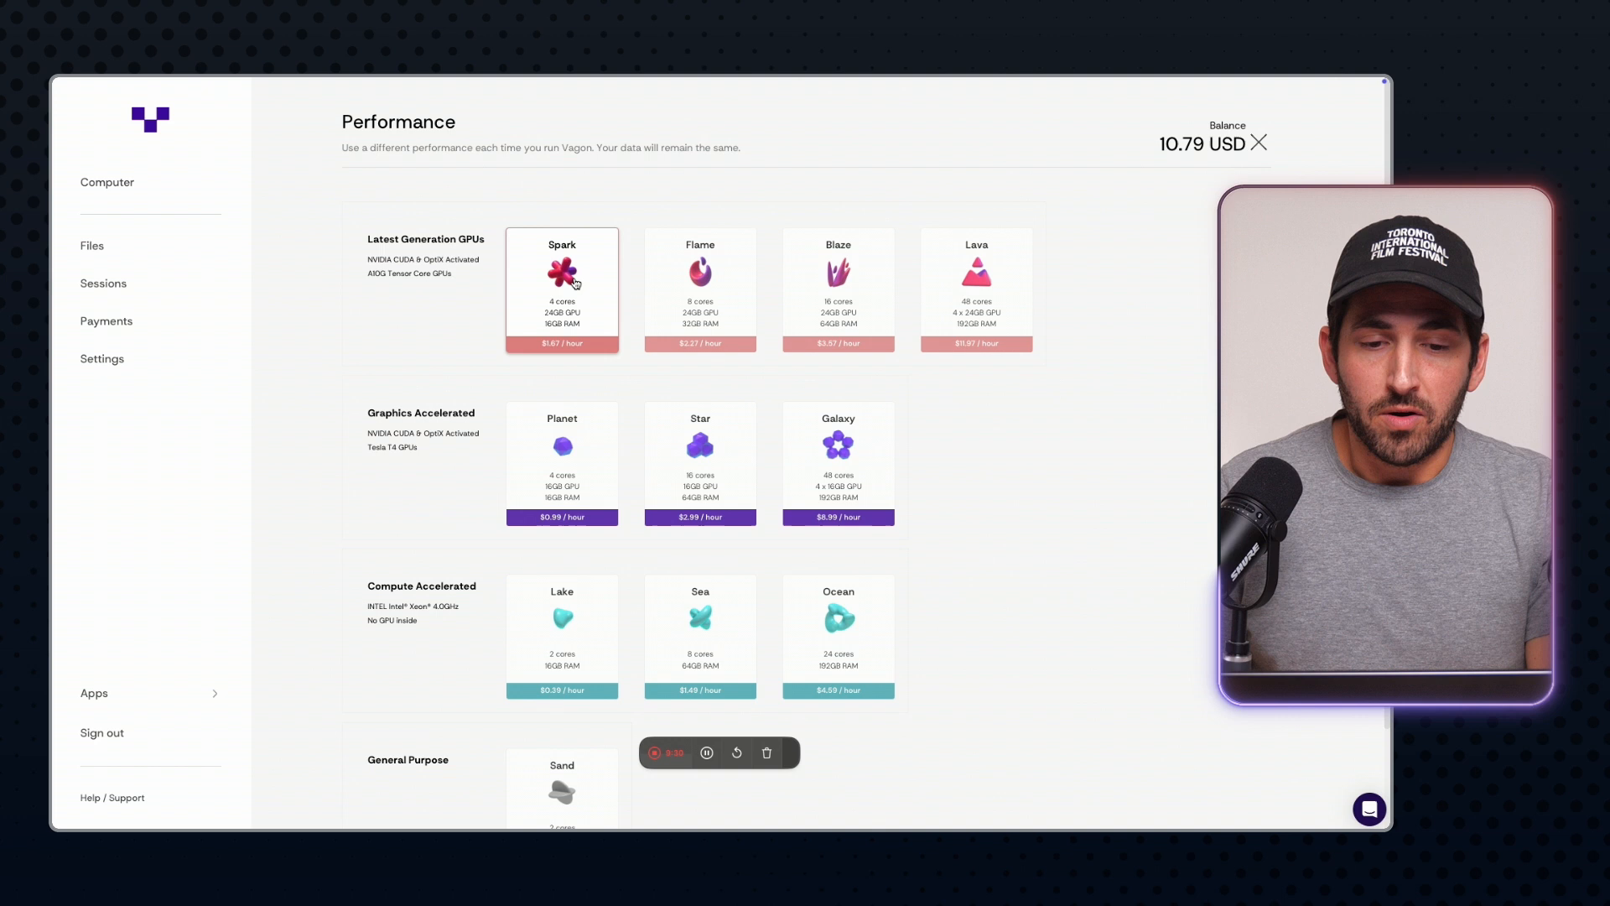
{"action": "scroll", "scroll_direction": "down", "scroll_amount": 3}
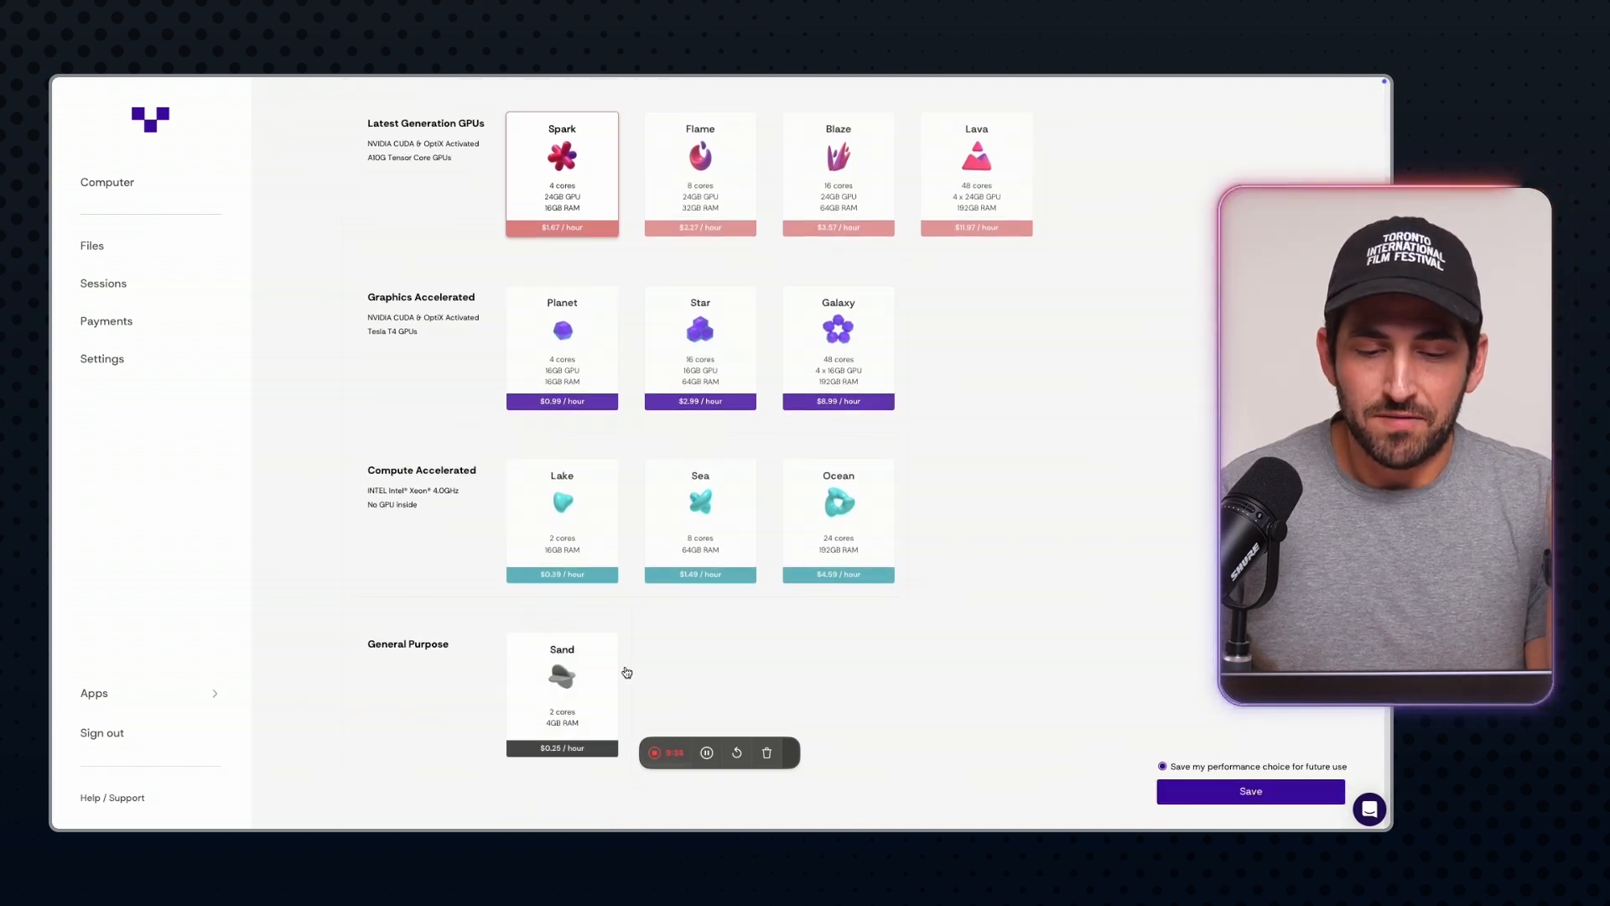
{"action": "mouse_move", "coordinate": [737, 635]}
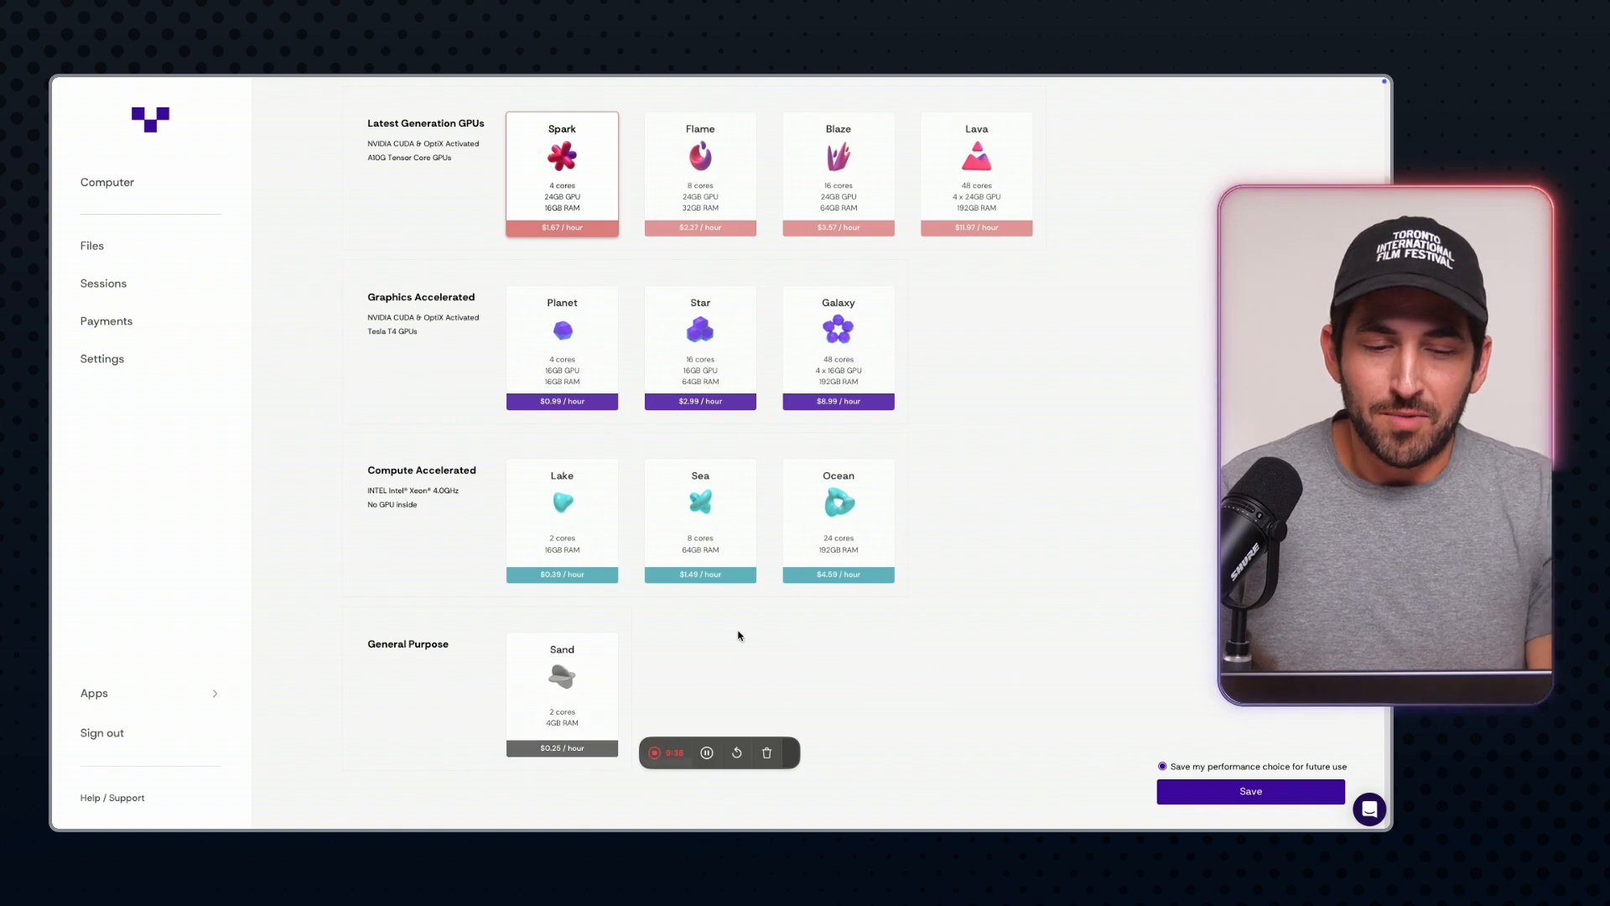
{"action": "scroll", "scroll_direction": "up", "scroll_amount": 3}
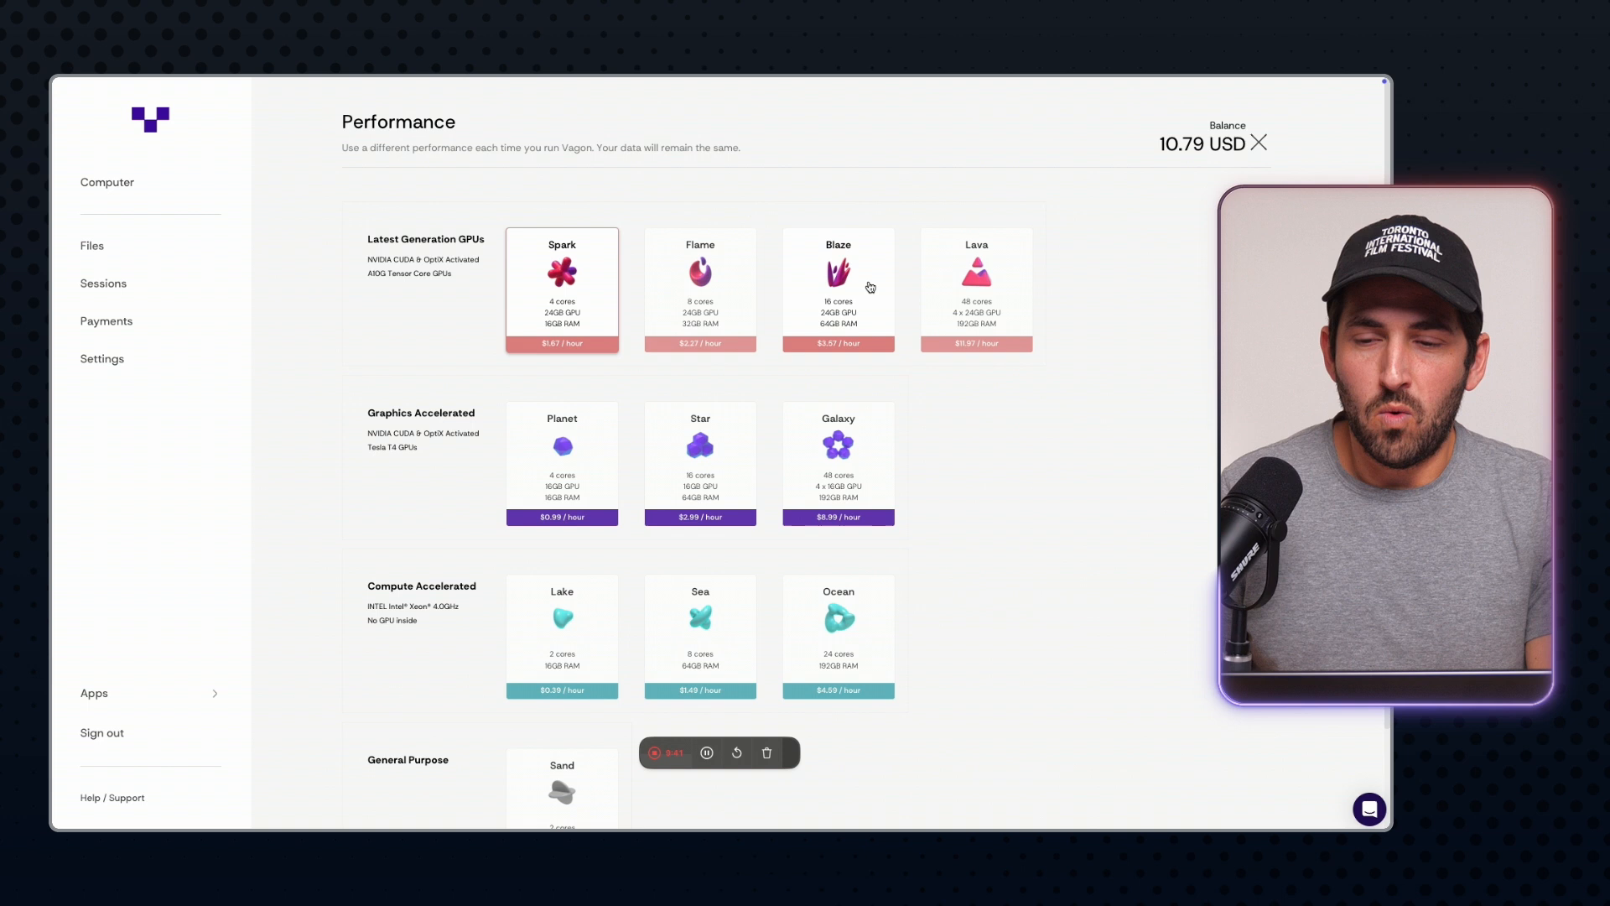
{"action": "mouse_move", "coordinate": [608, 429]}
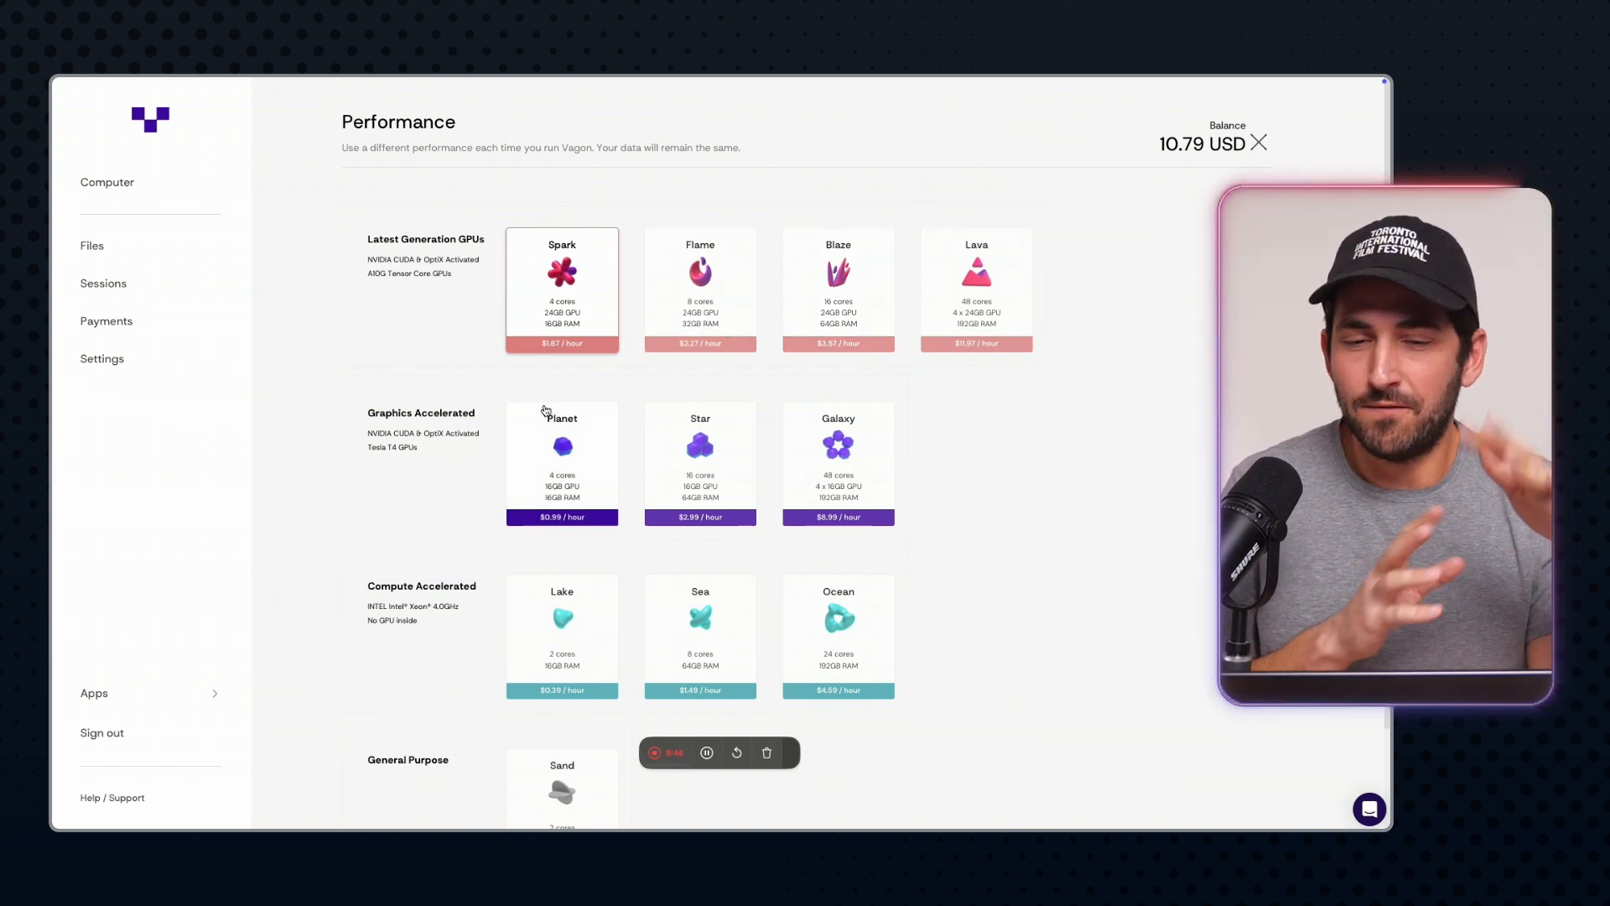
{"action": "left_click", "coordinate": [562, 459]}
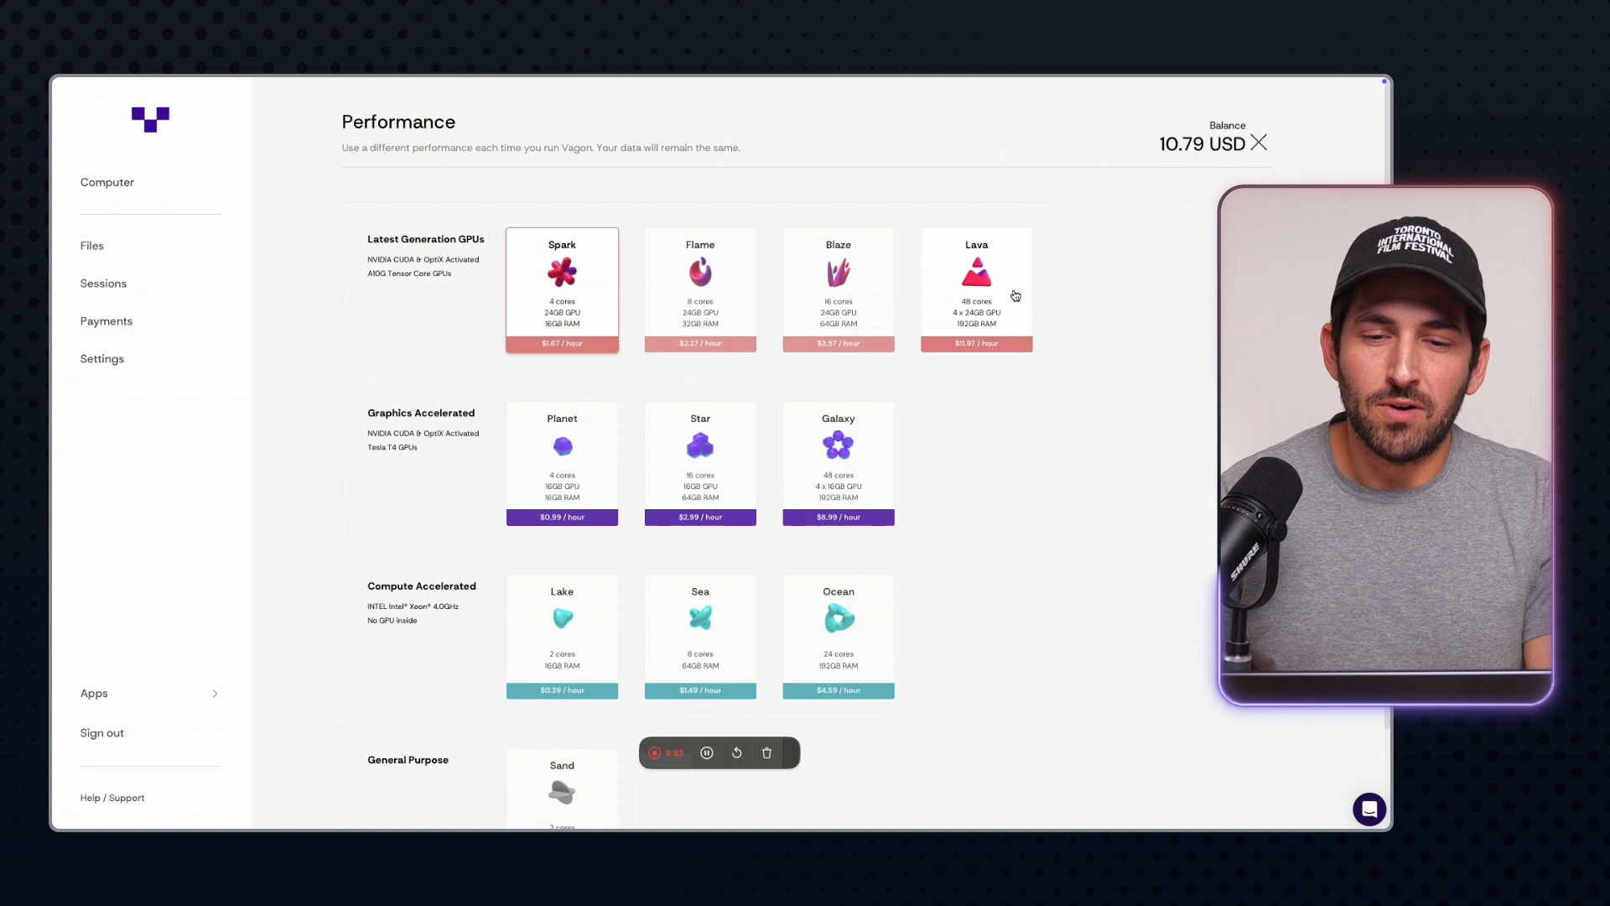
{"action": "mouse_move", "coordinate": [1004, 389]}
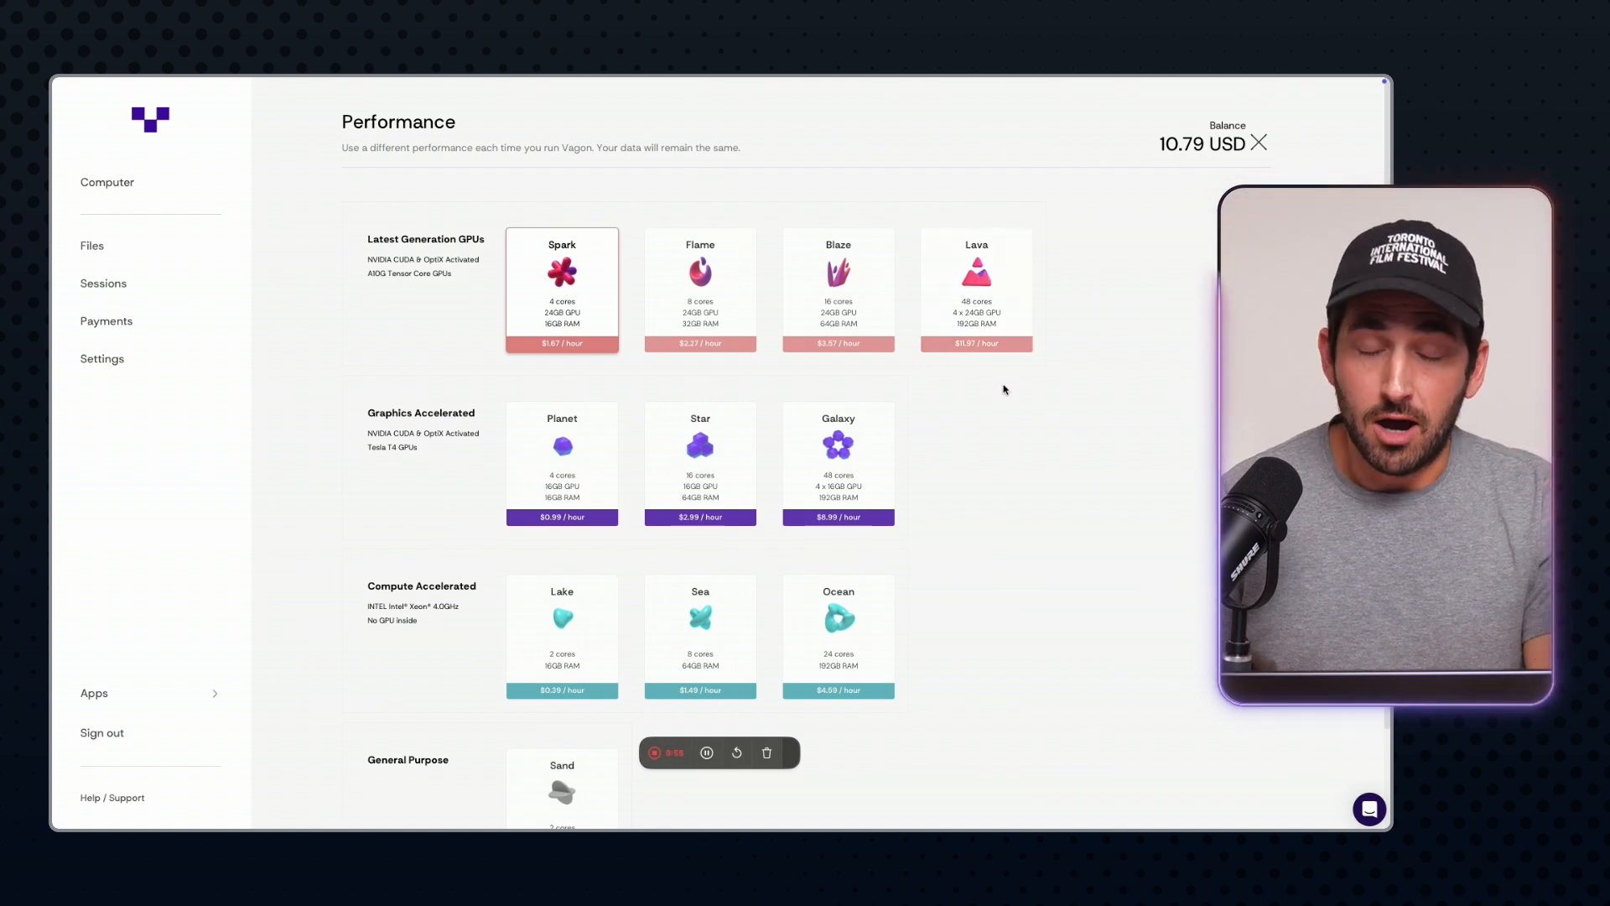
{"action": "mouse_move", "coordinate": [1037, 450]}
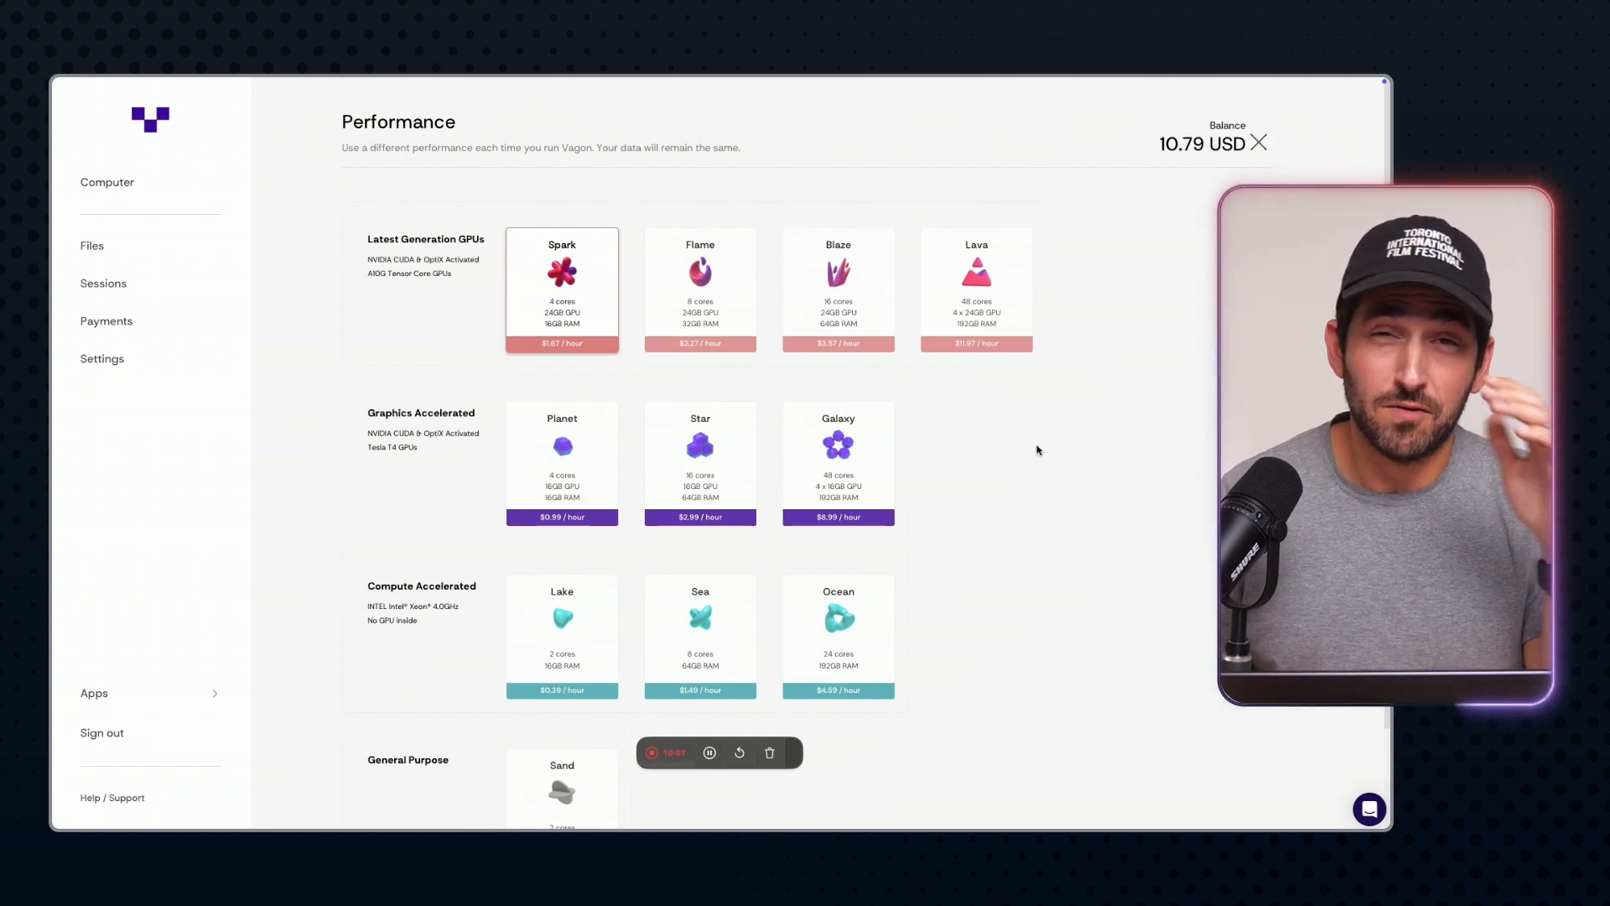
{"action": "mouse_move", "coordinate": [1045, 420]}
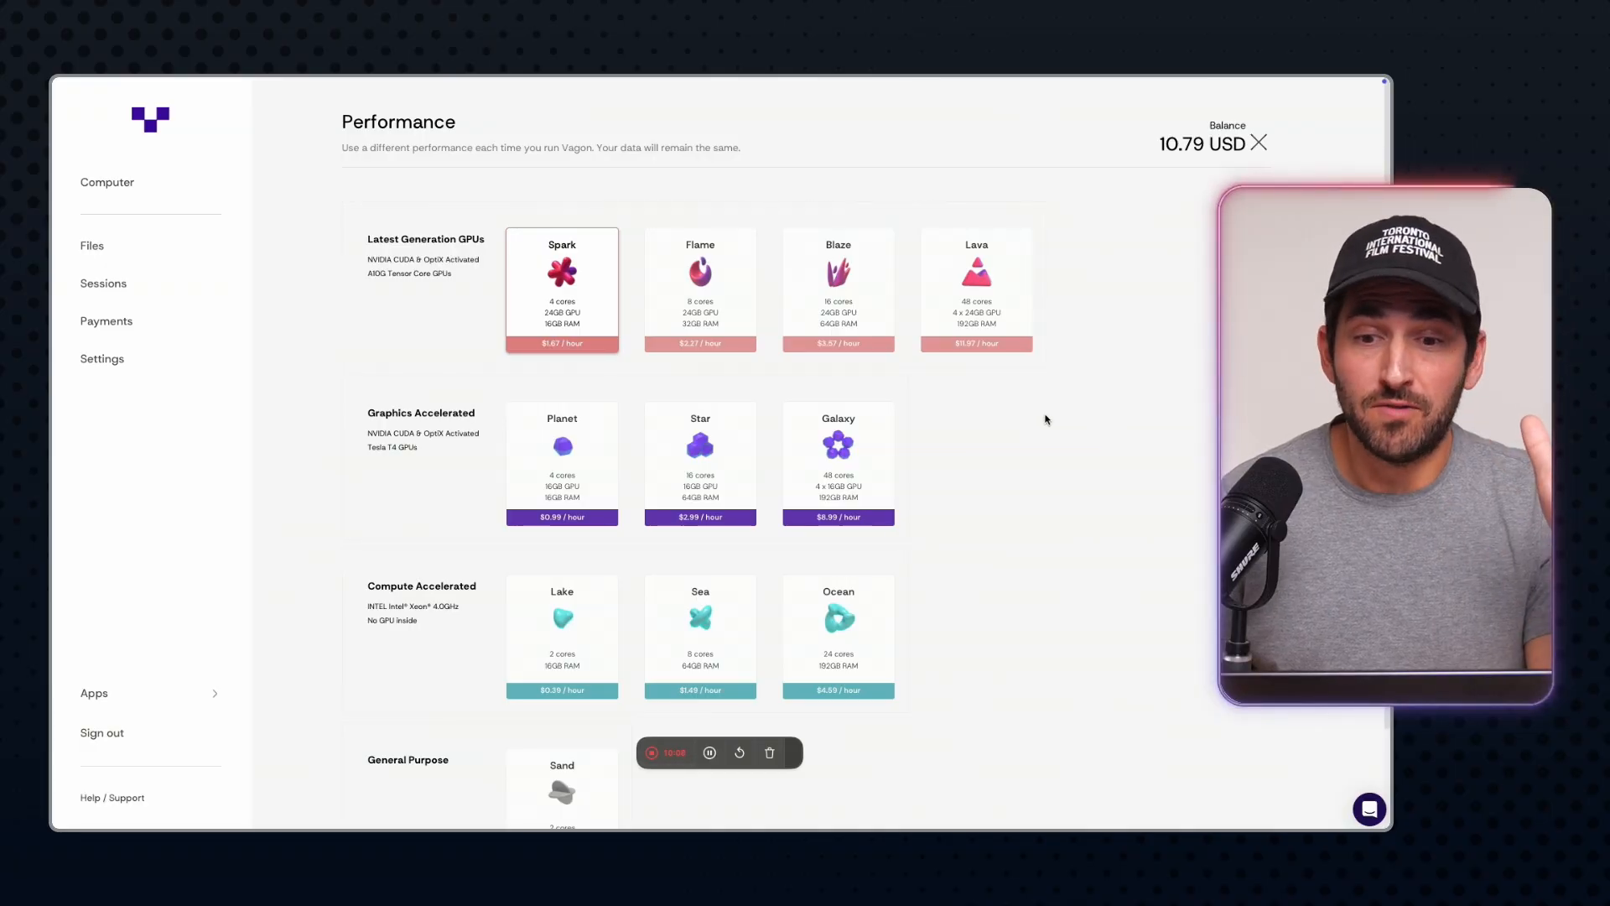
{"action": "mouse_move", "coordinate": [1034, 291]}
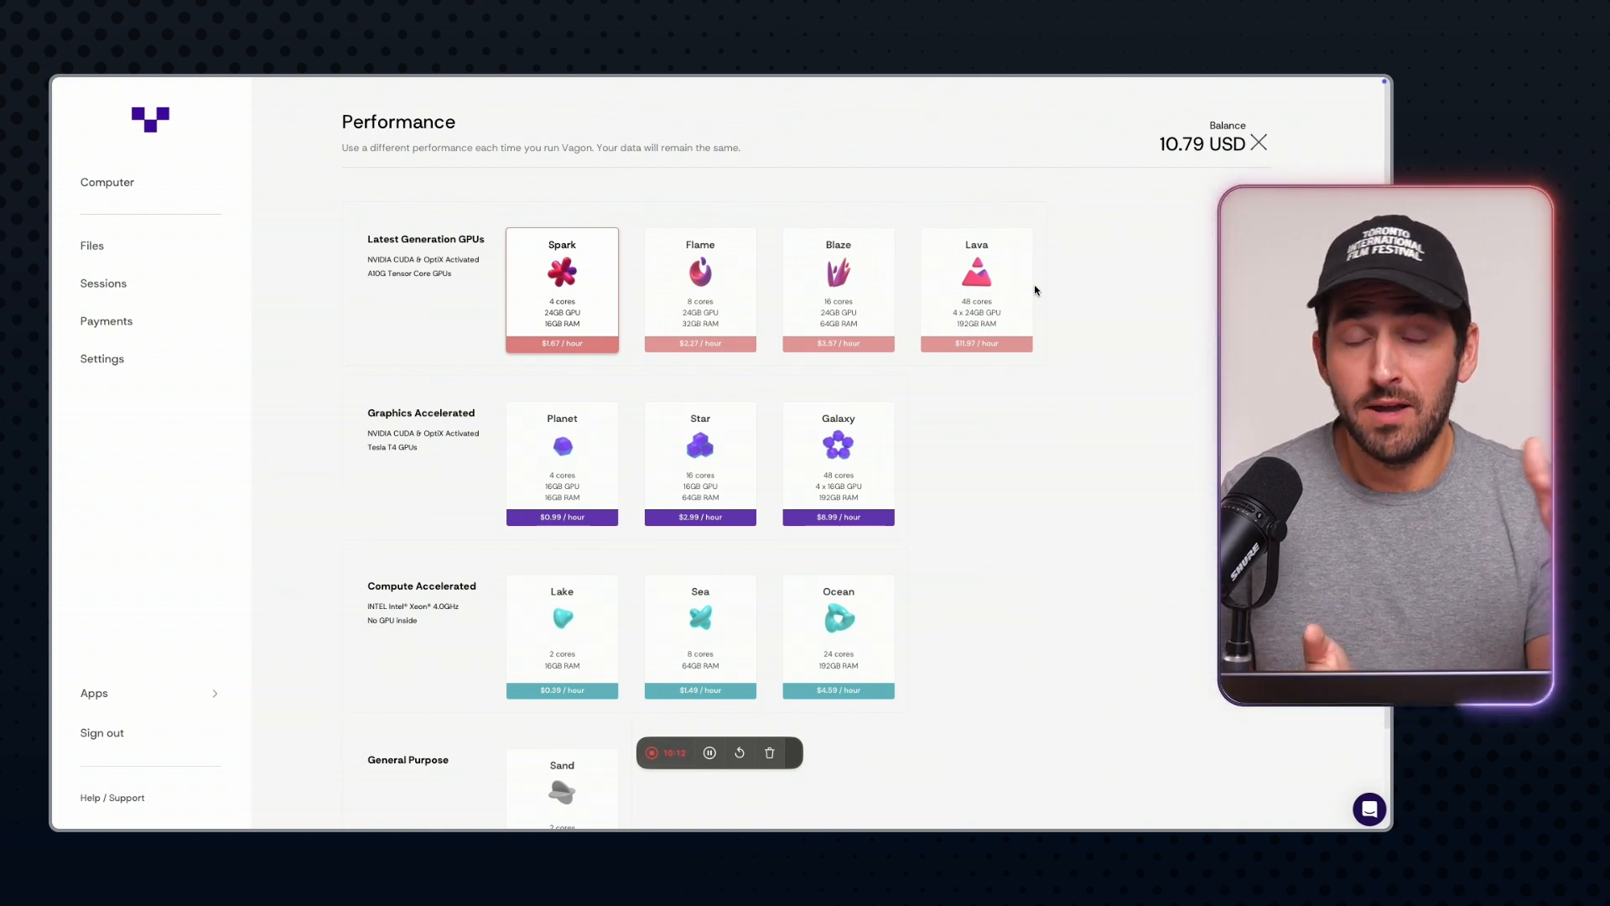
{"action": "mouse_move", "coordinate": [1156, 300]}
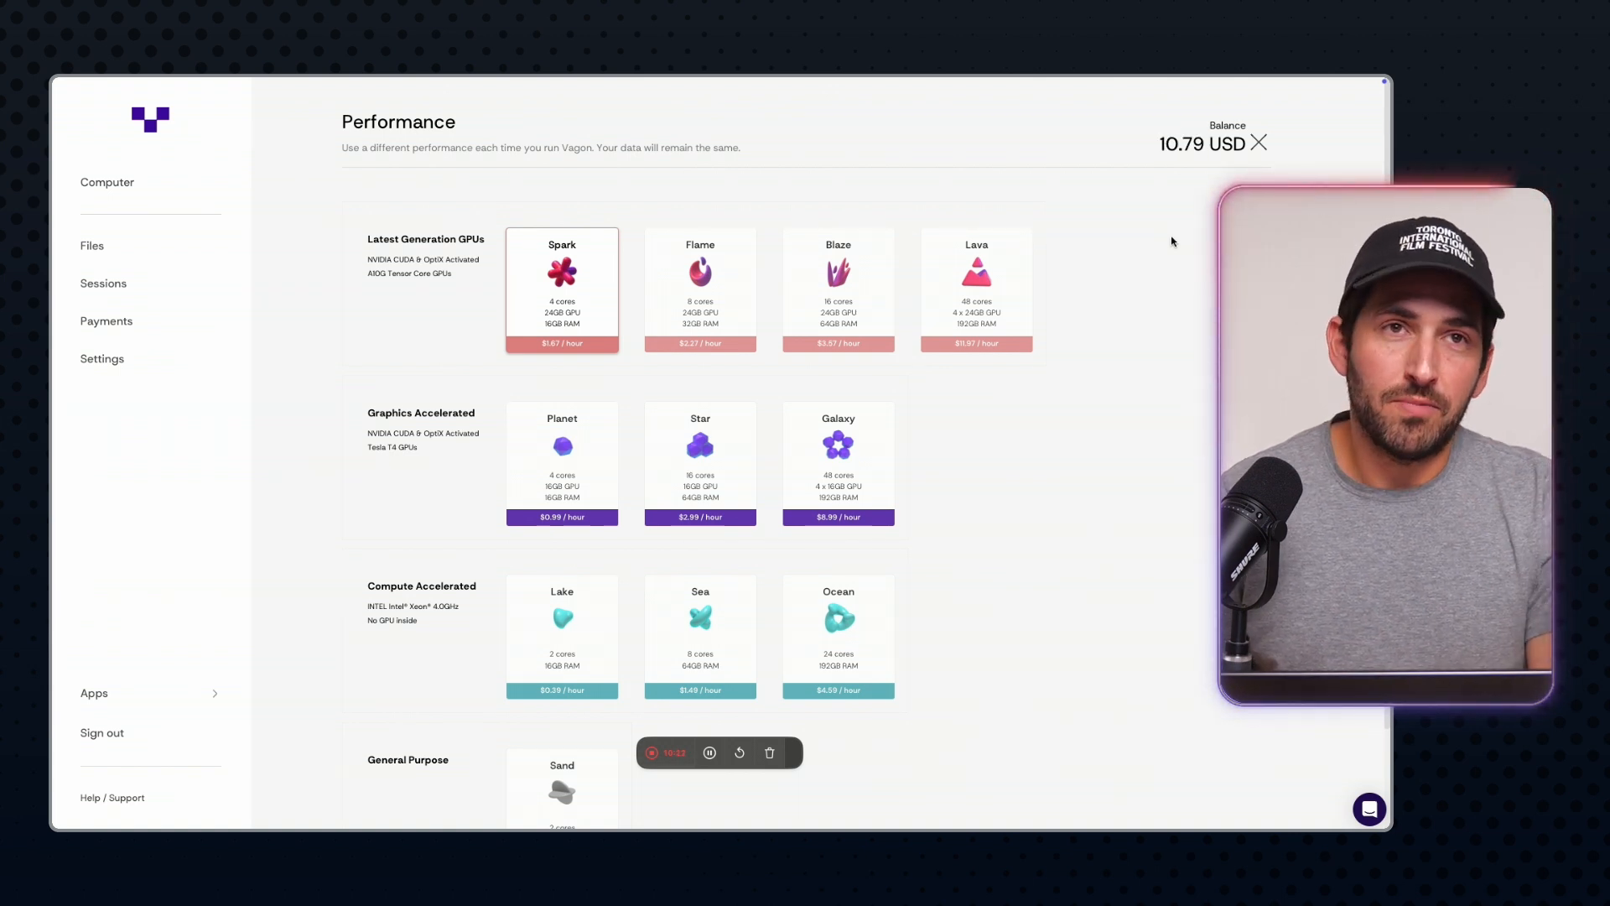
{"action": "mouse_move", "coordinate": [1148, 244]}
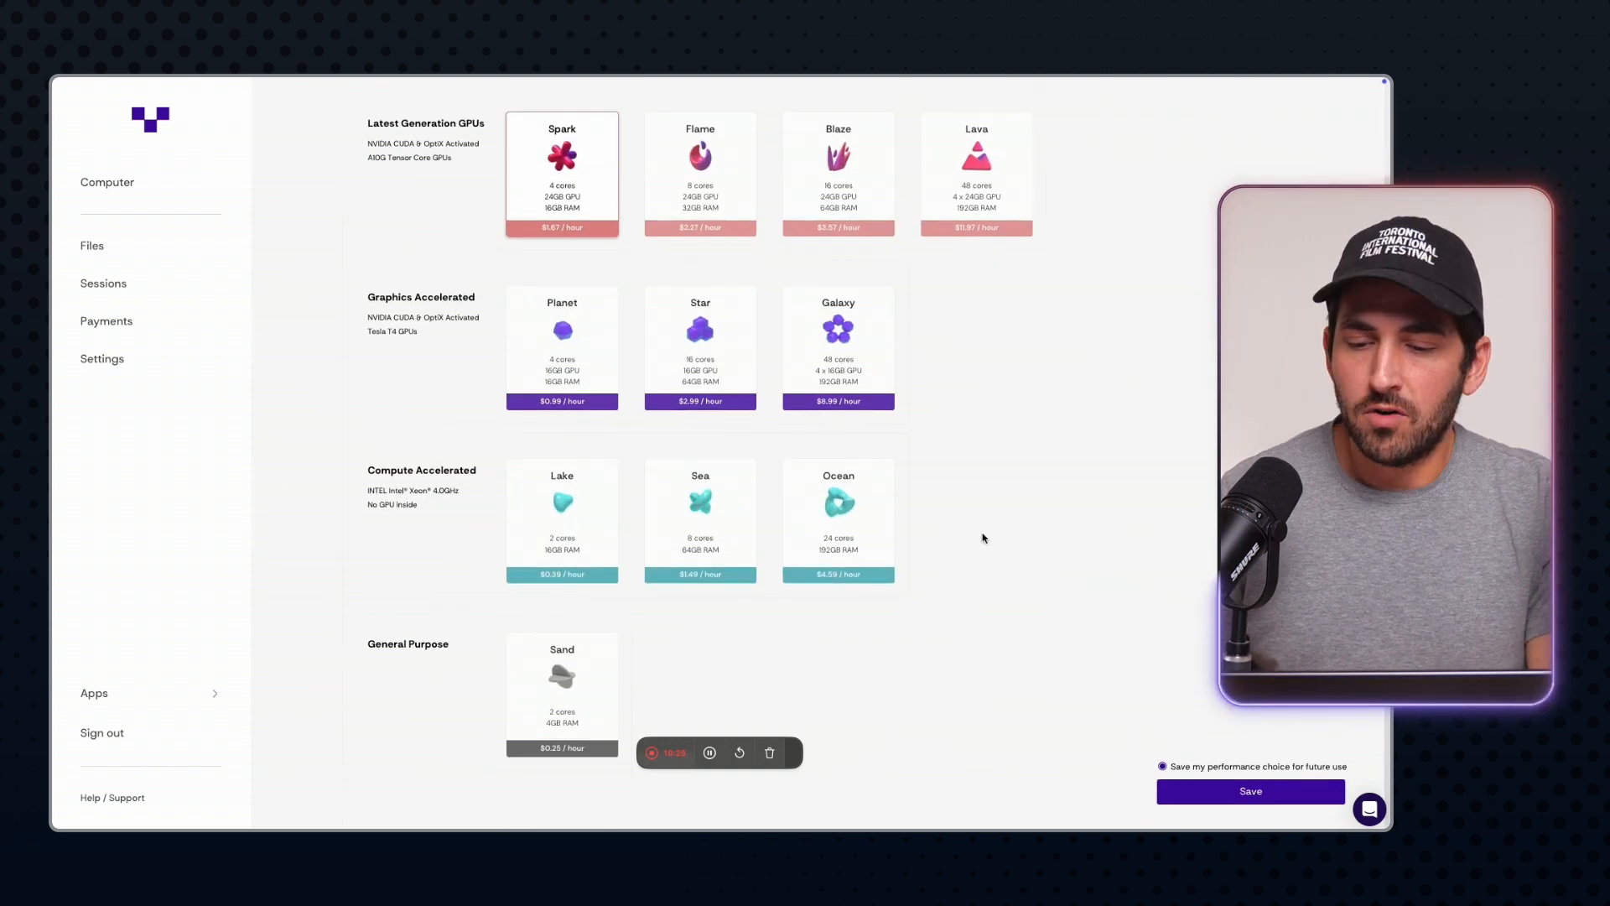
Save the Spark performance choice and pick California on the region map
{"action": "left_click", "coordinate": [1249, 791]}
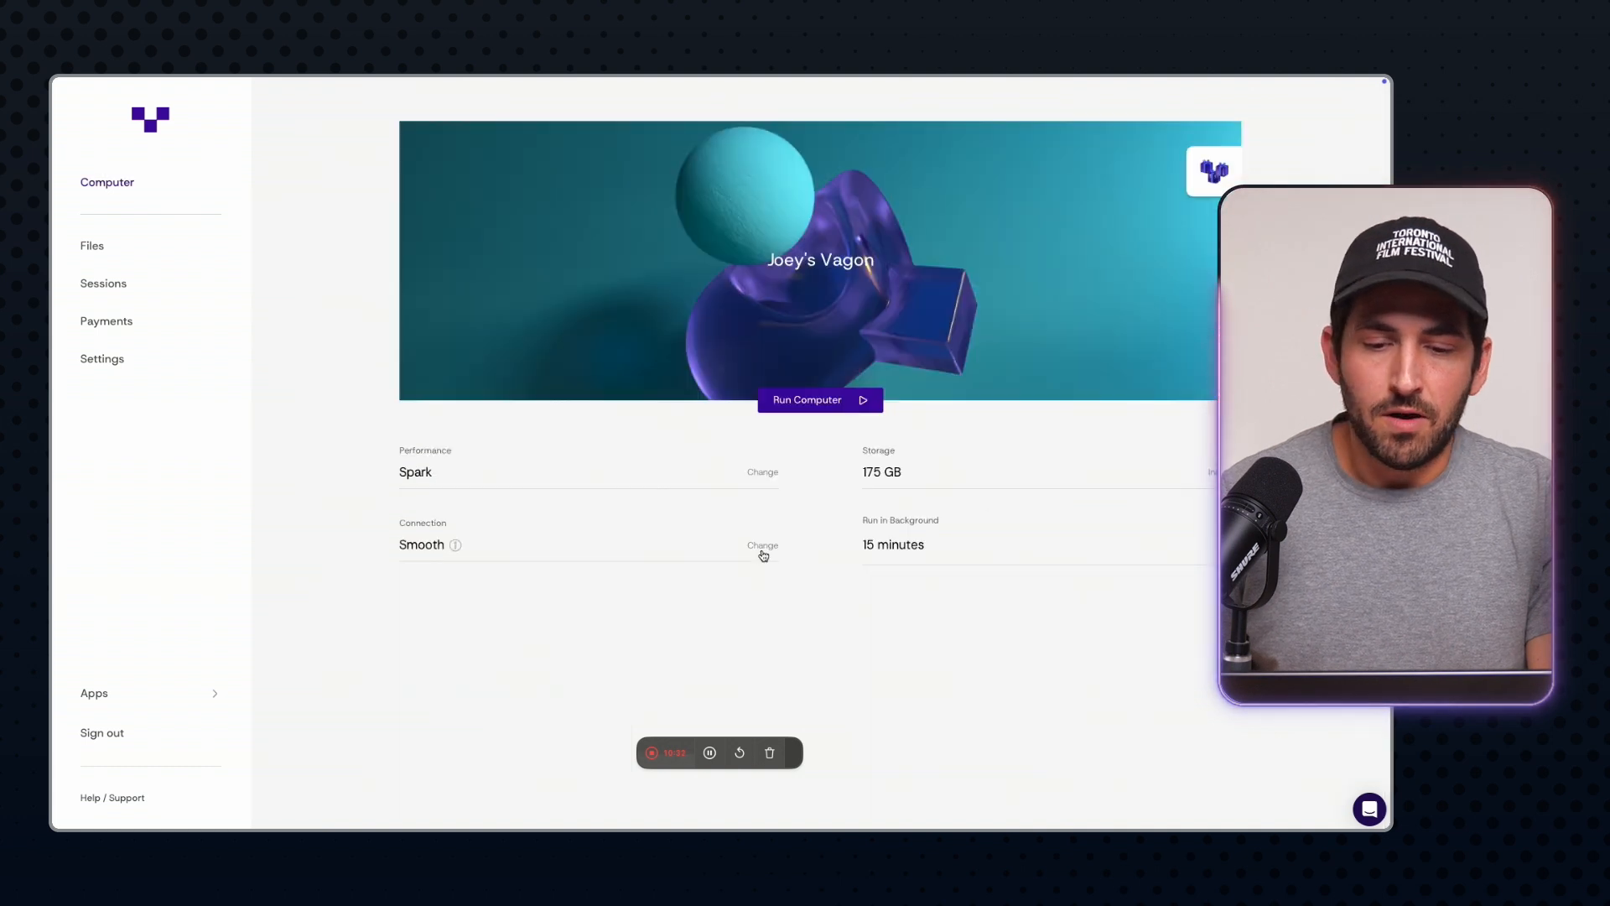
{"action": "left_click", "coordinate": [762, 545]}
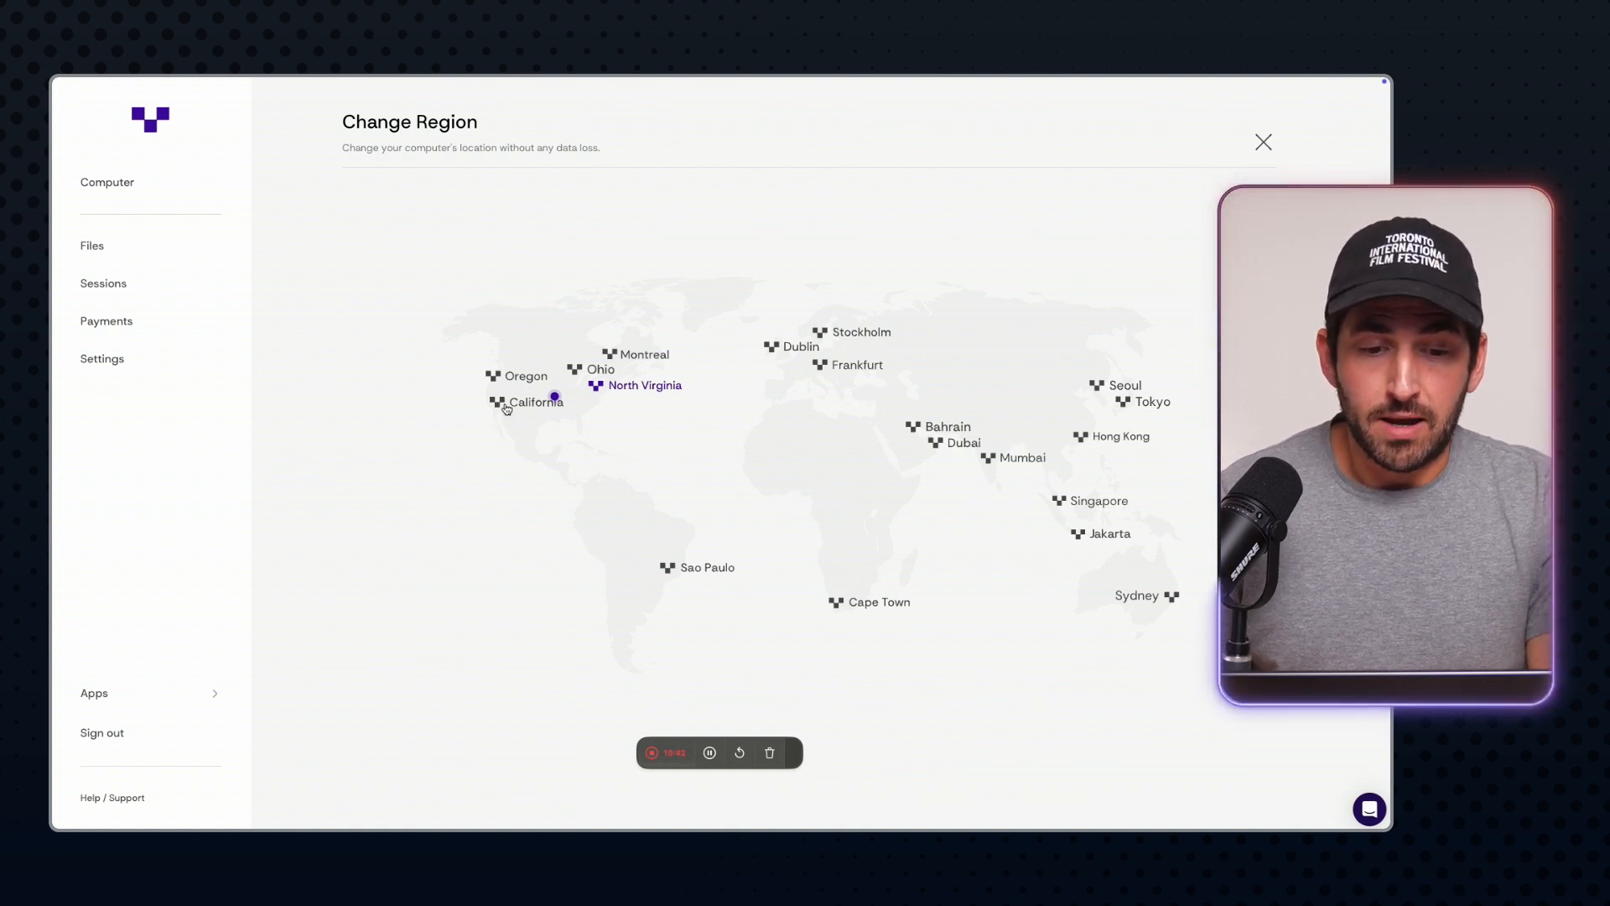
{"action": "left_click", "coordinate": [493, 402]}
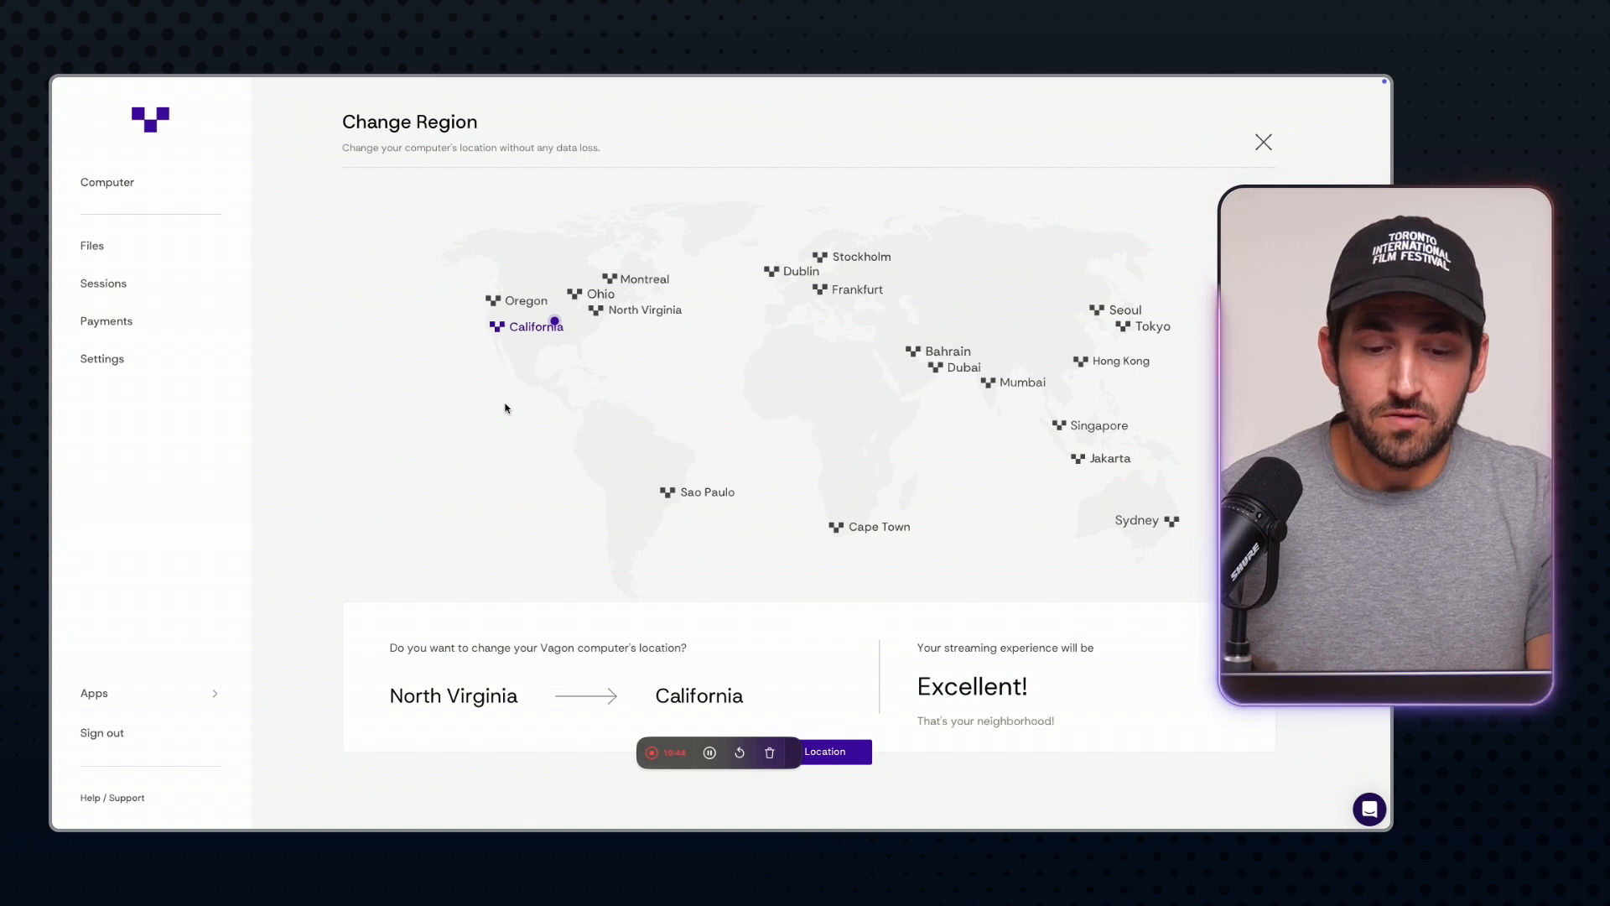
Request the California move, cancel the $11.41 migration fee, and close the map
{"action": "left_click", "coordinate": [825, 750]}
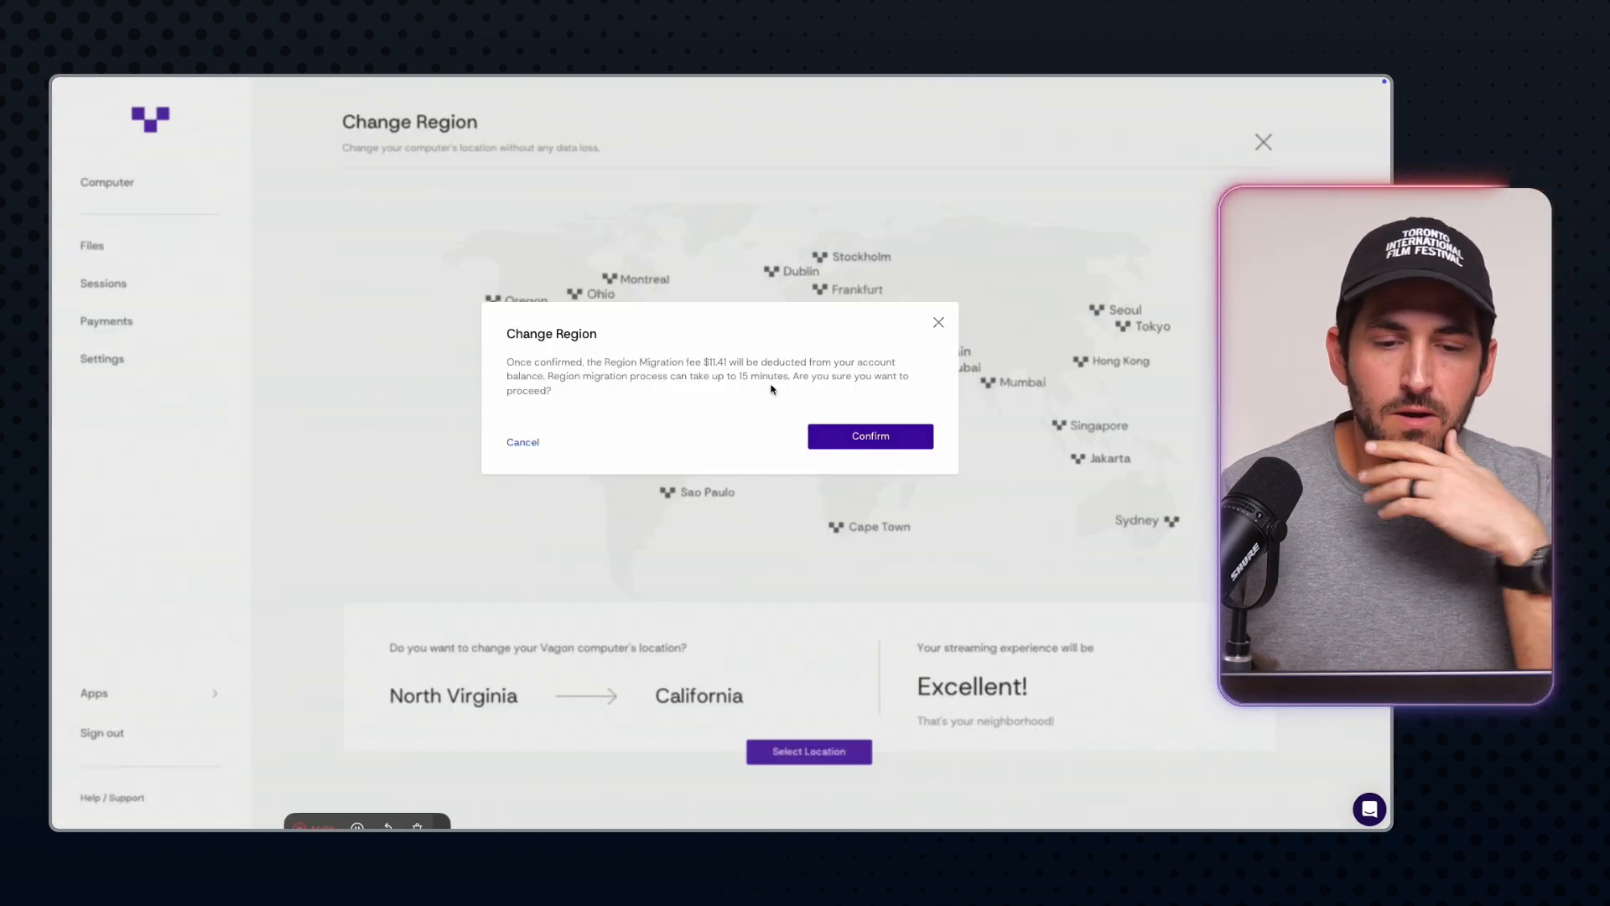
{"action": "mouse_move", "coordinate": [740, 408]}
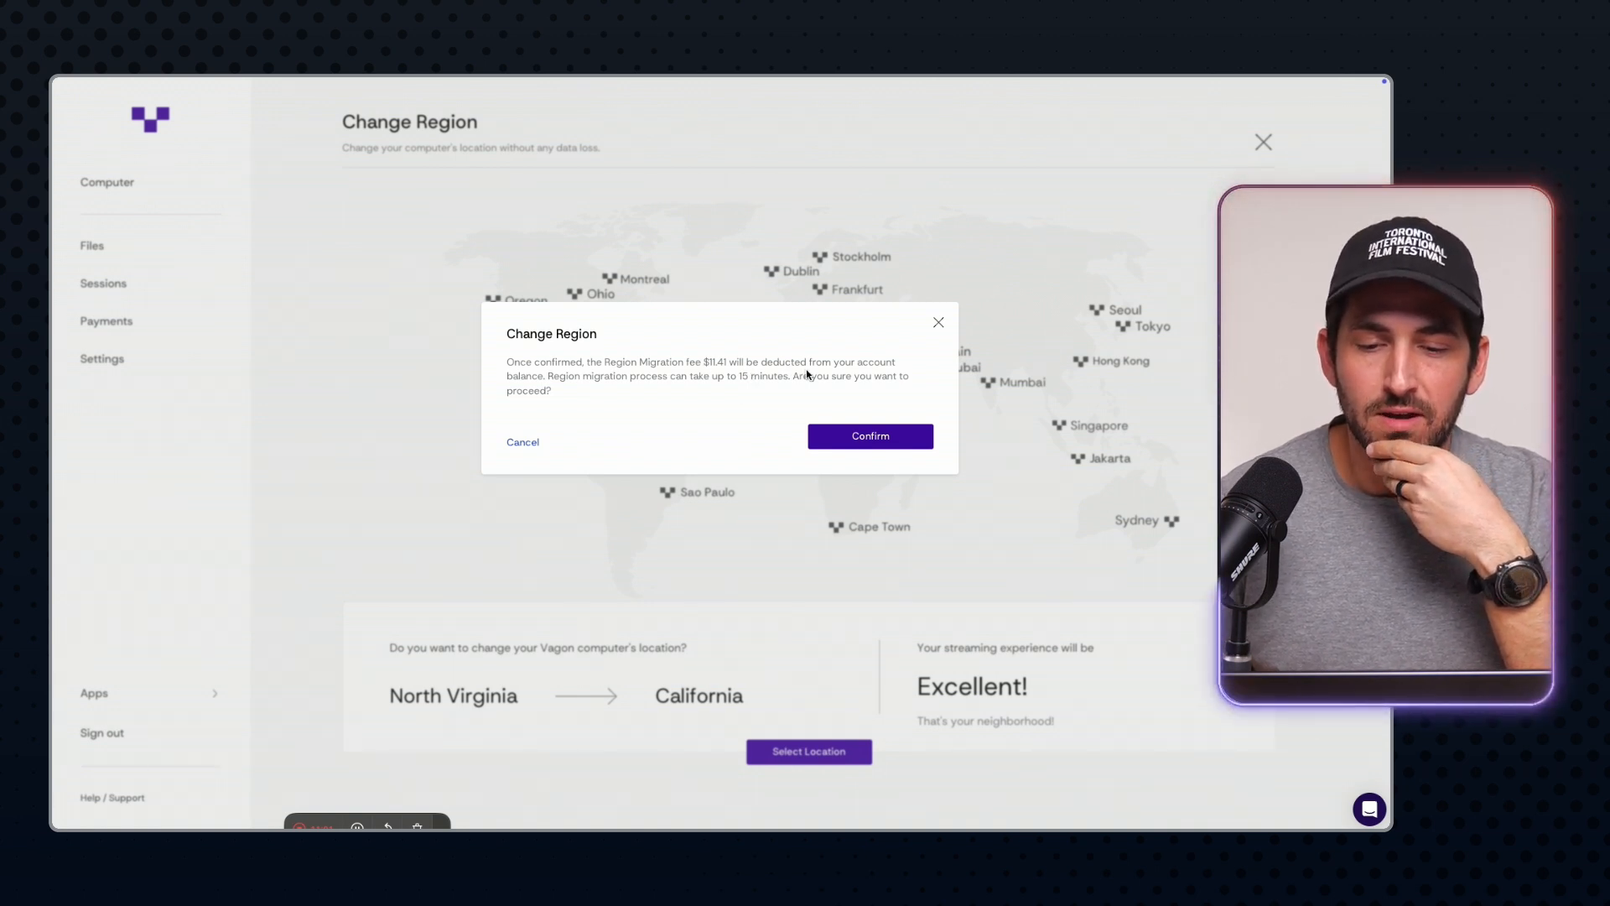
{"action": "left_click", "coordinate": [521, 441]}
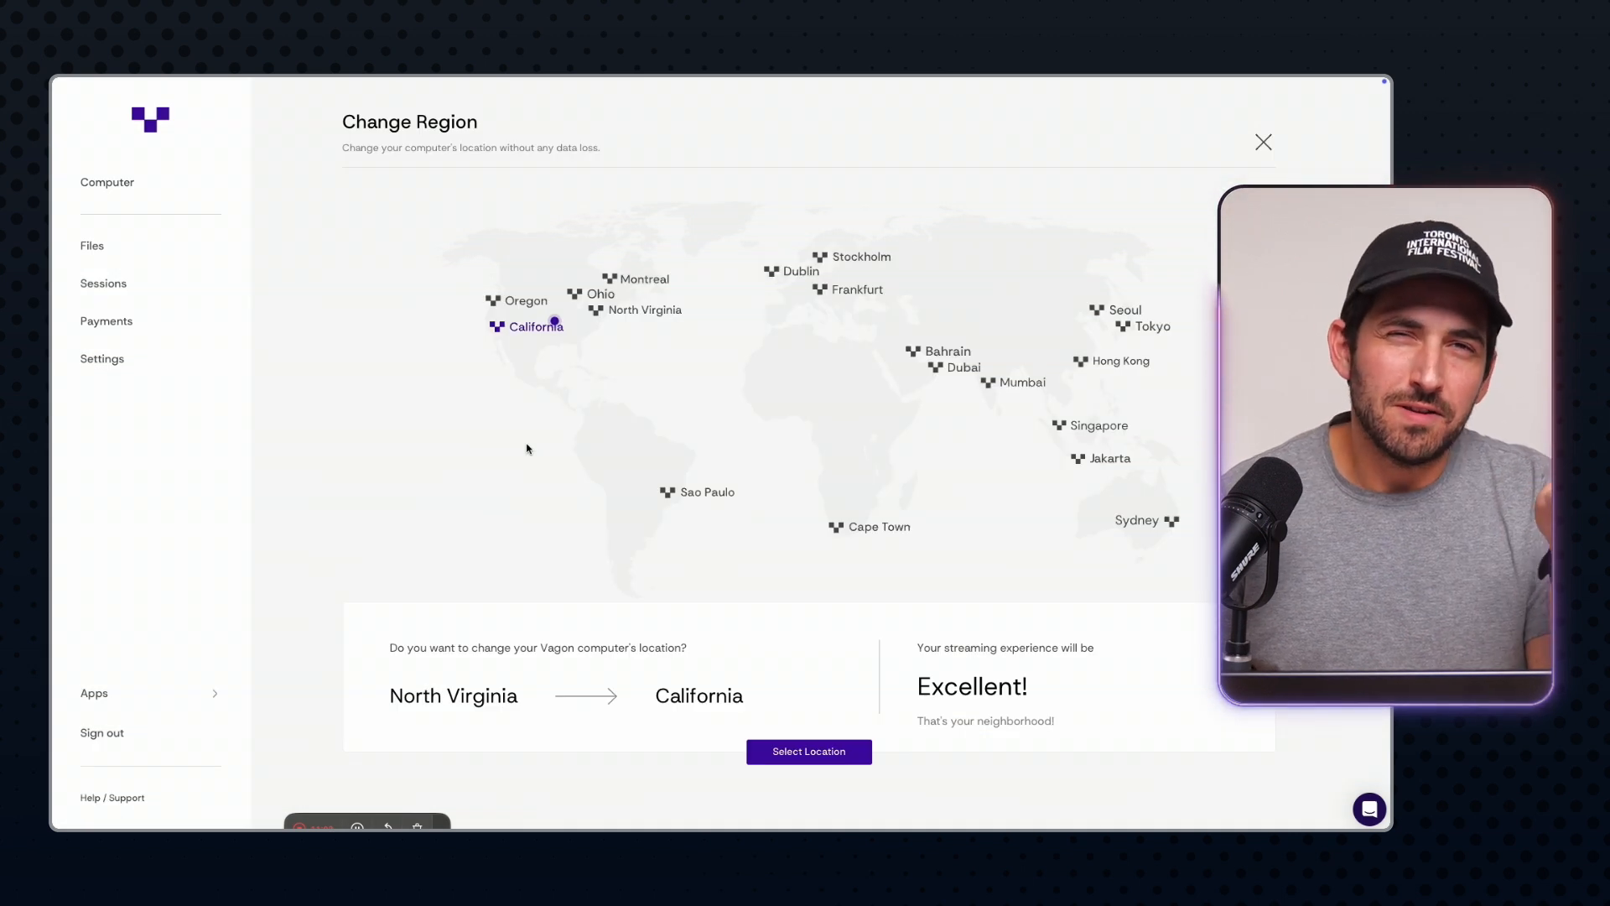
{"action": "mouse_move", "coordinate": [602, 394]}
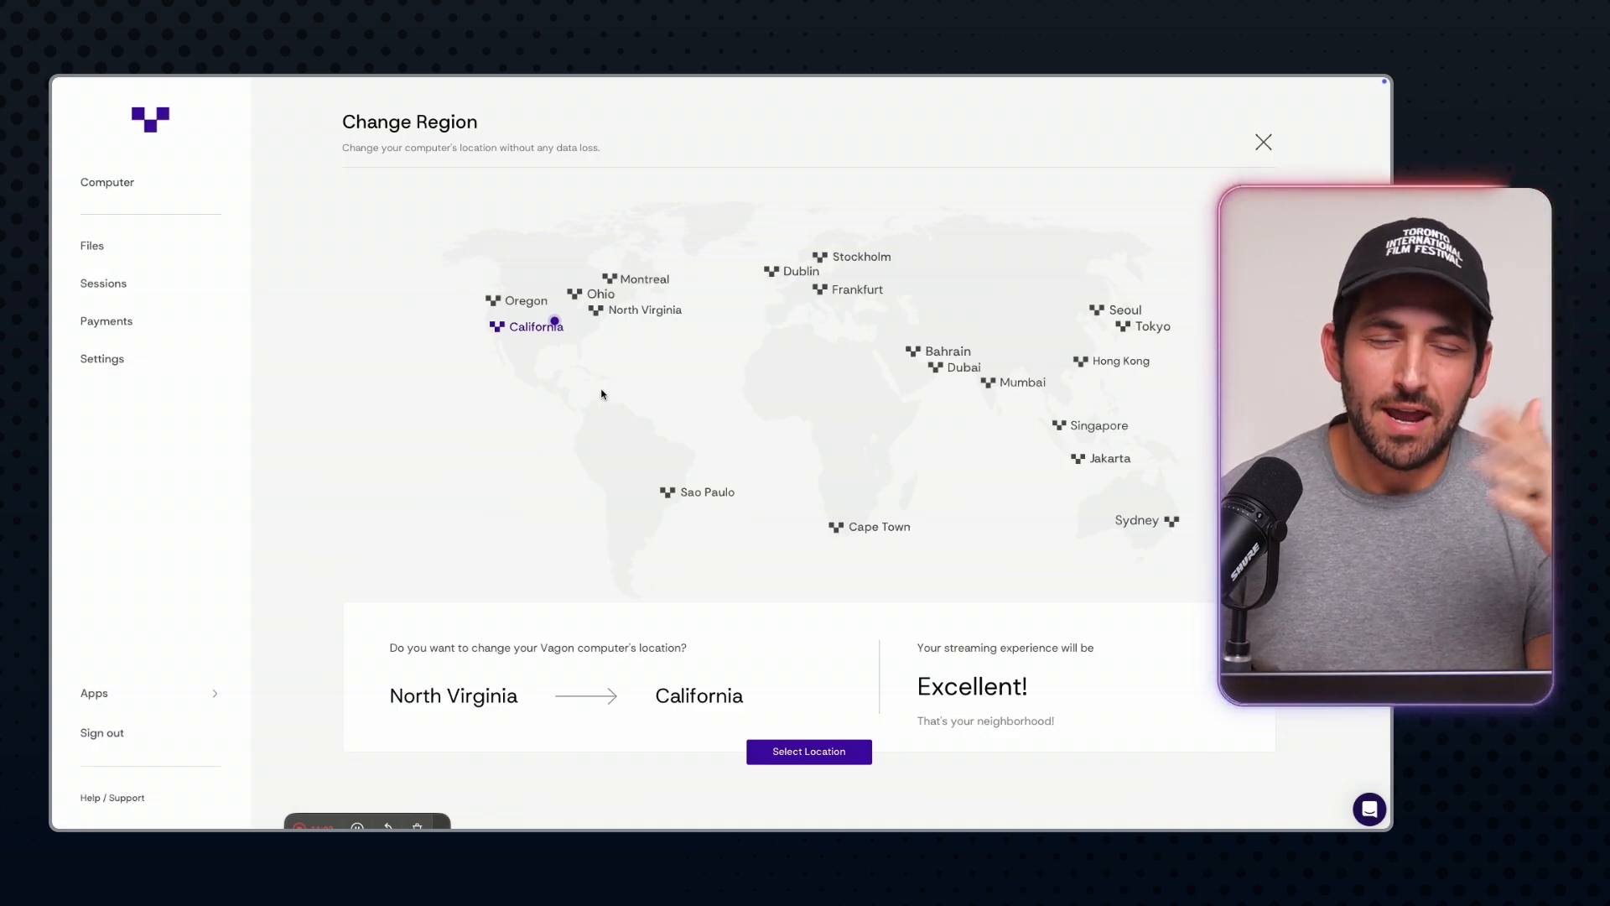
{"action": "mouse_move", "coordinate": [632, 328]}
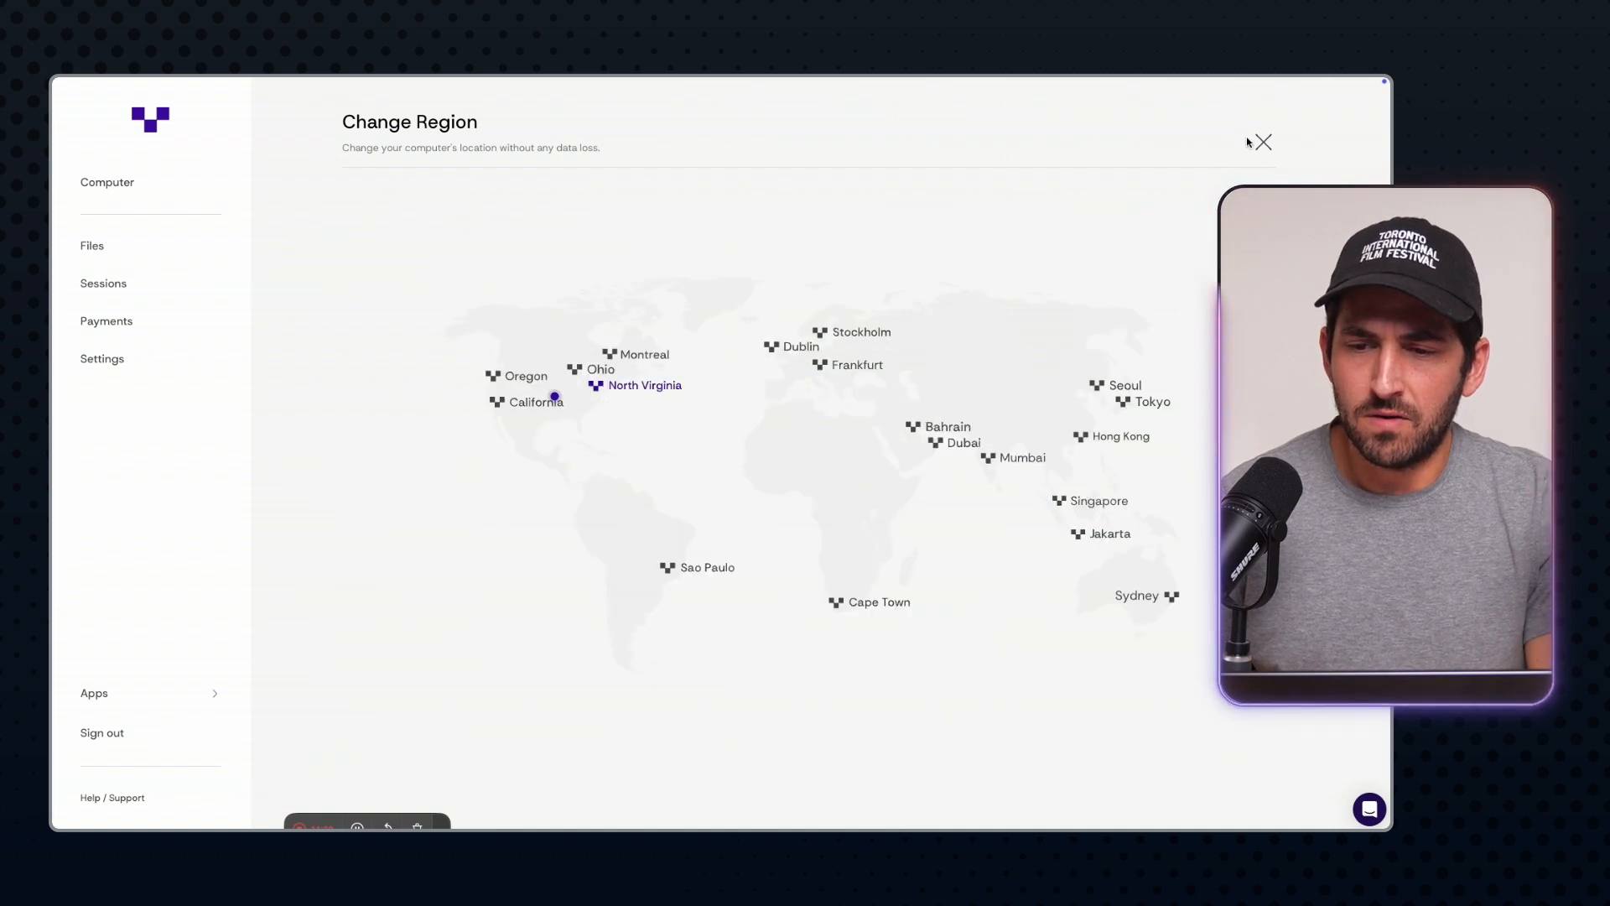
{"action": "left_click", "coordinate": [1262, 142]}
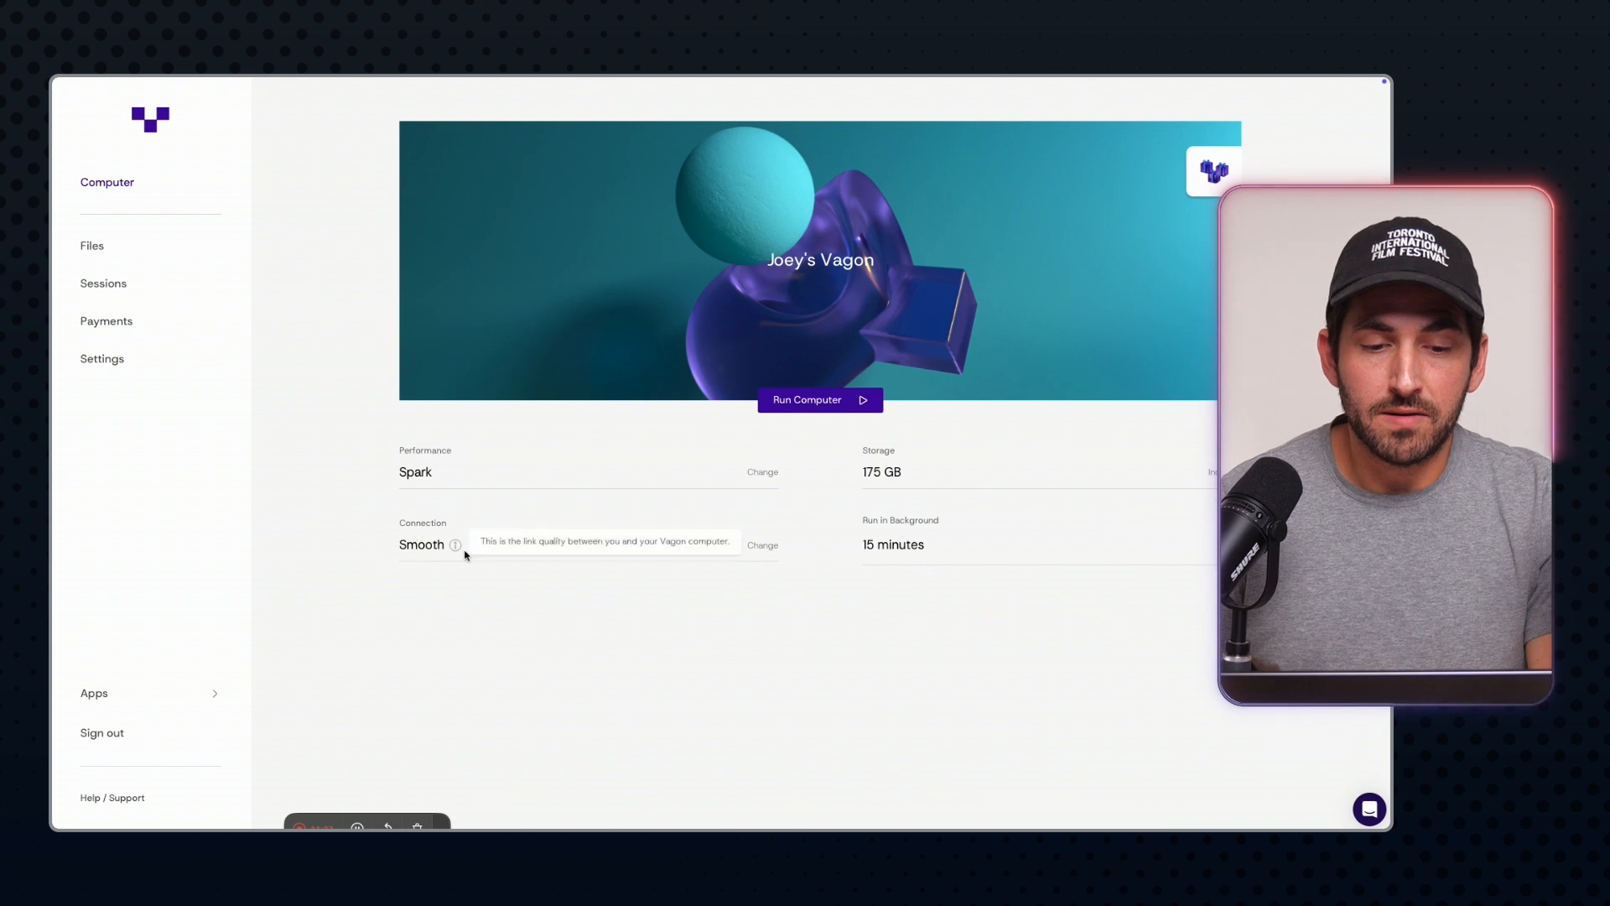
{"action": "mouse_move", "coordinate": [880, 461]}
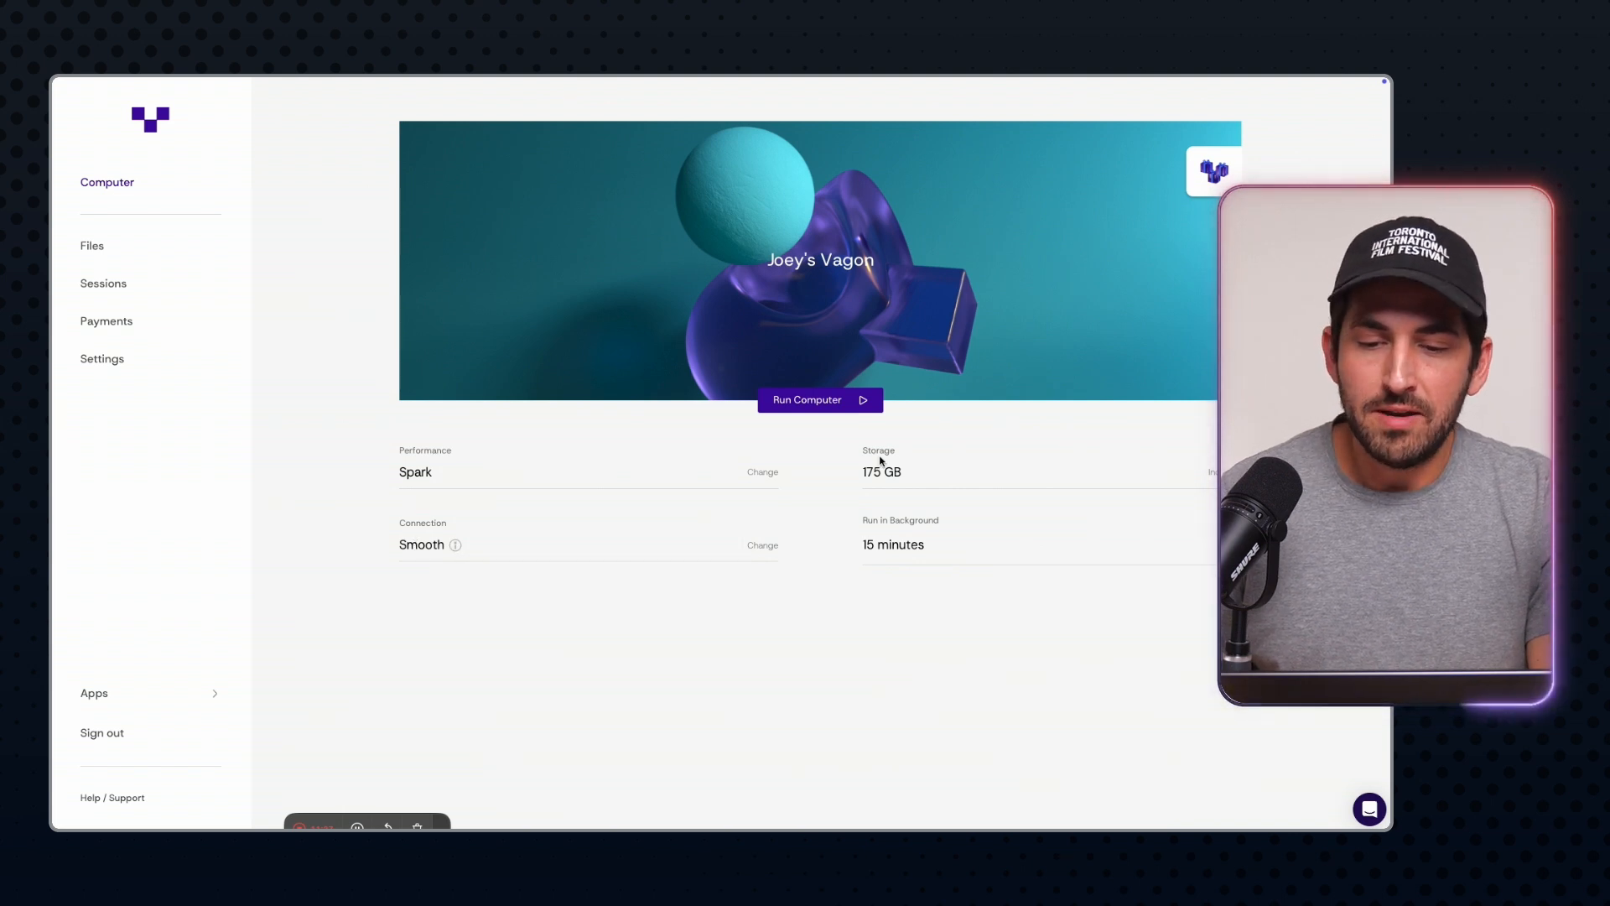
{"action": "double_click", "coordinate": [882, 471]}
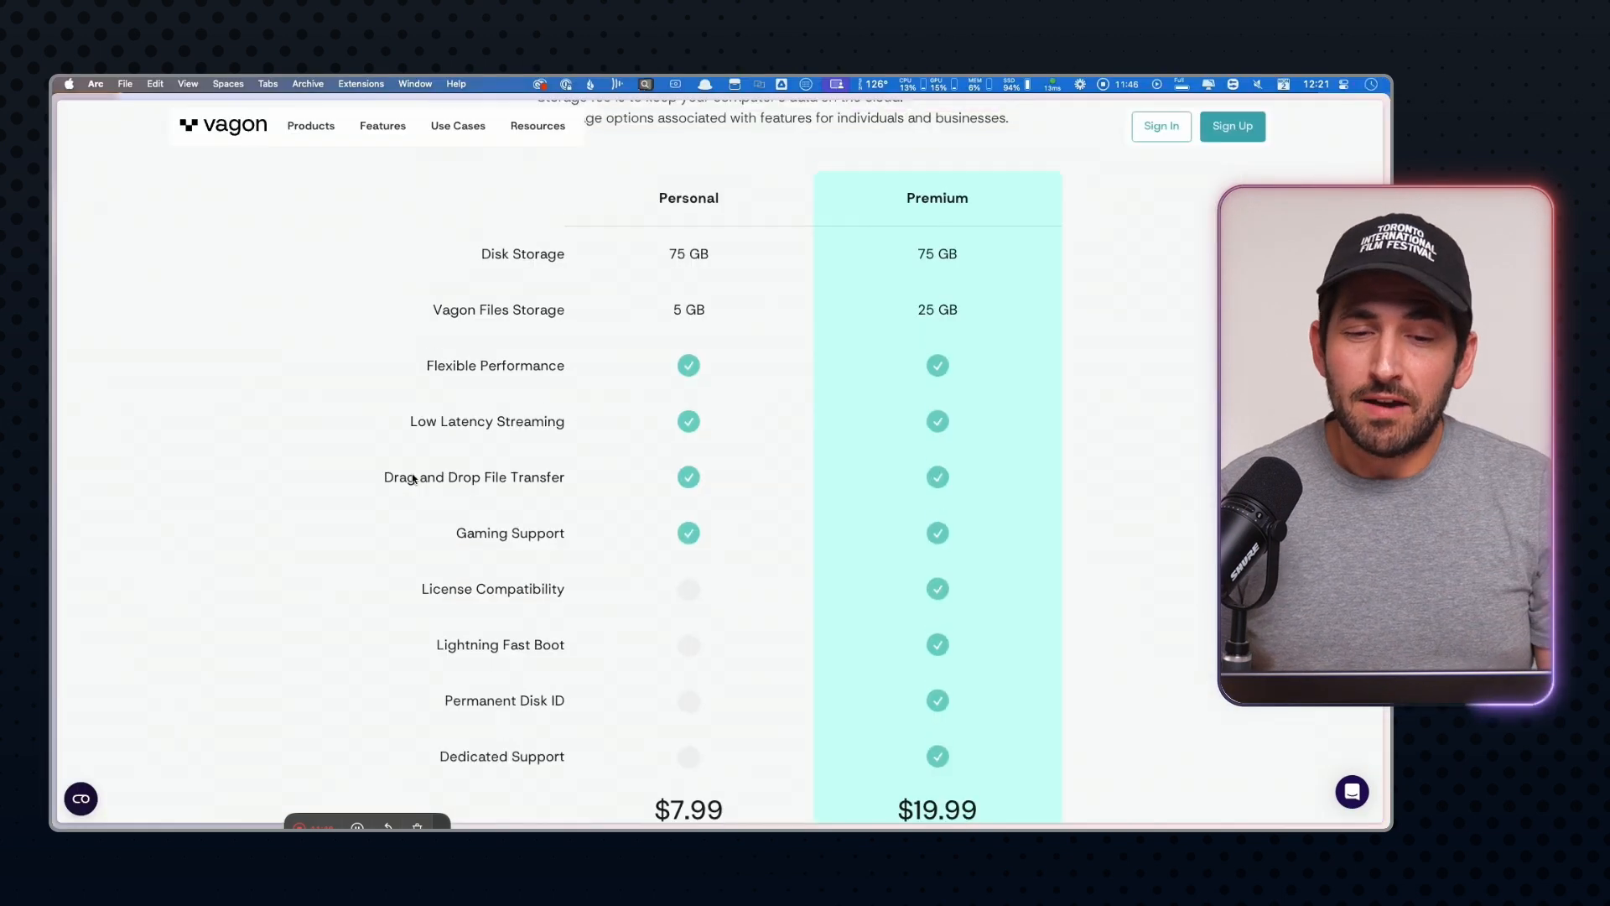
Scroll the pricing page to the Personal versus Premium storage fee table
{"action": "scroll", "scroll_direction": "up", "scroll_amount": 3}
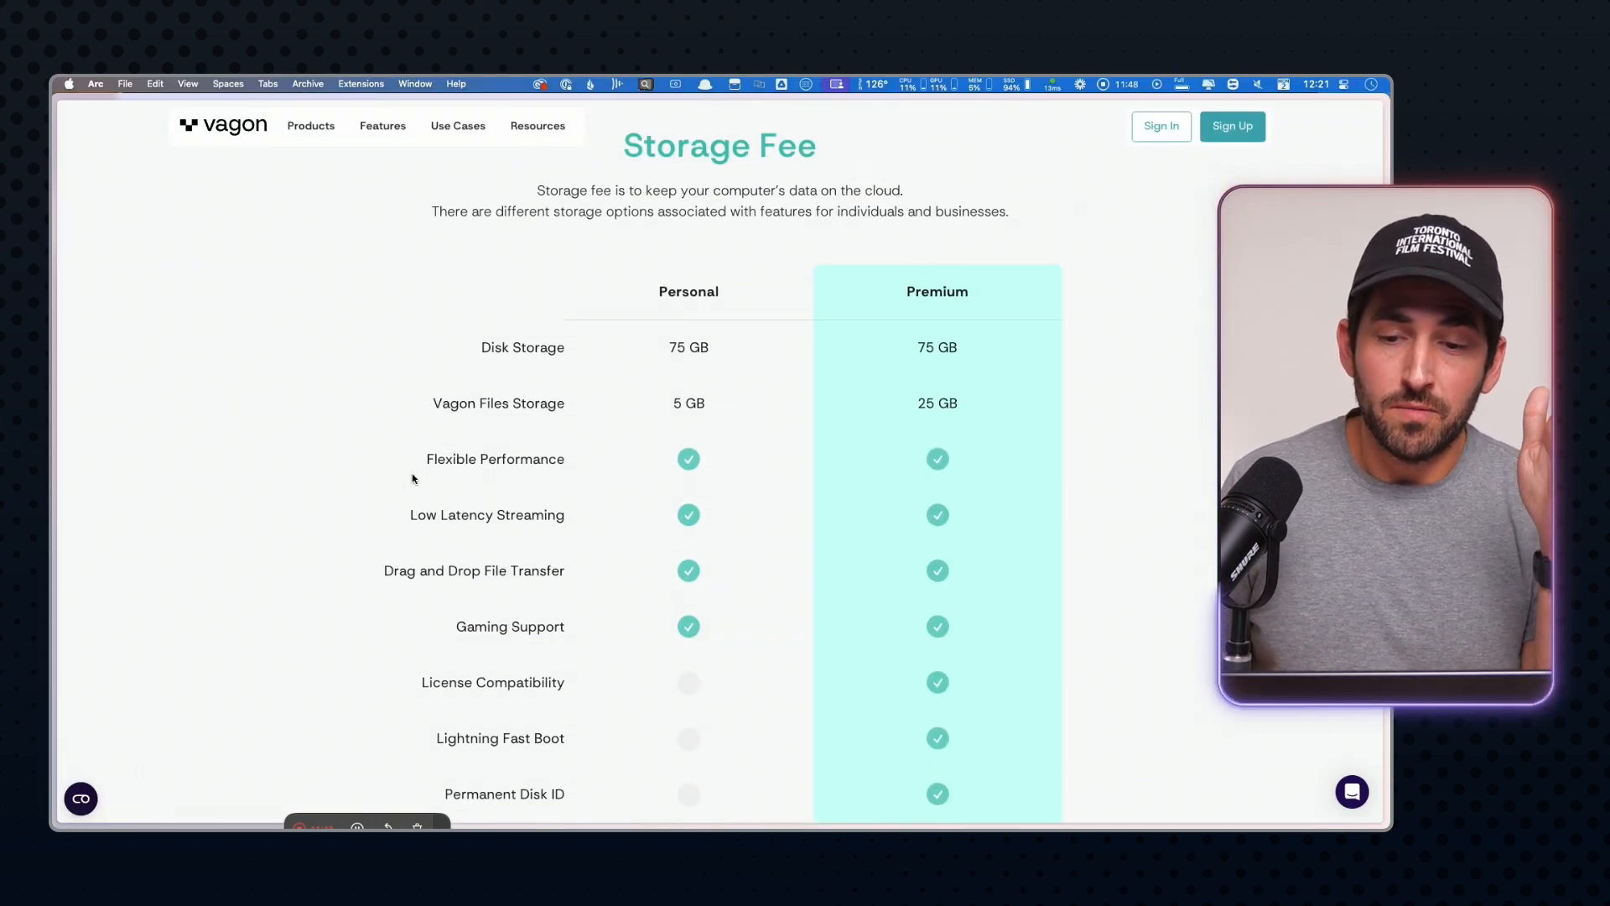
{"action": "scroll", "scroll_direction": "up", "scroll_amount": 3}
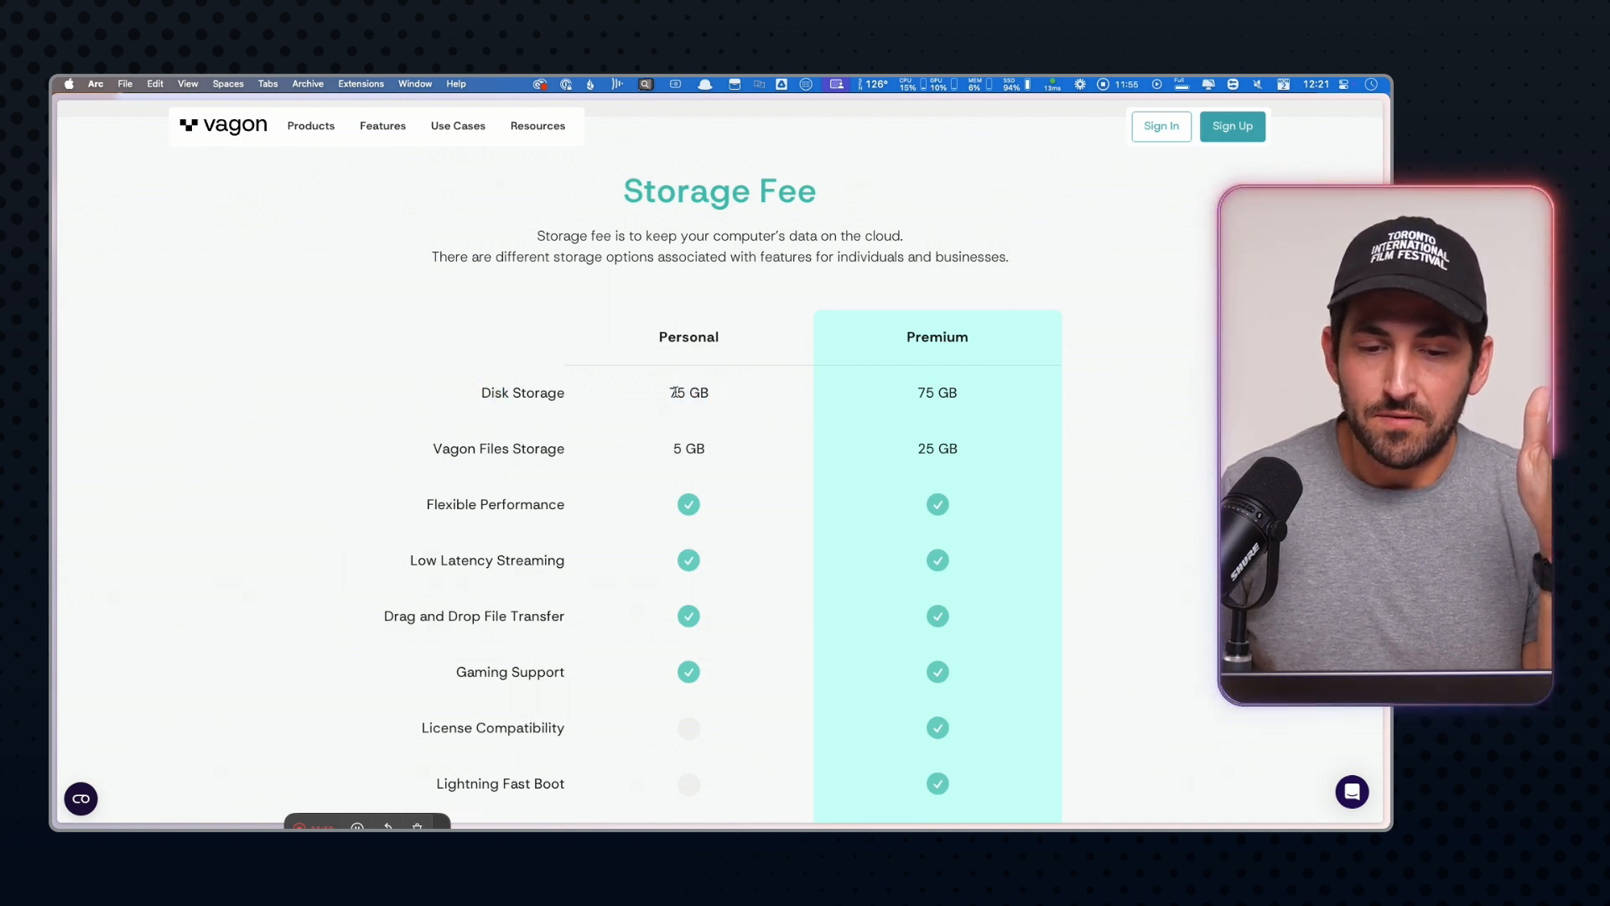
{"action": "double_click", "coordinate": [688, 392]}
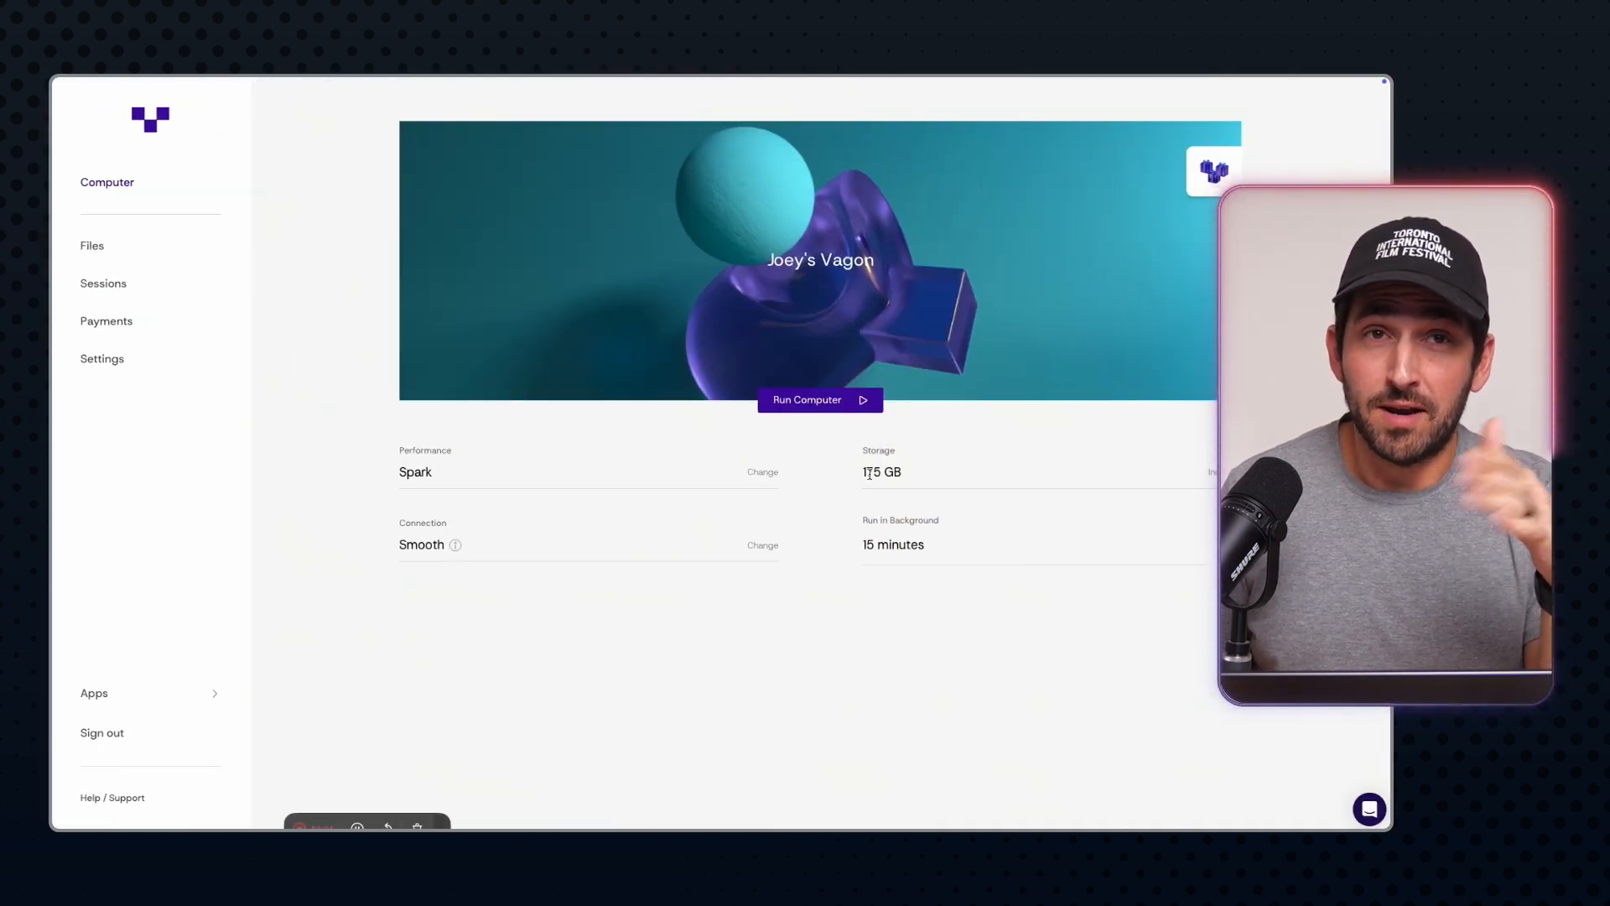
Slide the storage target to 225 and 275 GB twice, returning to 175 GB
{"action": "left_click", "coordinate": [1213, 471]}
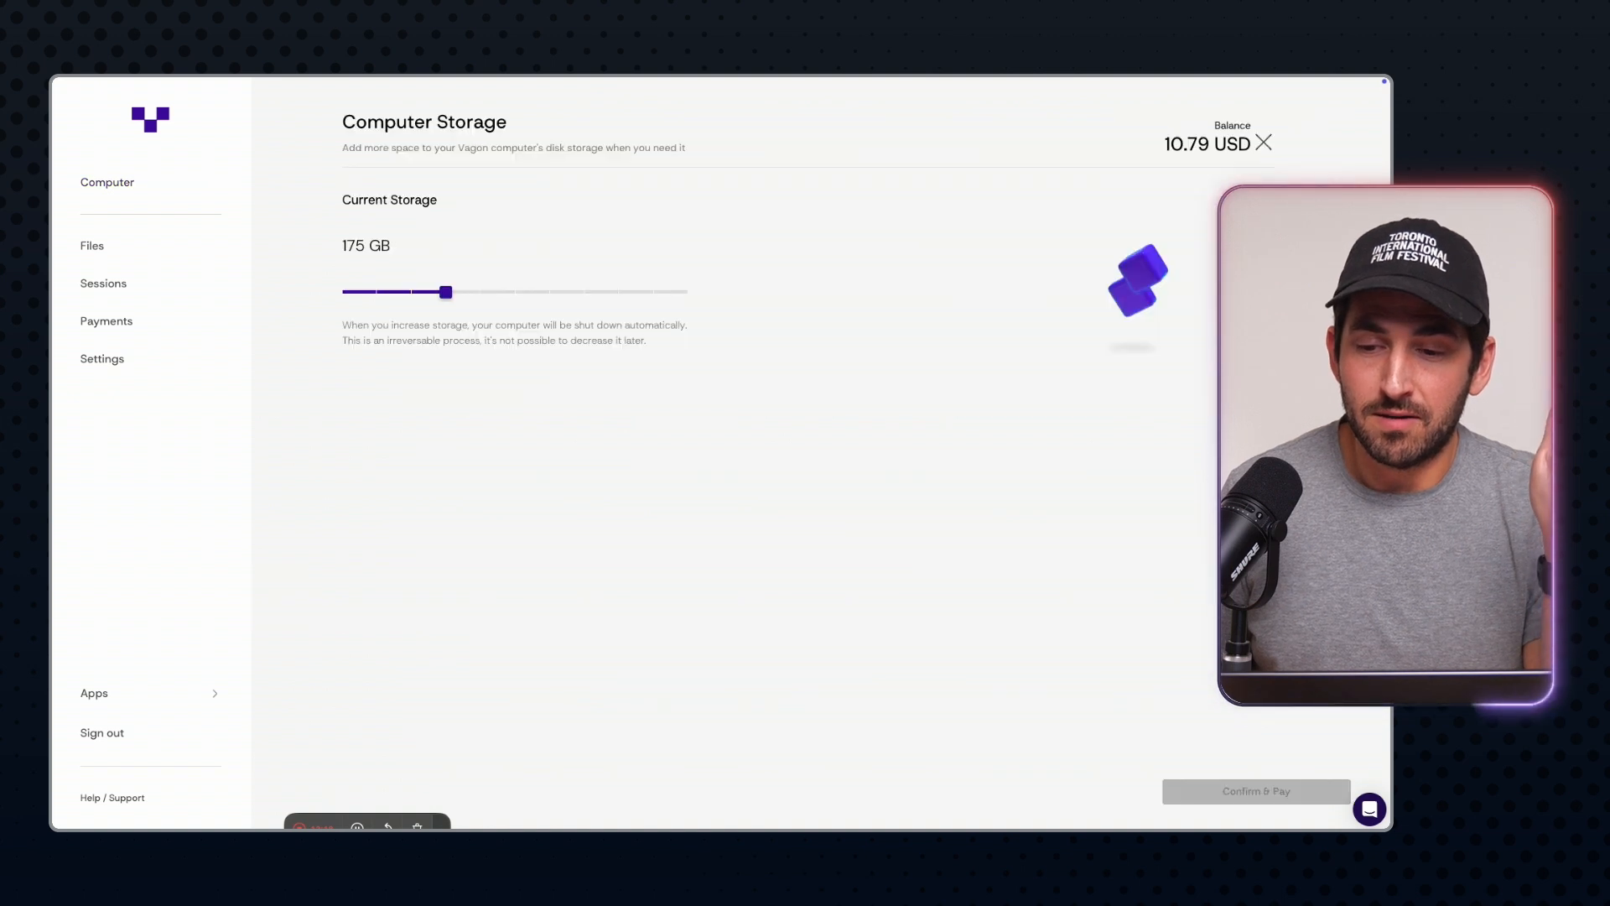
{"action": "left_click_drag", "start_coordinate": [445, 292], "coordinate": [477, 292]}
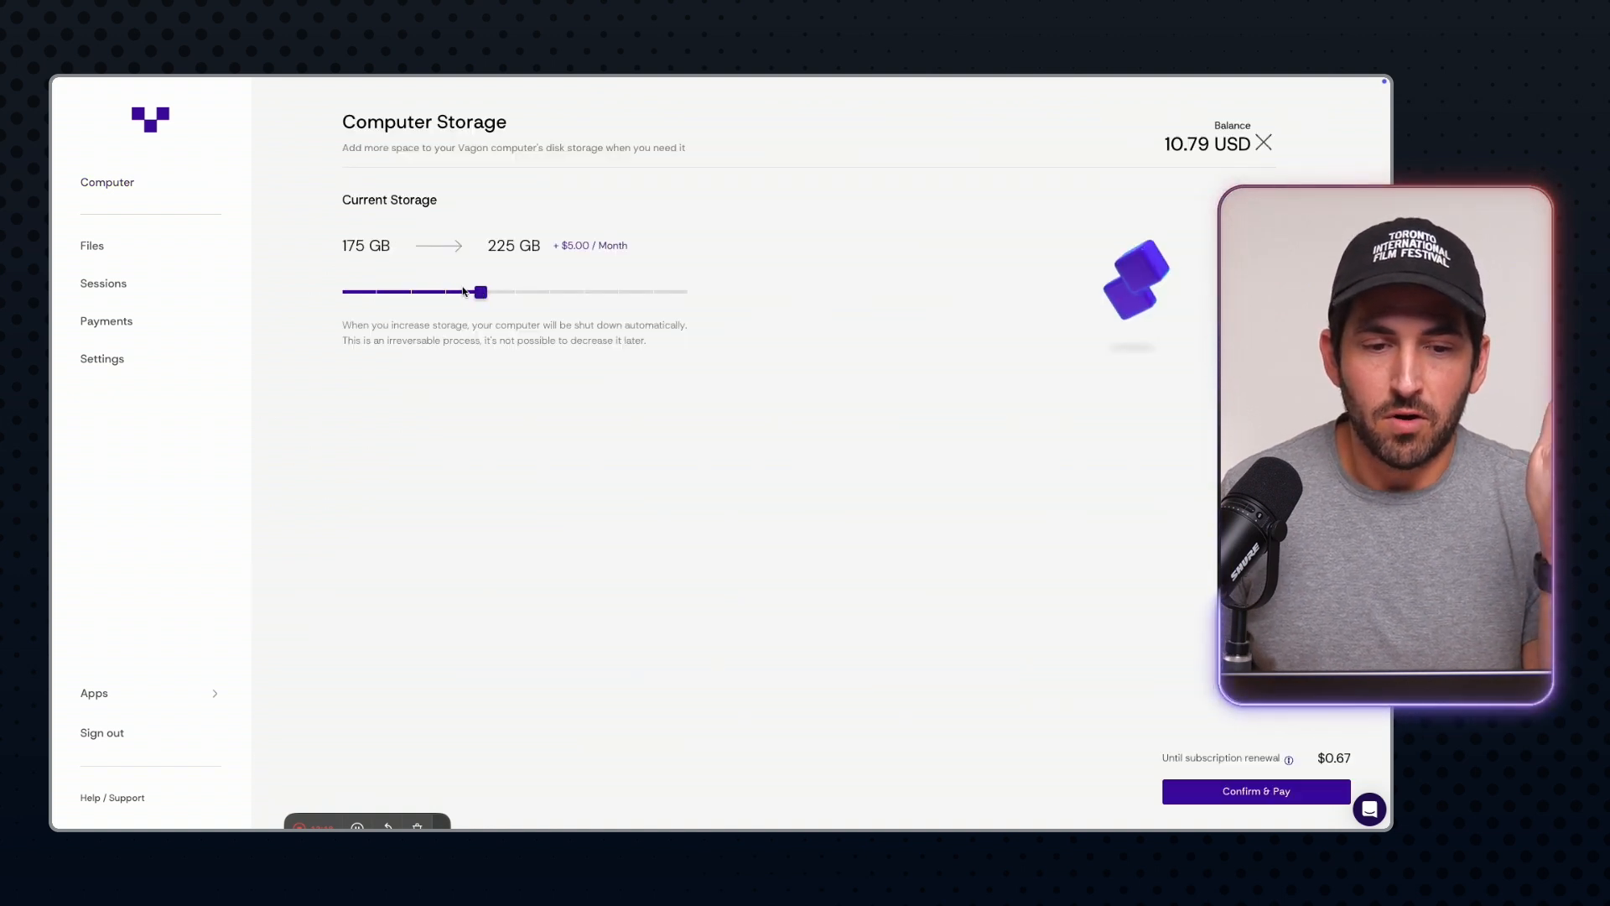
{"action": "left_click_drag", "start_coordinate": [477, 292], "coordinate": [515, 292]}
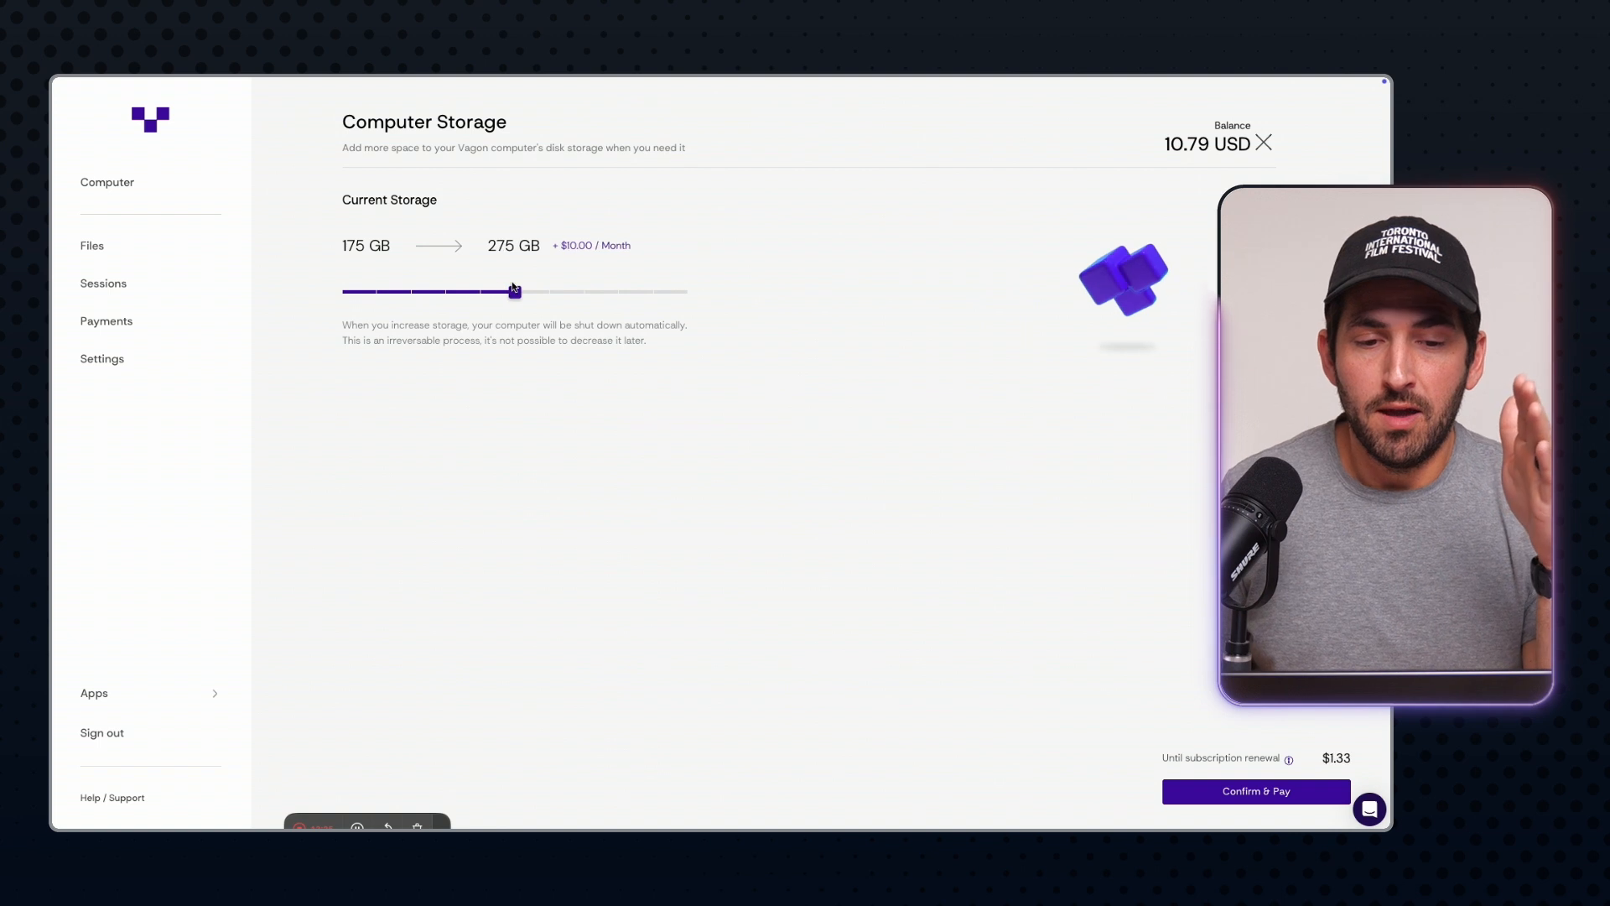
{"action": "left_click_drag", "start_coordinate": [513, 291], "coordinate": [444, 291]}
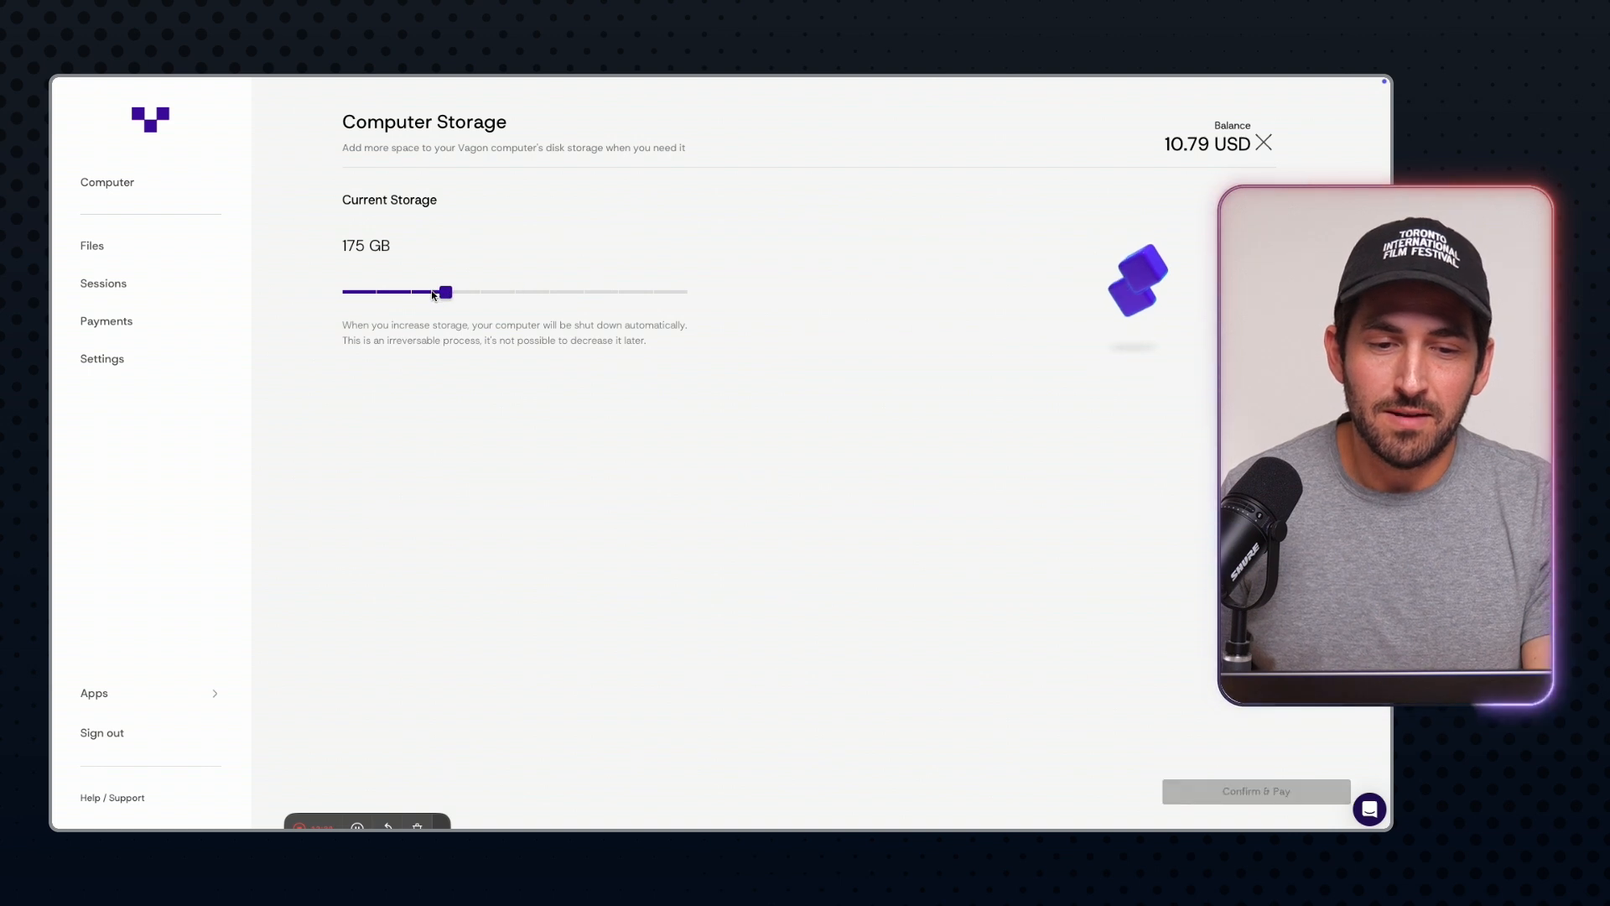
{"action": "left_click_drag", "start_coordinate": [444, 292], "coordinate": [477, 292]}
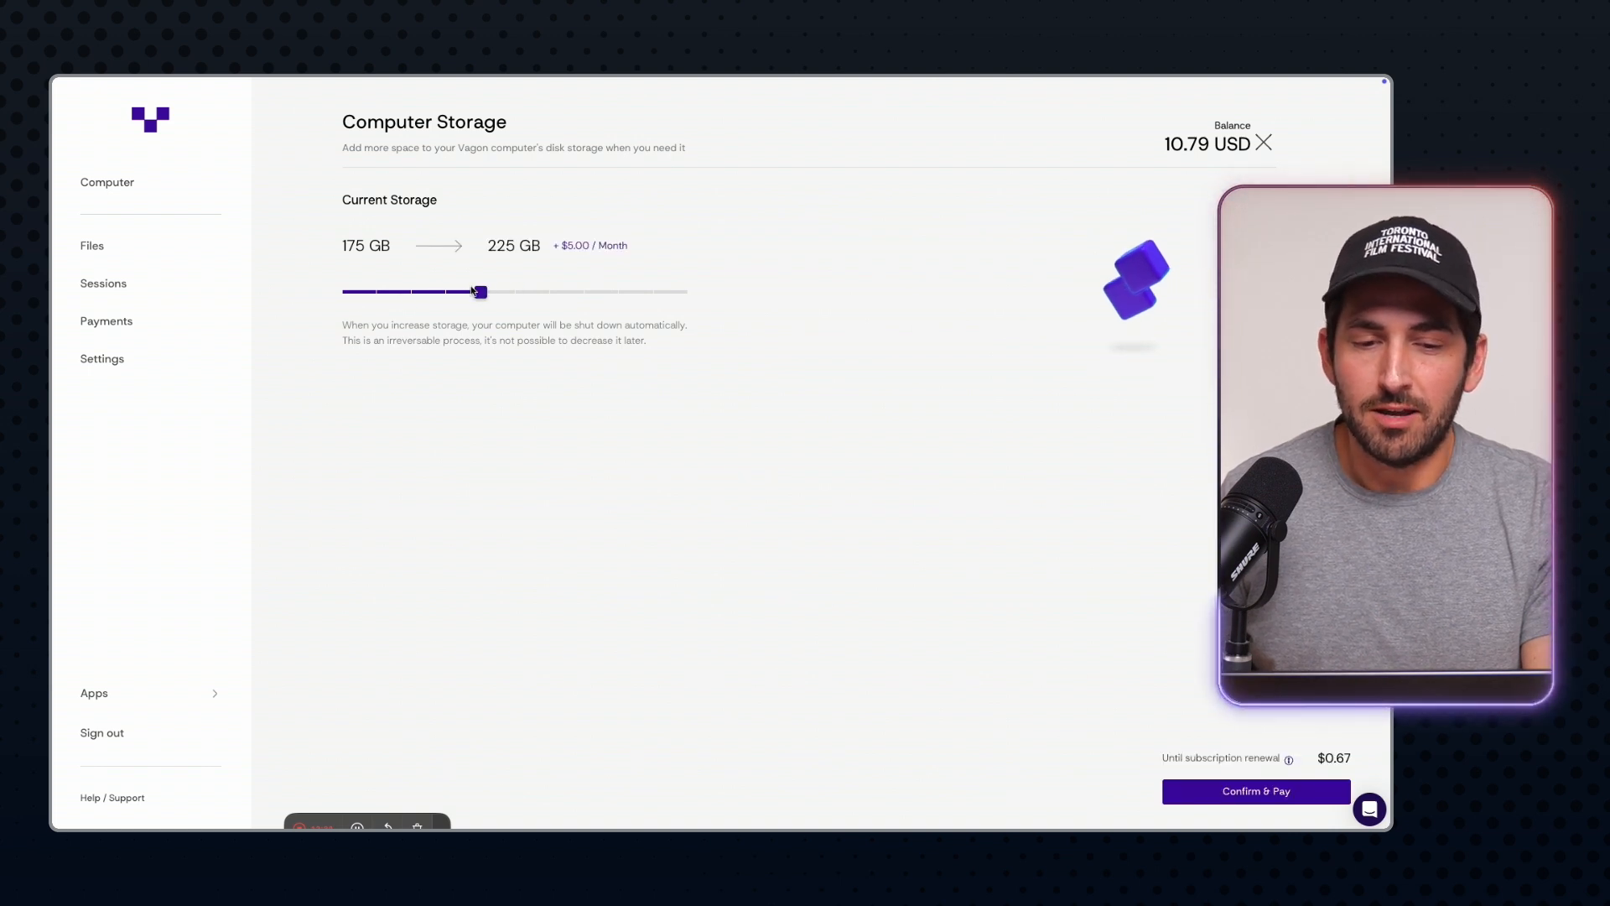
{"action": "left_click_drag", "start_coordinate": [476, 292], "coordinate": [513, 291]}
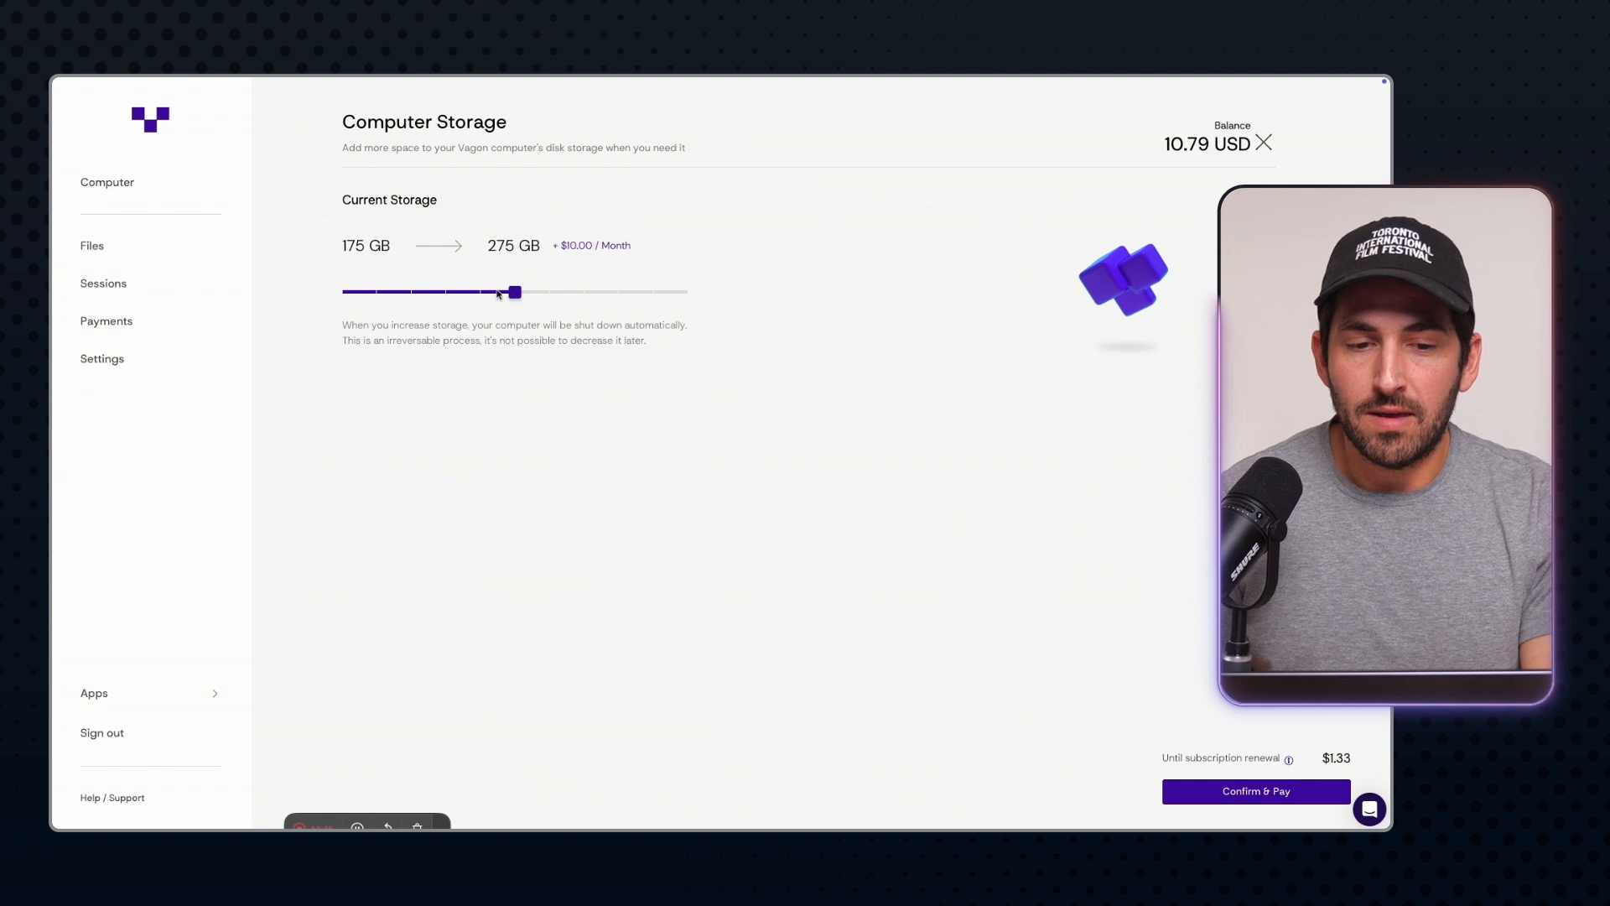
{"action": "left_click_drag", "start_coordinate": [513, 291], "coordinate": [481, 292]}
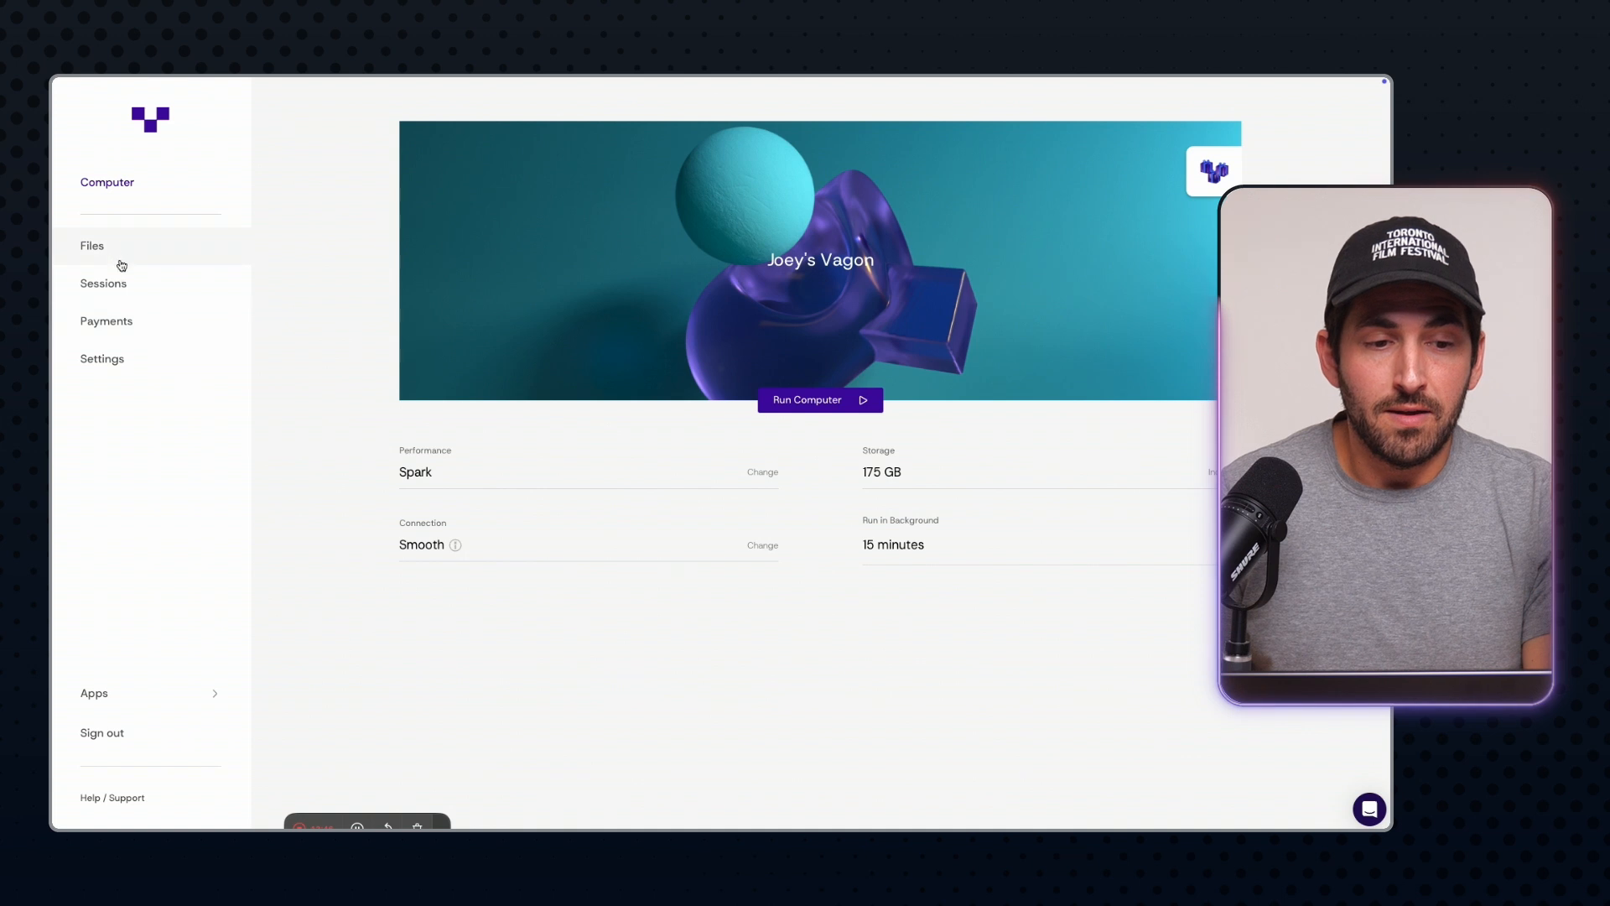
Open Files from the left sidebar to see the cloud project folders
{"action": "left_click", "coordinate": [91, 245]}
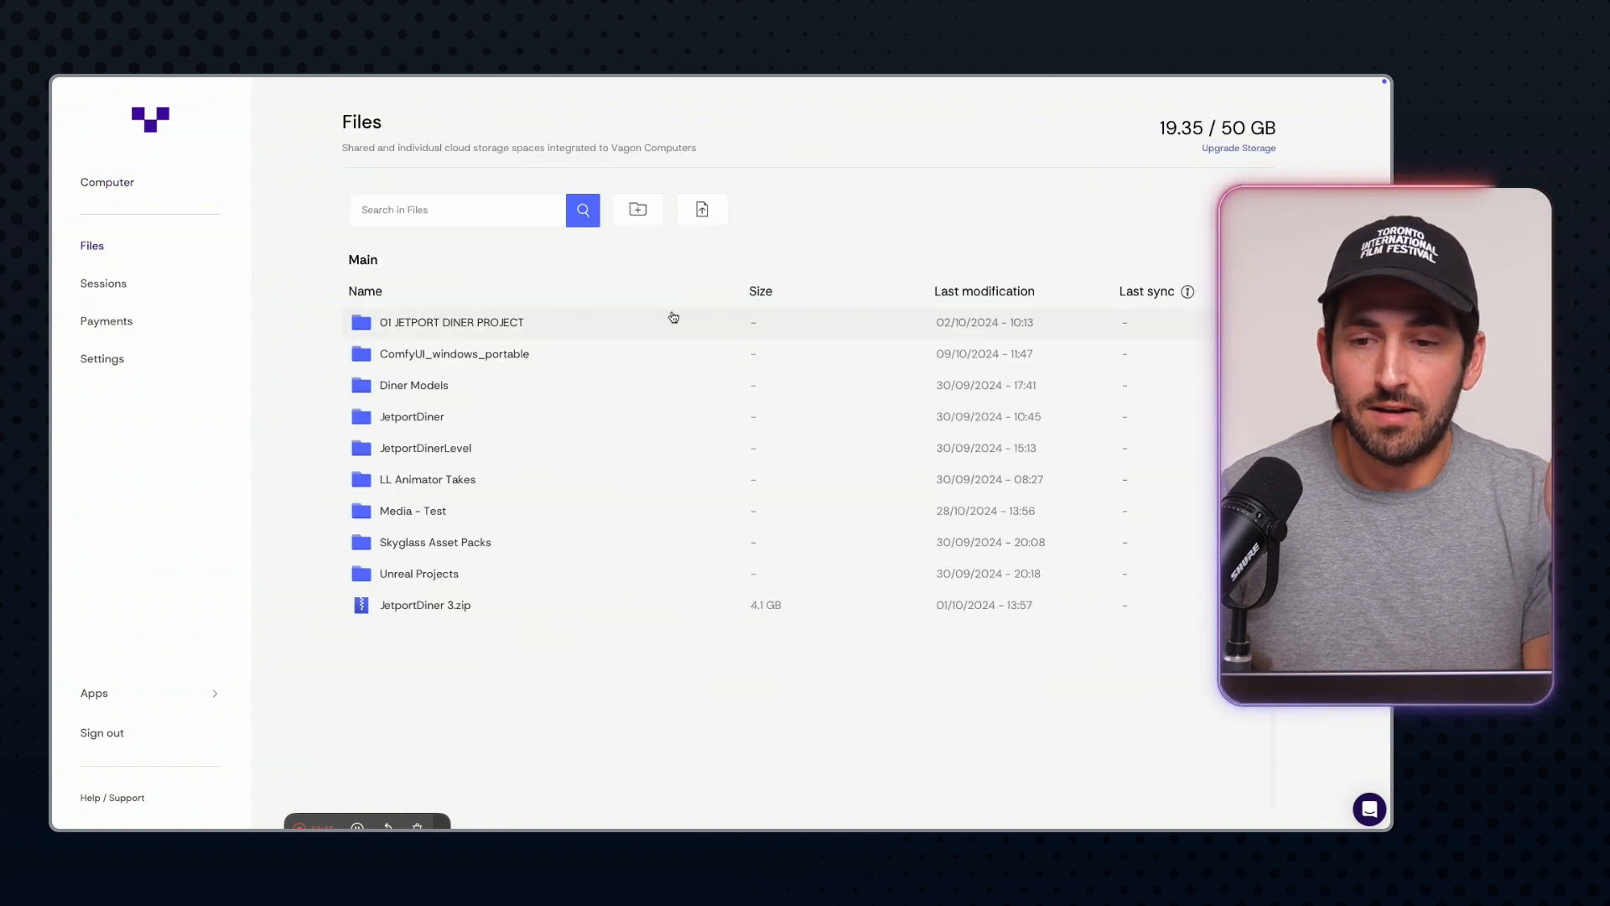
{"action": "mouse_move", "coordinate": [812, 178]}
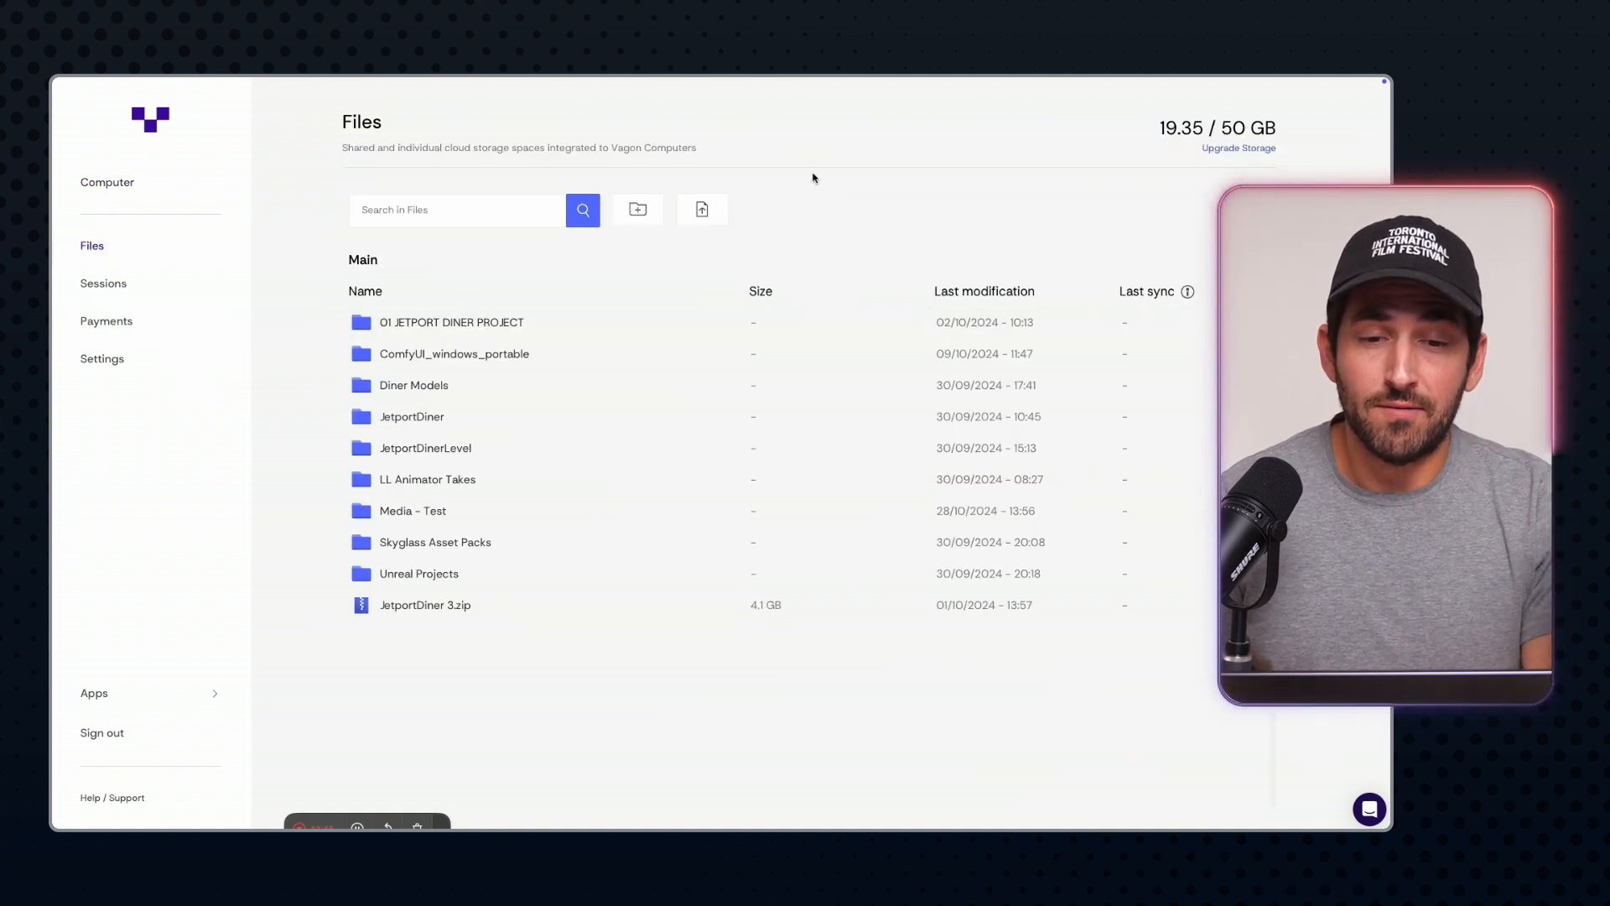
{"action": "mouse_move", "coordinate": [564, 353]}
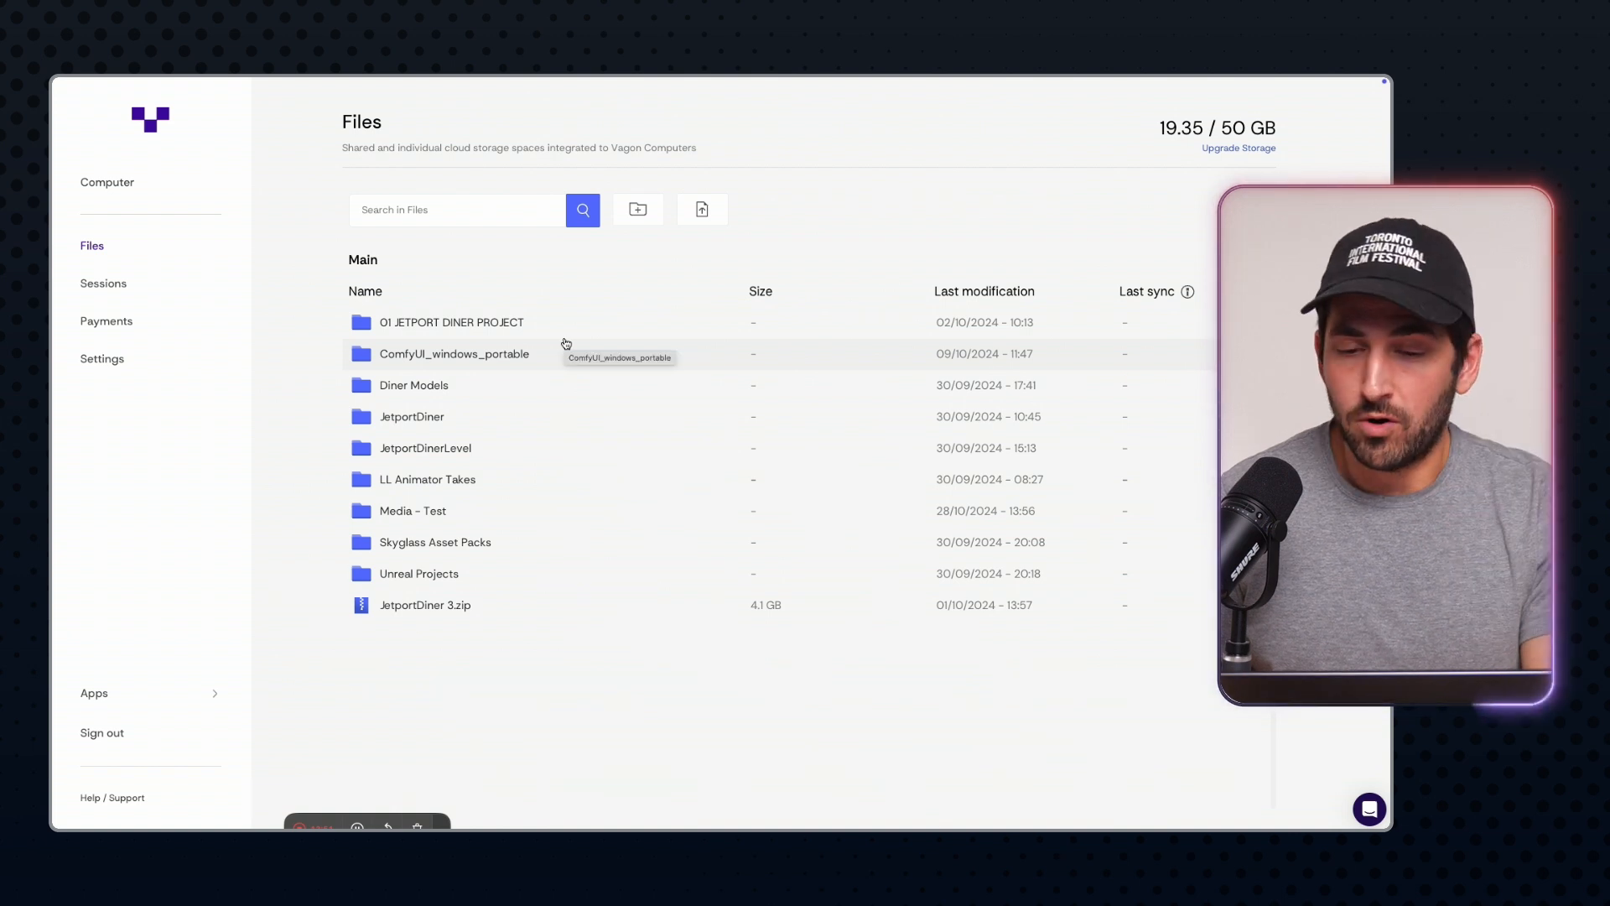
{"action": "mouse_move", "coordinate": [1069, 219]}
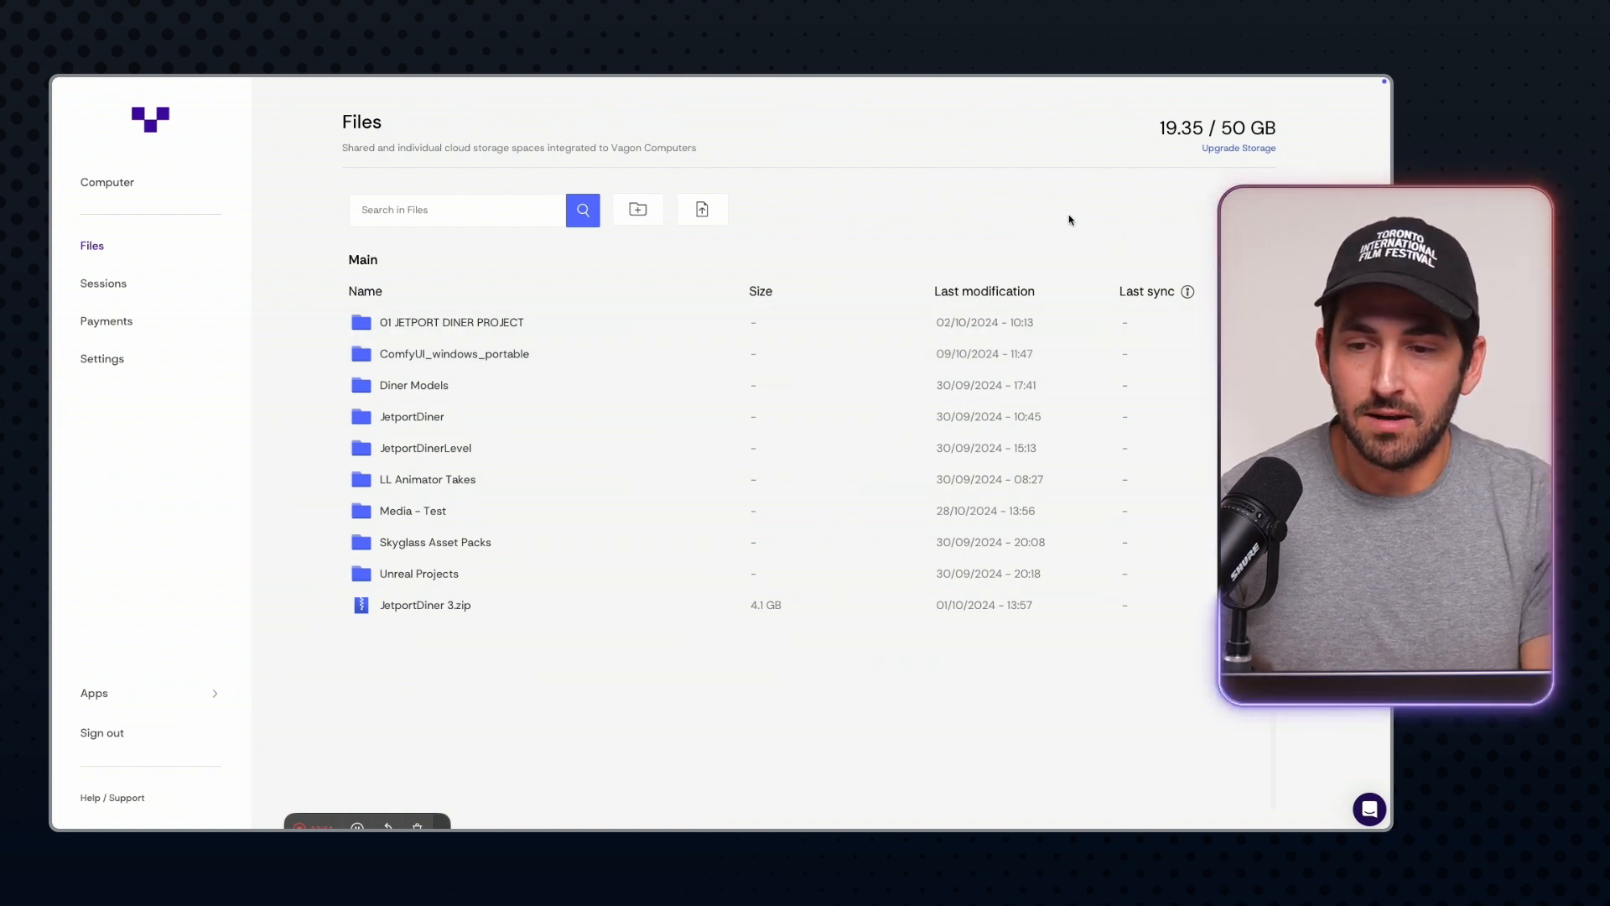
View the Vagon Files upgrade offers from 50 GB to 1 TB, then dismiss them
{"action": "left_click", "coordinate": [1238, 147]}
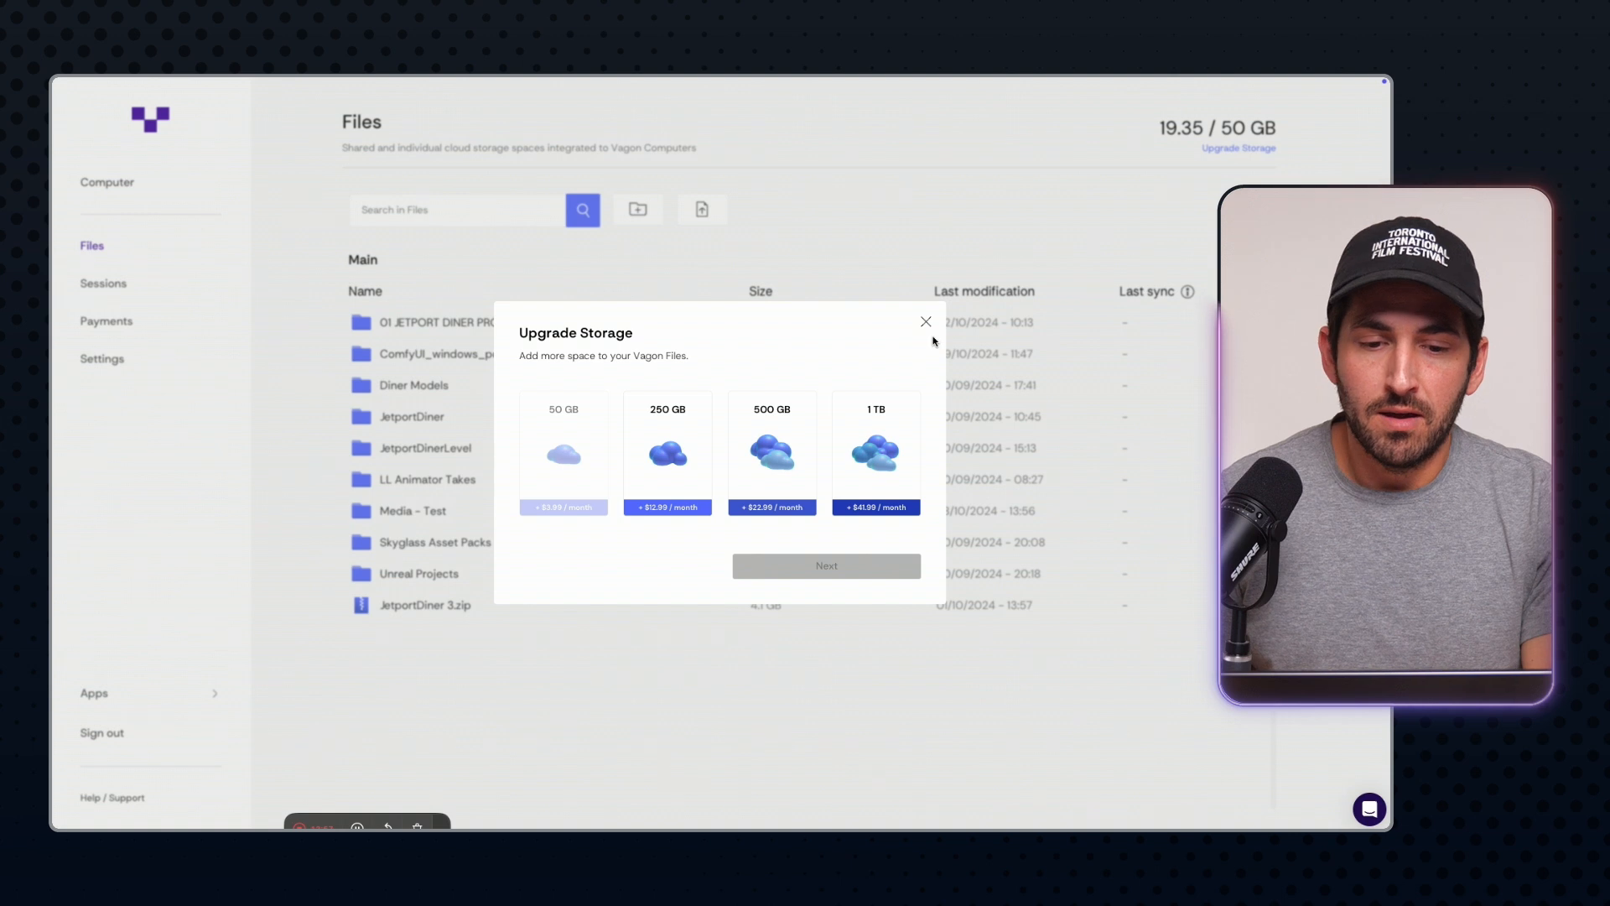
{"action": "mouse_move", "coordinate": [682, 445]}
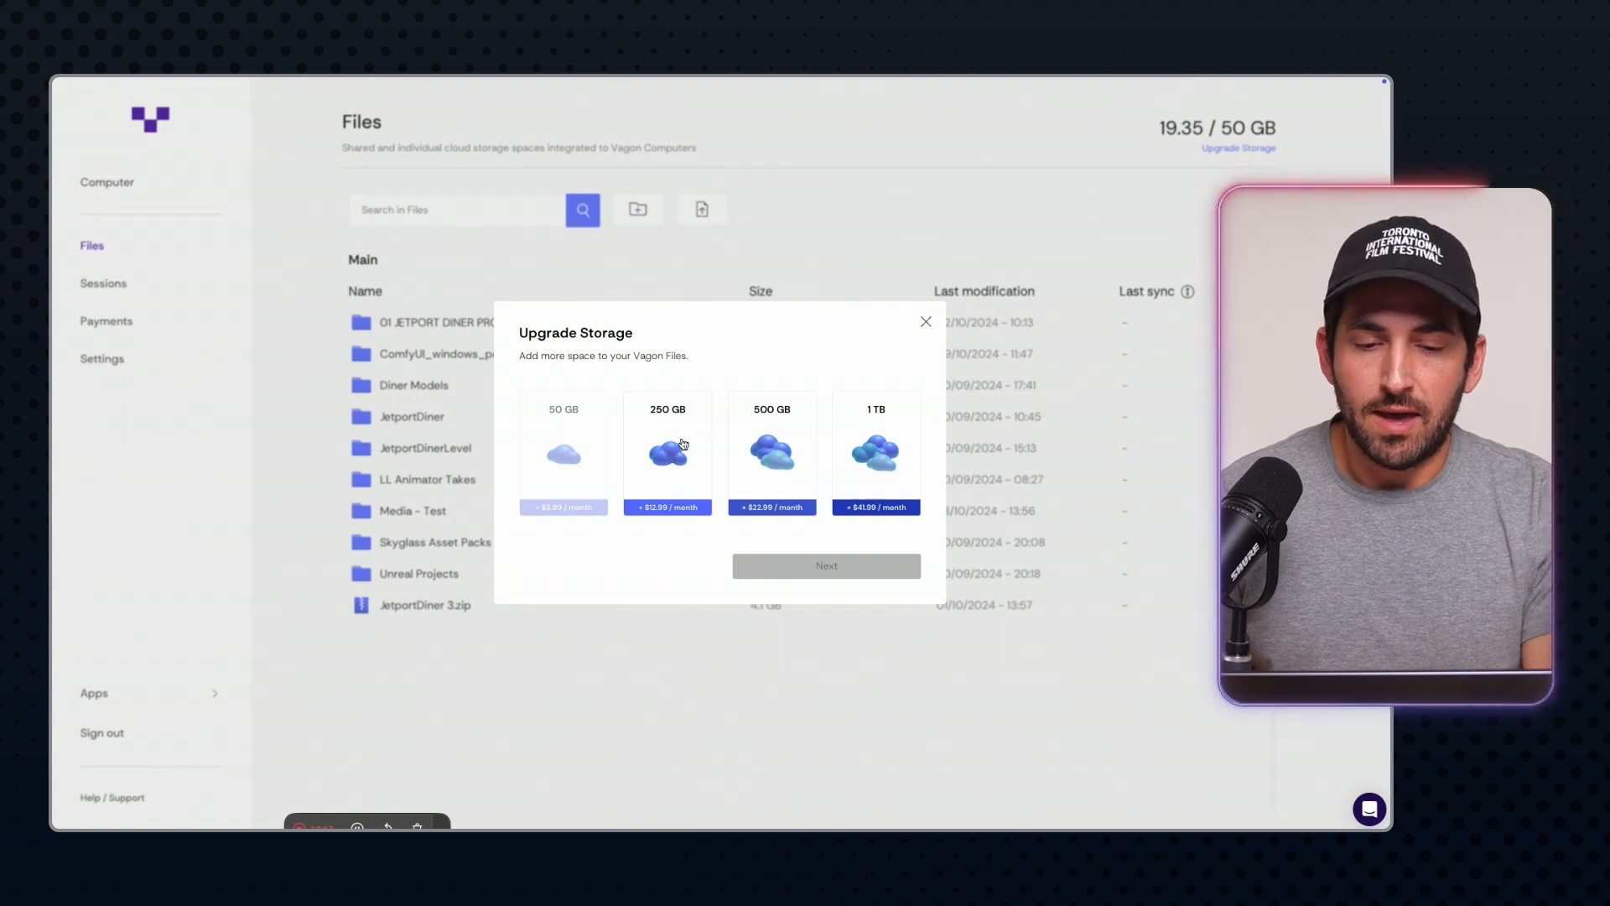
{"action": "mouse_move", "coordinate": [732, 534]}
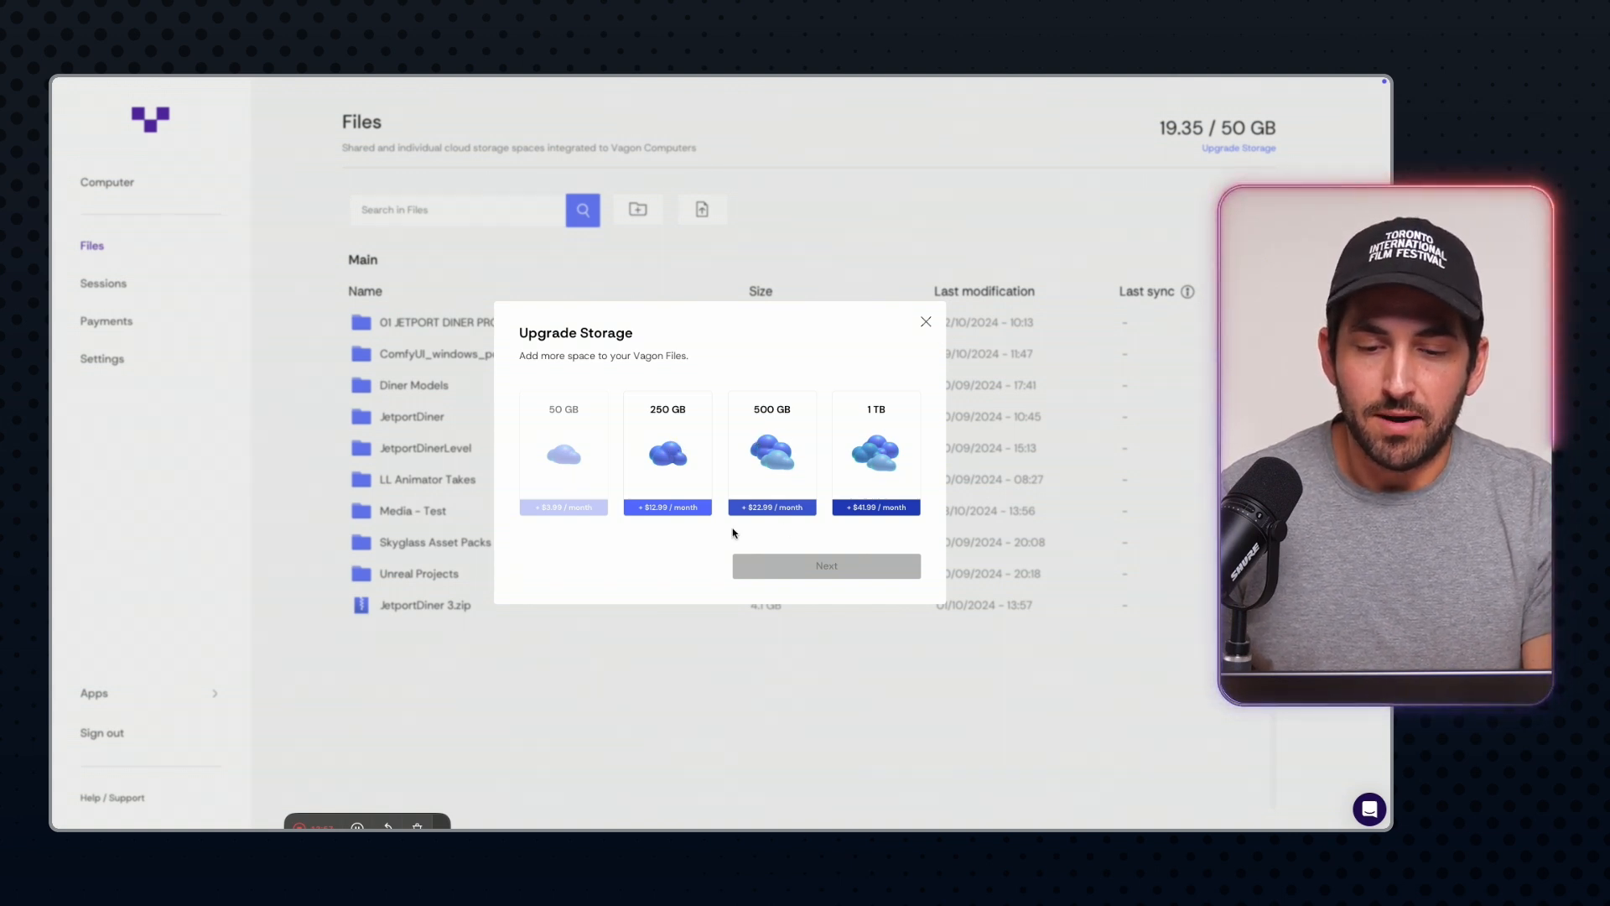
{"action": "mouse_move", "coordinate": [666, 500]}
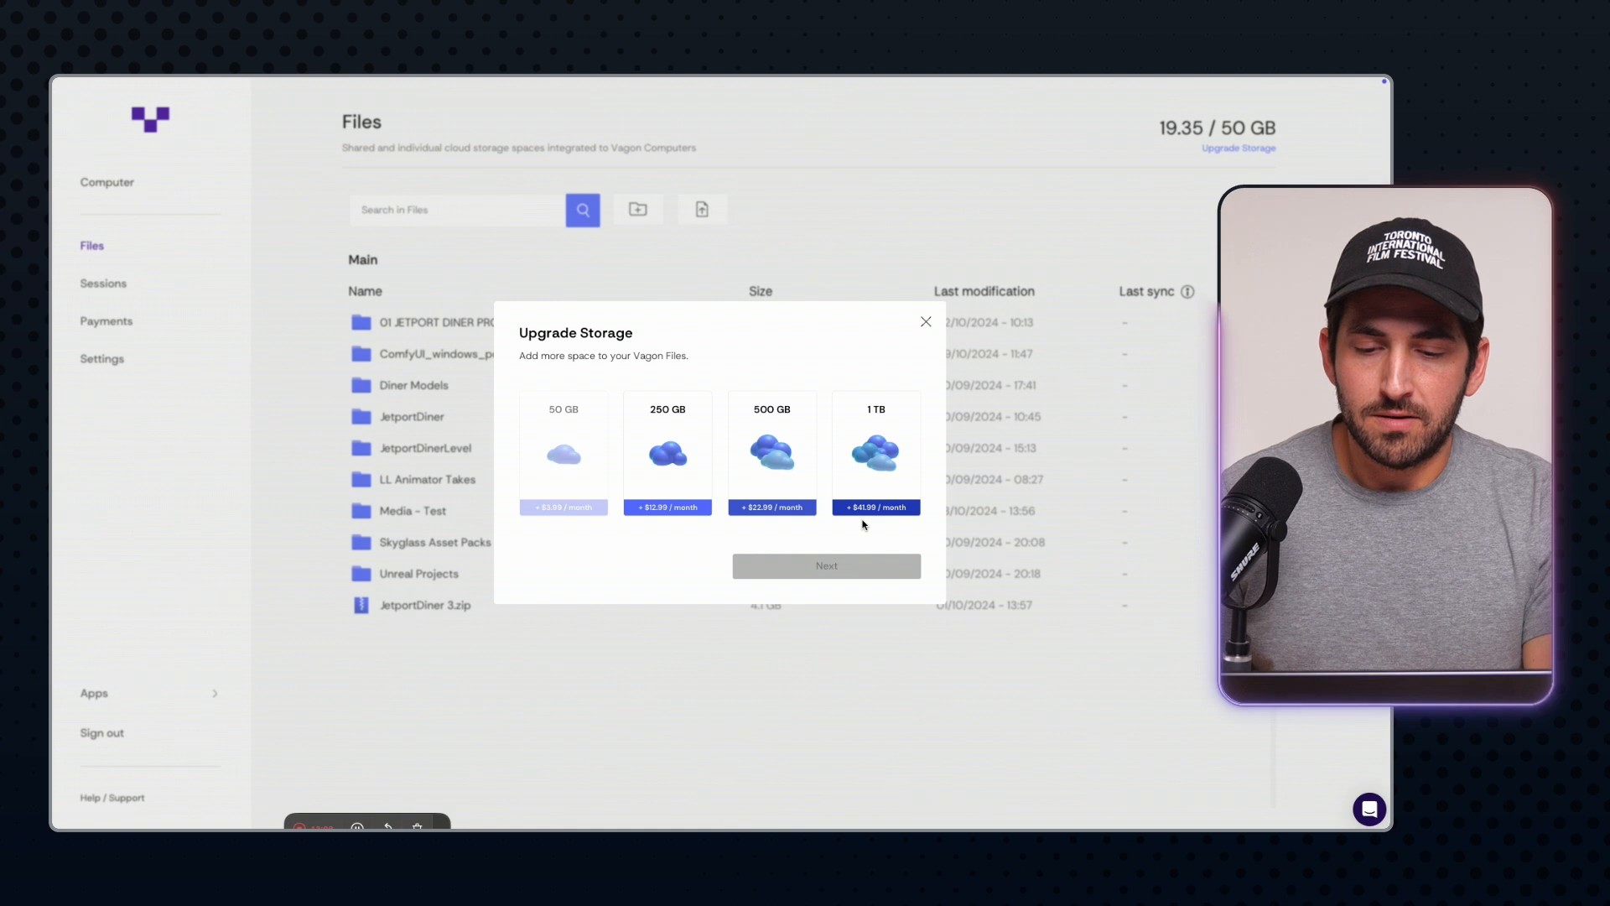
{"action": "mouse_move", "coordinate": [863, 381]}
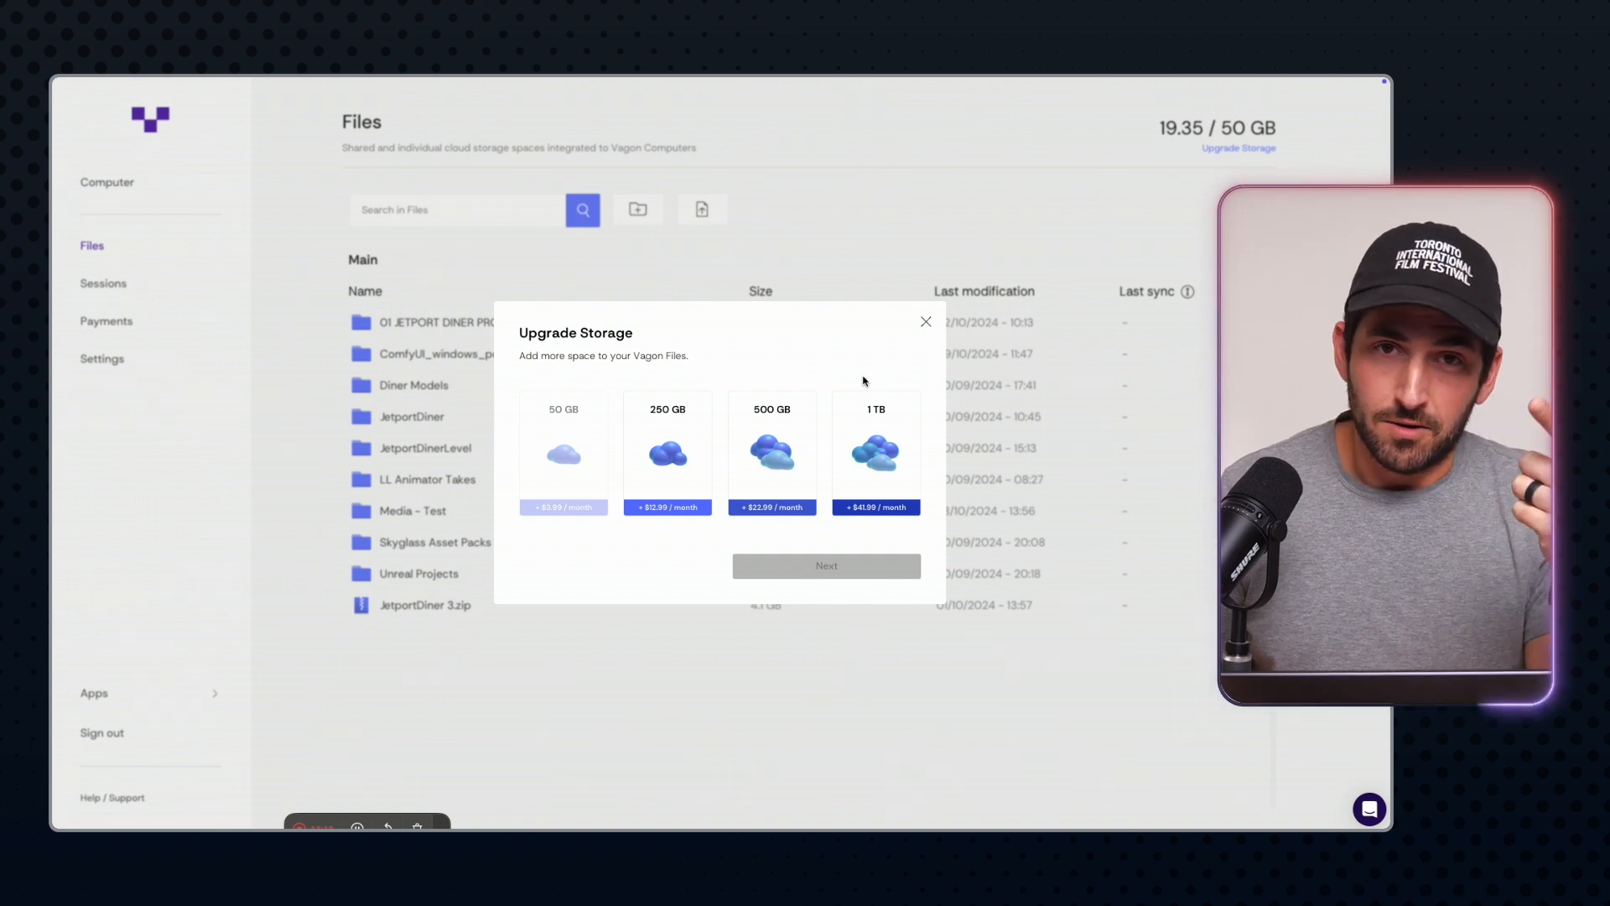
{"action": "left_click", "coordinate": [924, 322]}
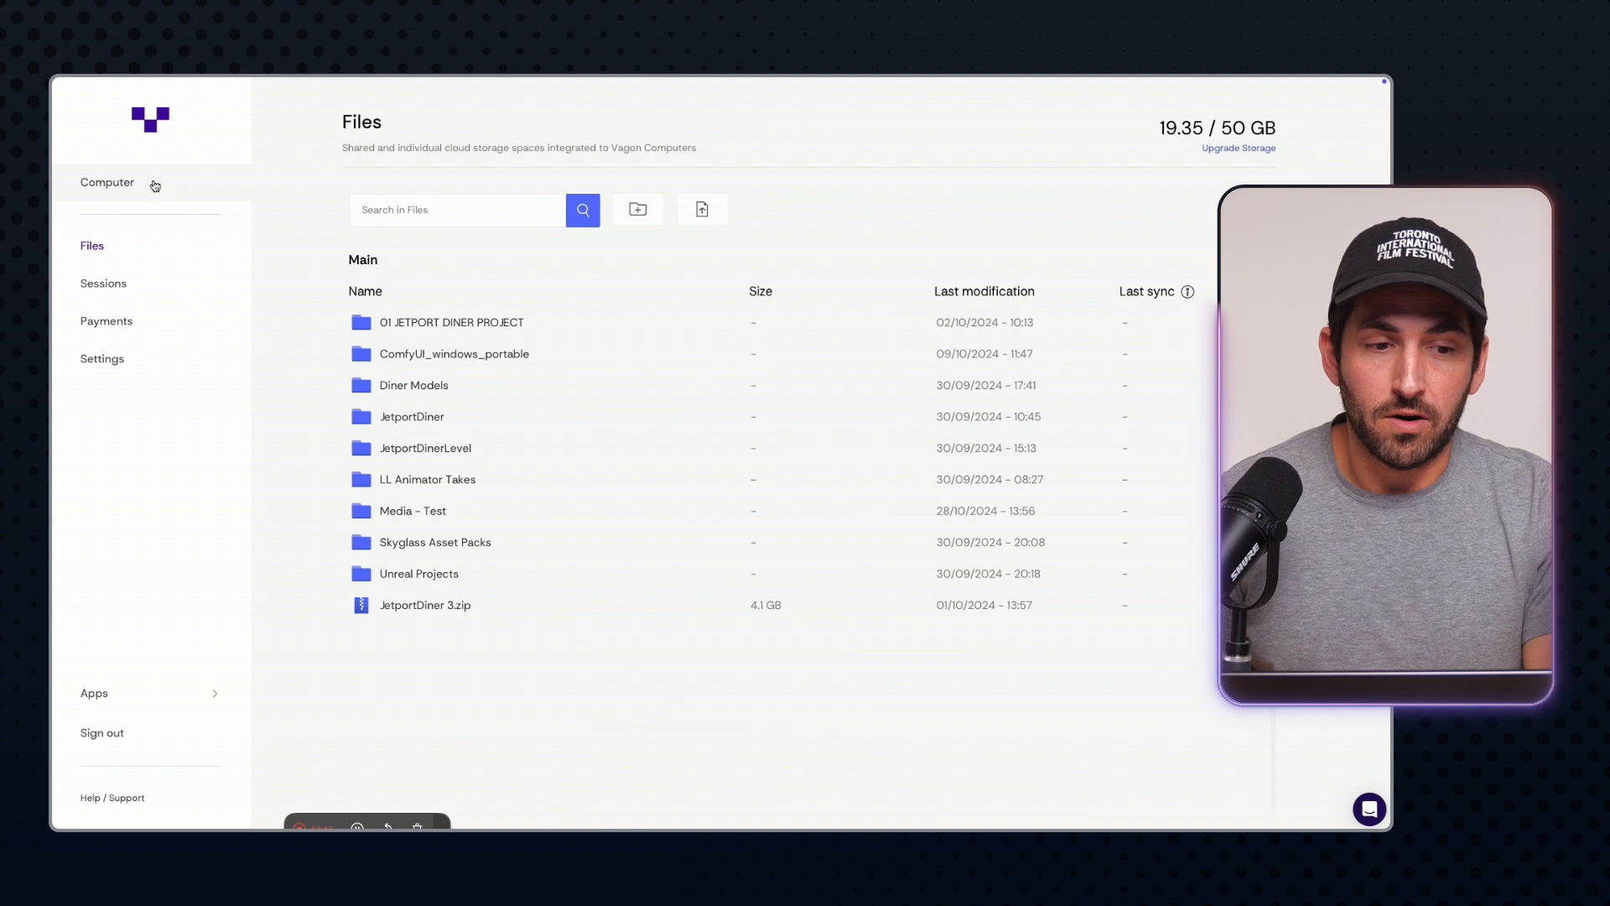
{"action": "mouse_move", "coordinate": [476, 291]}
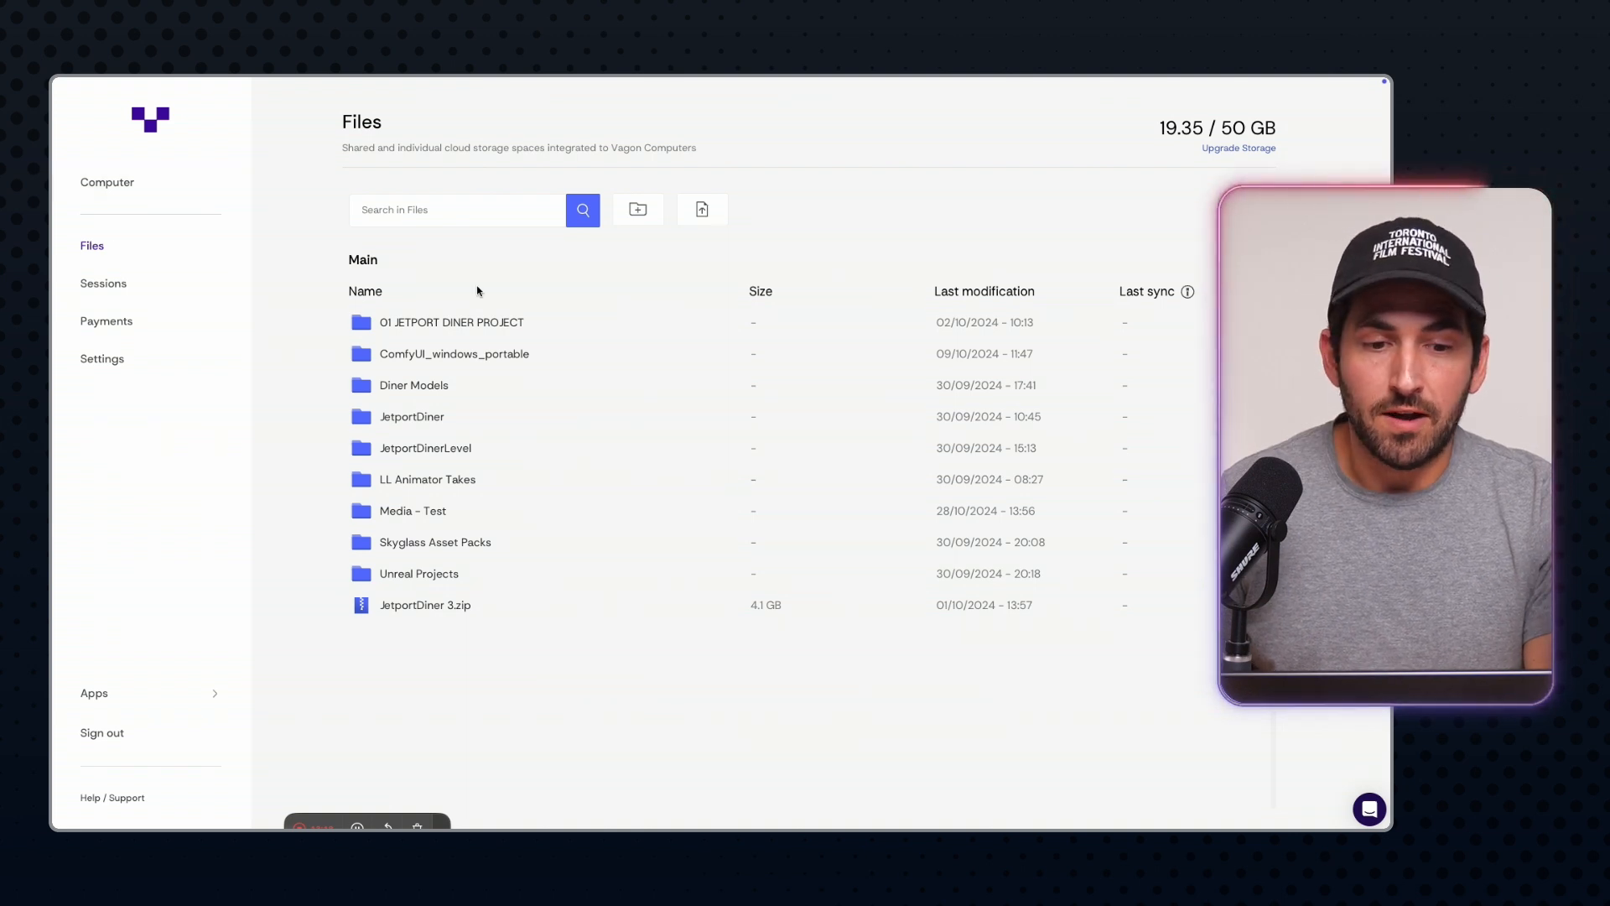
{"action": "mouse_move", "coordinate": [503, 339]}
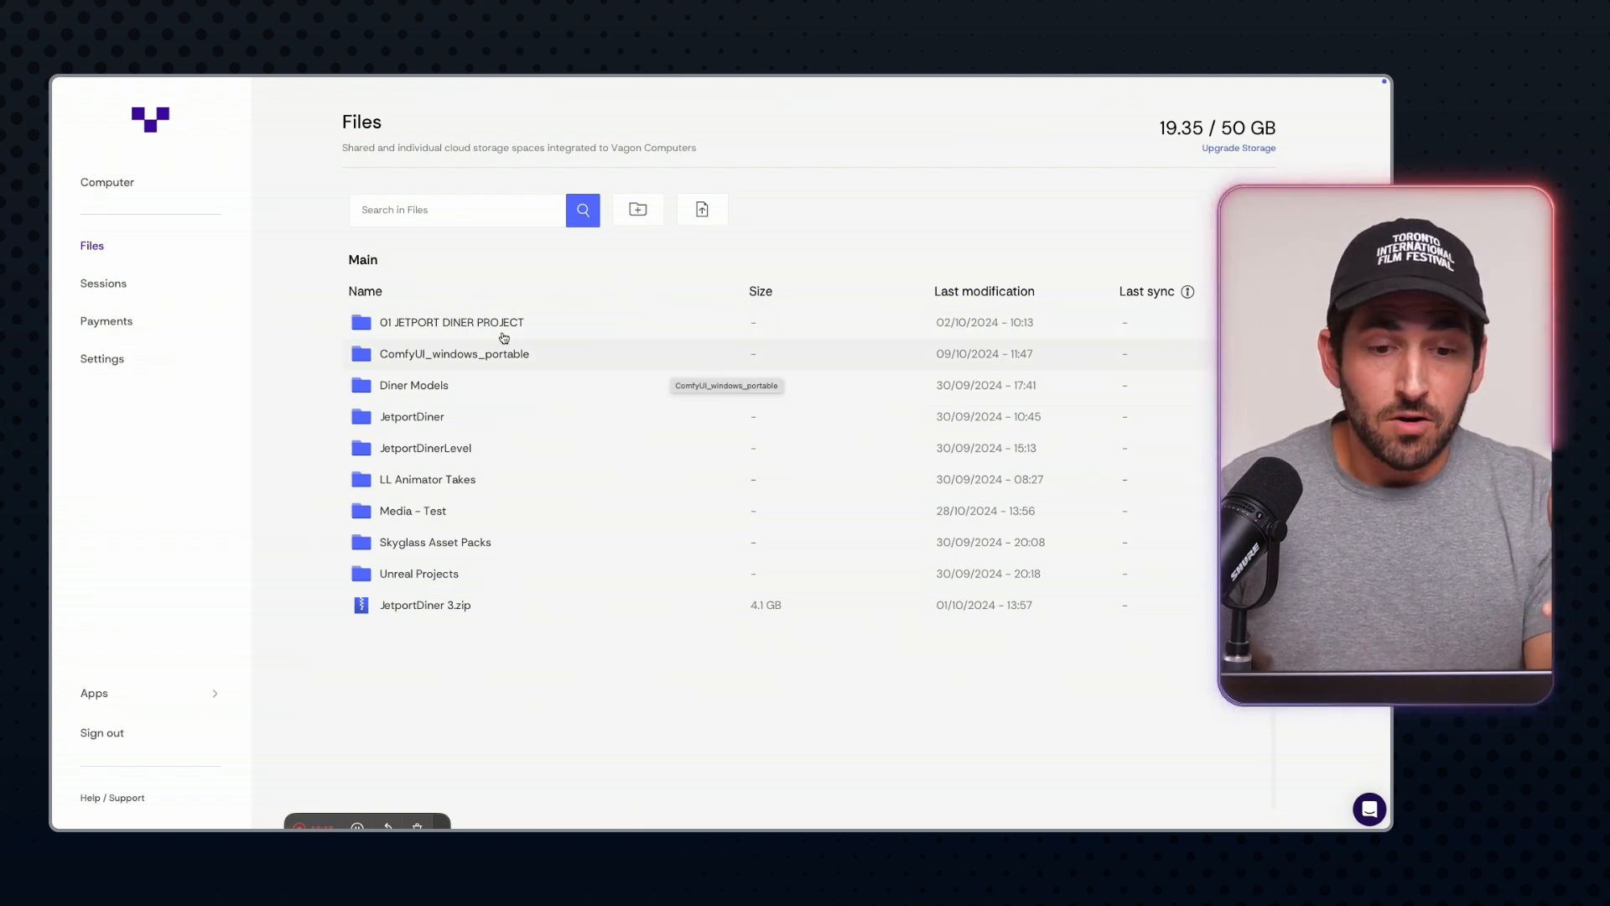
{"action": "mouse_move", "coordinate": [436, 397]}
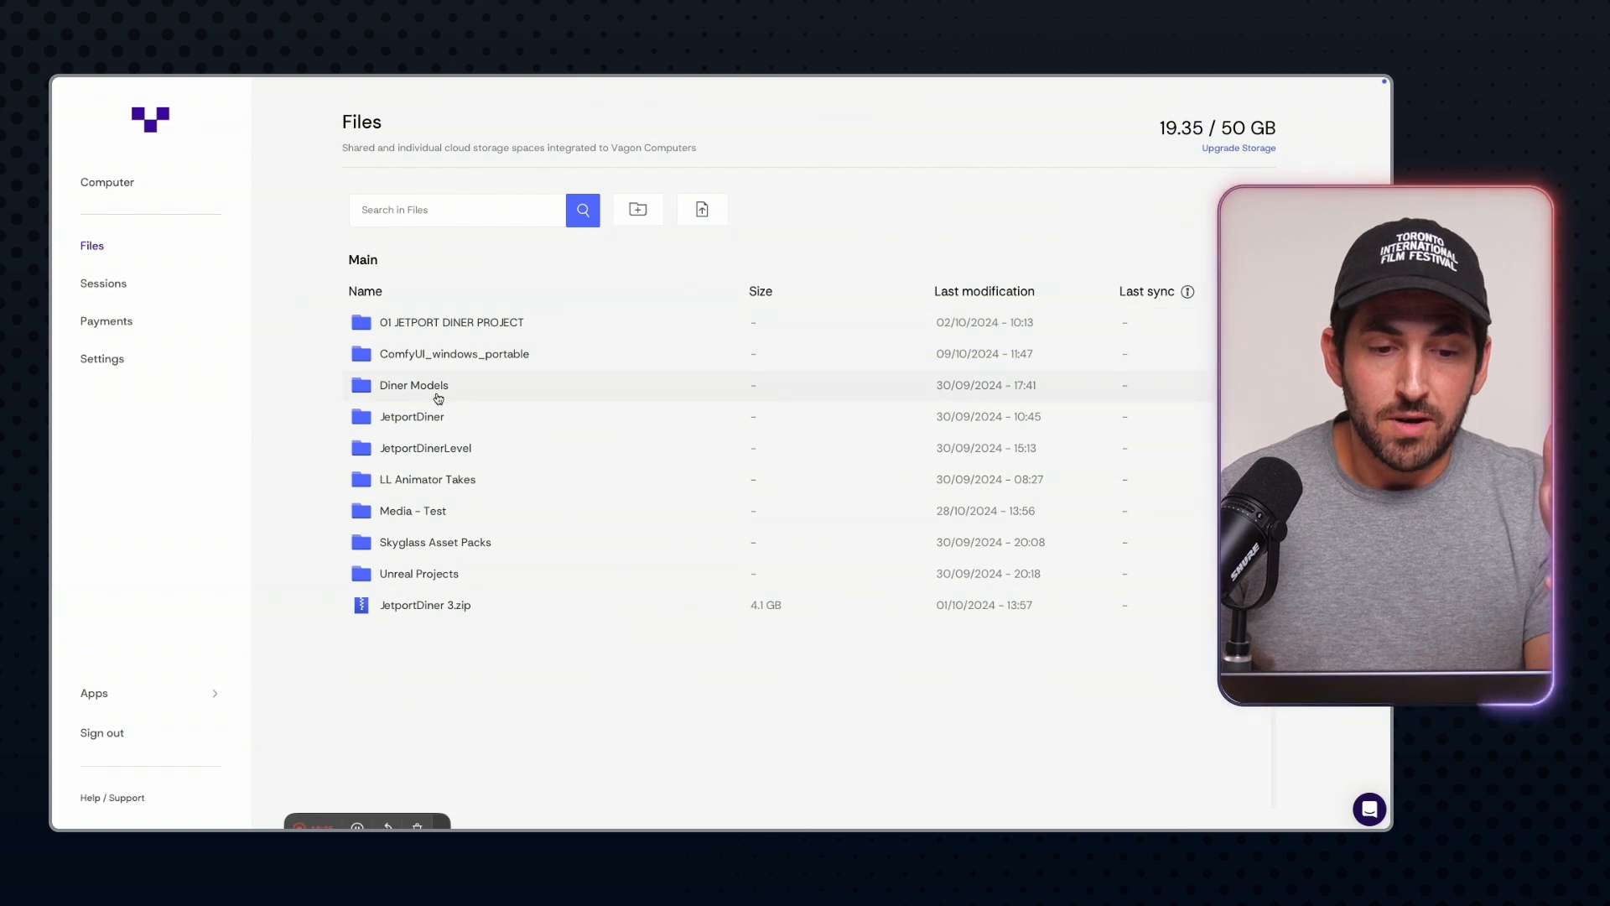
{"action": "left_click", "coordinate": [356, 384]}
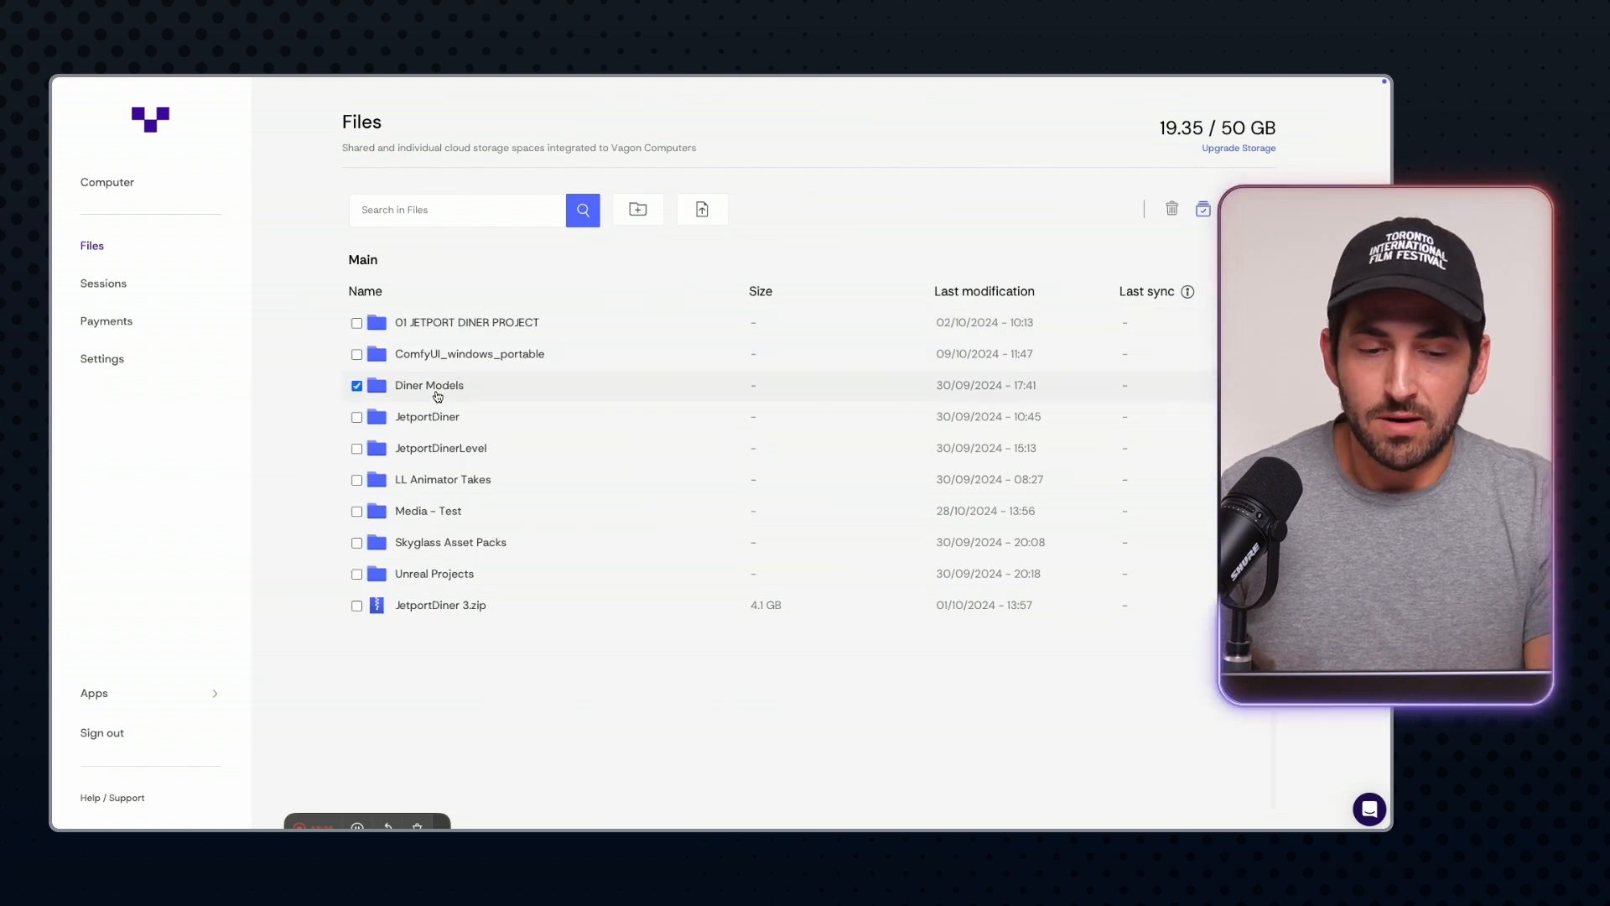
{"action": "mouse_move", "coordinate": [638, 254]}
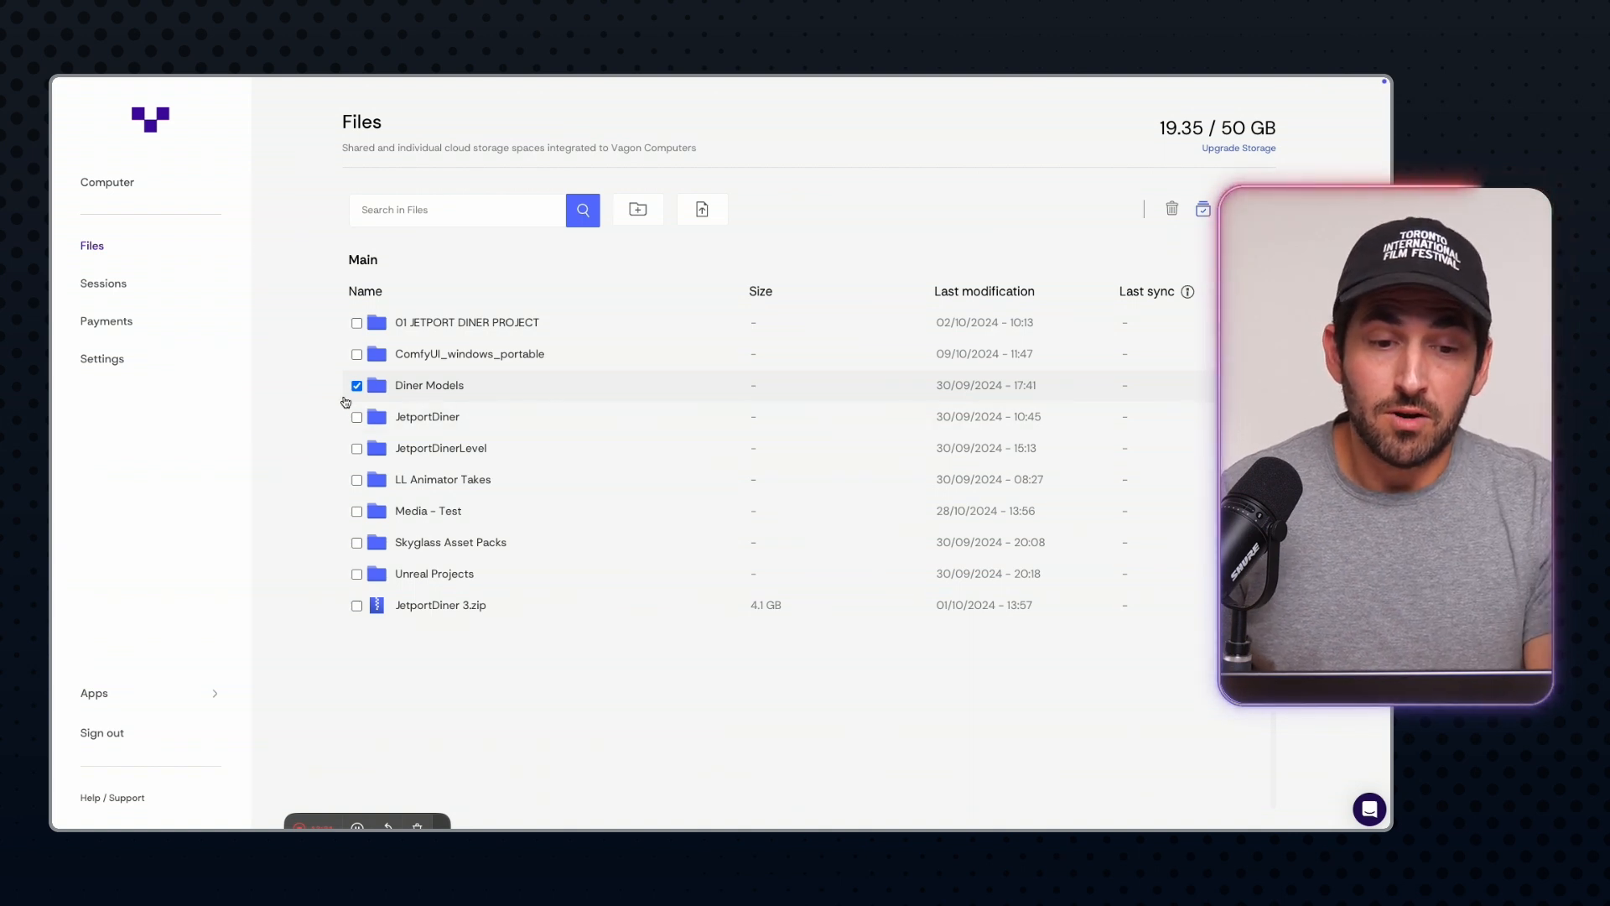
{"action": "left_click", "coordinate": [356, 384]}
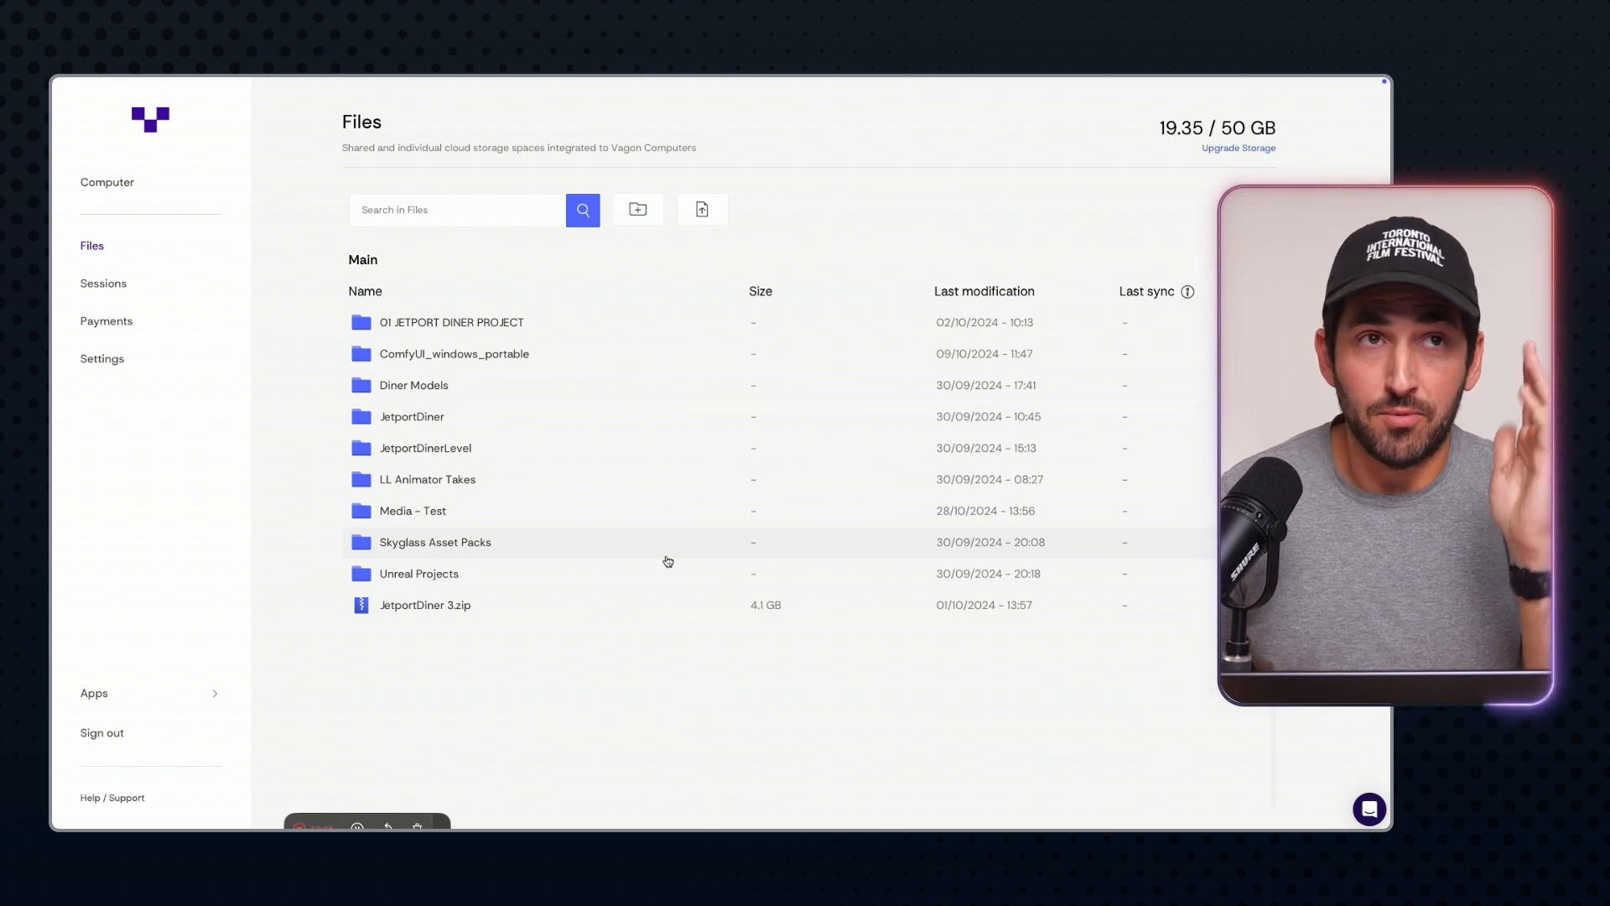
{"action": "mouse_move", "coordinate": [837, 228]}
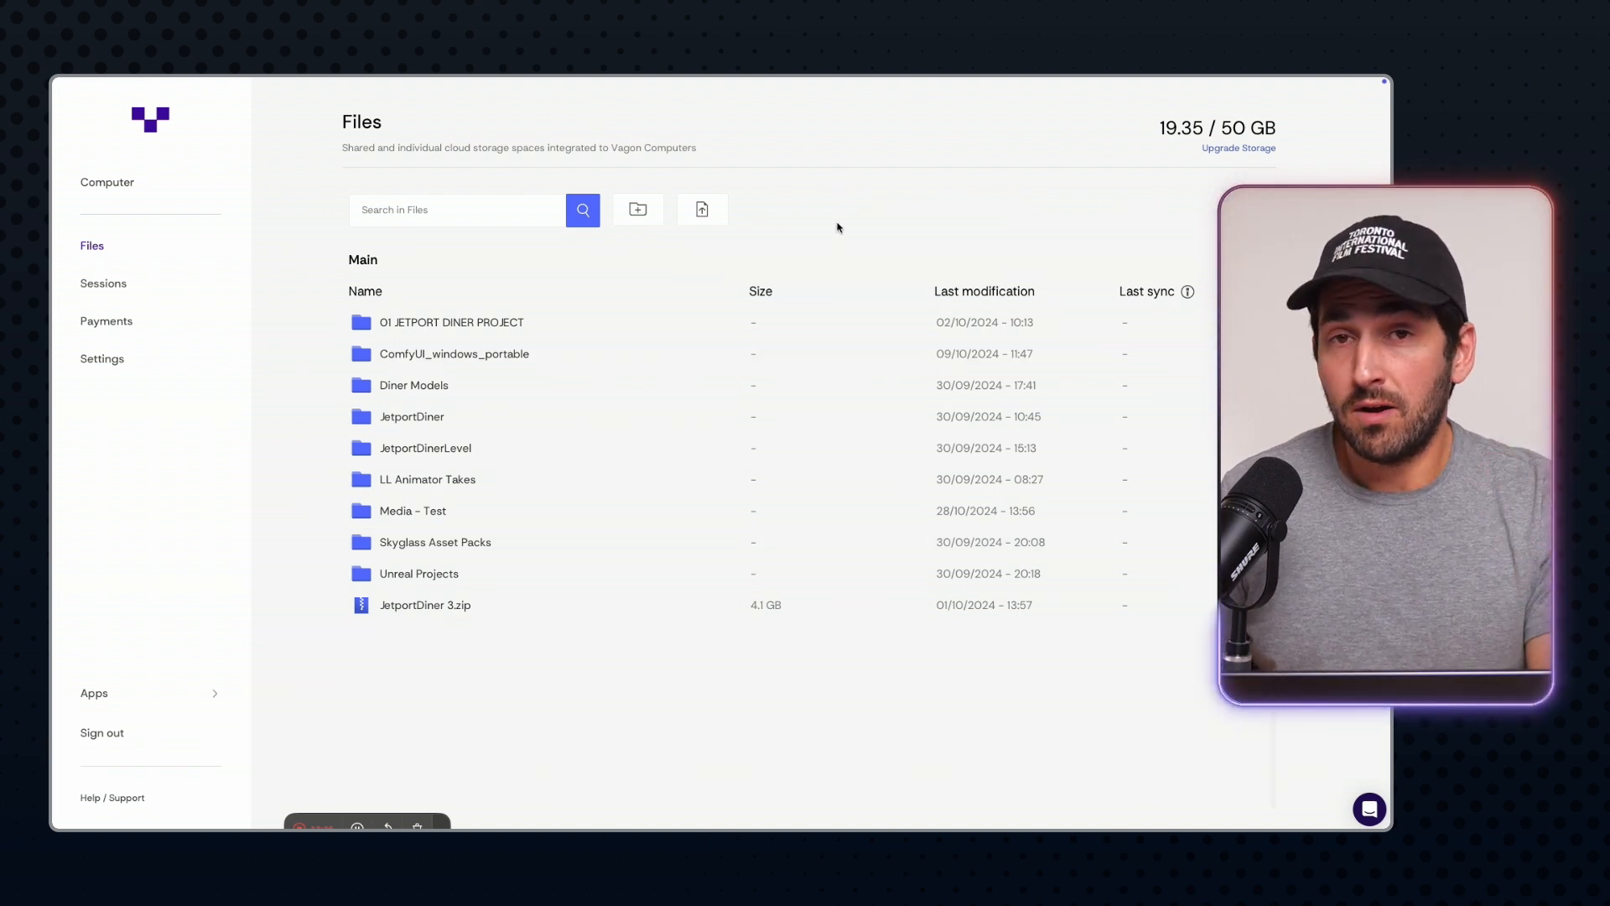
Open the Computer overview and preview Run in Background options, keeping 15 minutes
{"action": "left_click", "coordinate": [107, 182]}
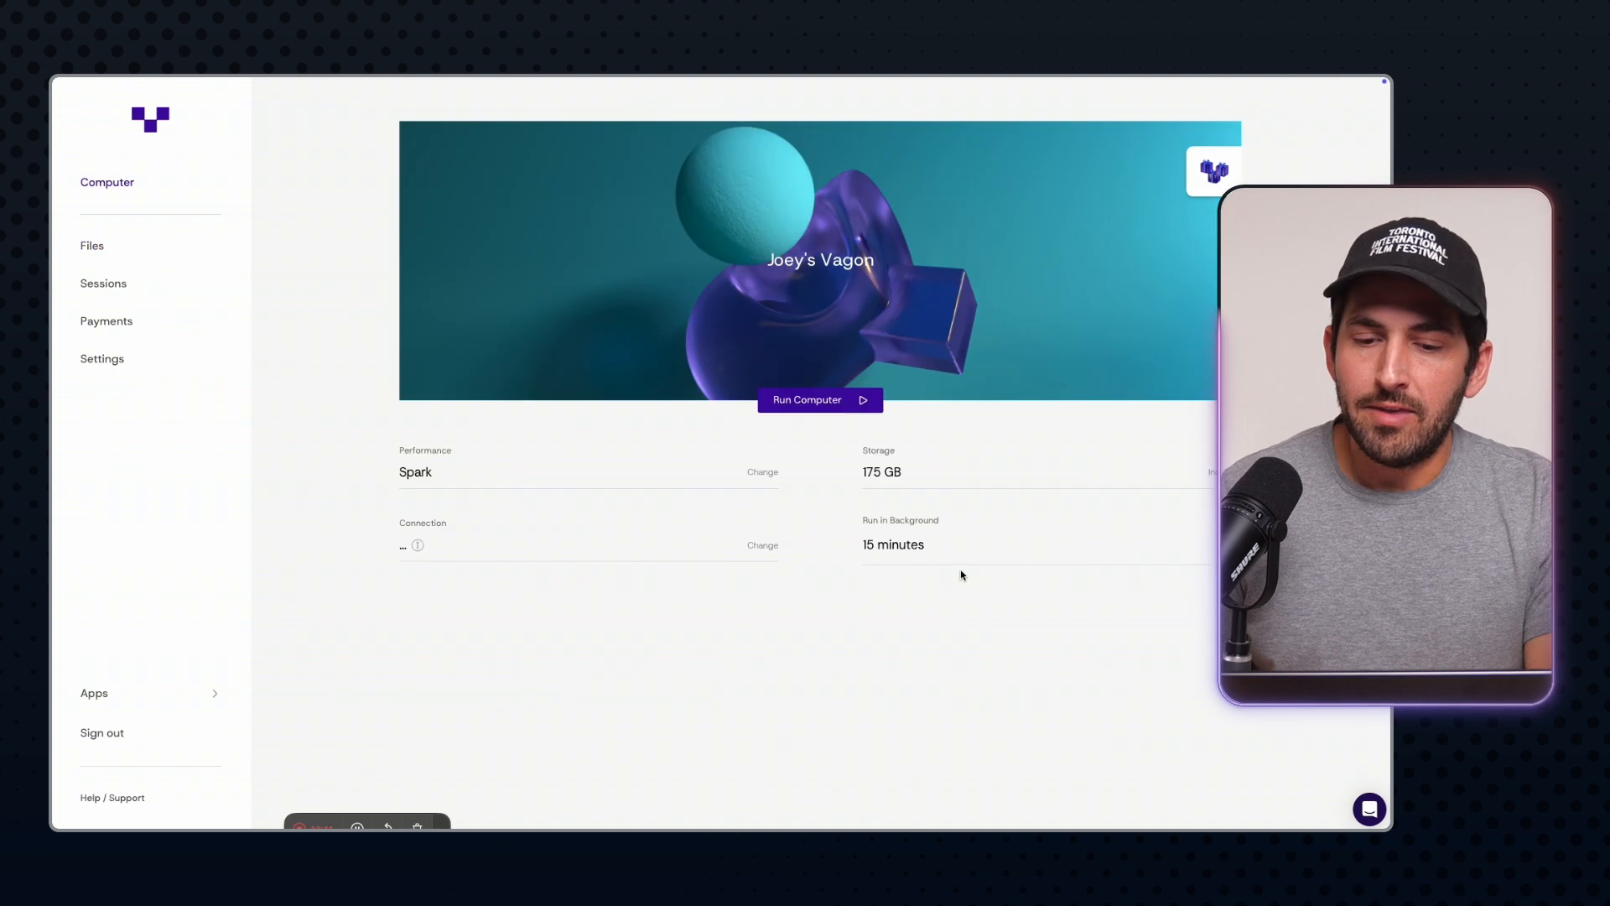
{"action": "left_click", "coordinate": [894, 544]}
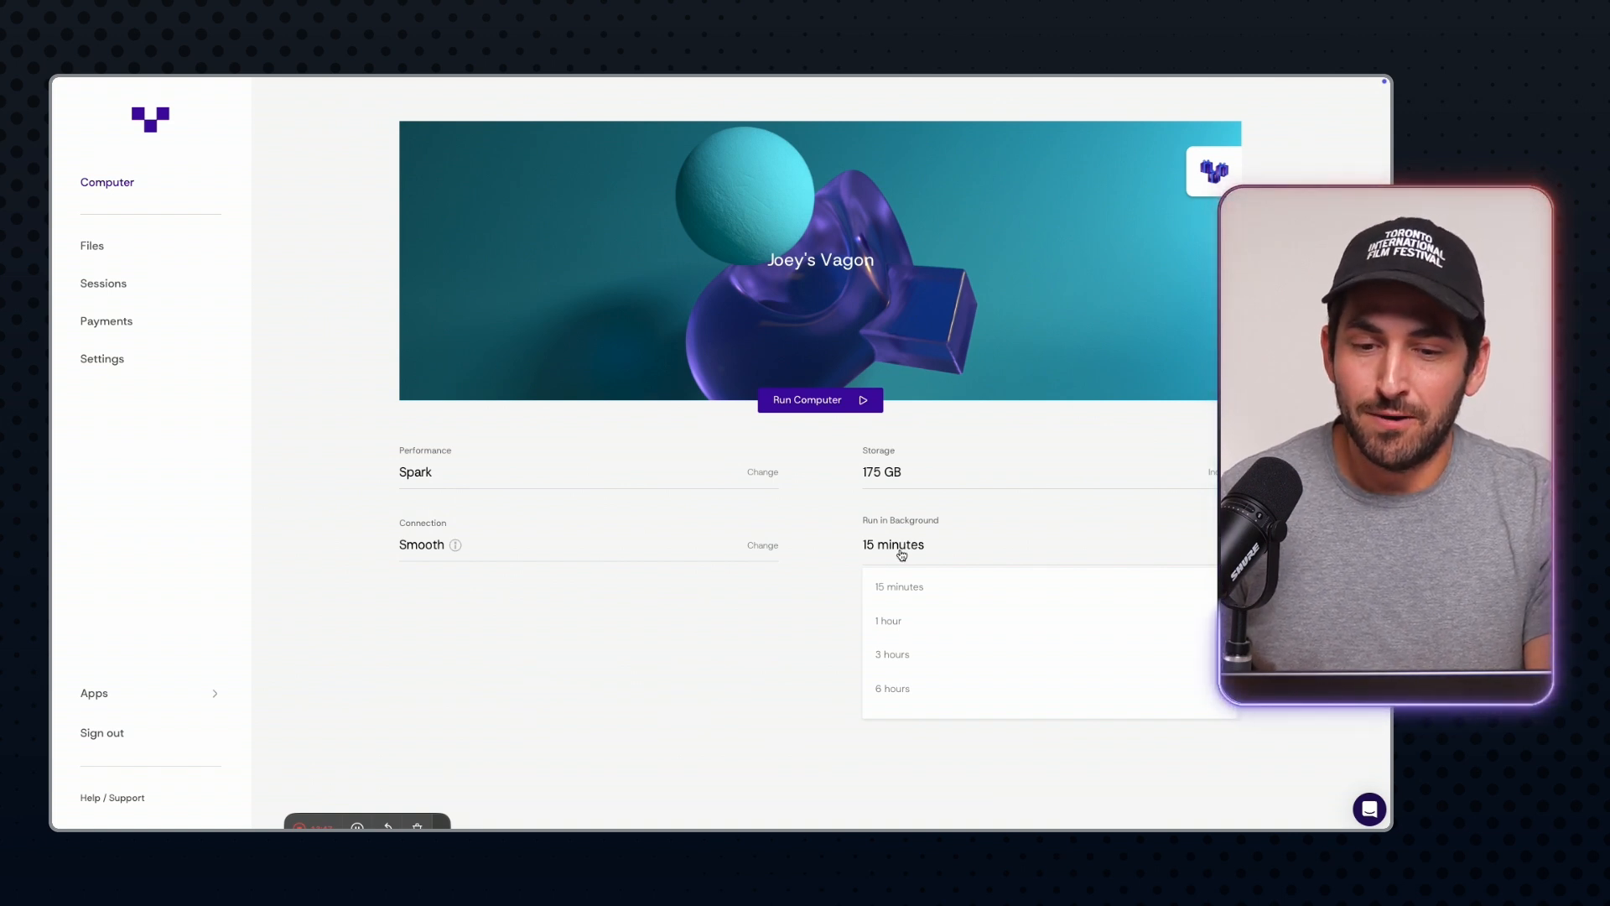
{"action": "mouse_move", "coordinate": [837, 604]}
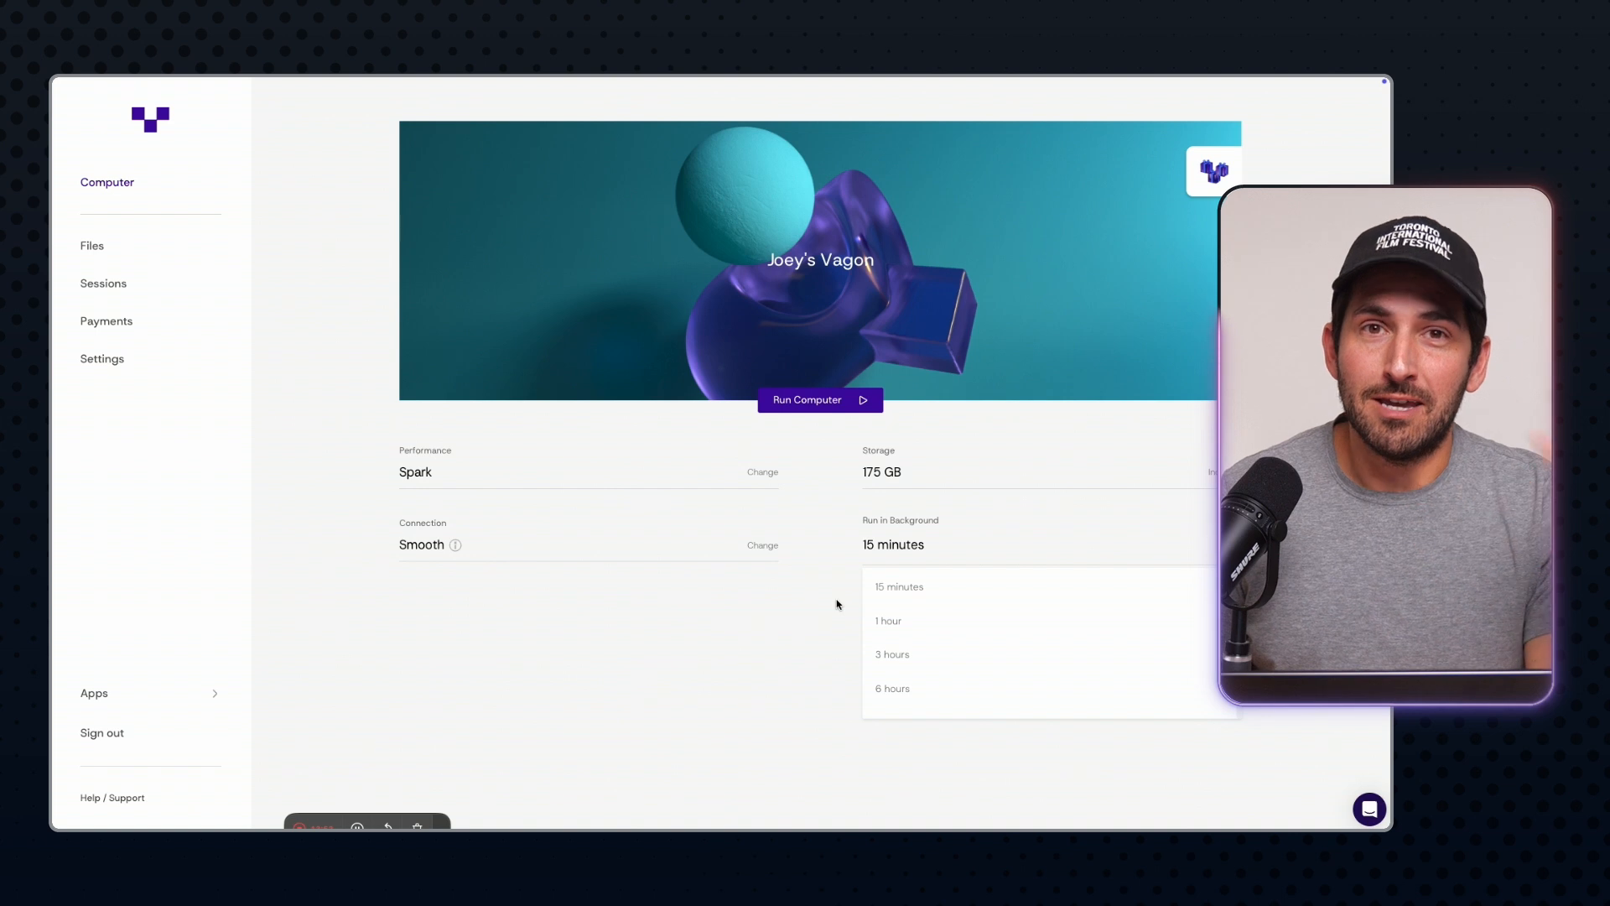
{"action": "left_click", "coordinate": [899, 586]}
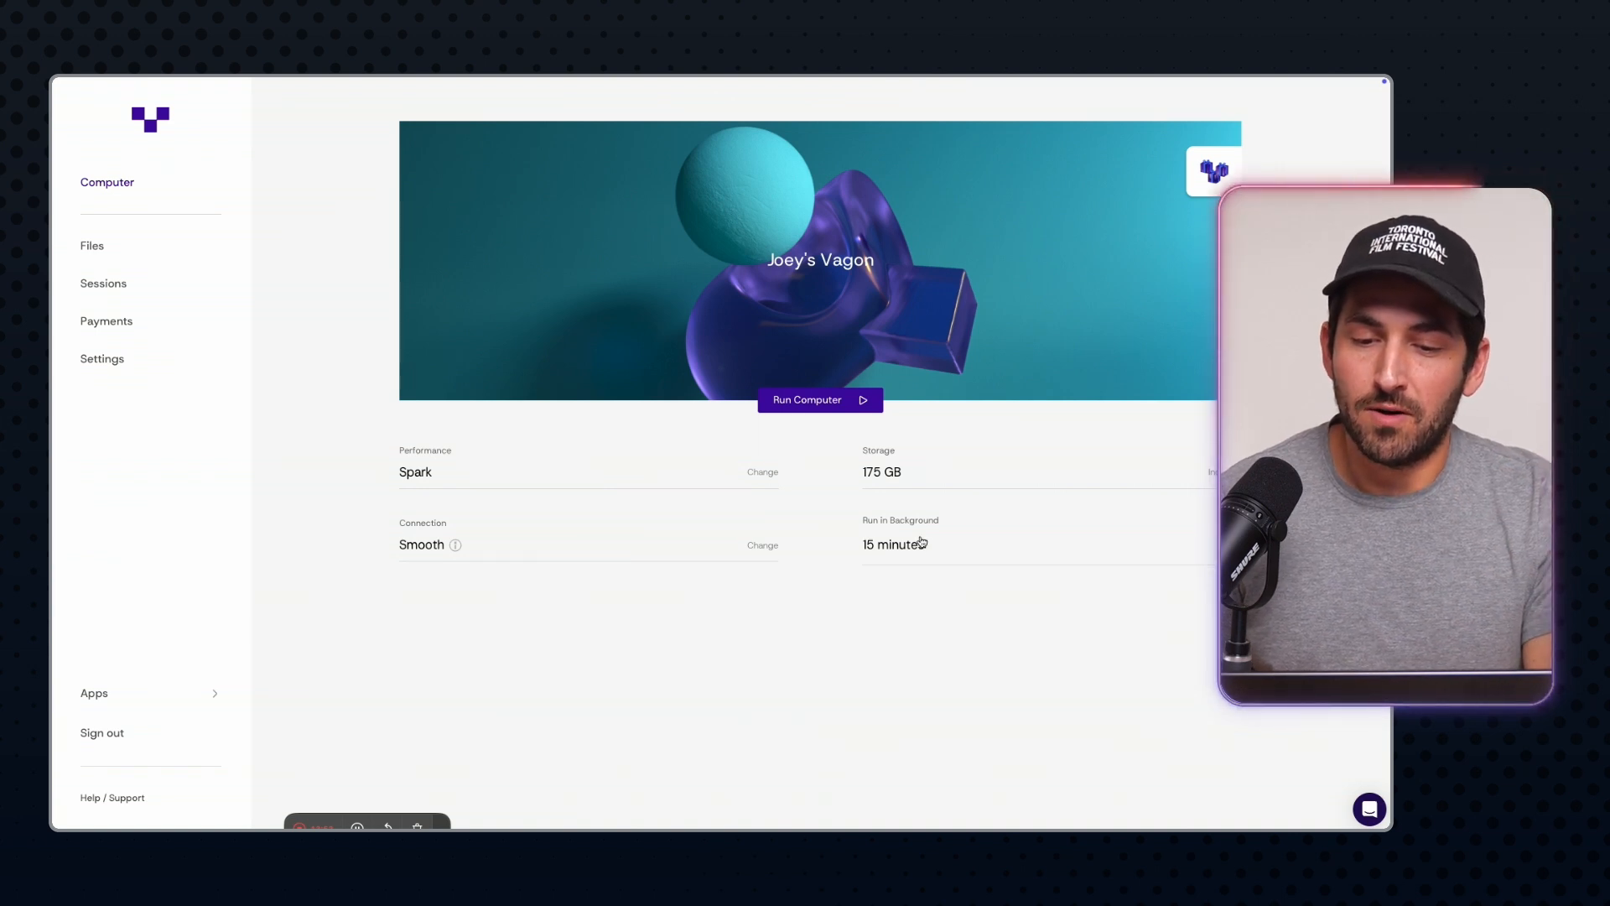
{"action": "mouse_move", "coordinate": [815, 658]}
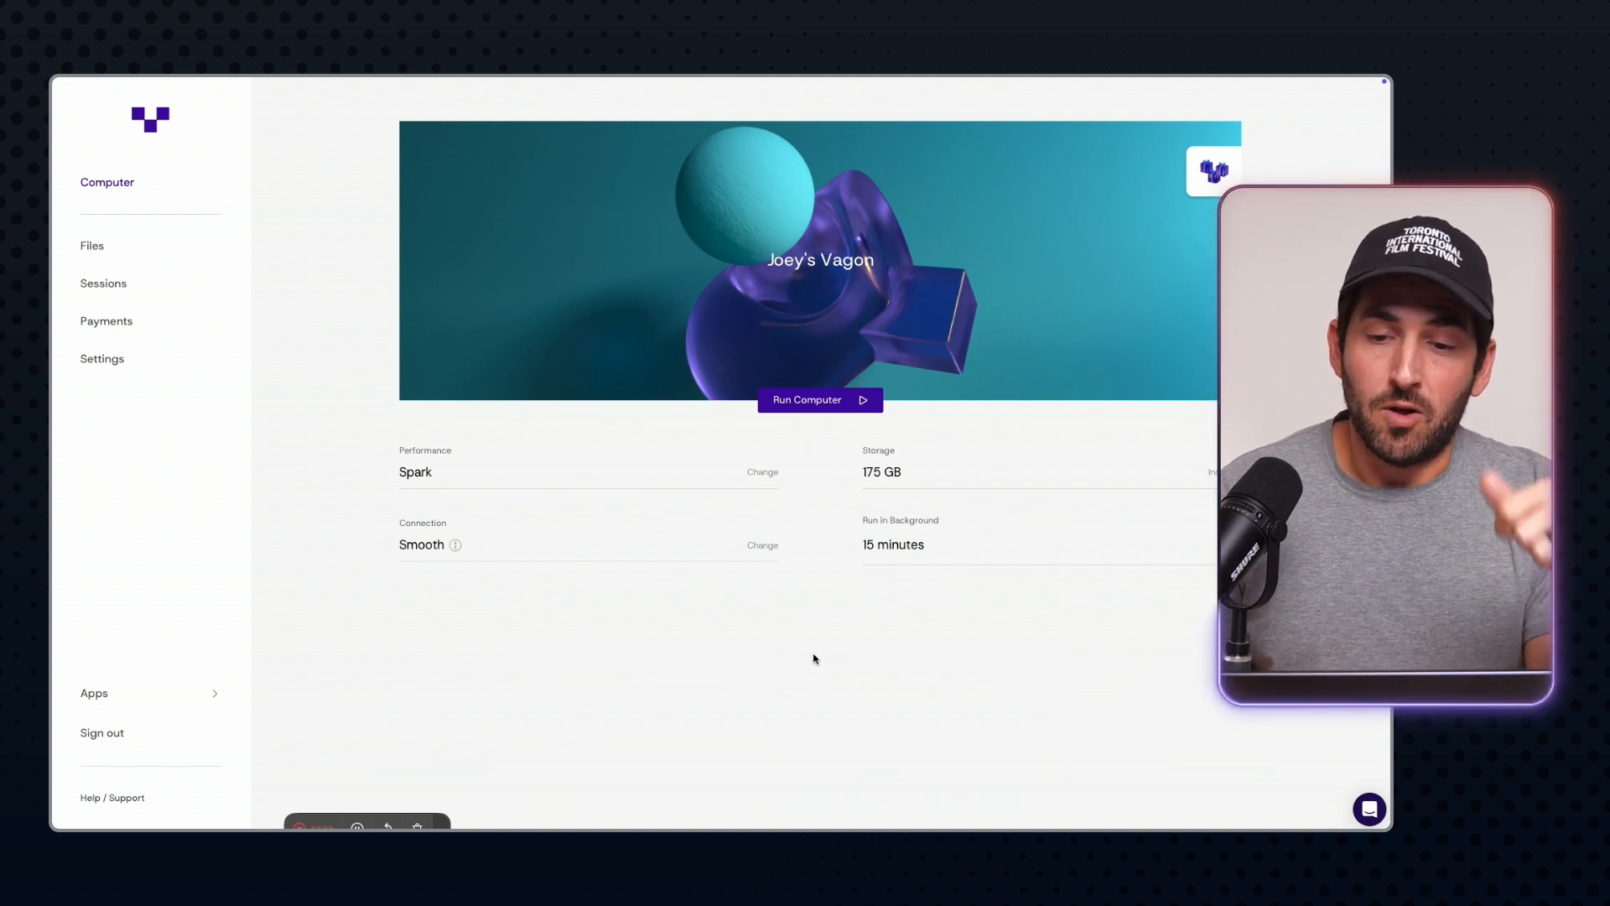
{"action": "mouse_move", "coordinate": [889, 638]}
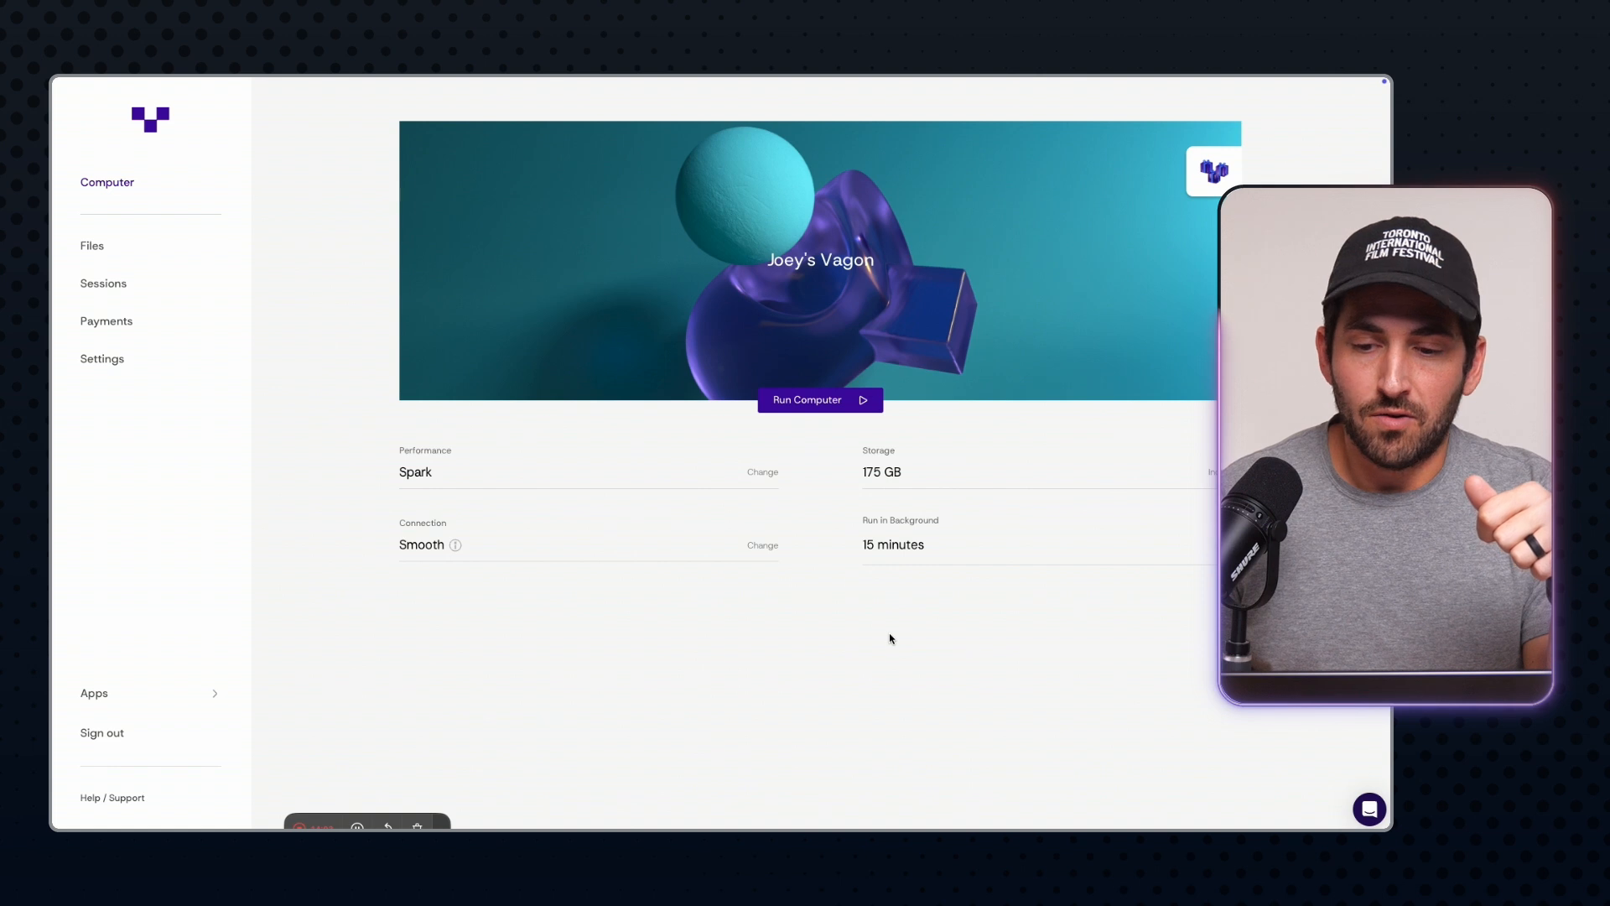
{"action": "mouse_move", "coordinate": [964, 293]}
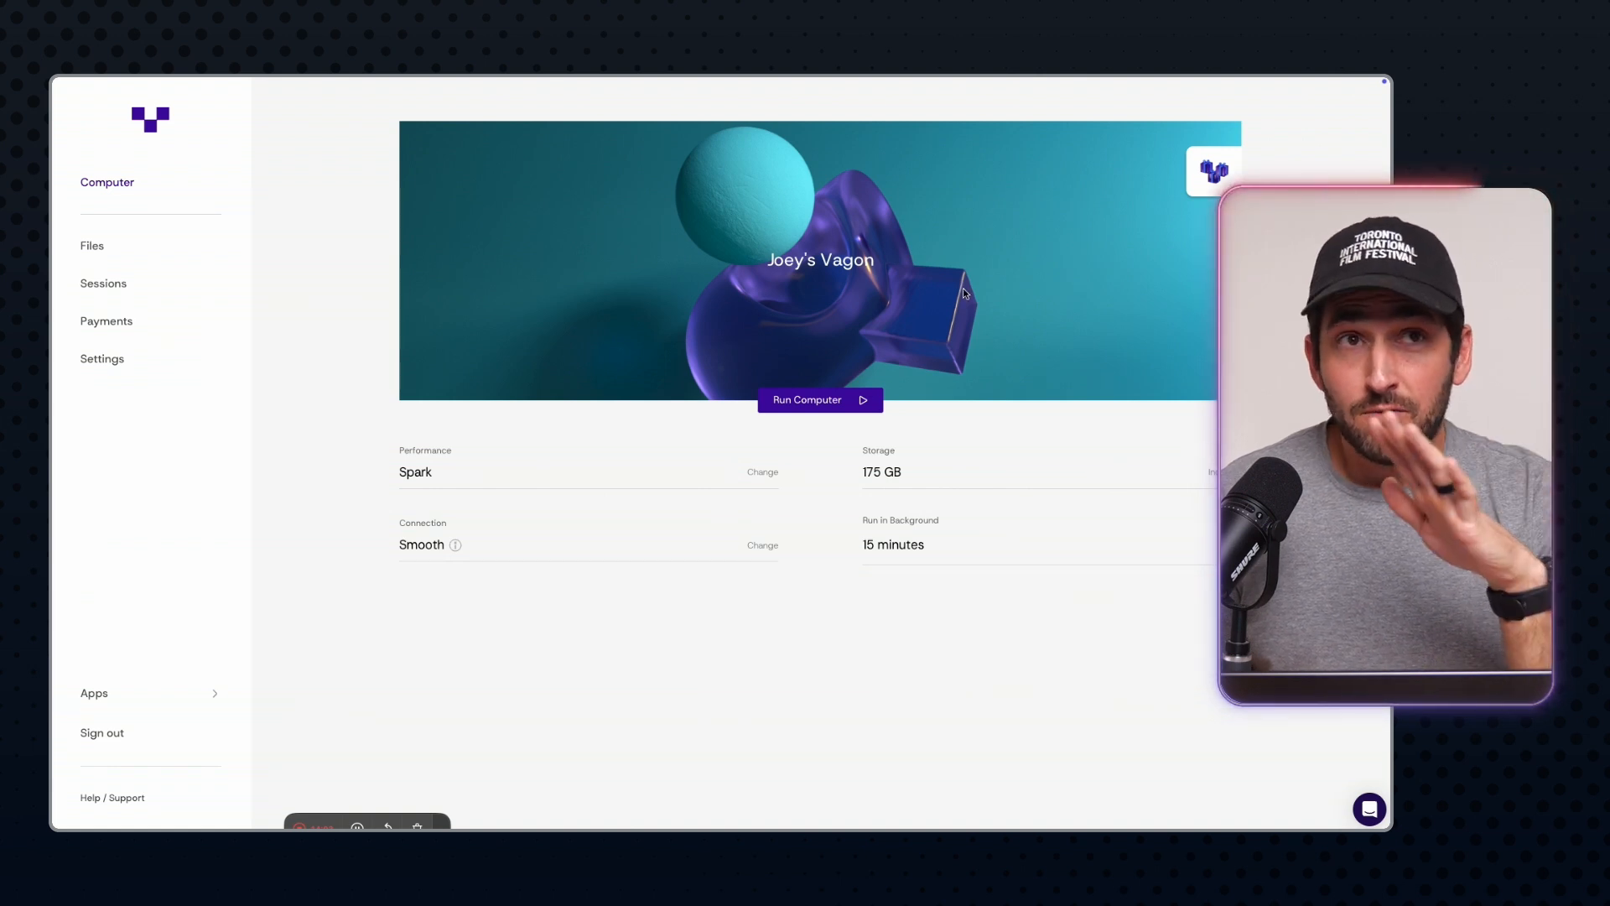
{"action": "mouse_move", "coordinate": [781, 301]}
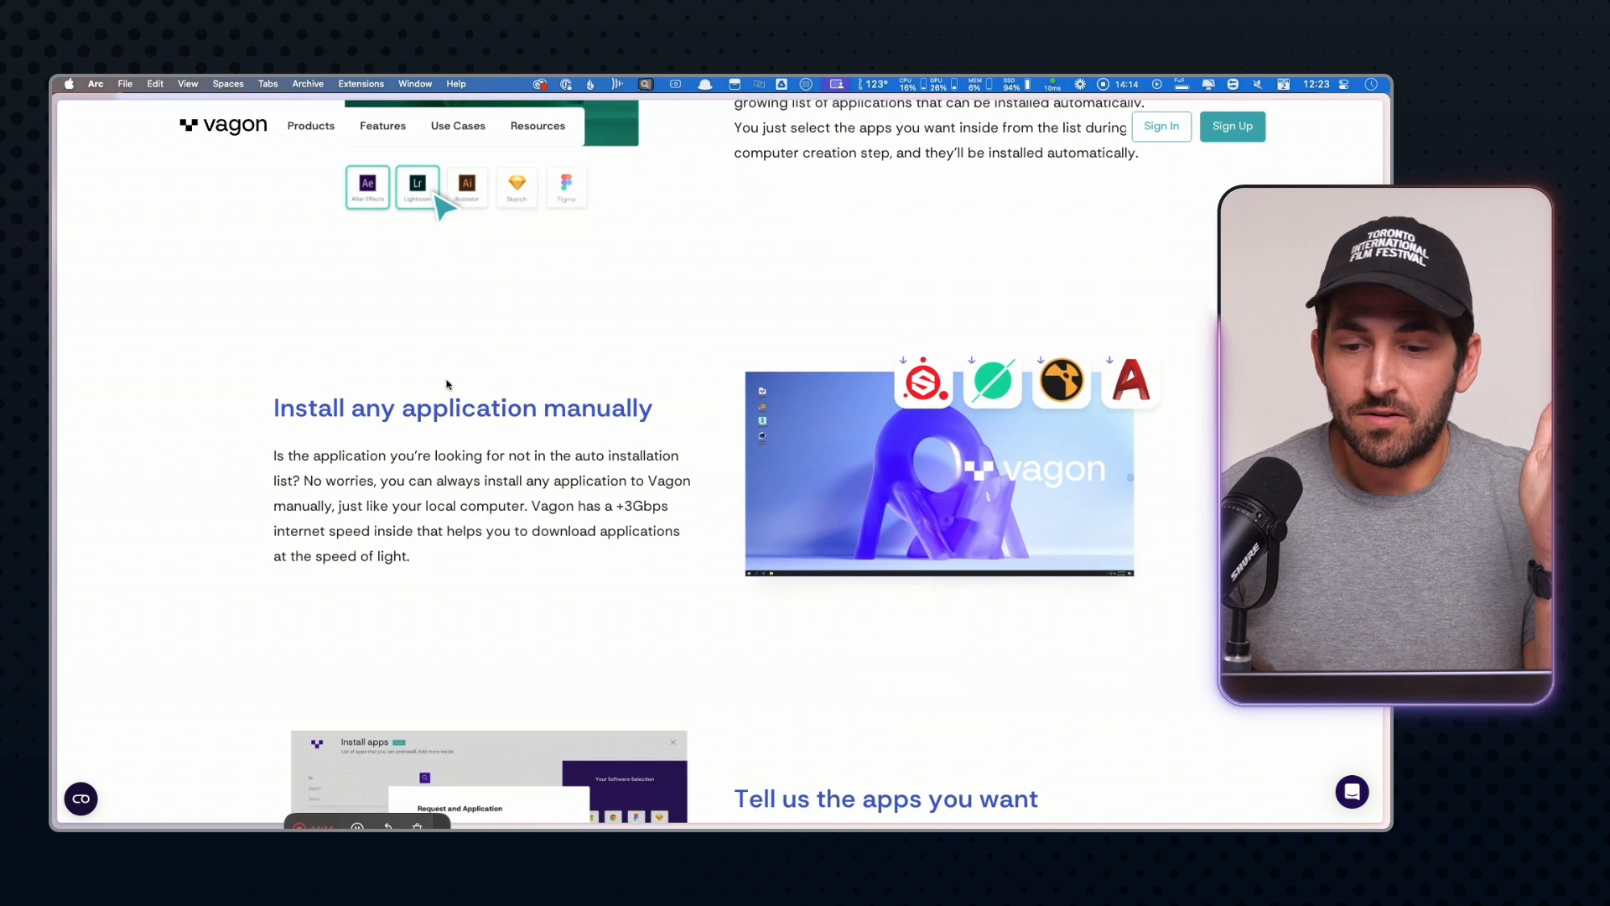
Scroll through the Computer Composer page on auto-installed and manually installed apps
{"action": "scroll", "scroll_direction": "up", "scroll_amount": 3}
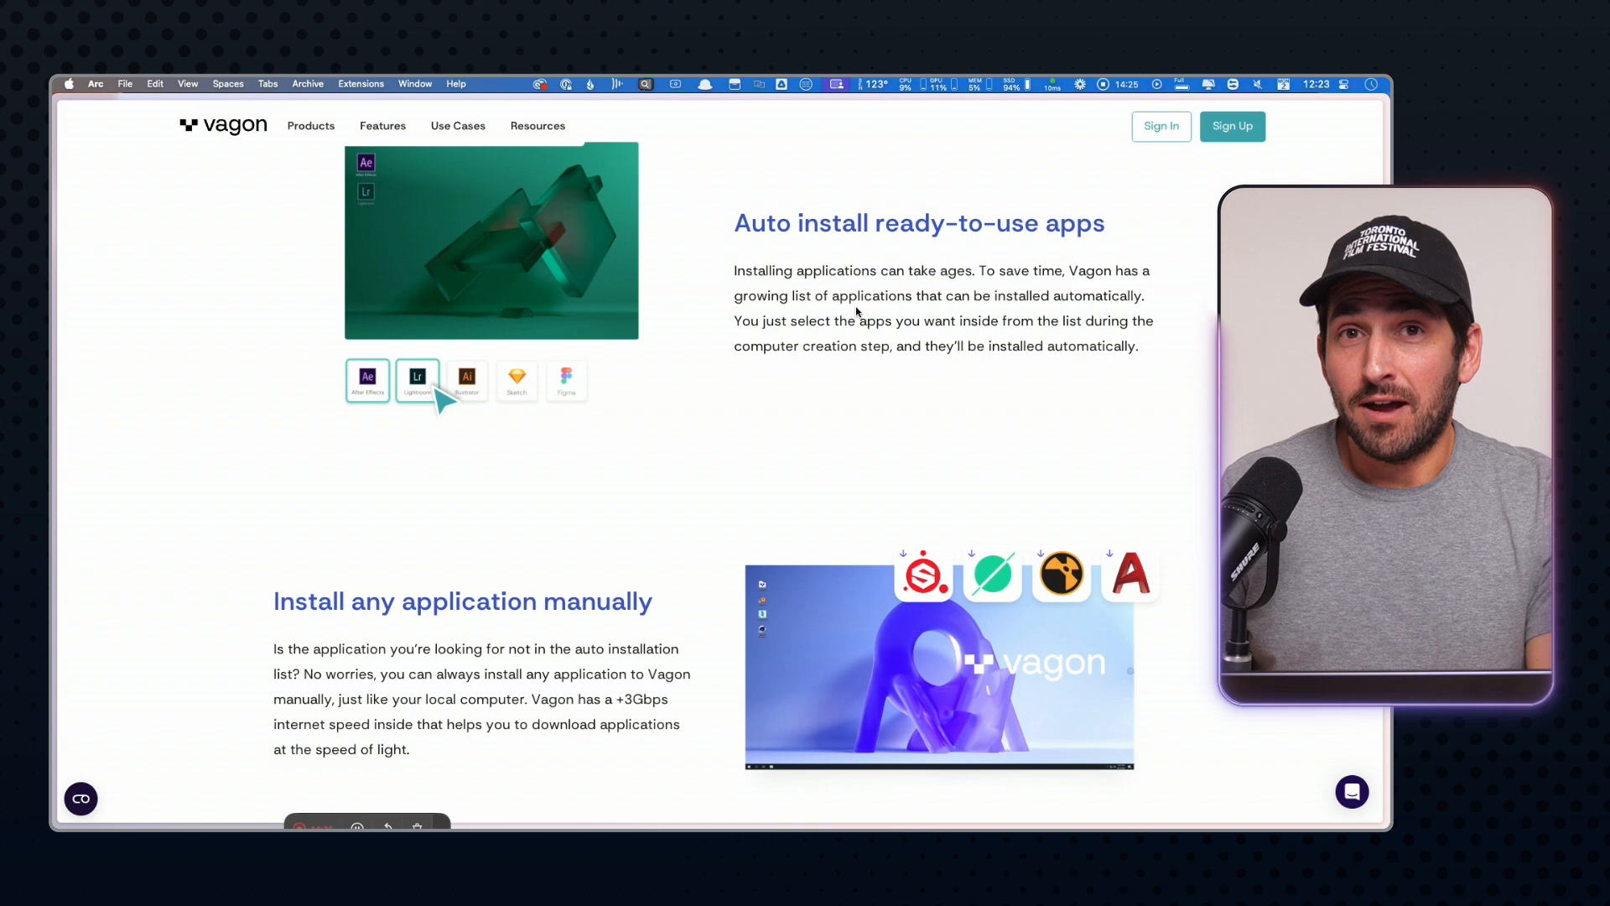
{"action": "scroll", "scroll_direction": "up", "scroll_amount": 3}
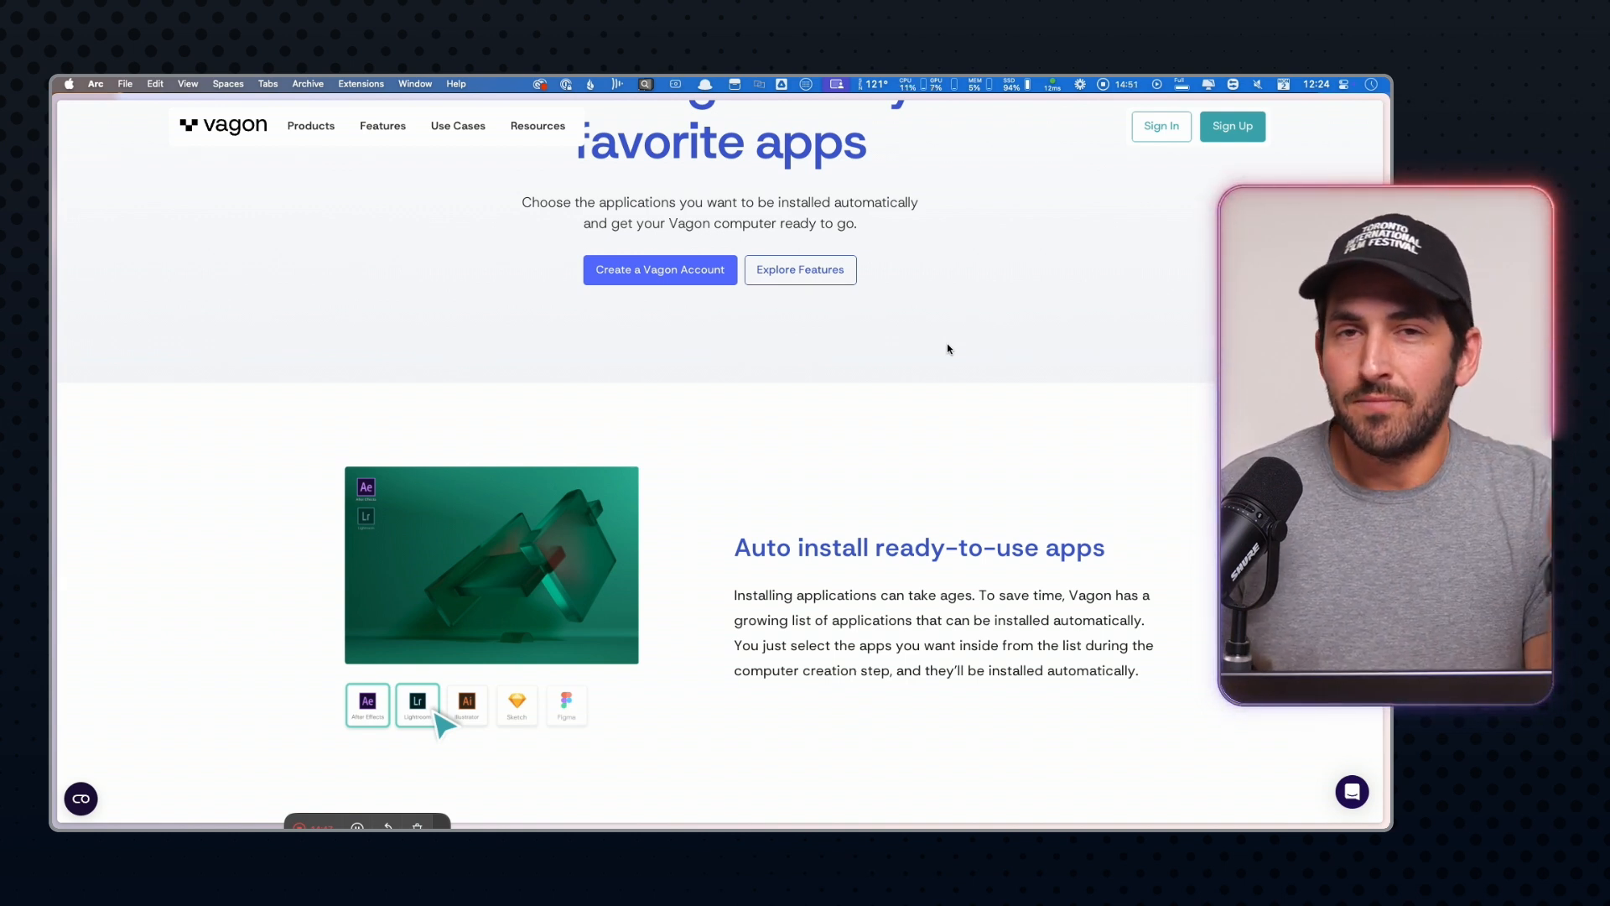
{"action": "scroll", "scroll_direction": "up", "scroll_amount": 3}
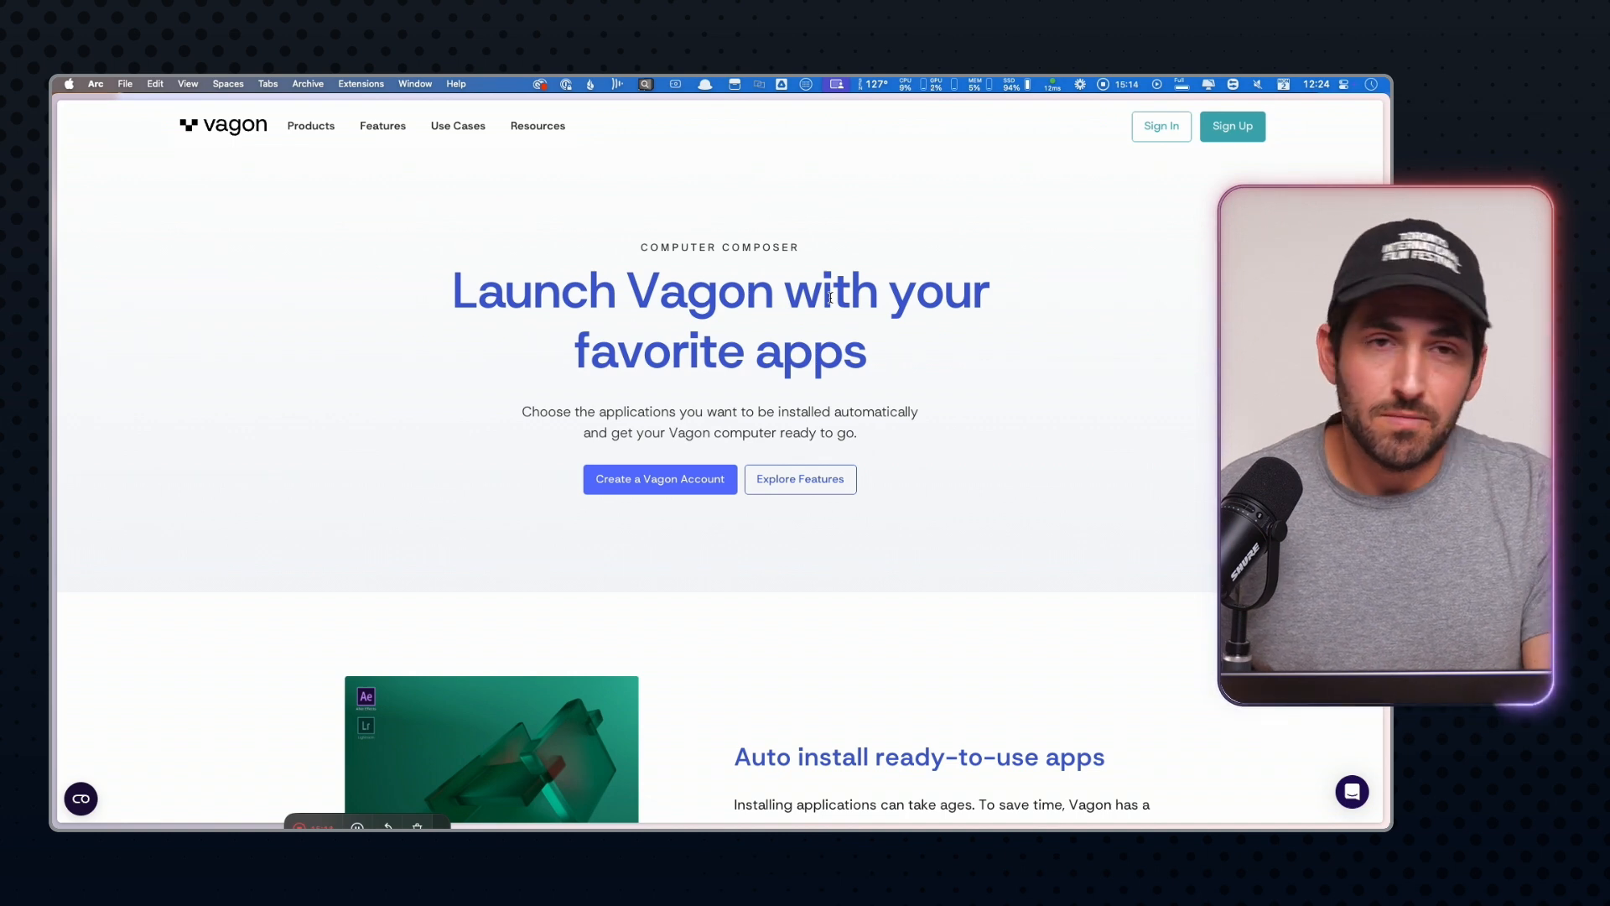
{"action": "scroll", "scroll_direction": "down", "scroll_amount": 3}
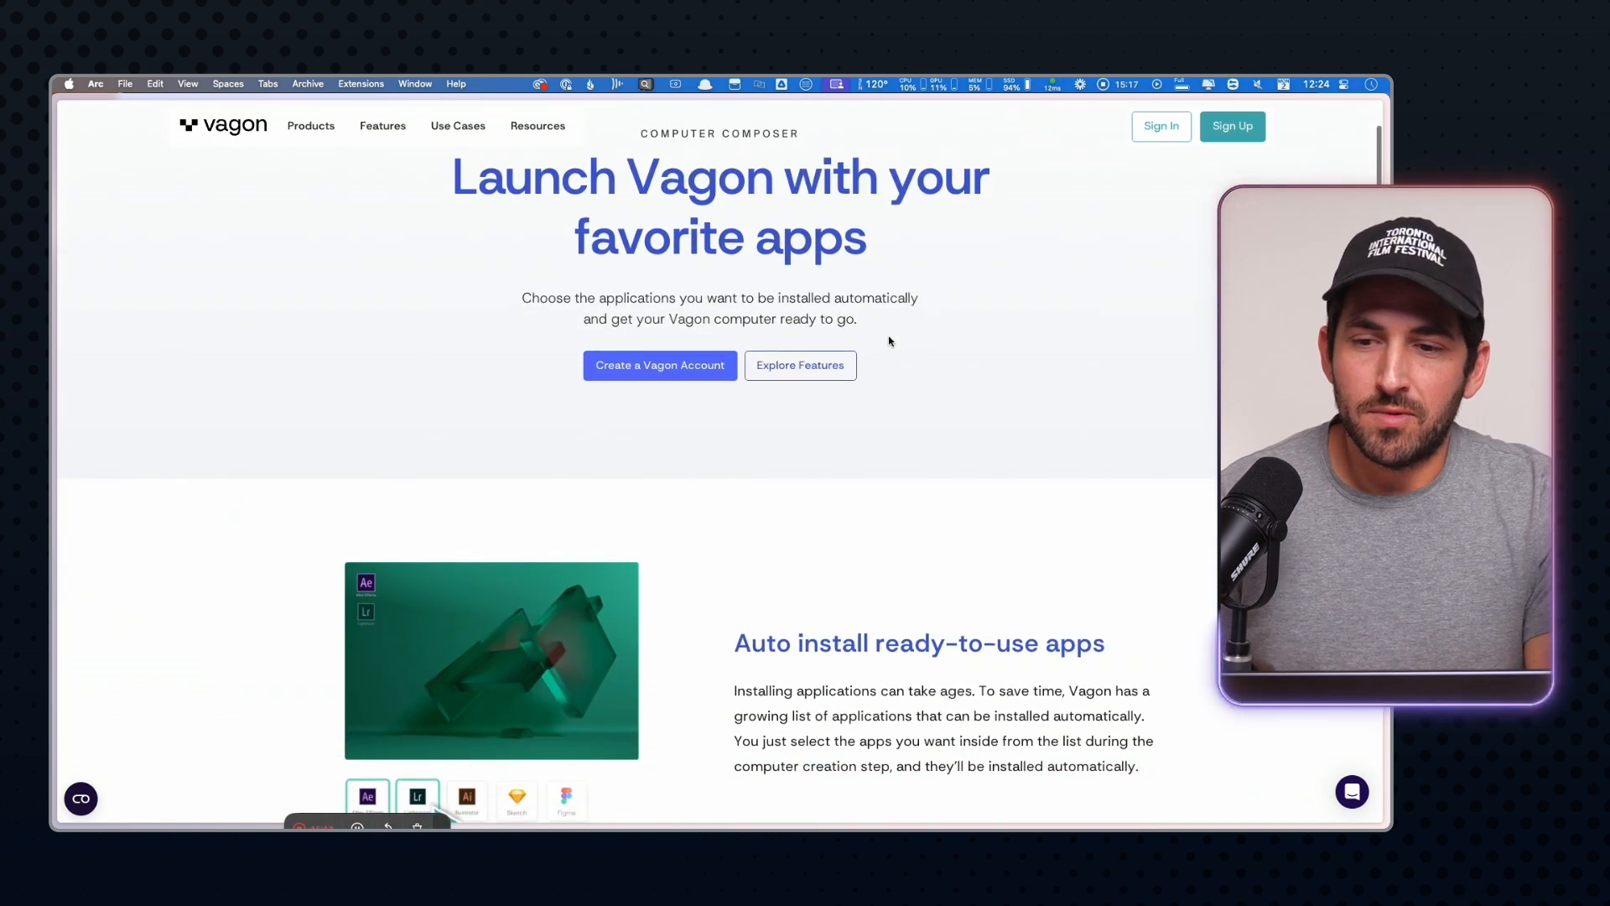
{"action": "scroll", "scroll_direction": "down", "scroll_amount": 3}
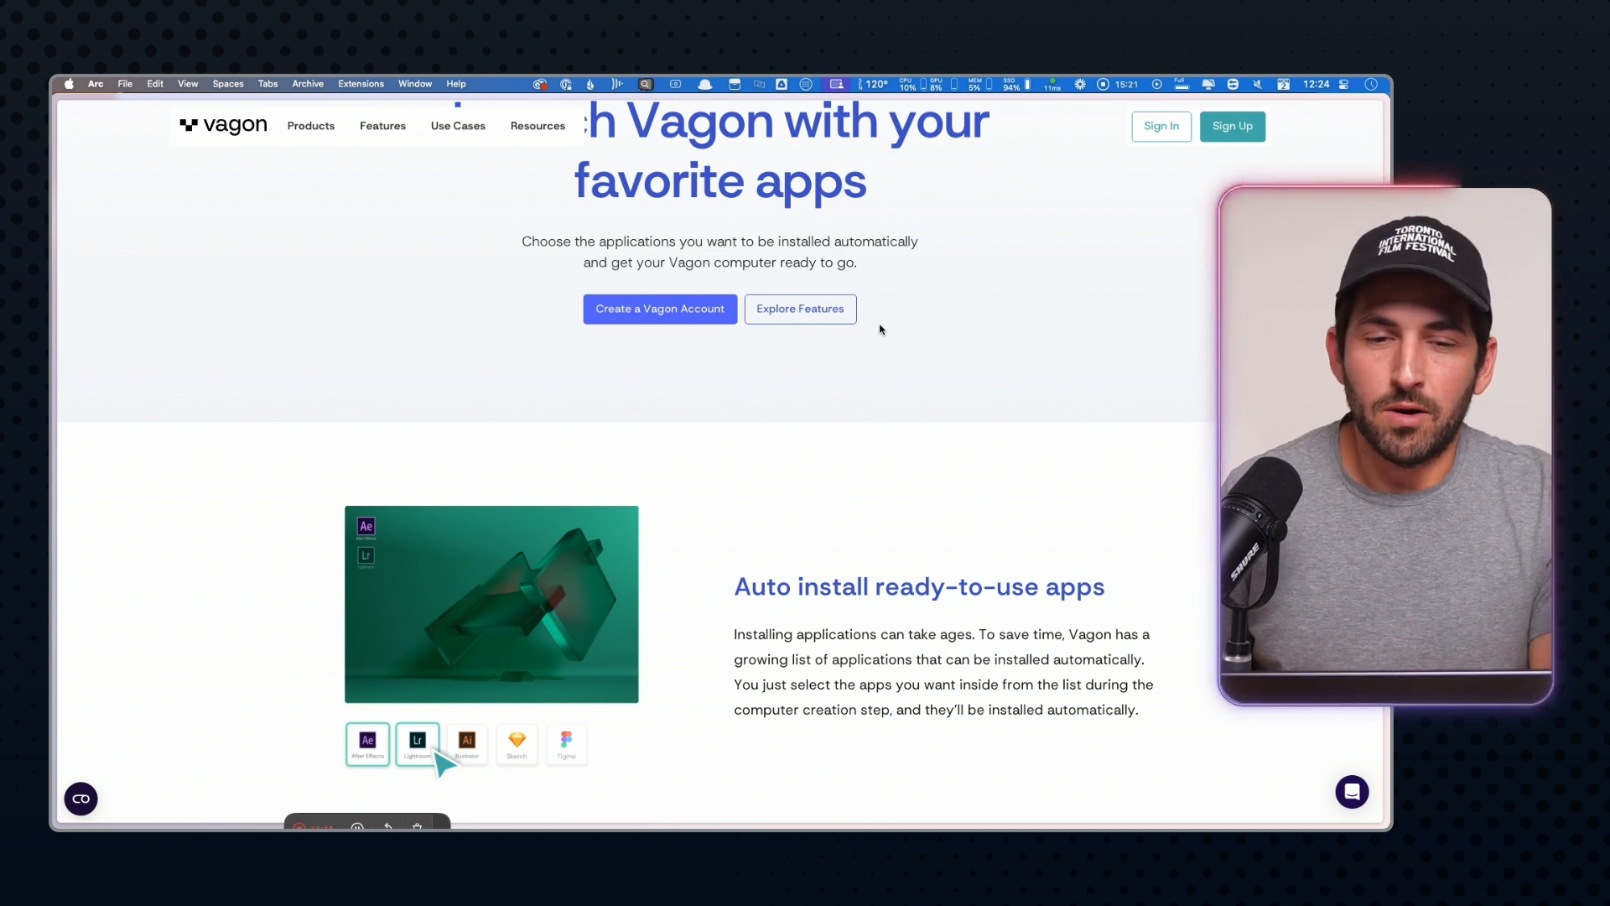
{"action": "scroll", "scroll_direction": "up", "scroll_amount": 3}
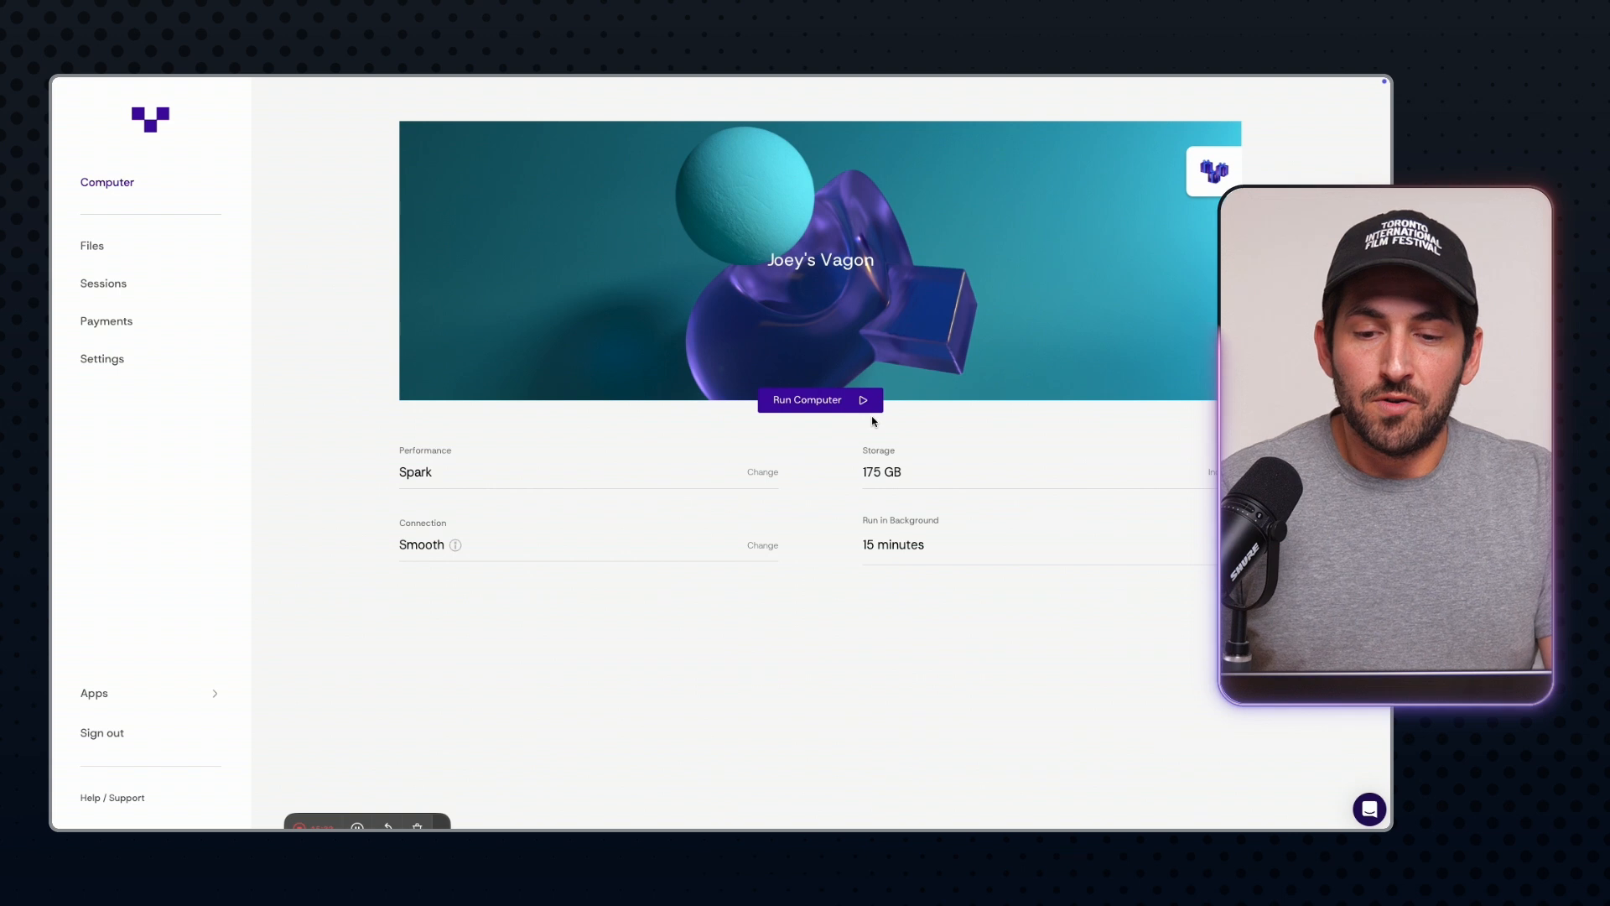
Start Joey's Vagon cloud computer so the Windows desktop and session panel load
{"action": "left_click", "coordinate": [820, 399]}
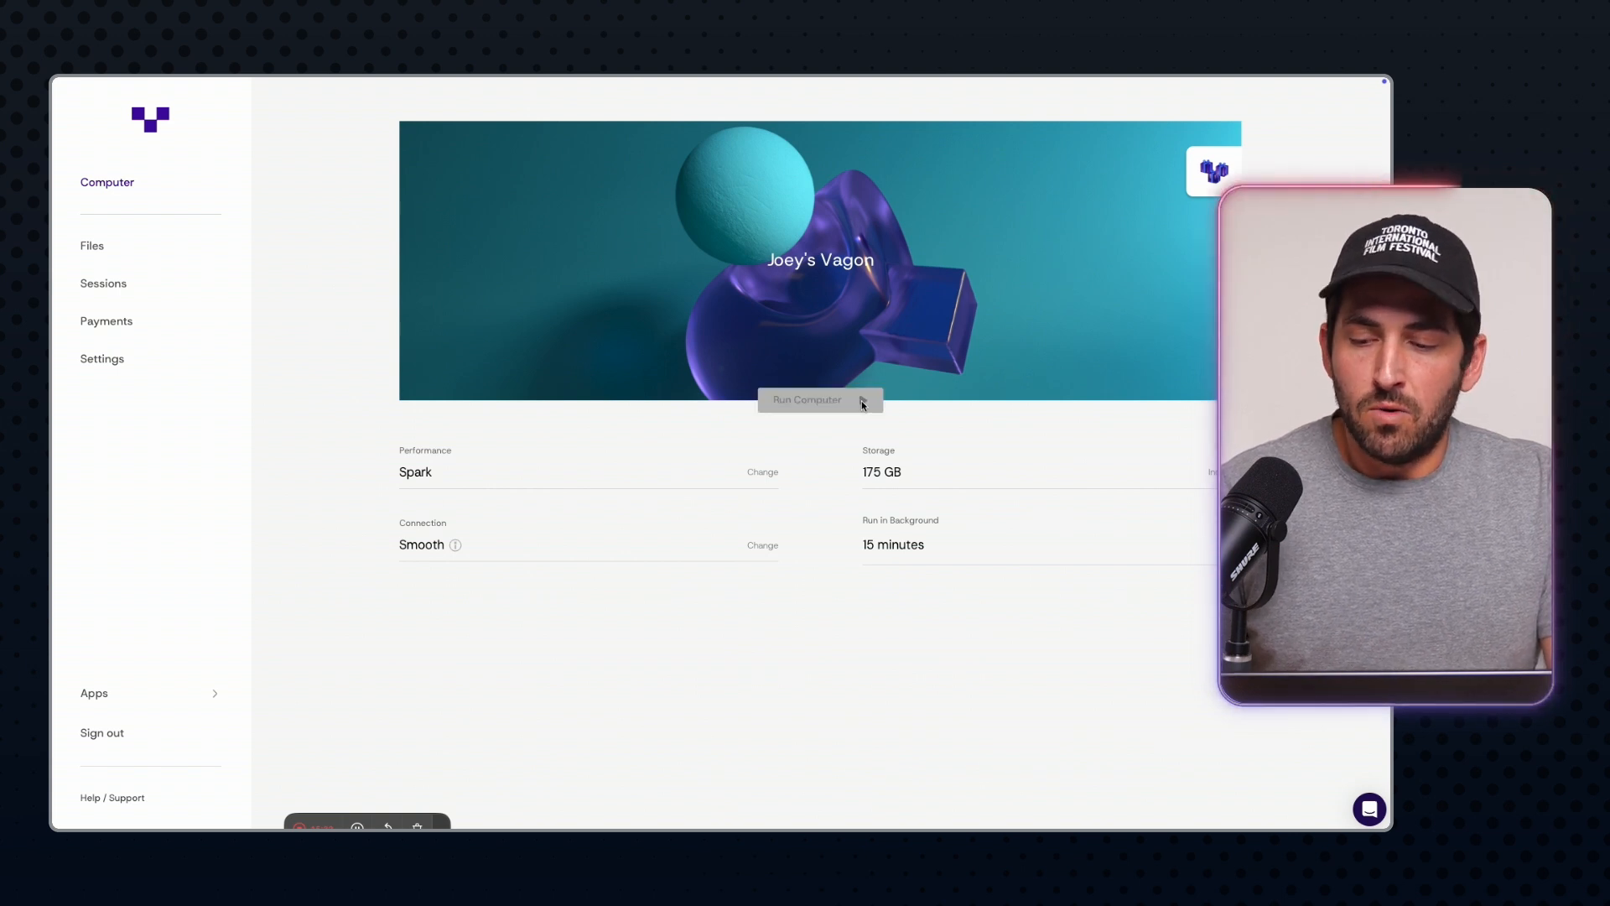
{"action": "left_click", "coordinate": [820, 399]}
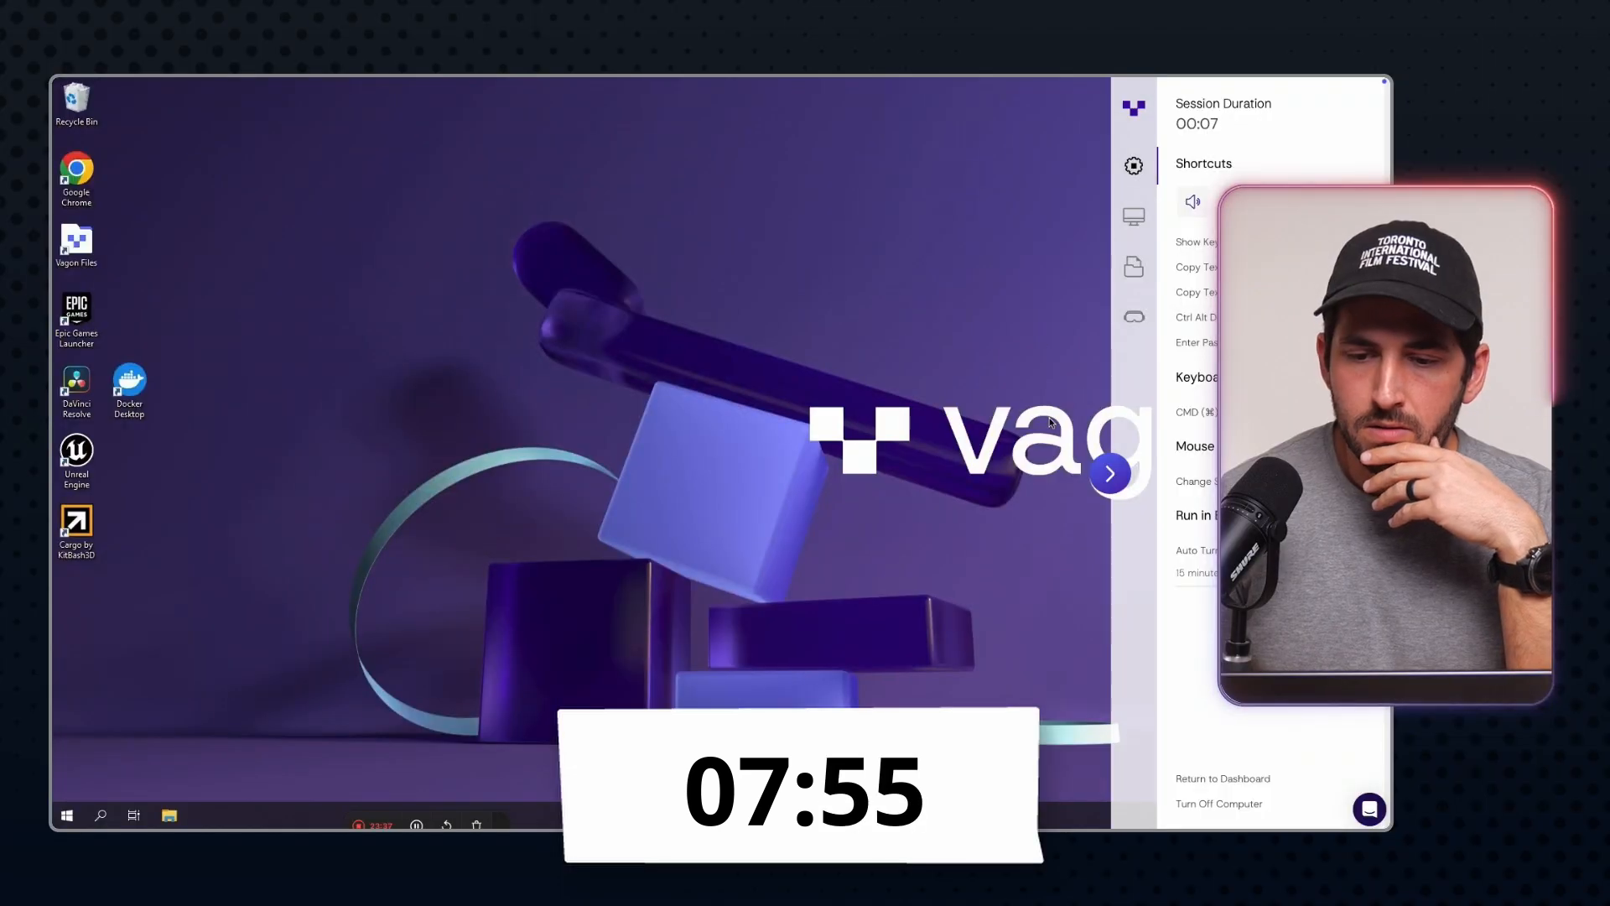
{"action": "left_click", "coordinate": [1110, 473]}
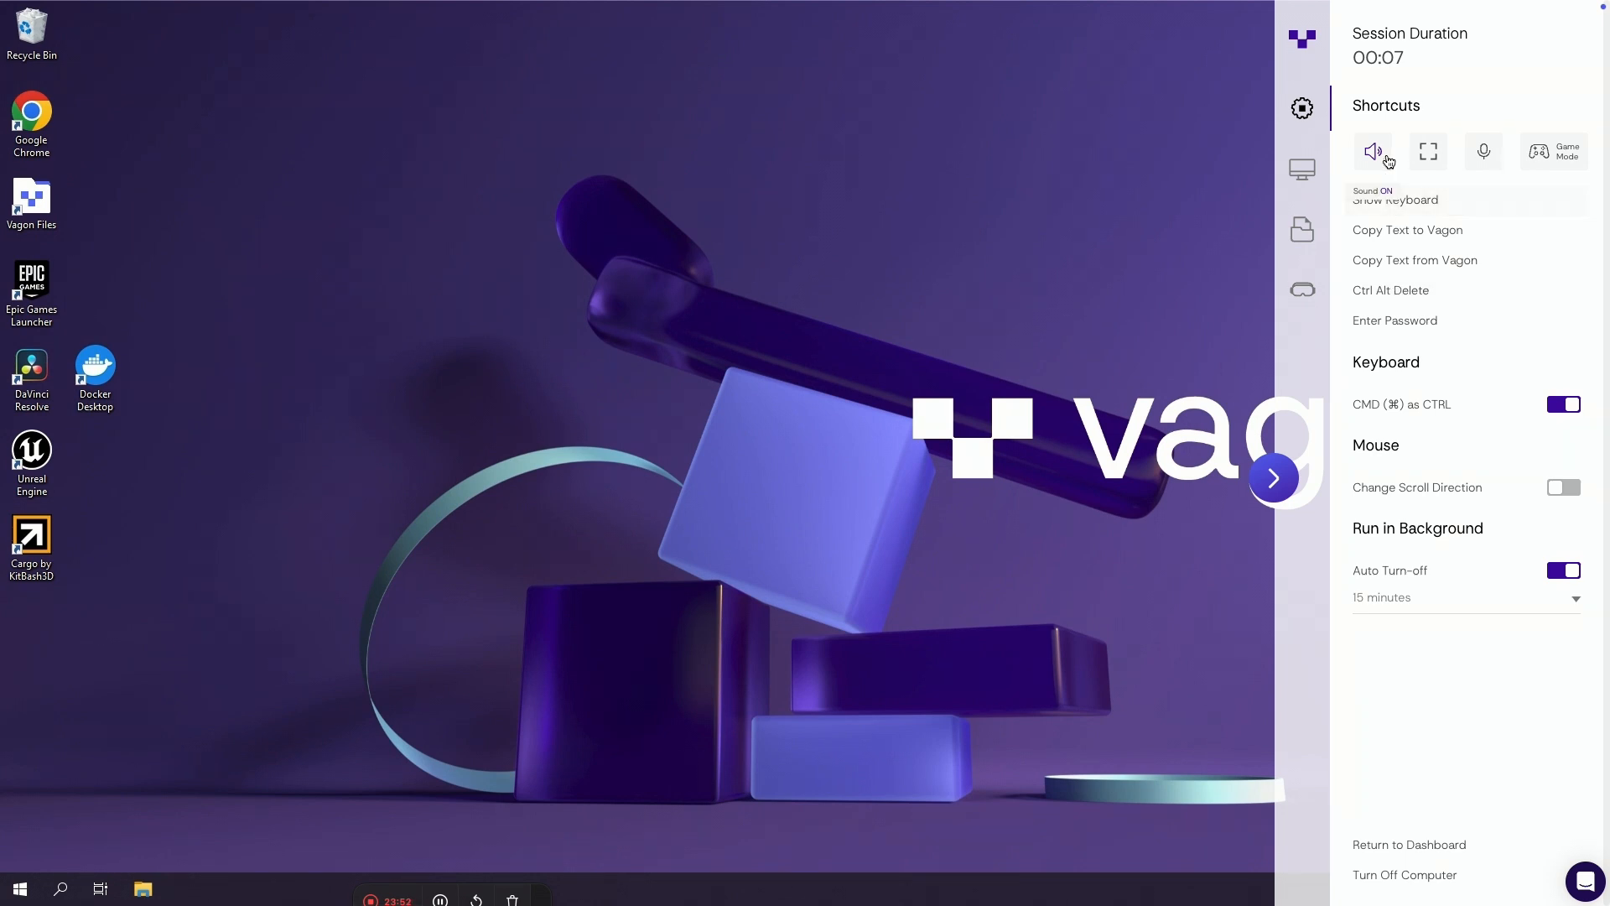
{"action": "mouse_move", "coordinate": [1490, 389]}
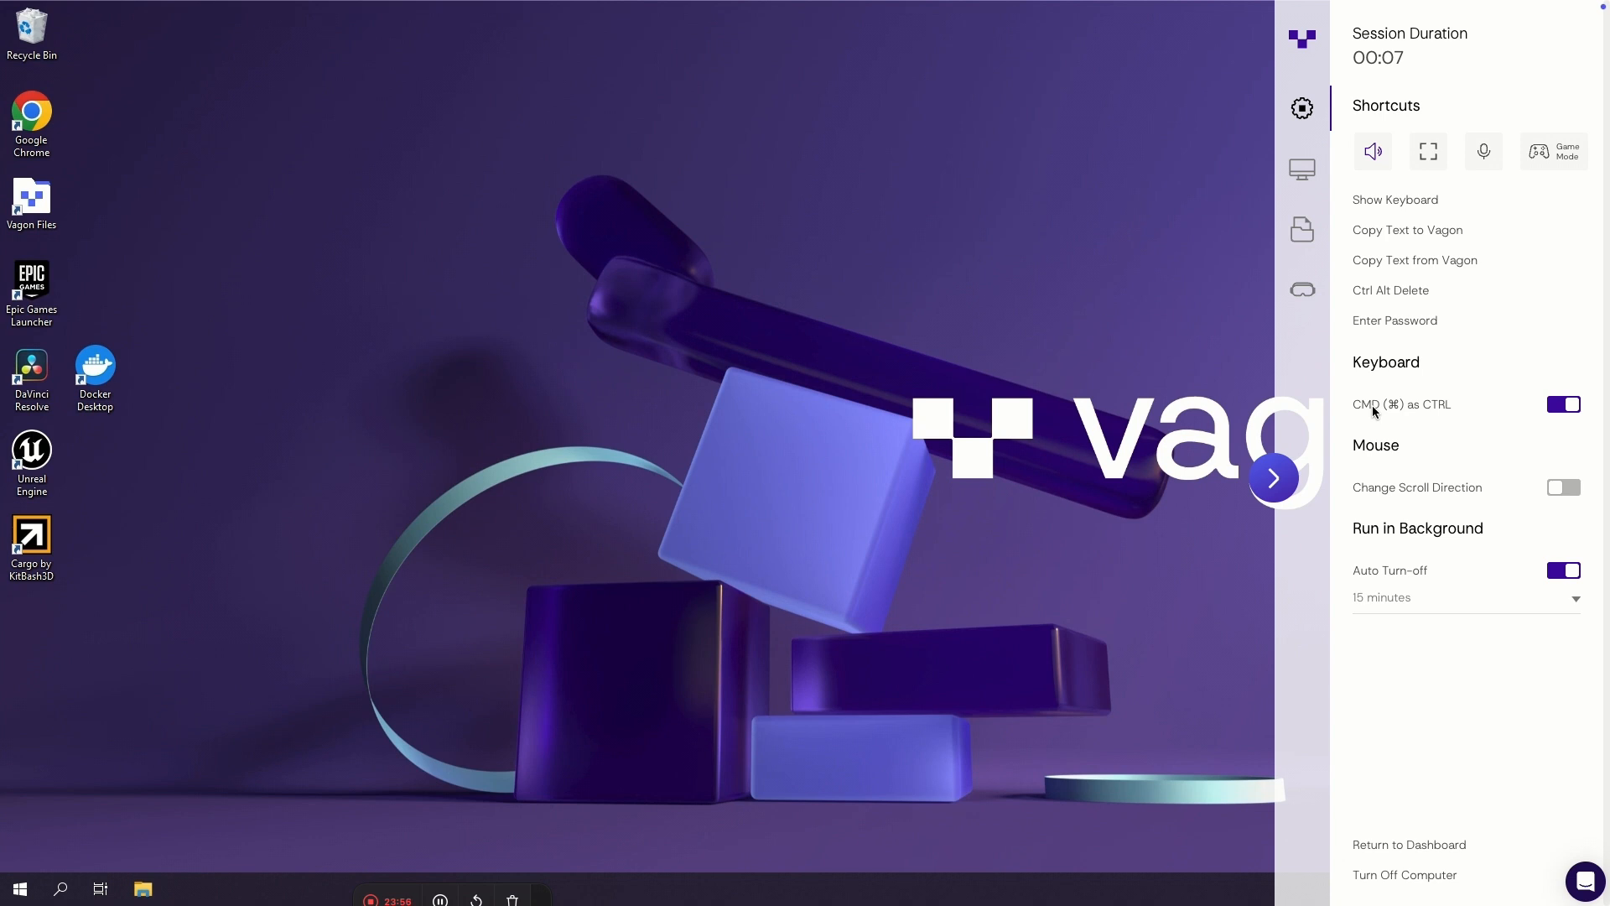
{"action": "mouse_move", "coordinate": [1425, 260]}
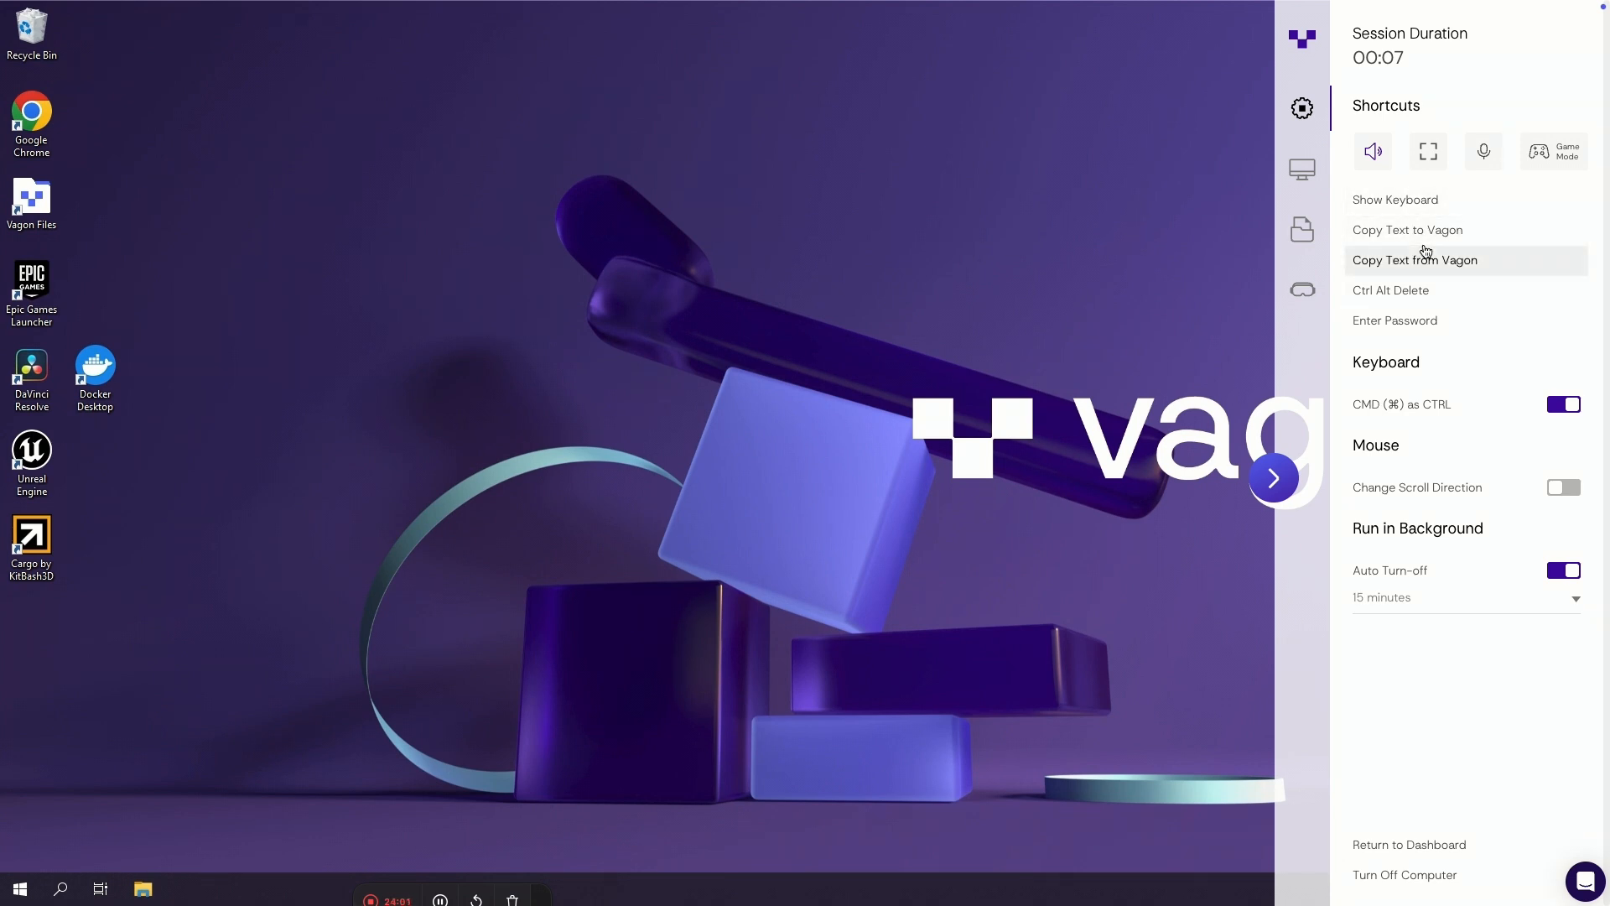
{"action": "mouse_move", "coordinate": [1439, 388]}
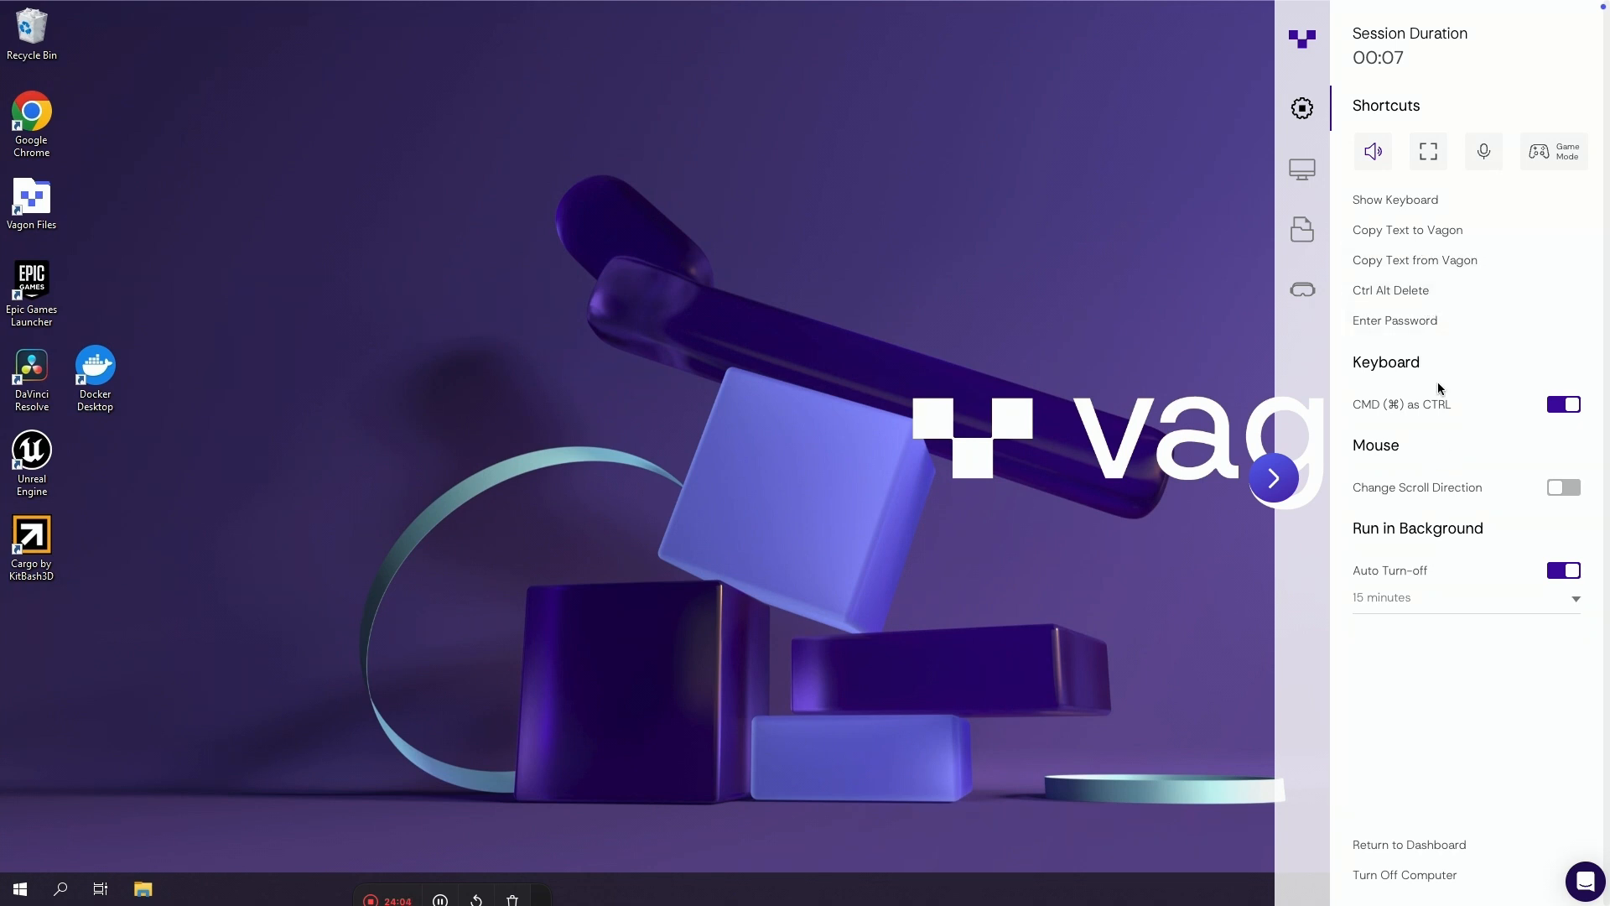
{"action": "mouse_move", "coordinate": [1385, 114]}
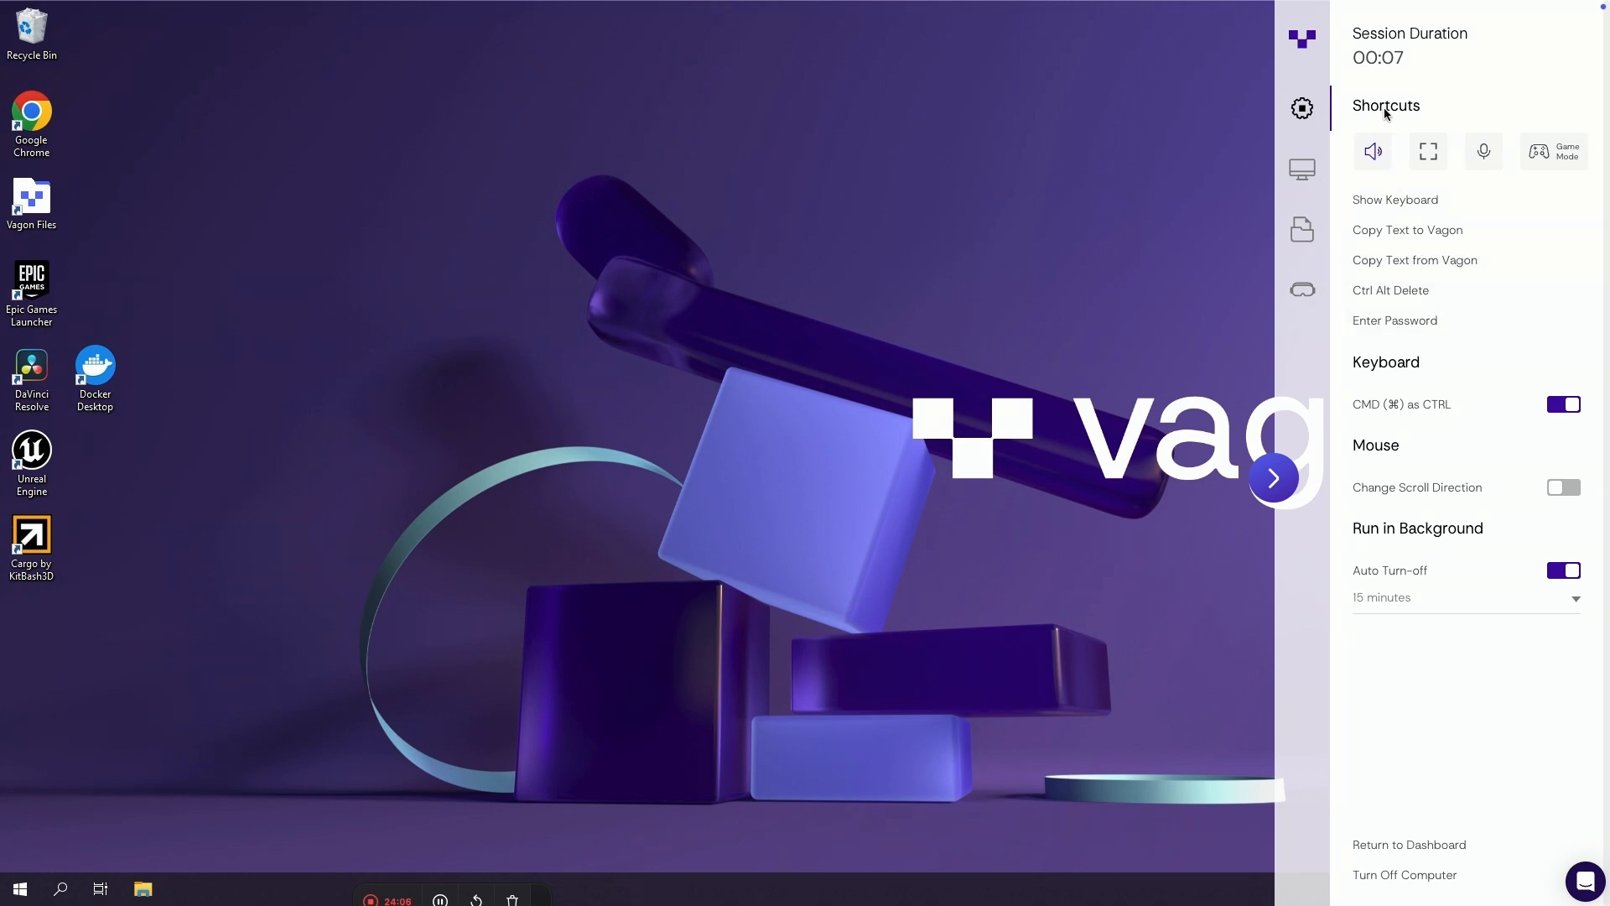
Review Display settings (Custom Resolution, Standard quality, 60 FPS), then collapse the side panel
{"action": "left_click", "coordinate": [1301, 169]}
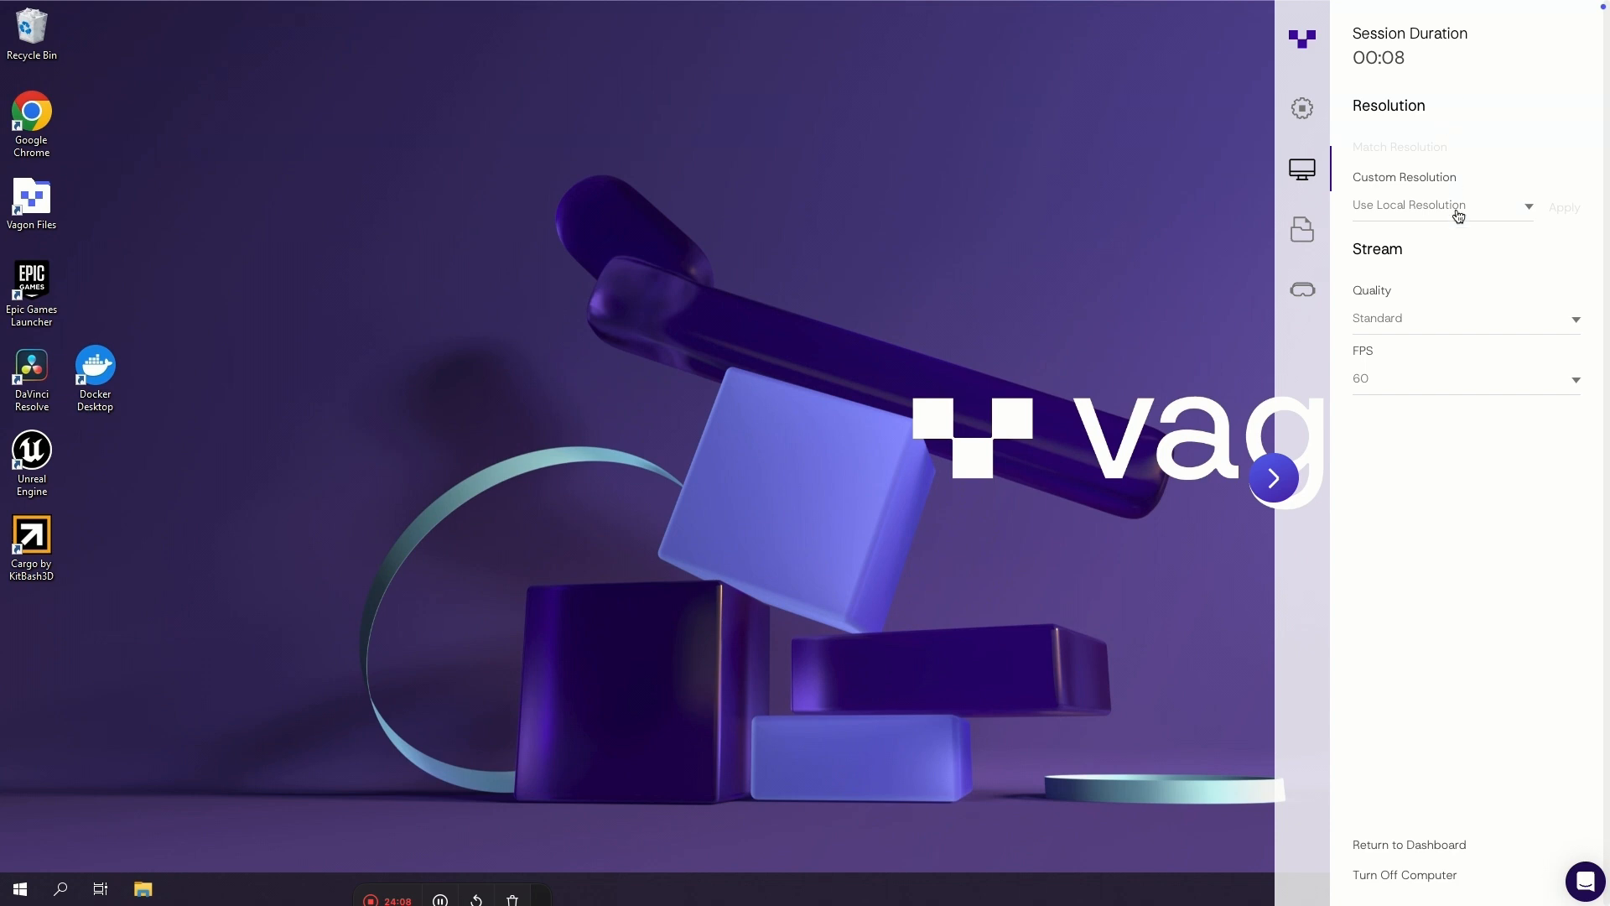
{"action": "mouse_move", "coordinate": [1415, 301]}
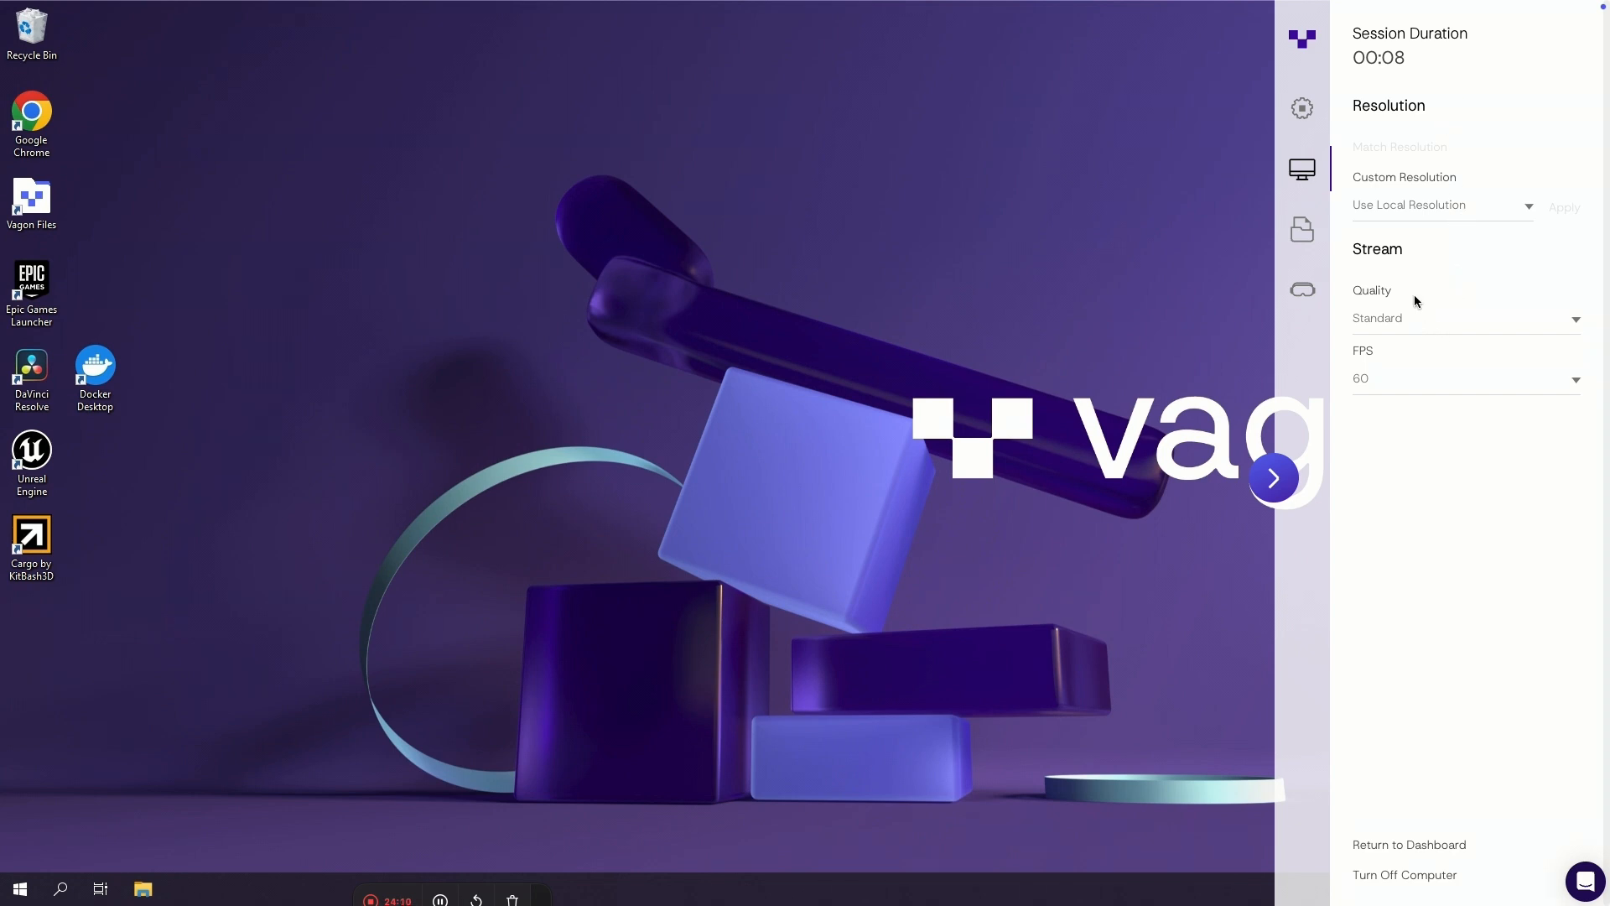
{"action": "mouse_move", "coordinate": [1412, 161]}
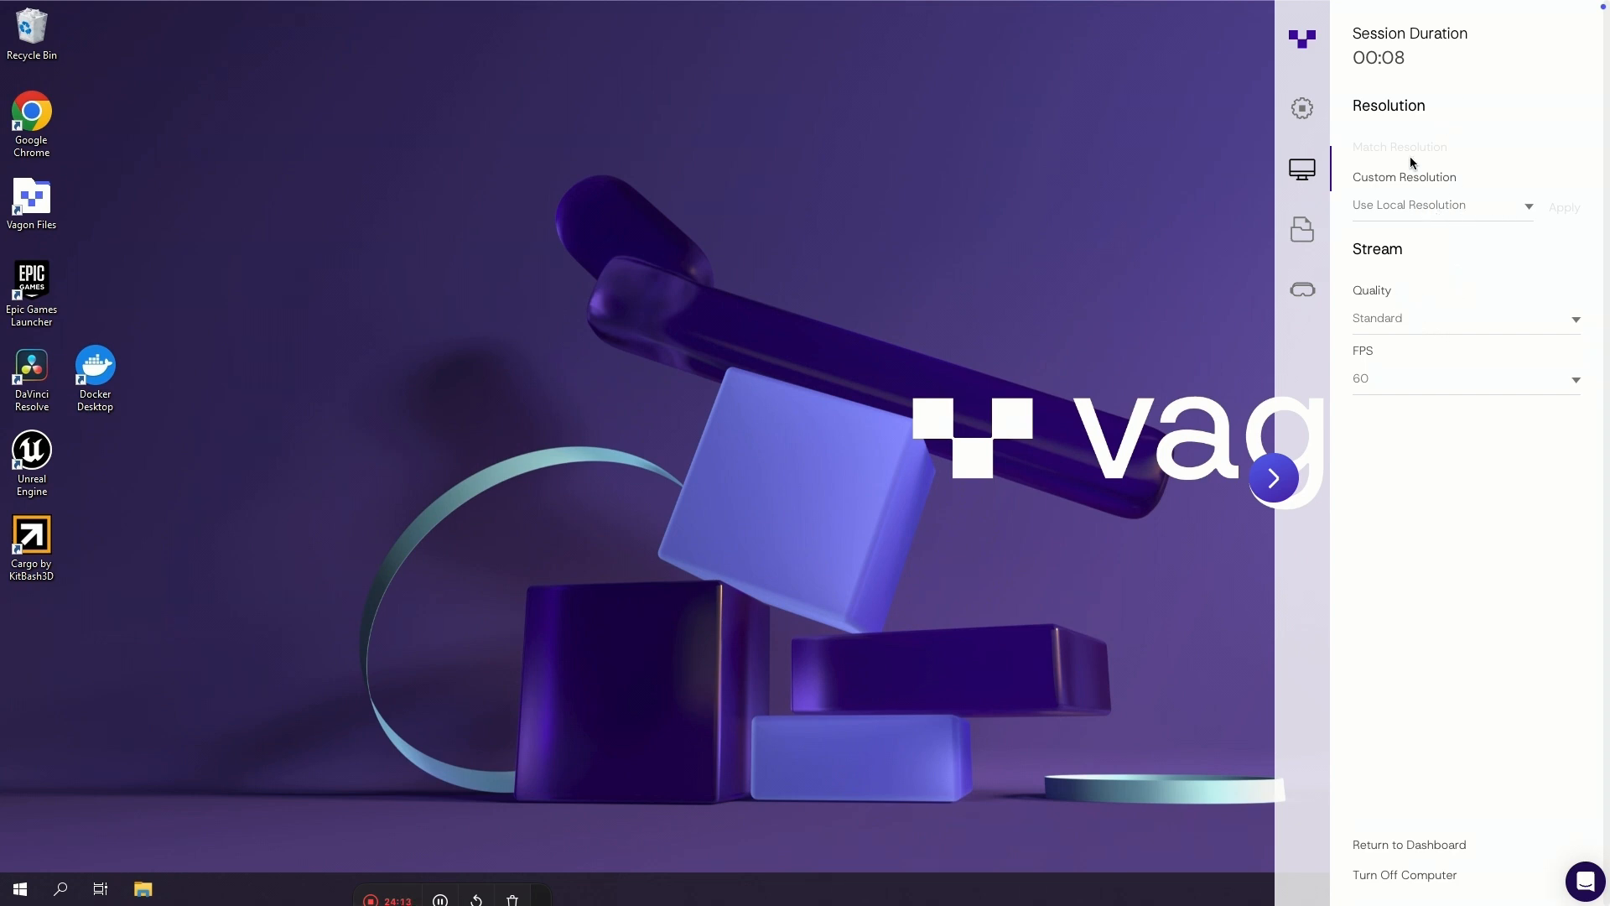
{"action": "mouse_move", "coordinate": [1396, 325]}
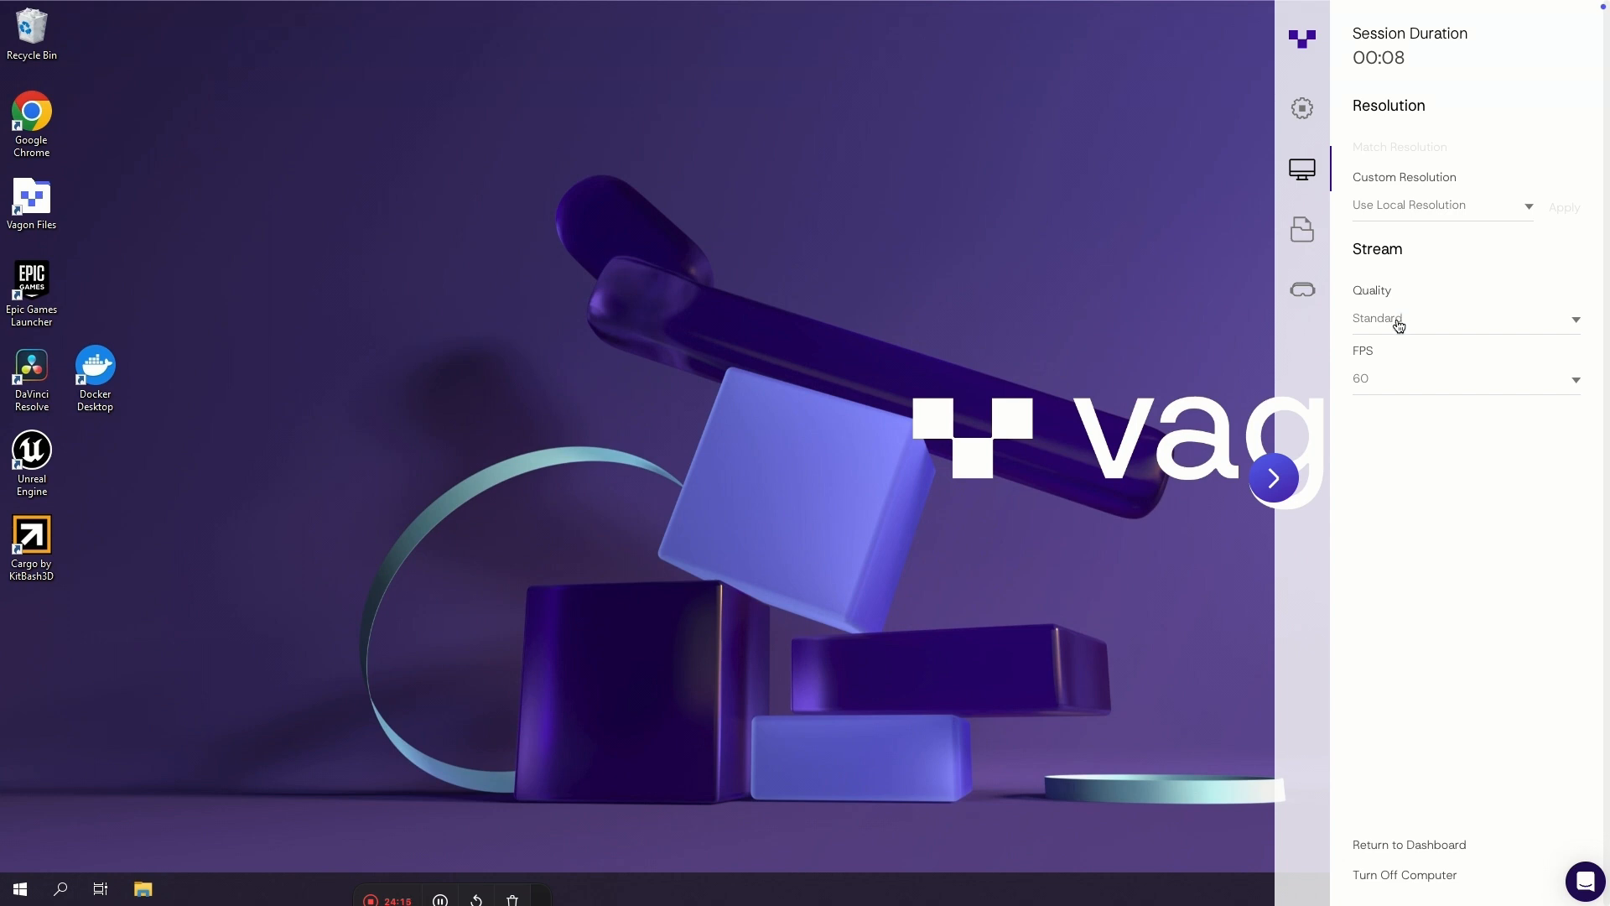
{"action": "mouse_move", "coordinate": [1414, 377]}
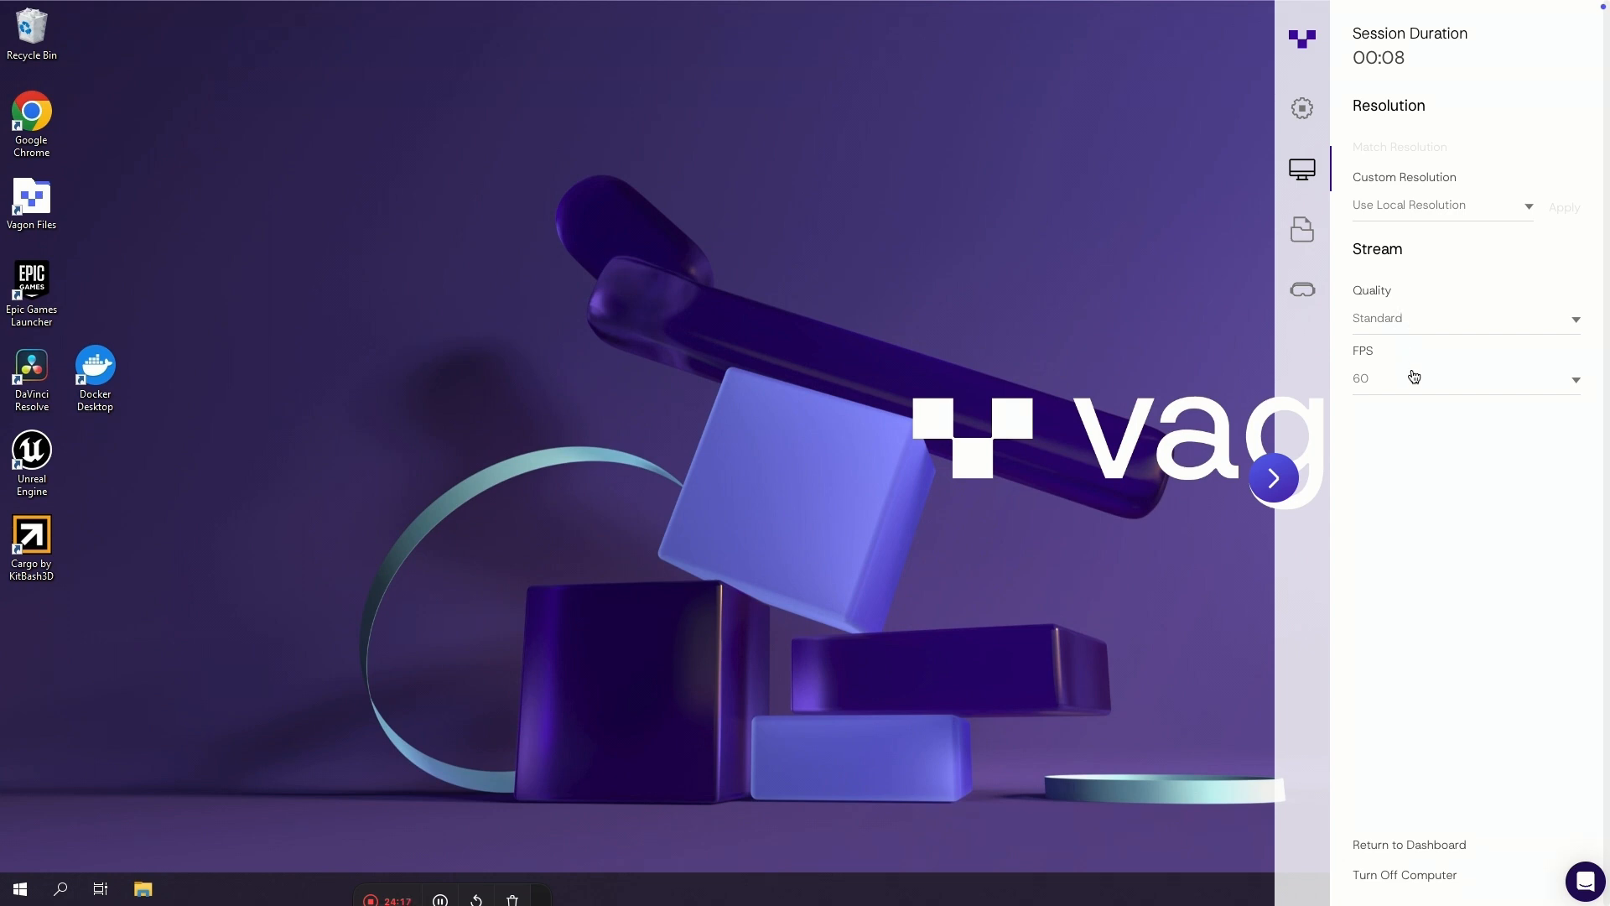
{"action": "mouse_move", "coordinate": [1296, 132]}
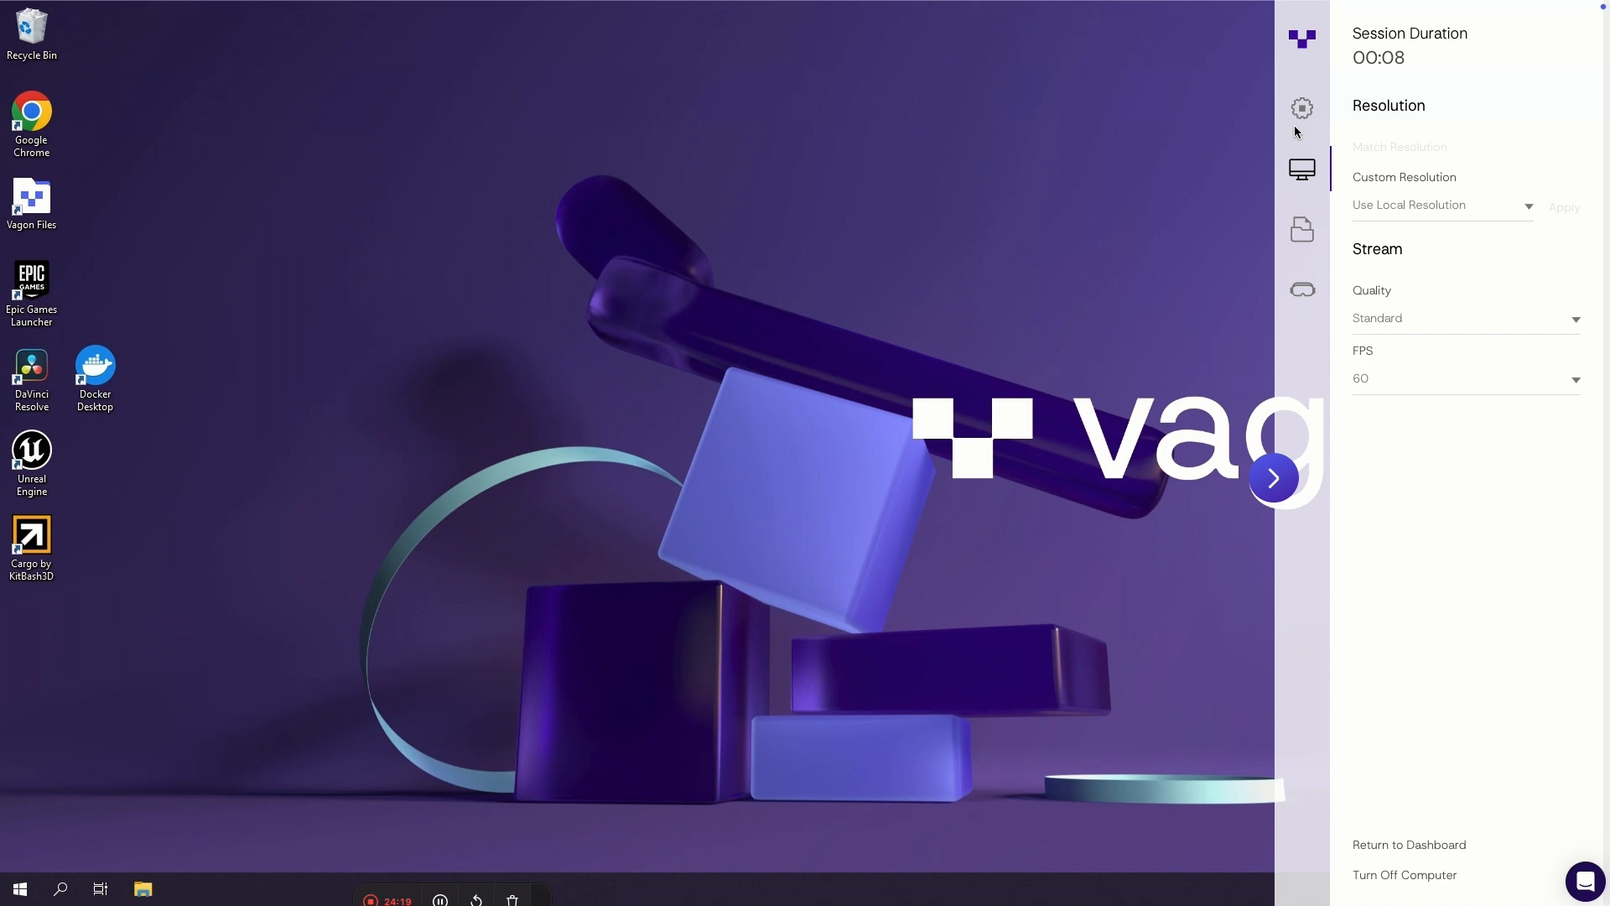
{"action": "mouse_move", "coordinate": [1305, 152]}
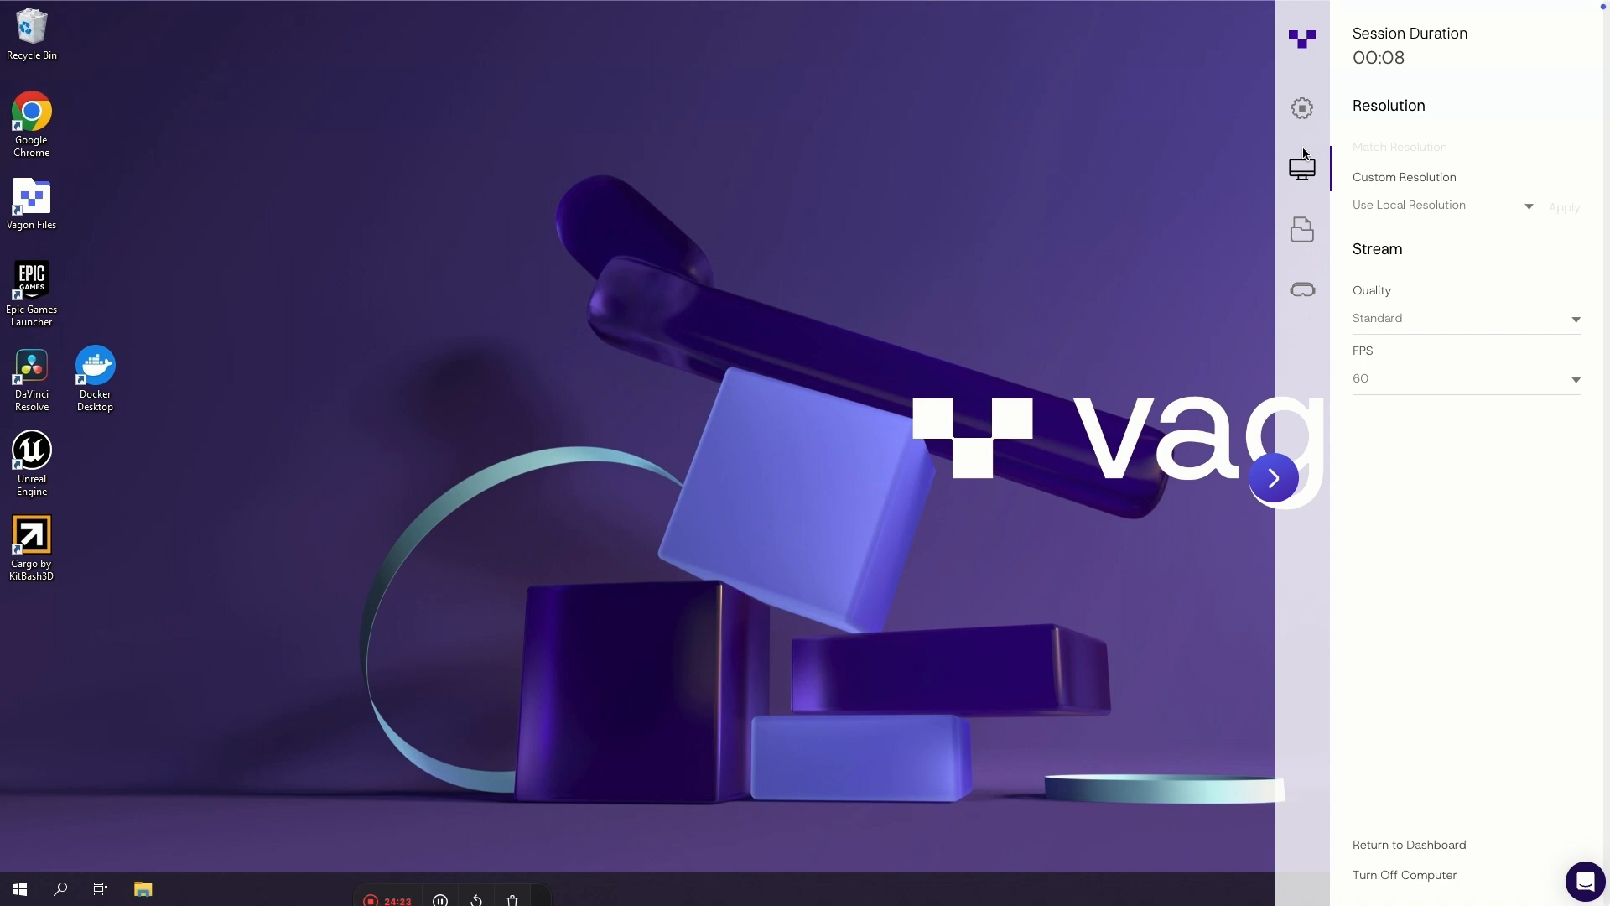
{"action": "mouse_move", "coordinate": [1300, 175]}
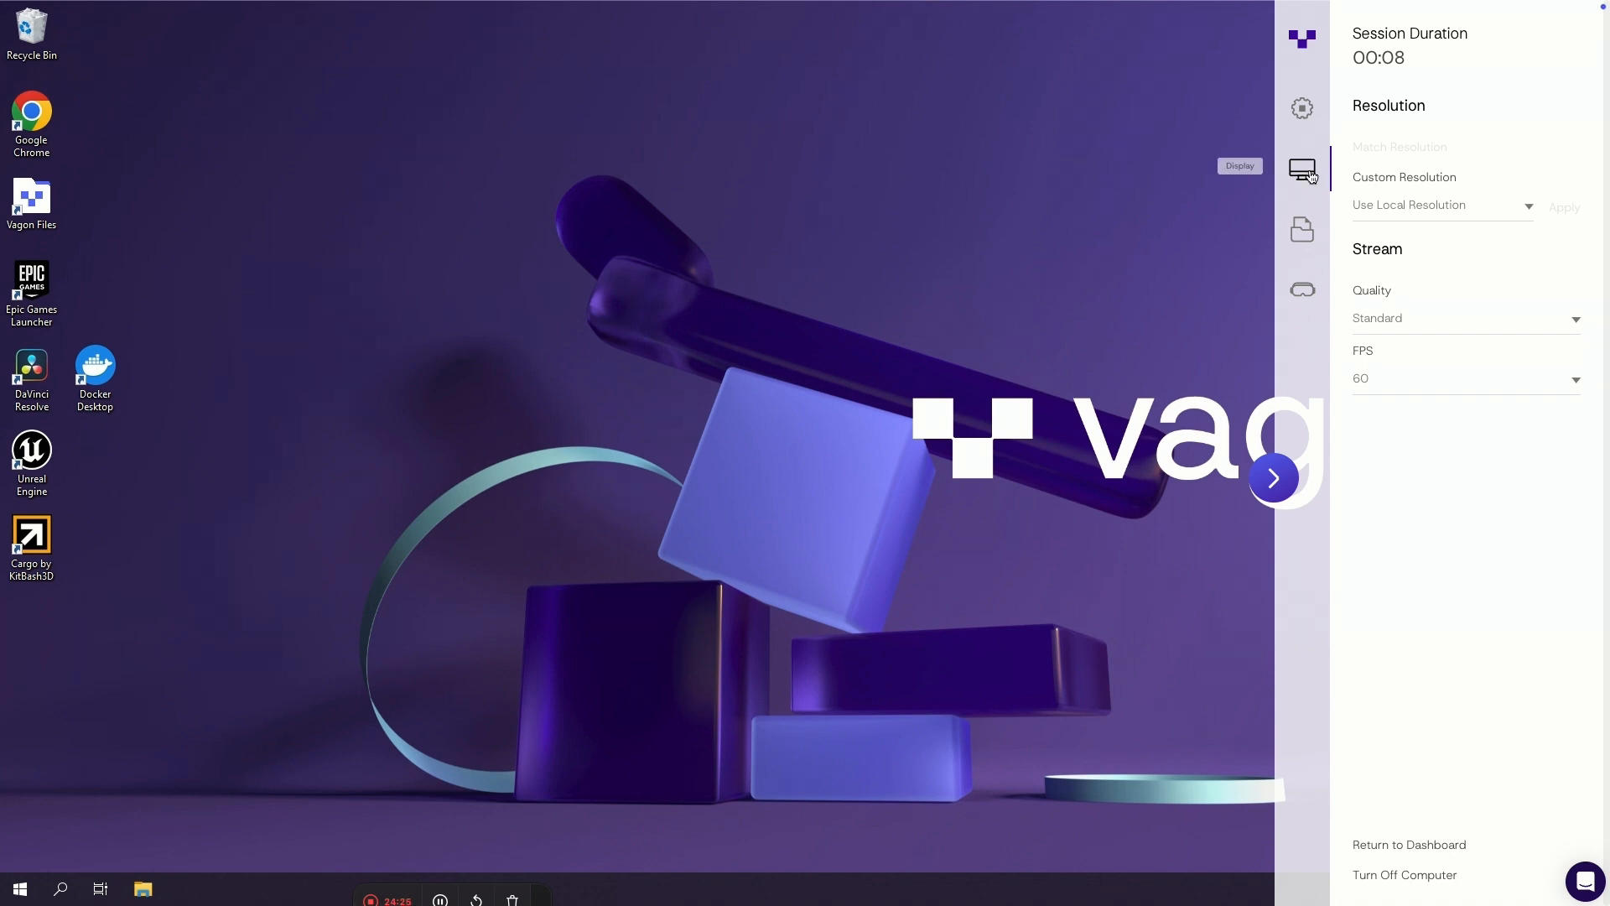
{"action": "left_click", "coordinate": [1300, 229]}
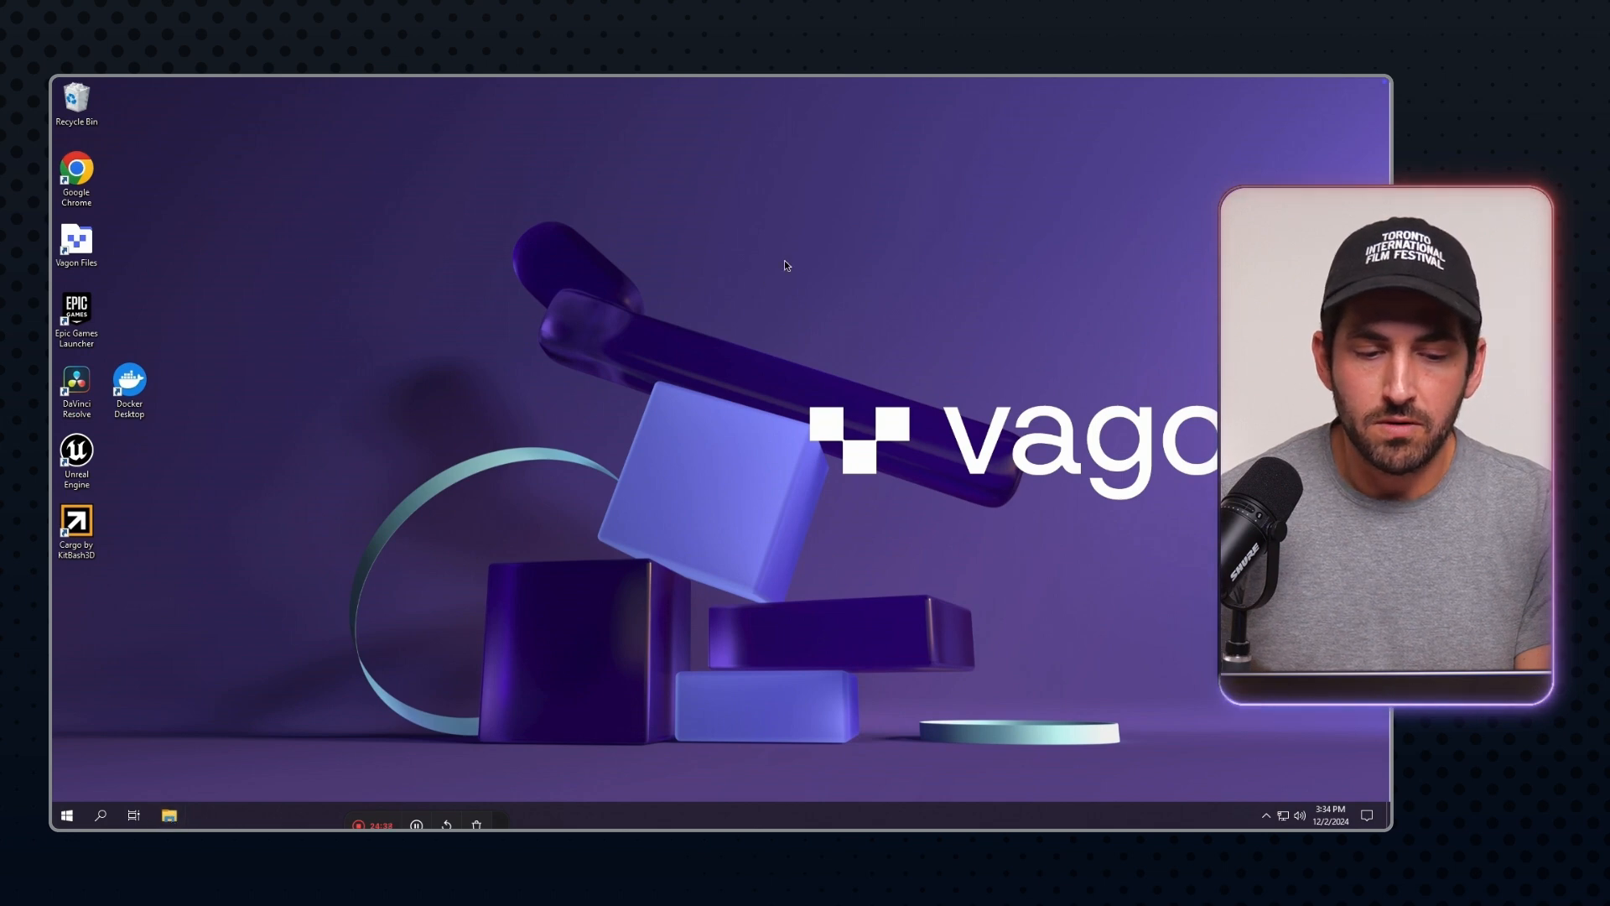
Open File Explorer on This PC to see Local Disk (C:) with 28.1 GB free of 174 GB
{"action": "left_click", "coordinate": [168, 814]}
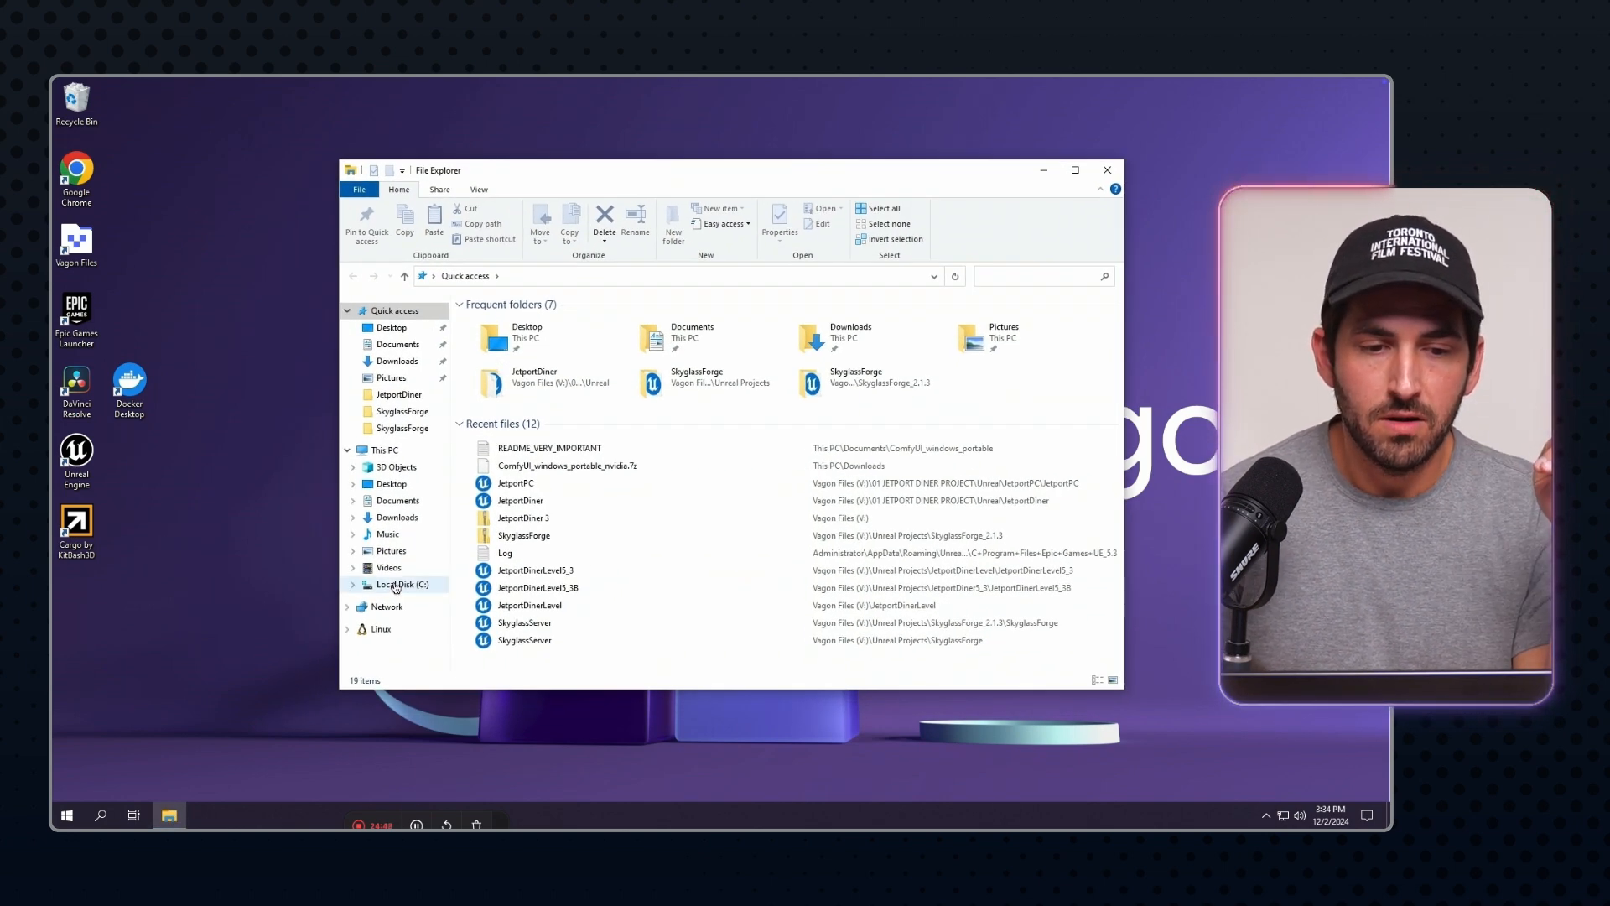
{"action": "left_click", "coordinate": [380, 449]}
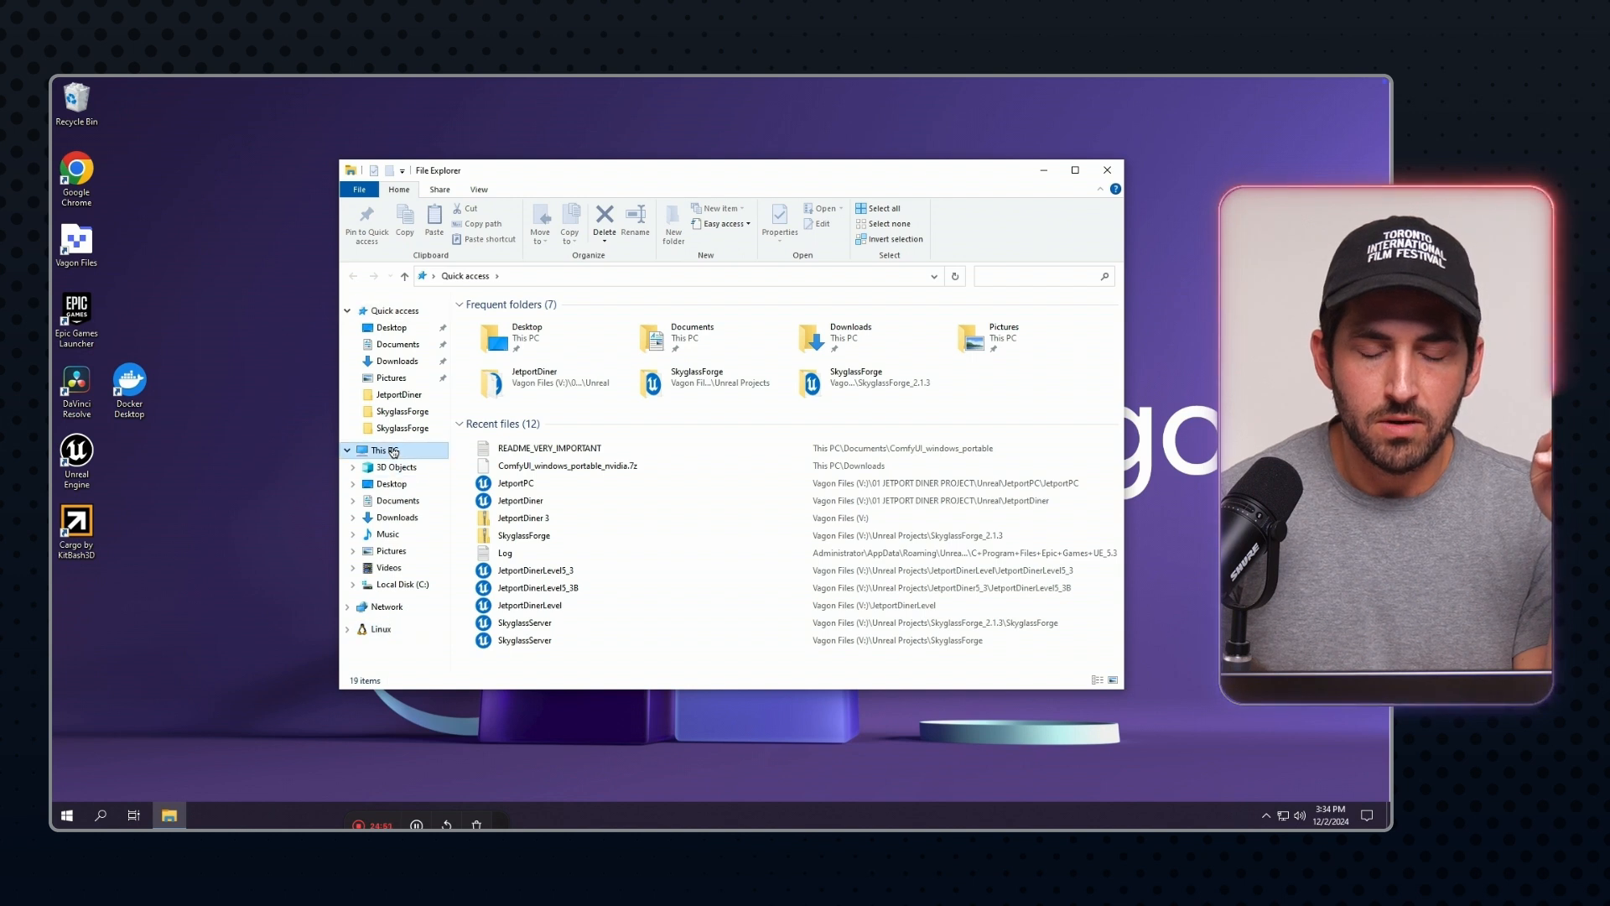
{"action": "left_click", "coordinate": [382, 449]}
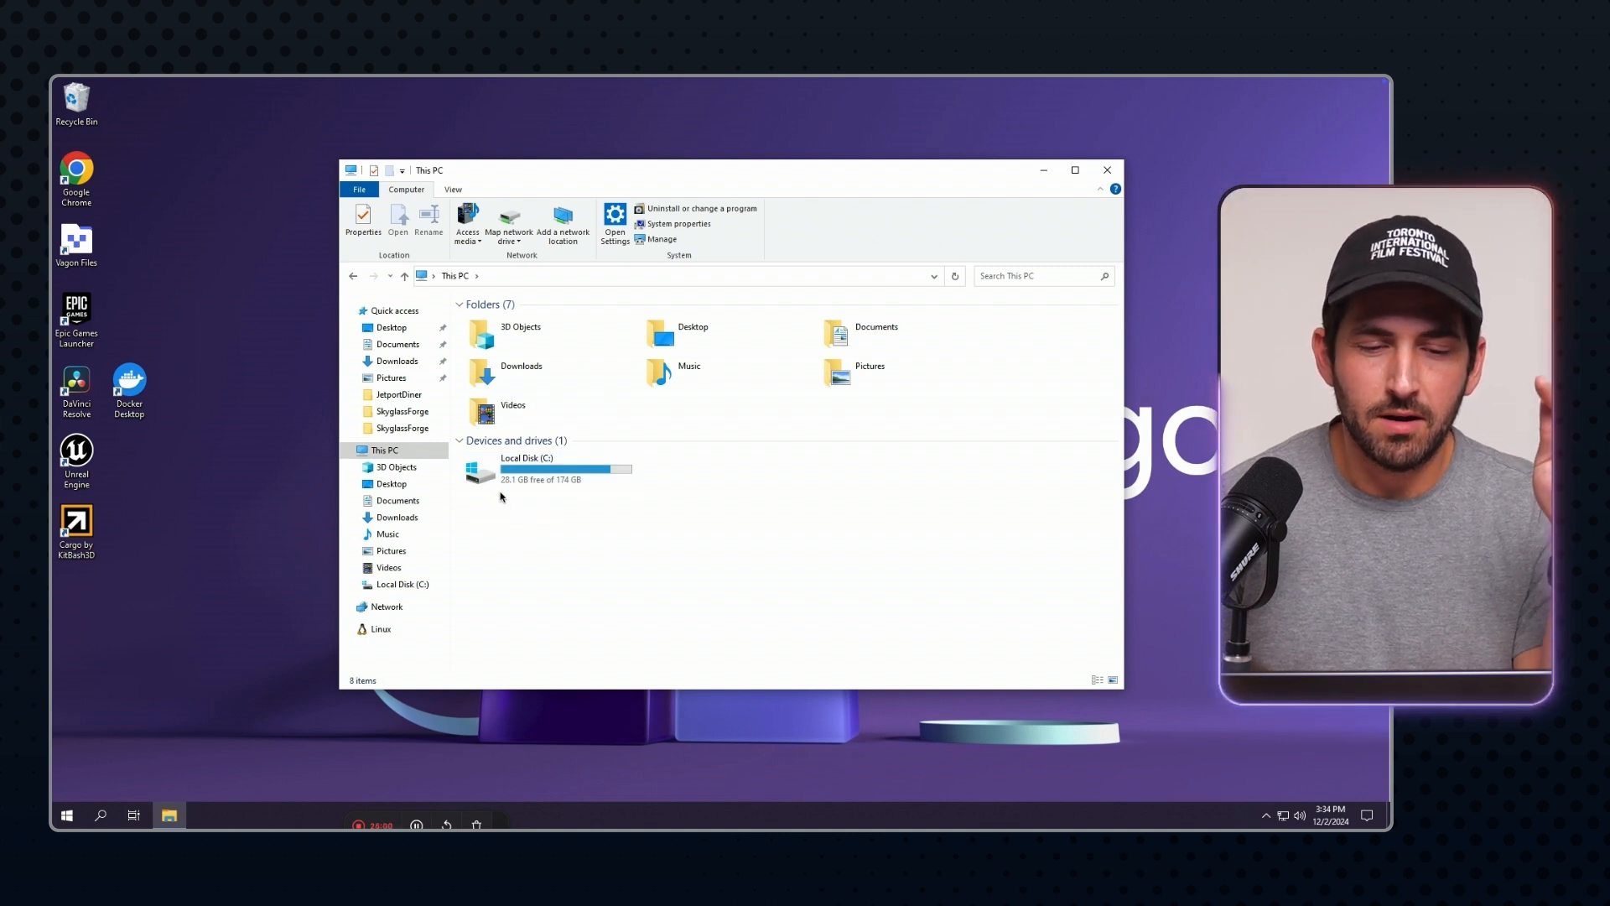
{"action": "mouse_move", "coordinate": [503, 467]}
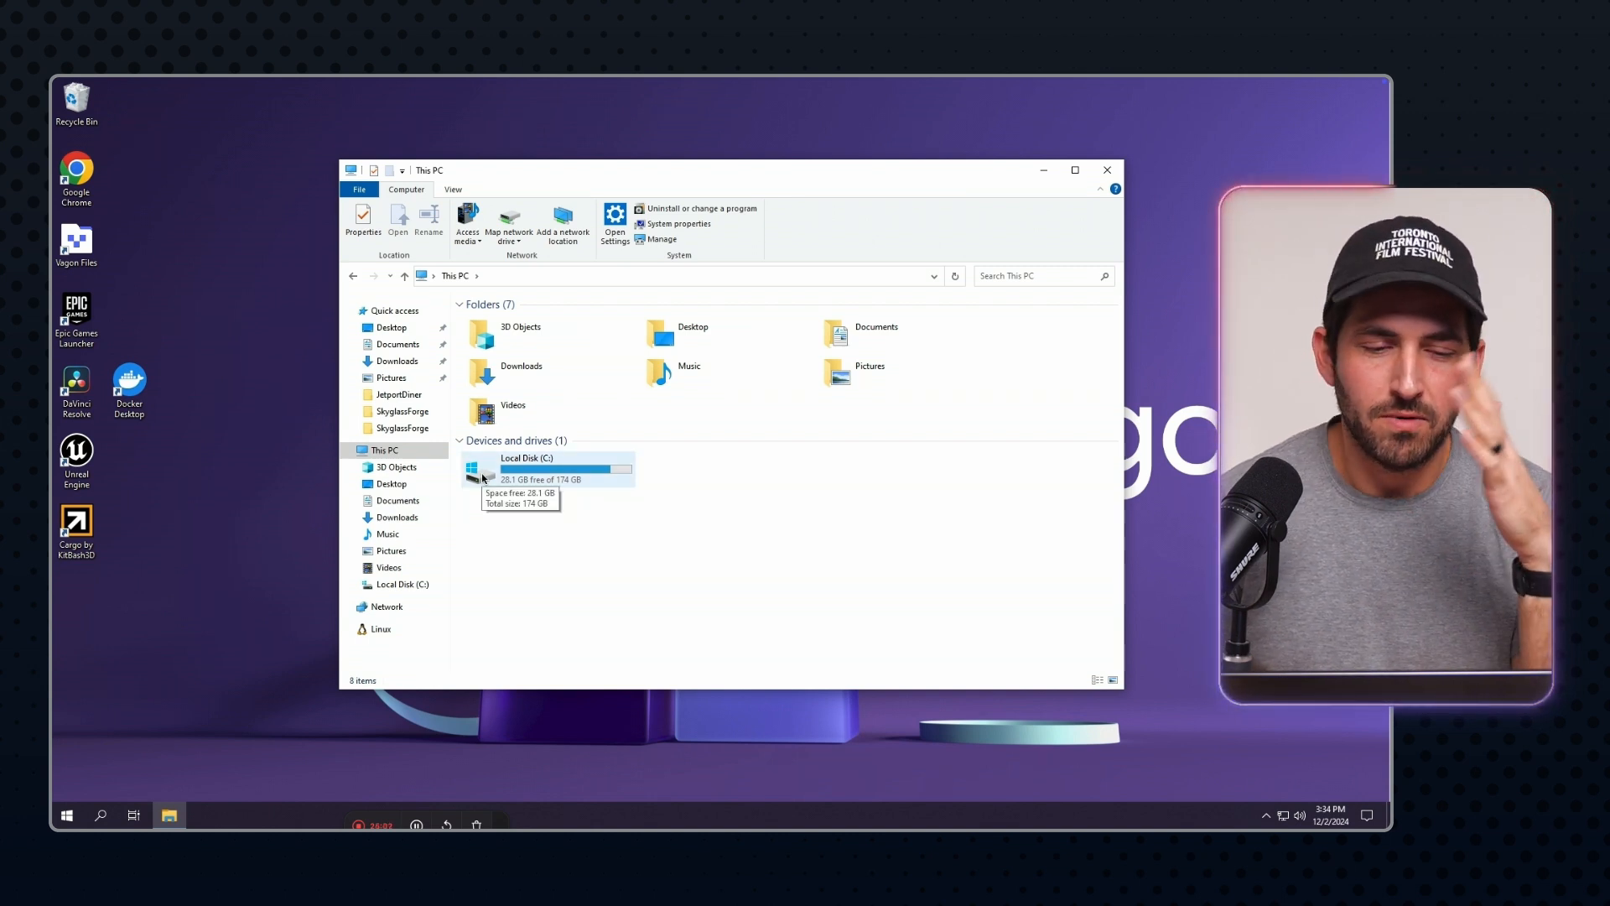
{"action": "mouse_move", "coordinate": [561, 486]}
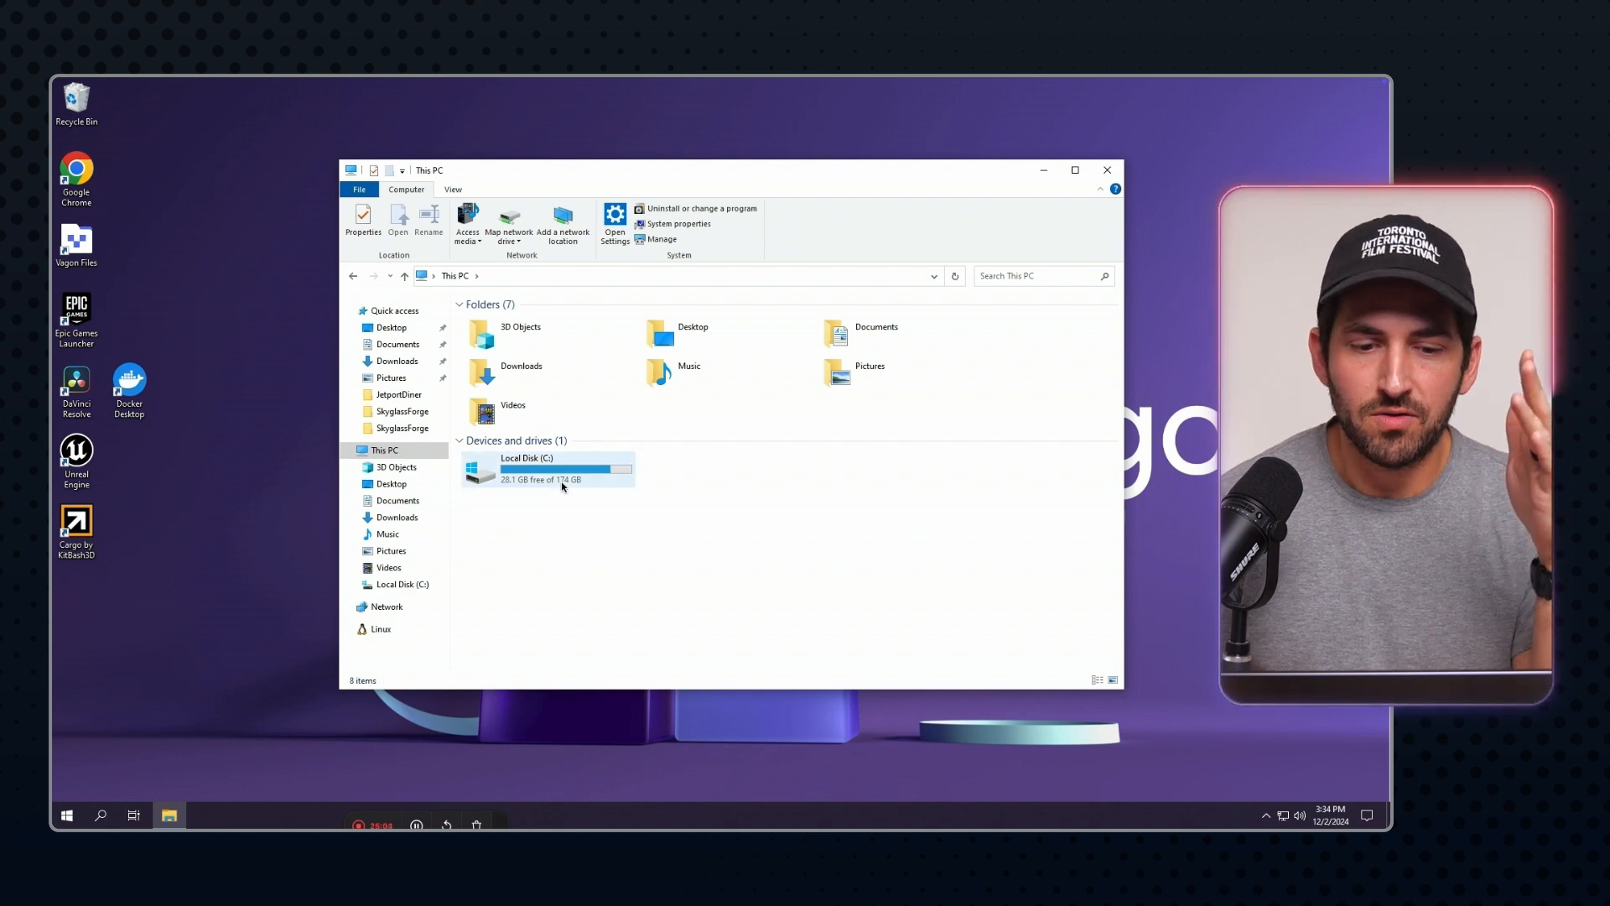
{"action": "mouse_move", "coordinate": [582, 530]}
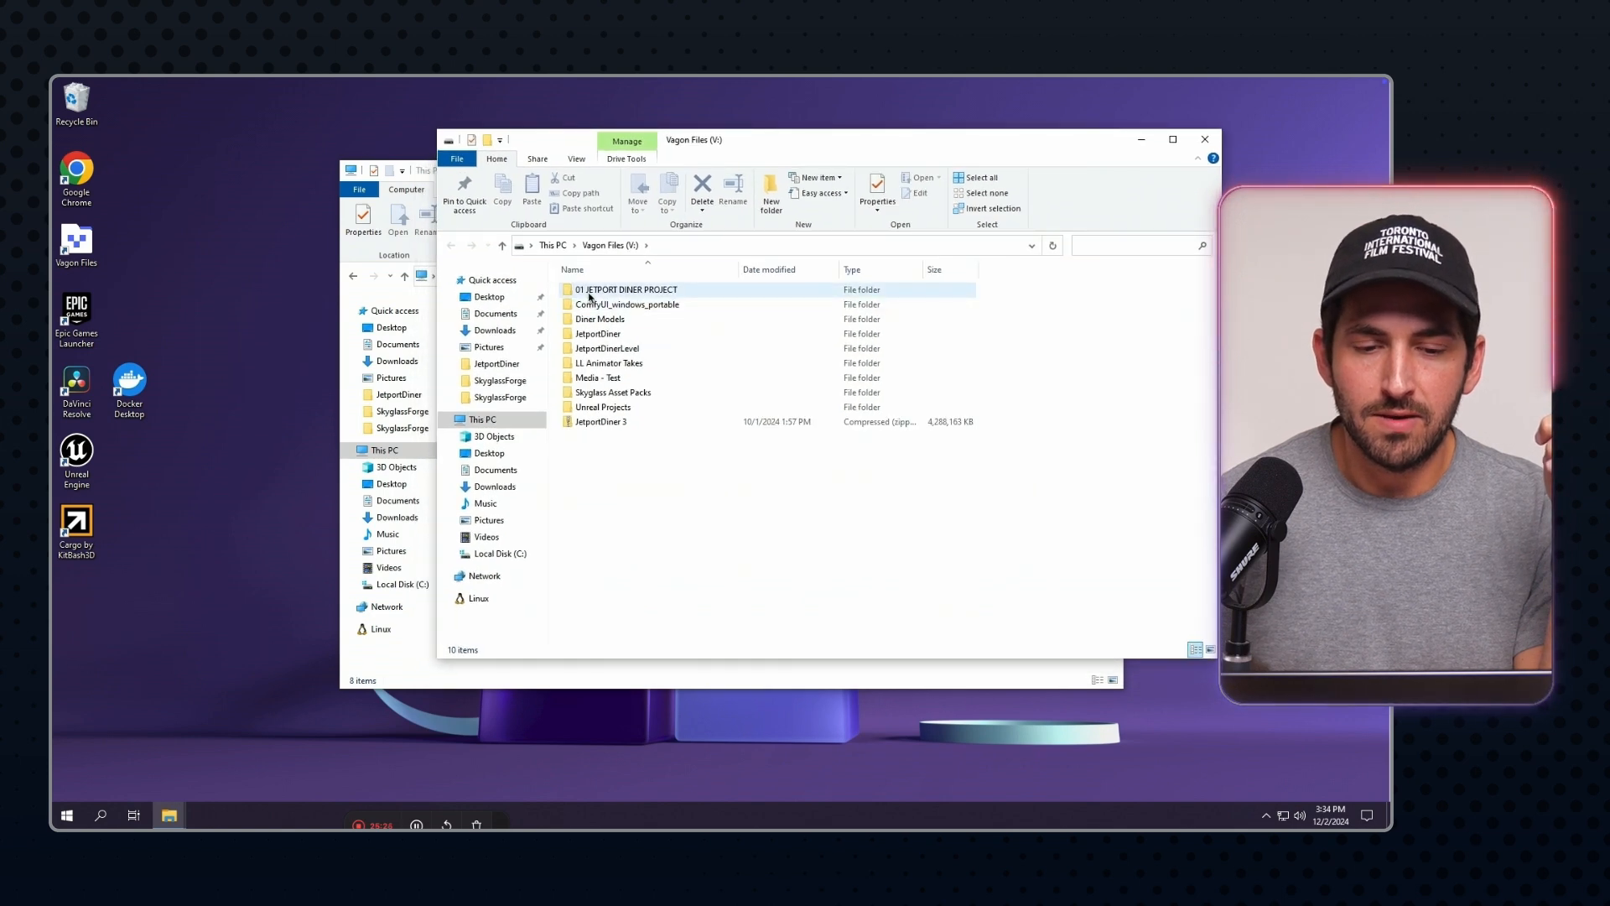
Expand the Vagon sidebar, view the session files list, then close that panel
{"action": "left_click", "coordinate": [598, 333]}
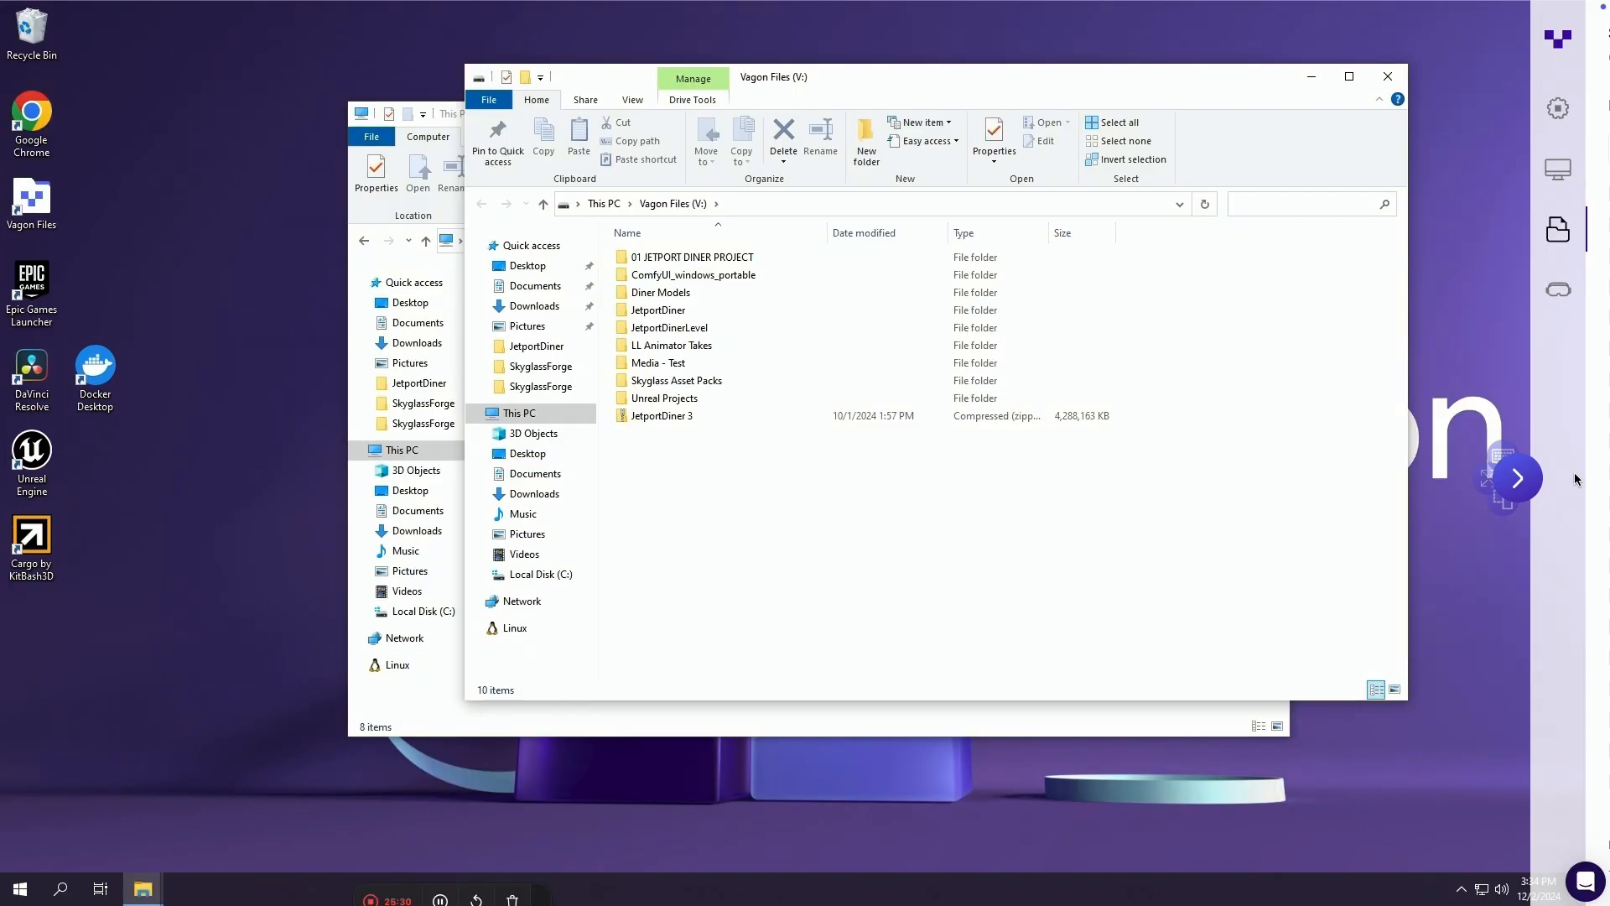
{"action": "left_click", "coordinate": [1514, 477]}
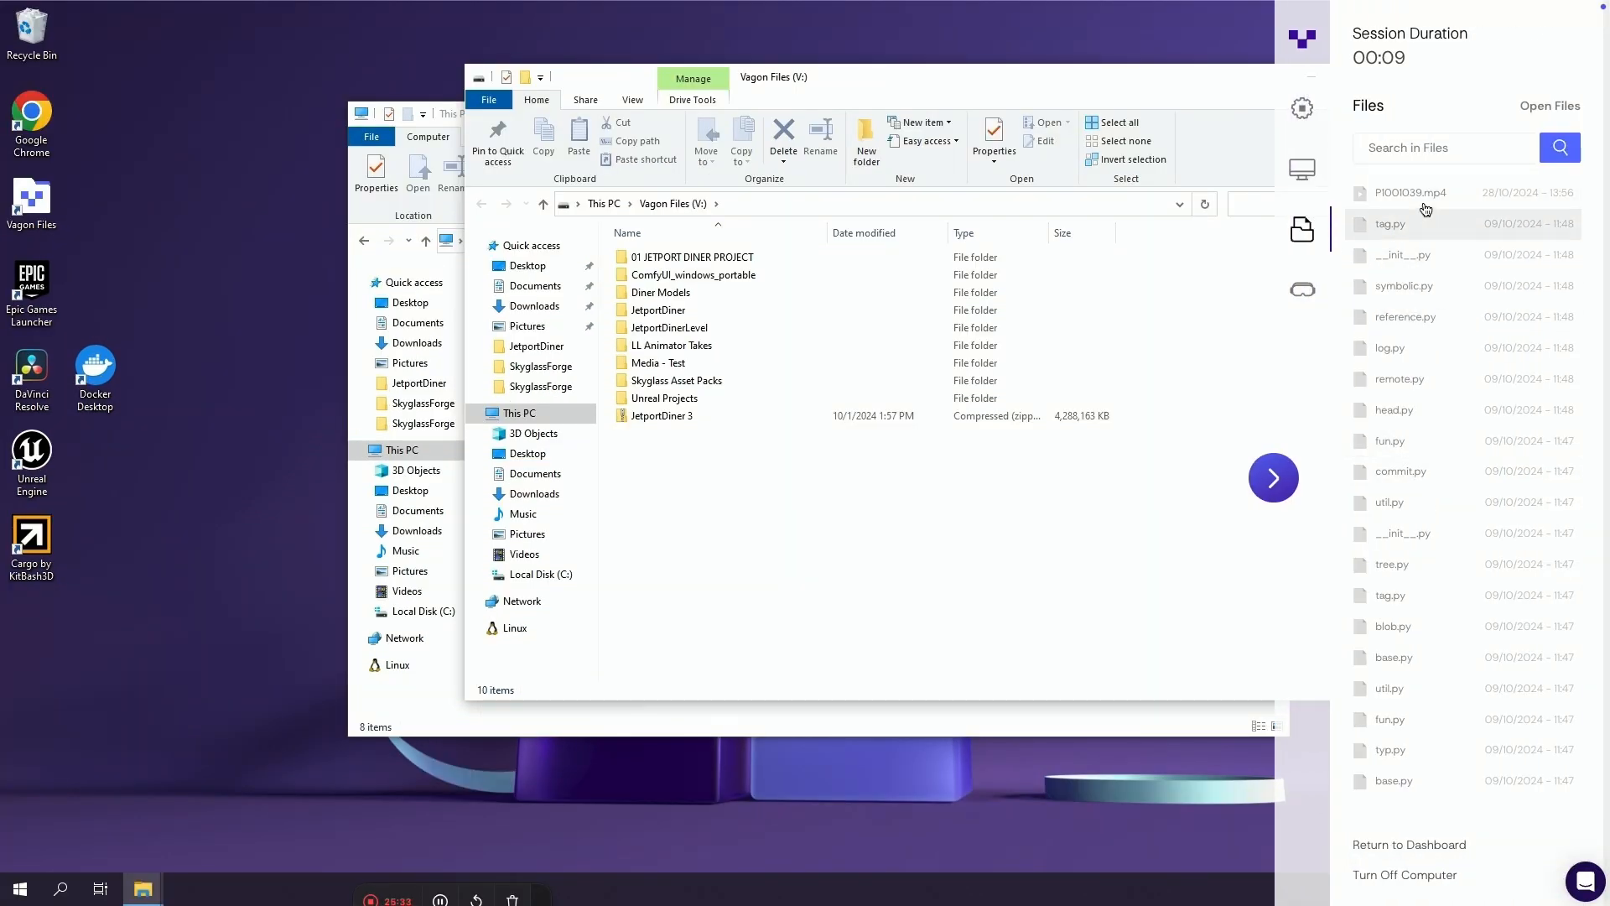
{"action": "left_click", "coordinate": [1273, 477]}
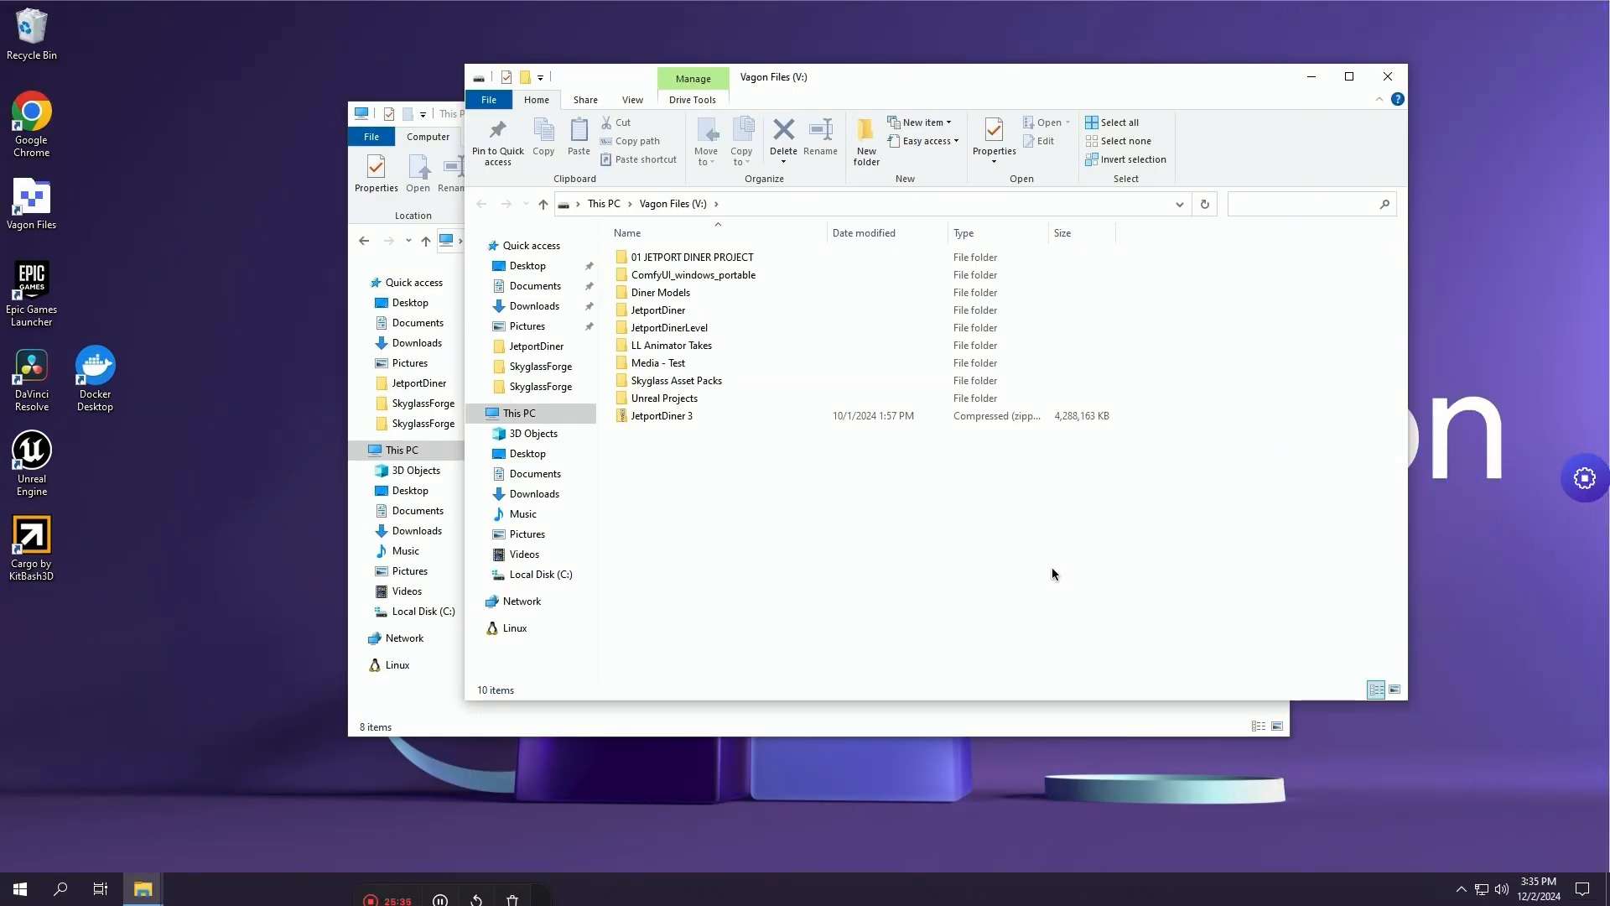
{"action": "mouse_move", "coordinate": [857, 75]}
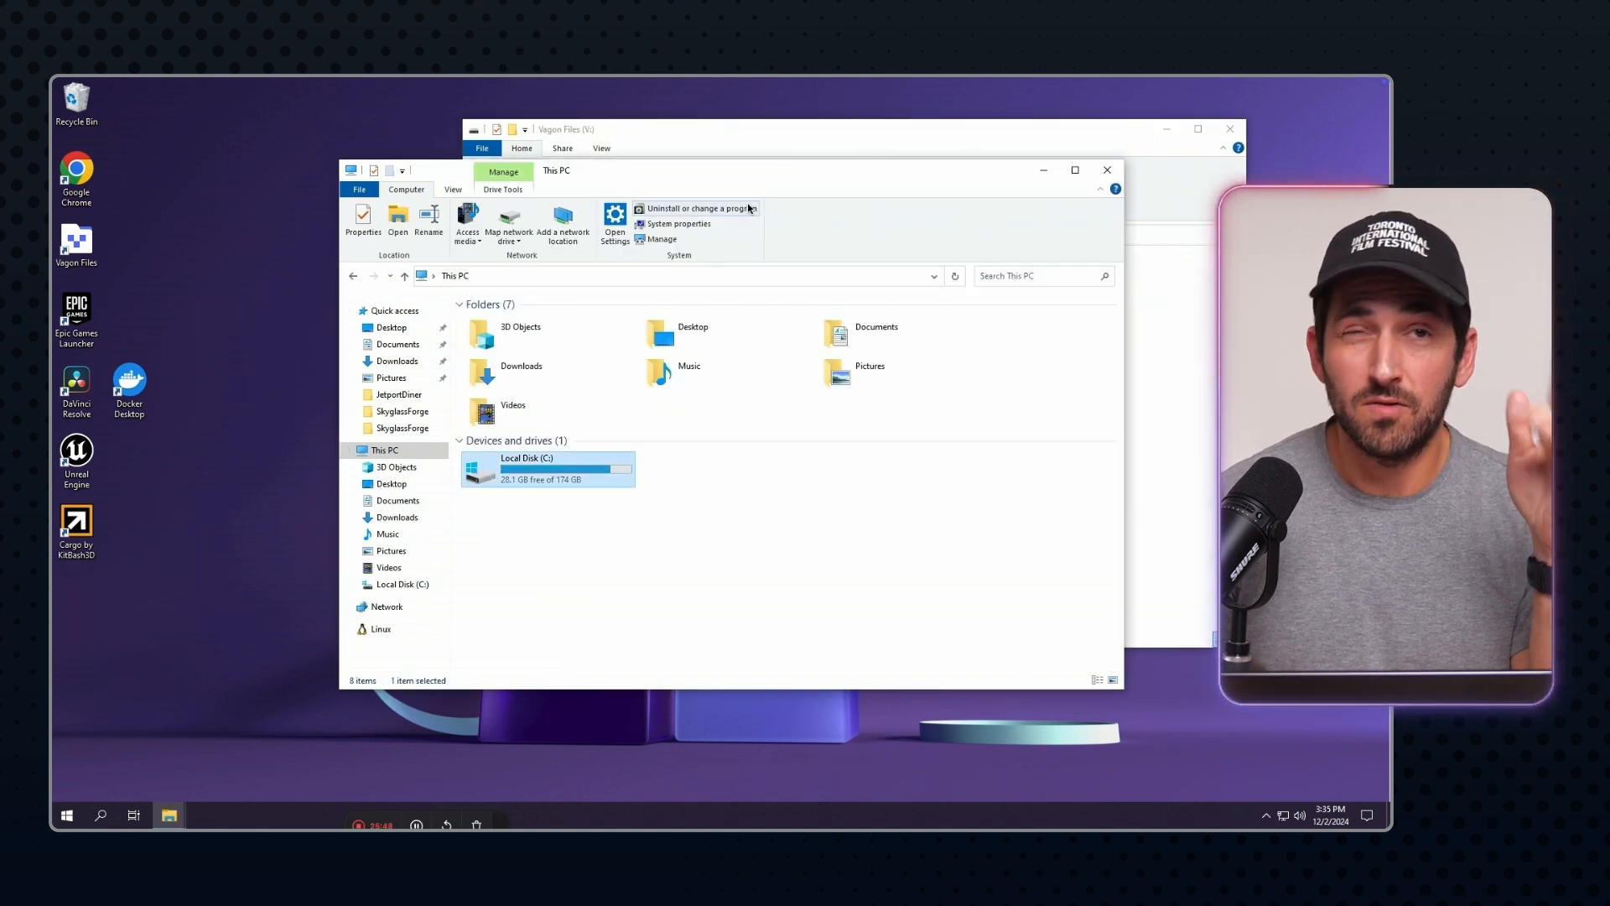
{"action": "mouse_move", "coordinate": [774, 134]}
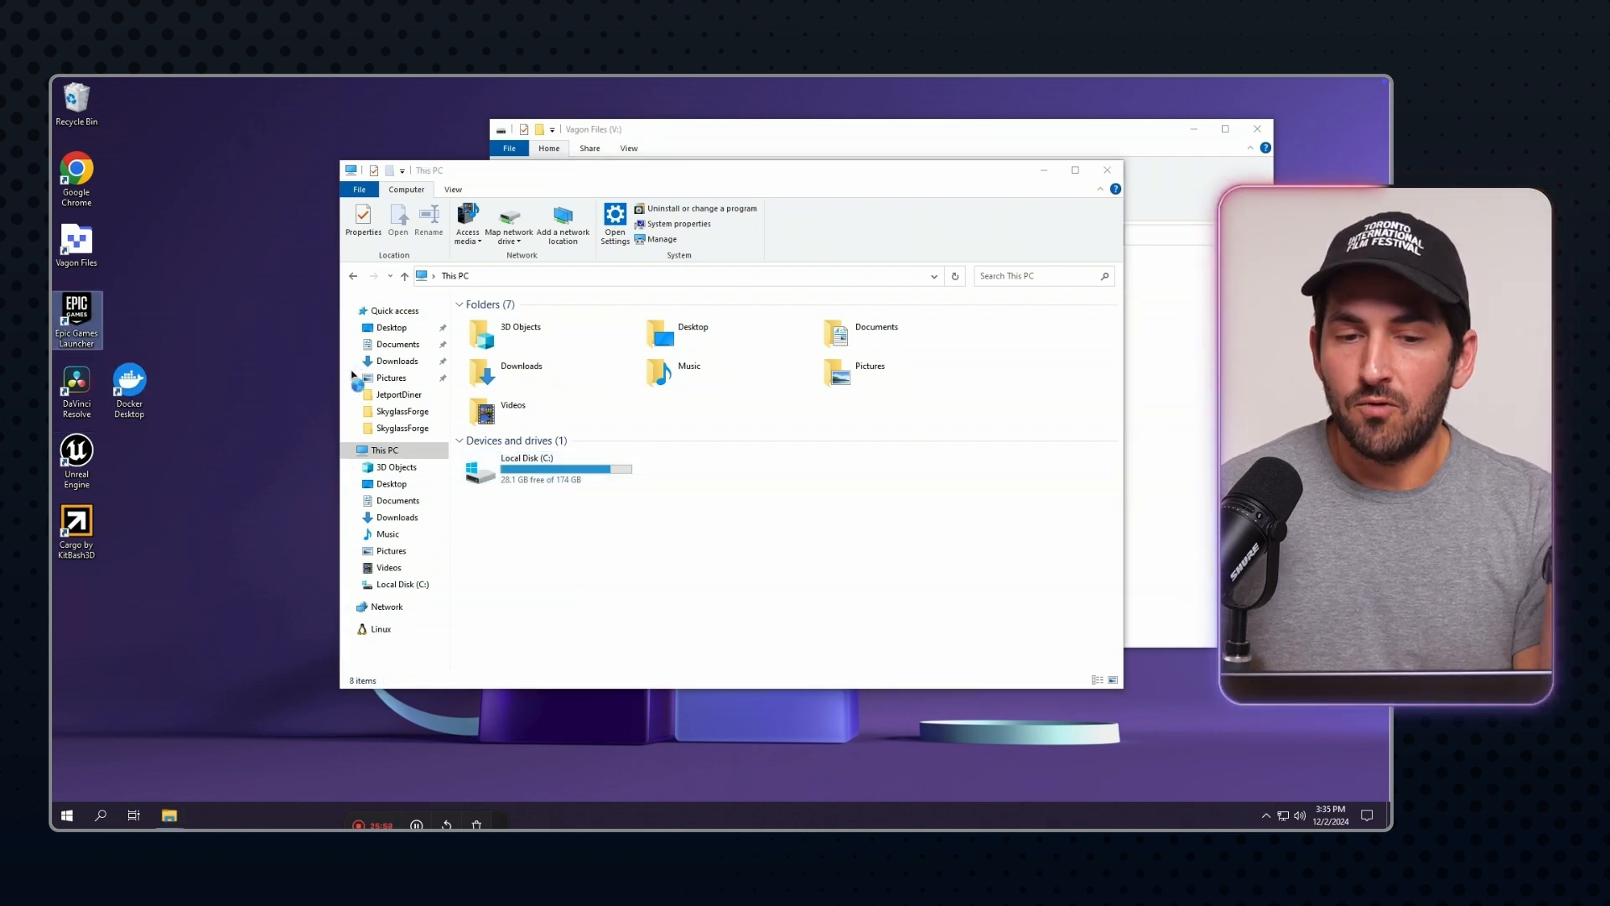
{"action": "double_click", "coordinate": [76, 313]}
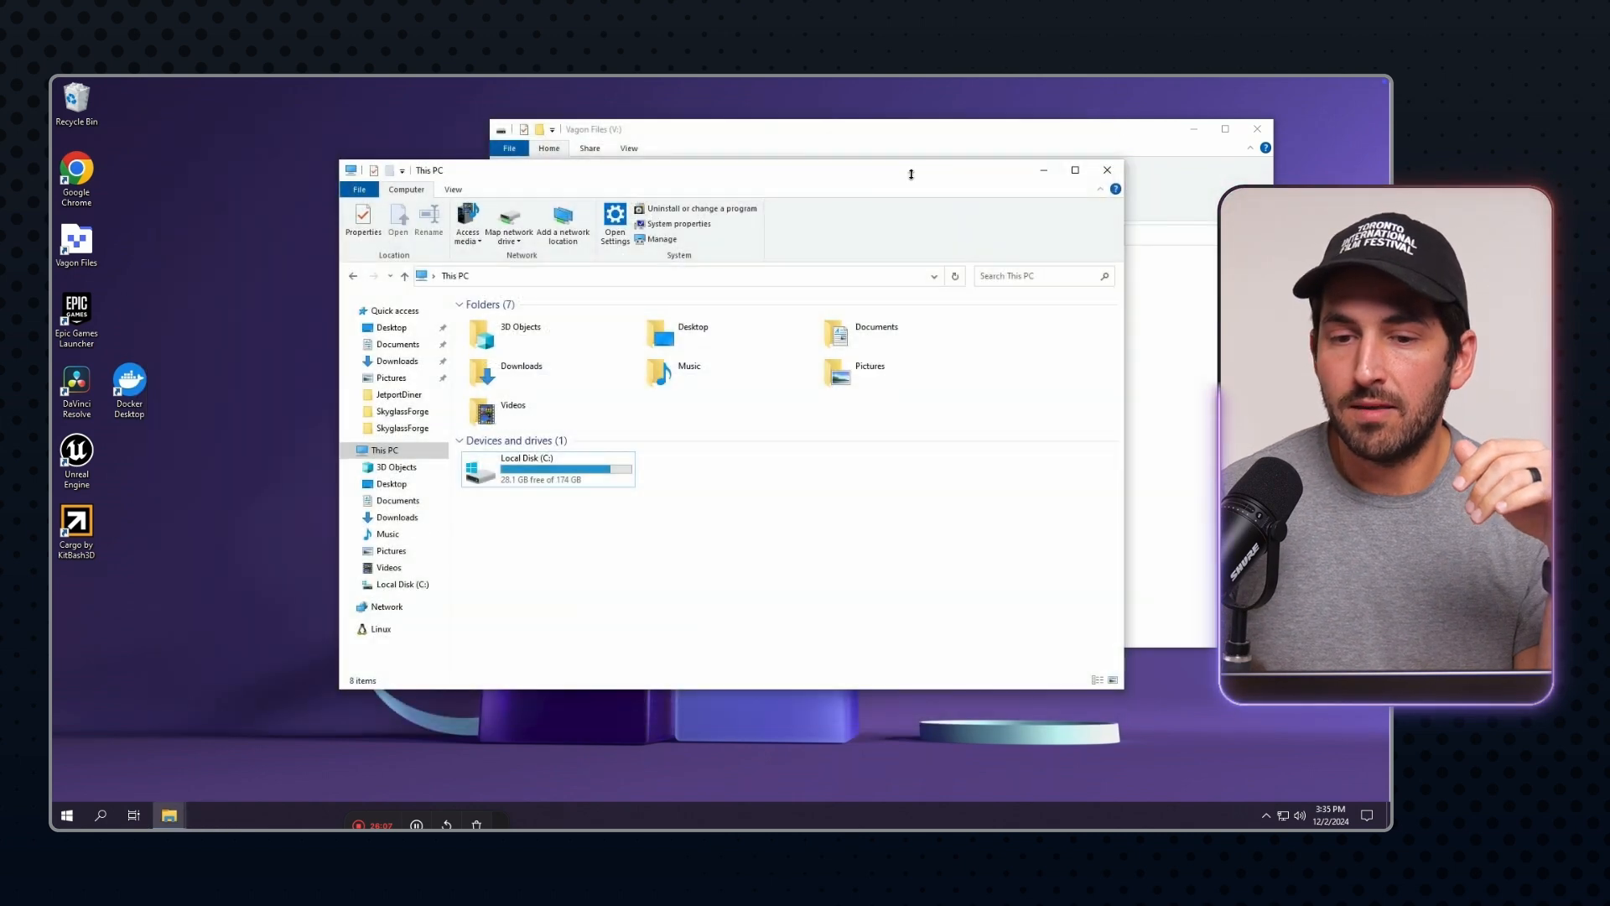
{"action": "mouse_move", "coordinate": [780, 155]}
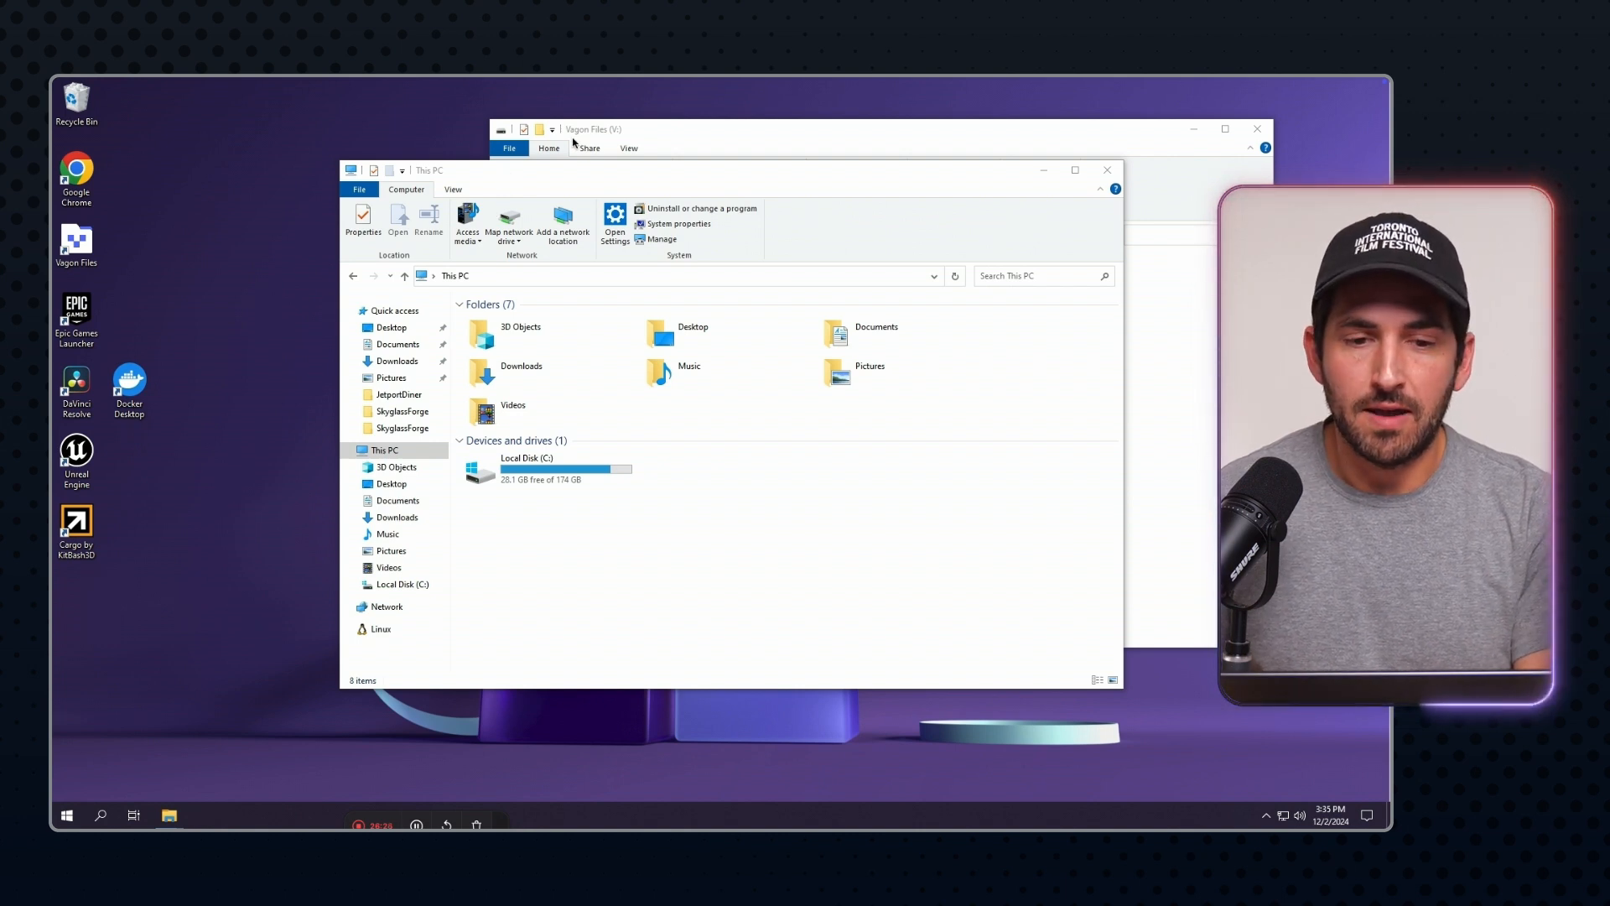
{"action": "mouse_move", "coordinate": [737, 120]}
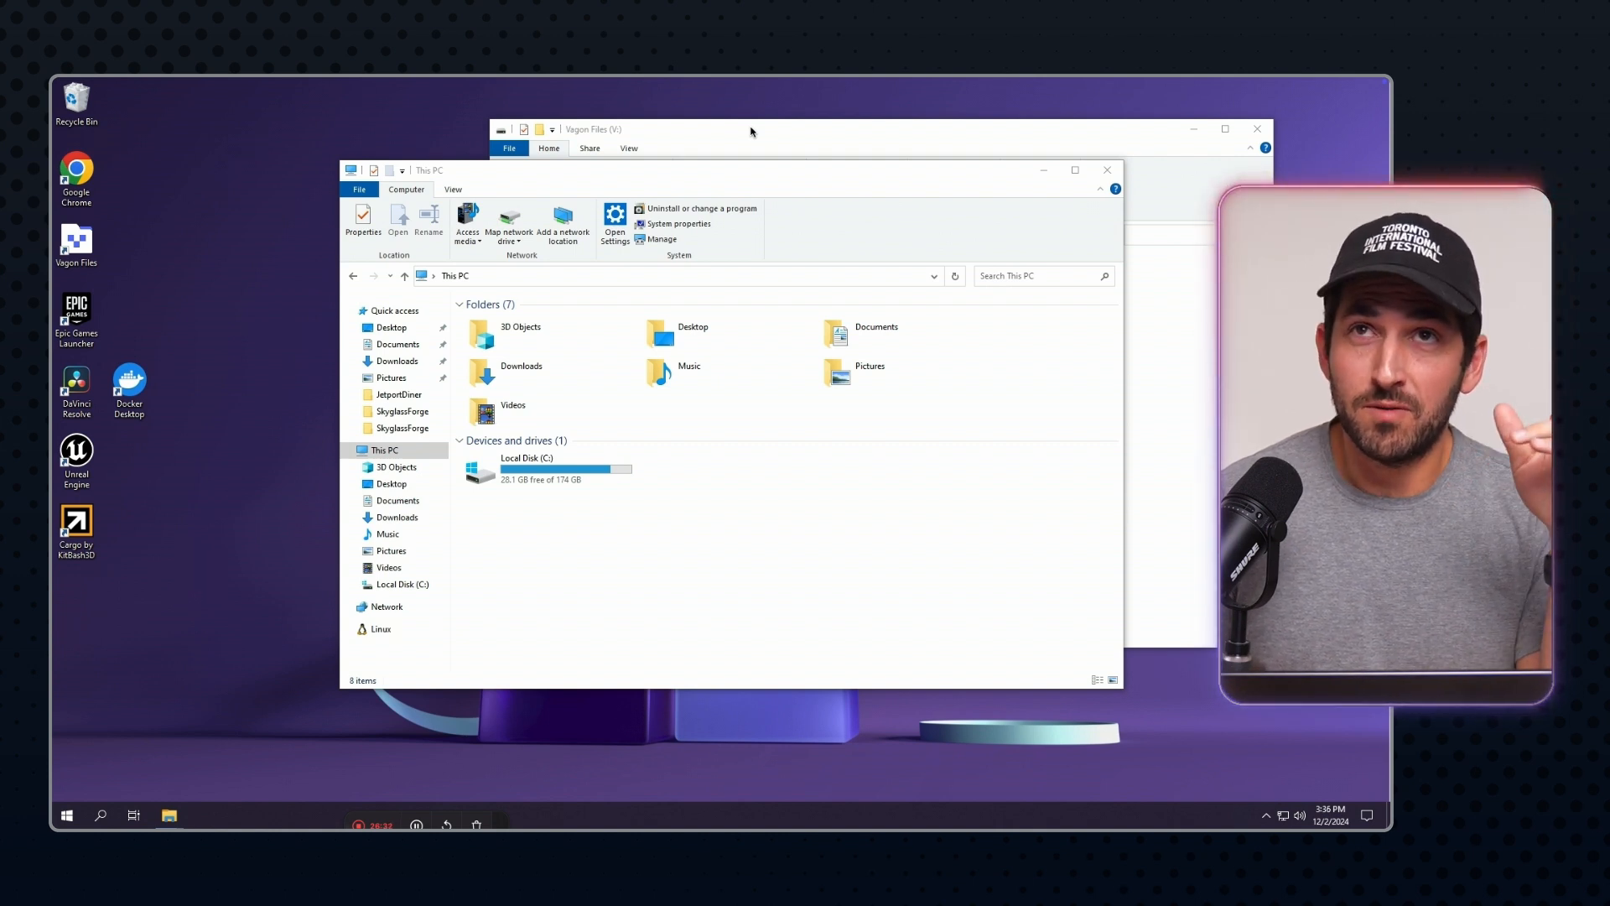
{"action": "mouse_move", "coordinate": [252, 253]}
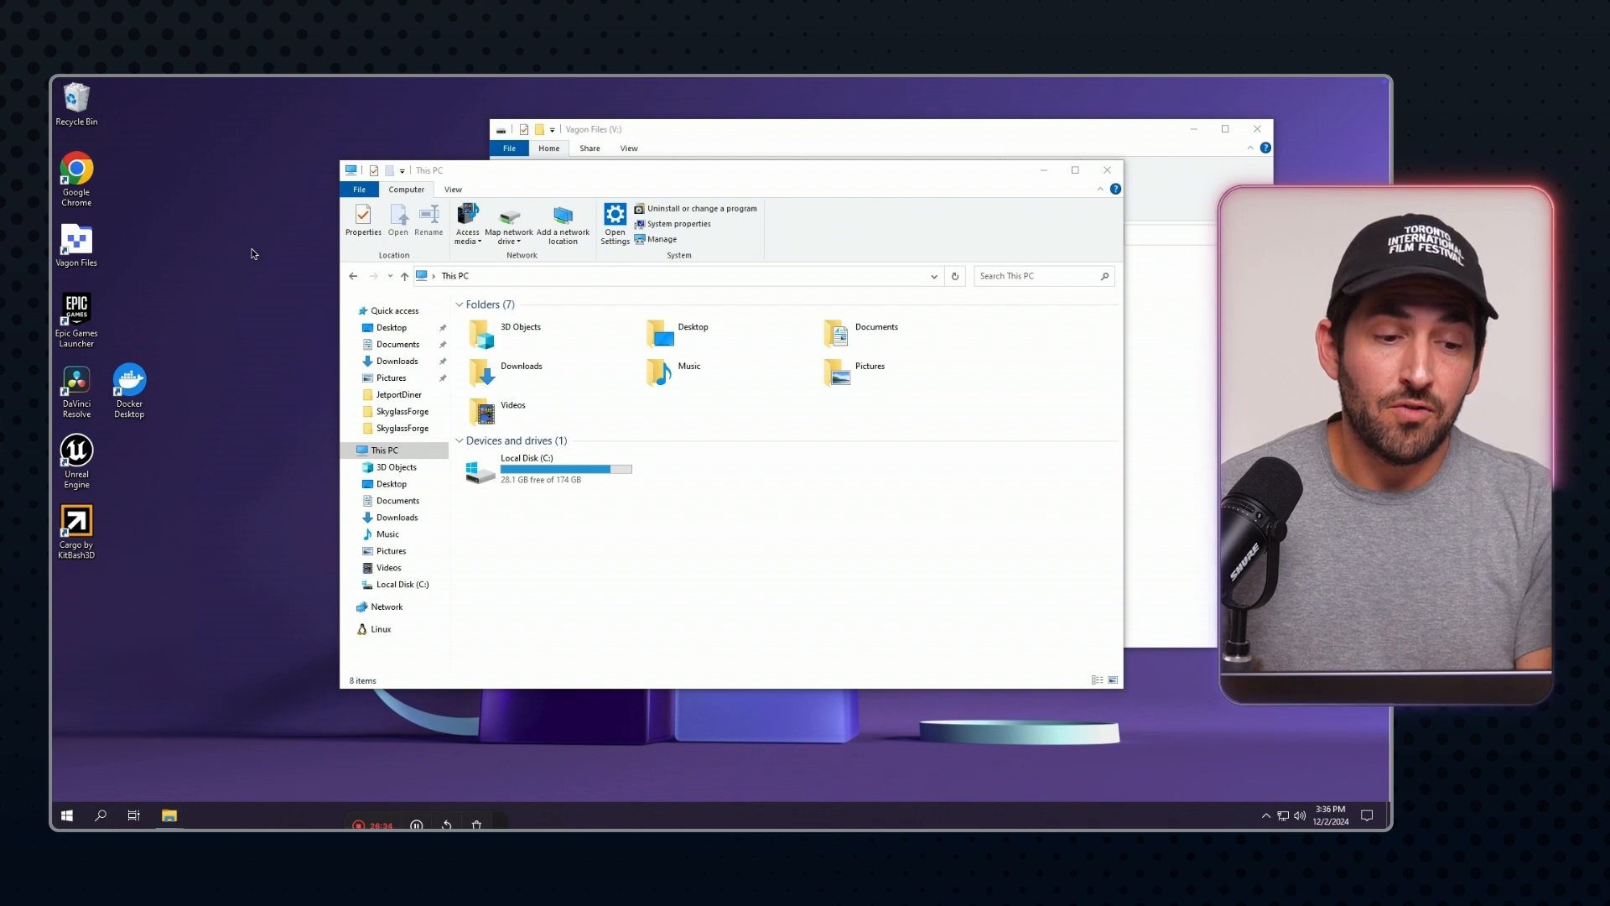
{"action": "mouse_move", "coordinate": [76, 452]}
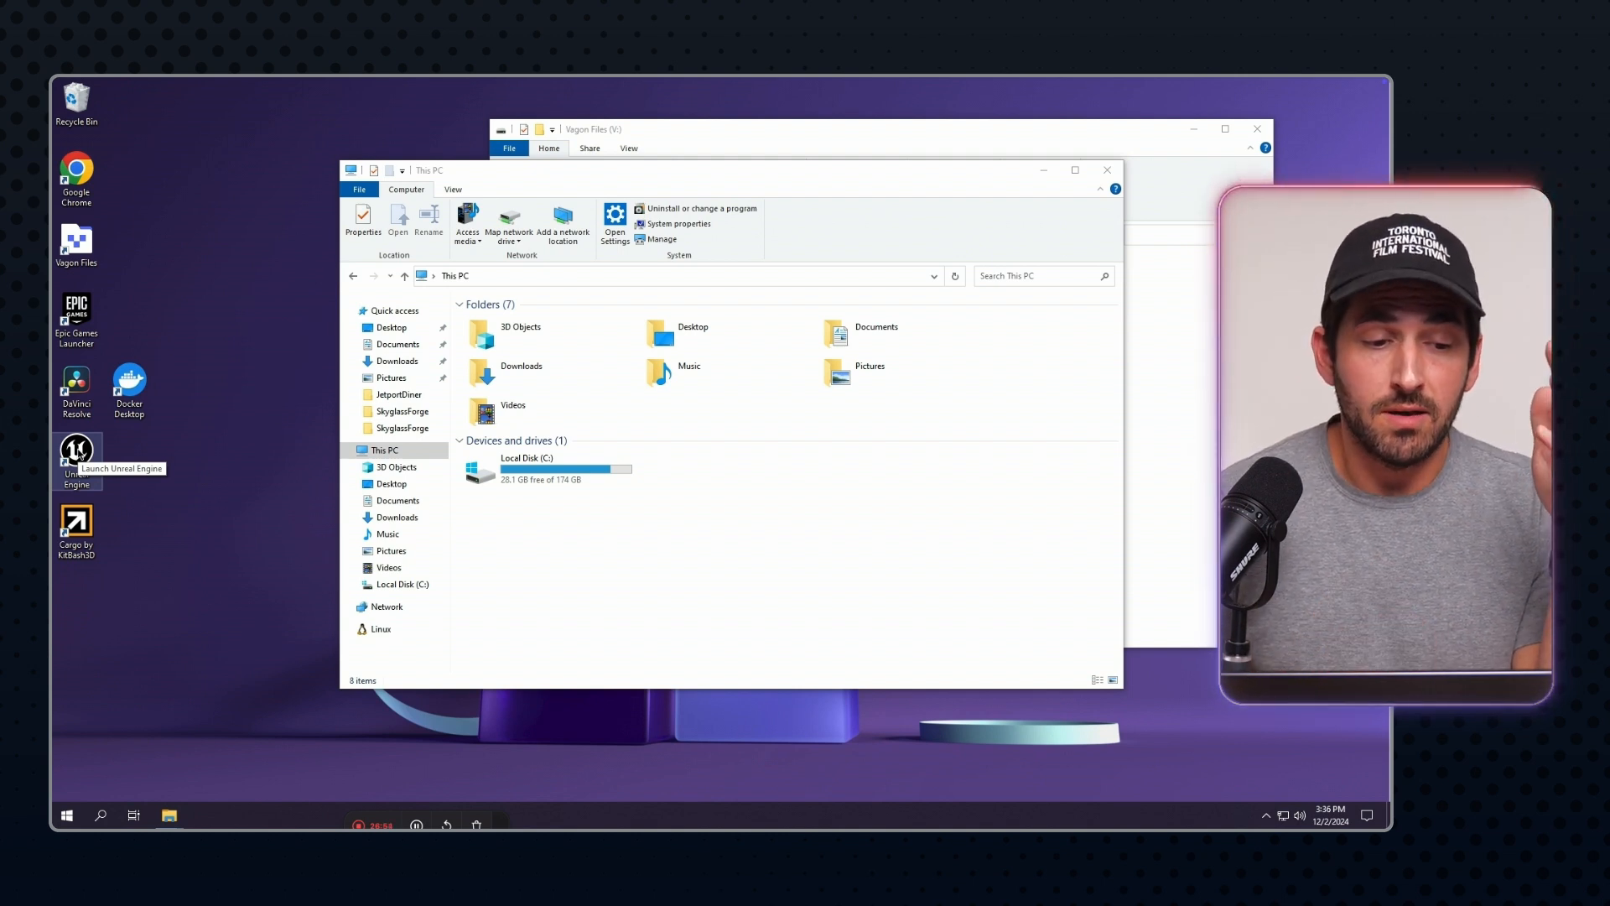
{"action": "mouse_move", "coordinate": [229, 431]}
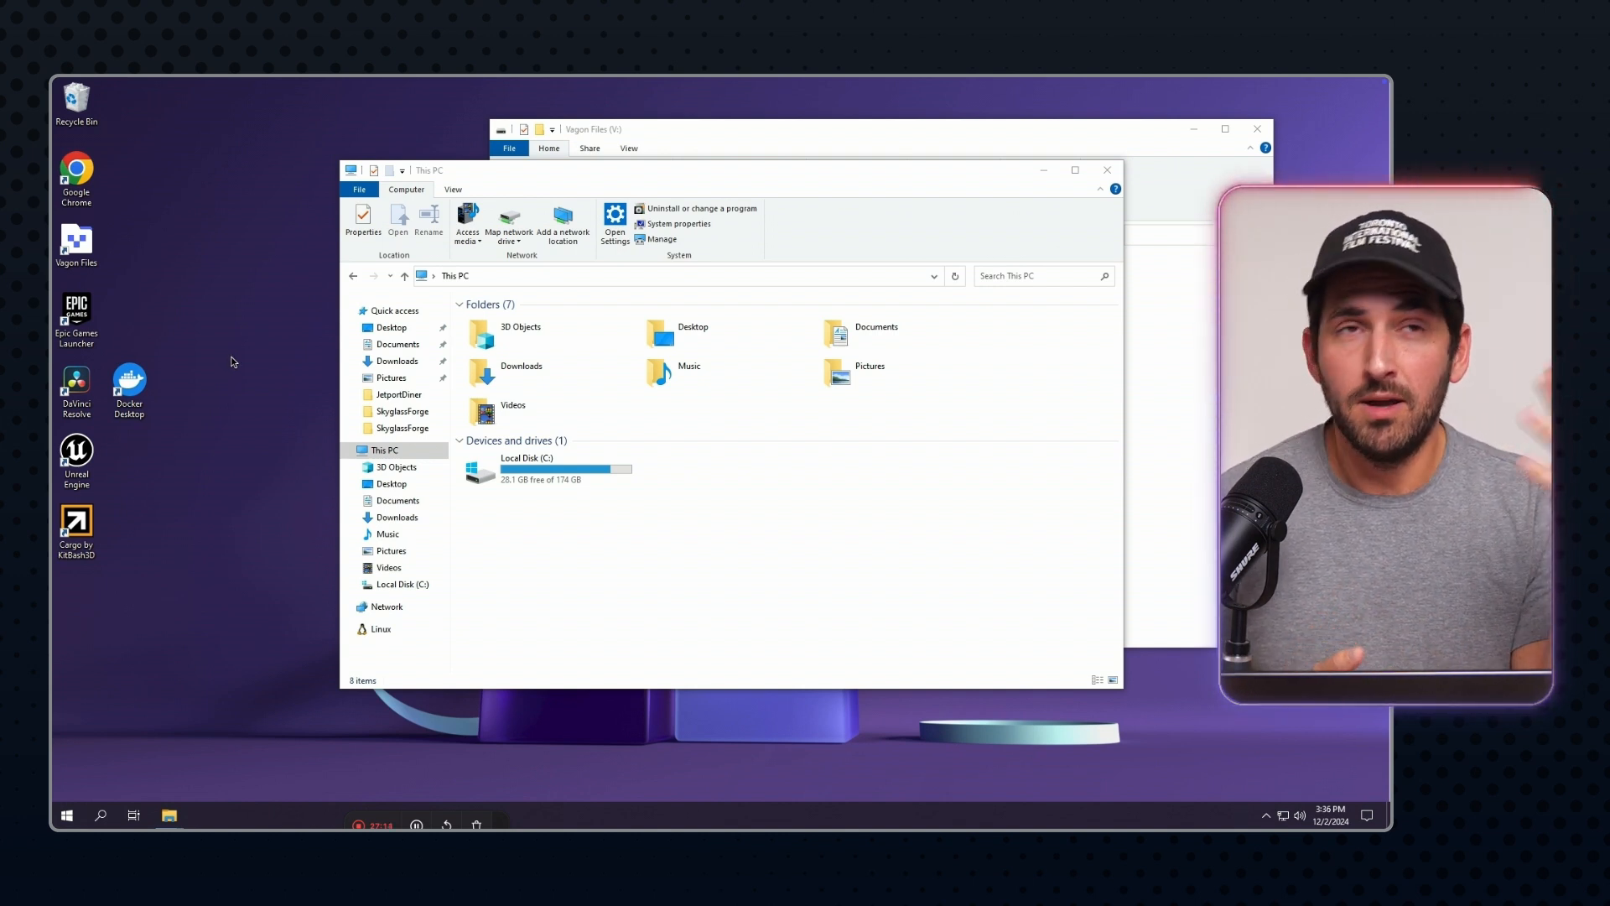
{"action": "mouse_move", "coordinate": [244, 309]}
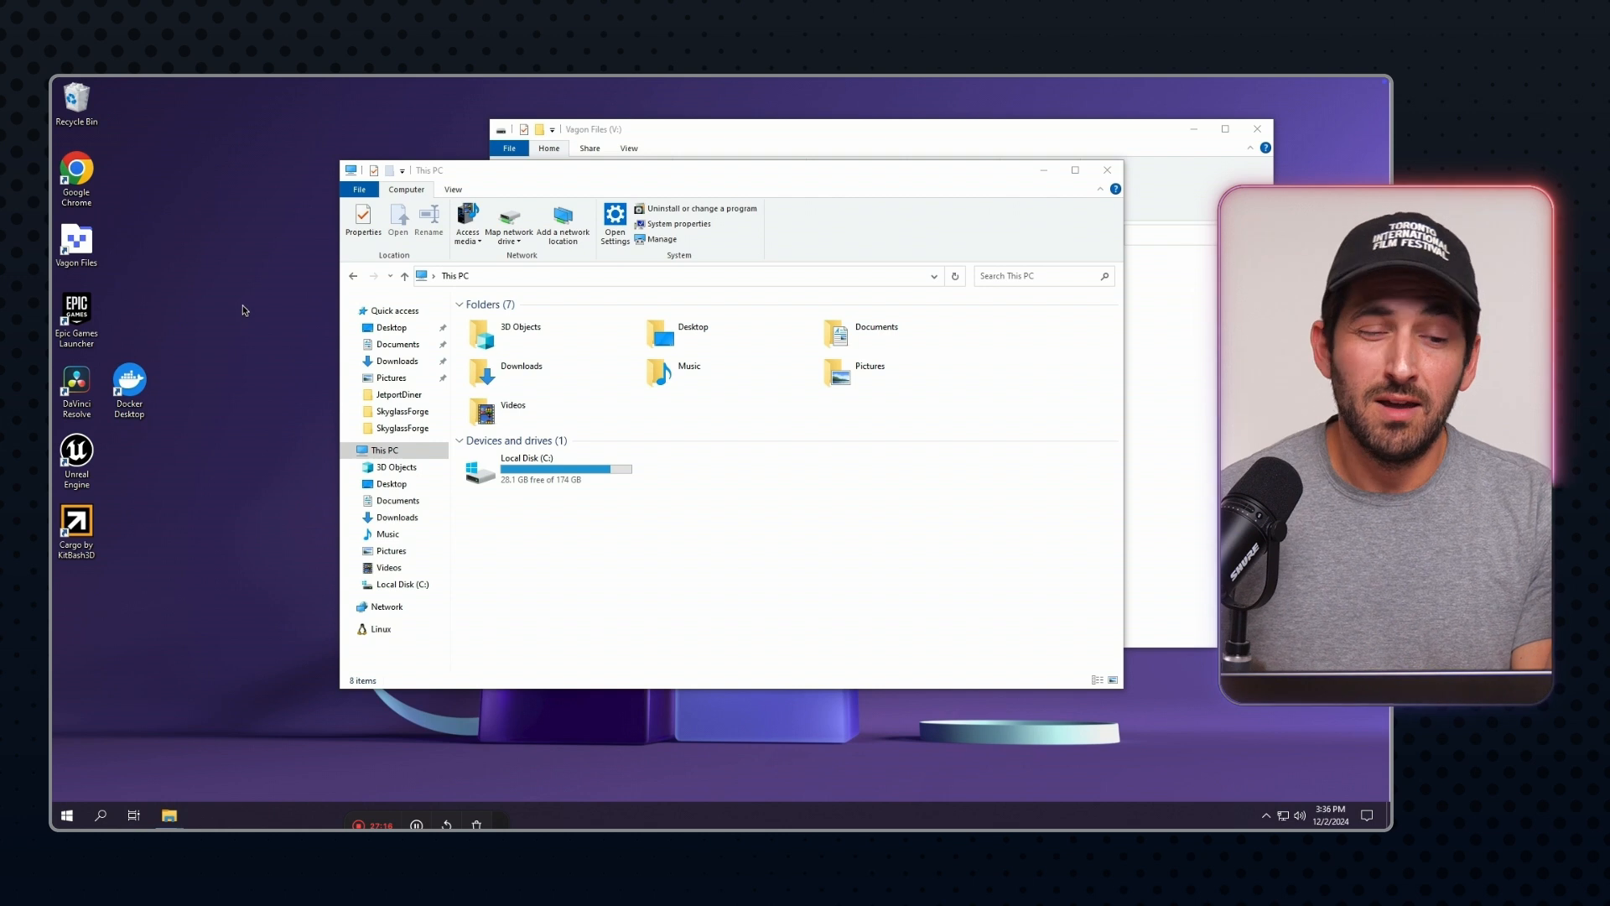